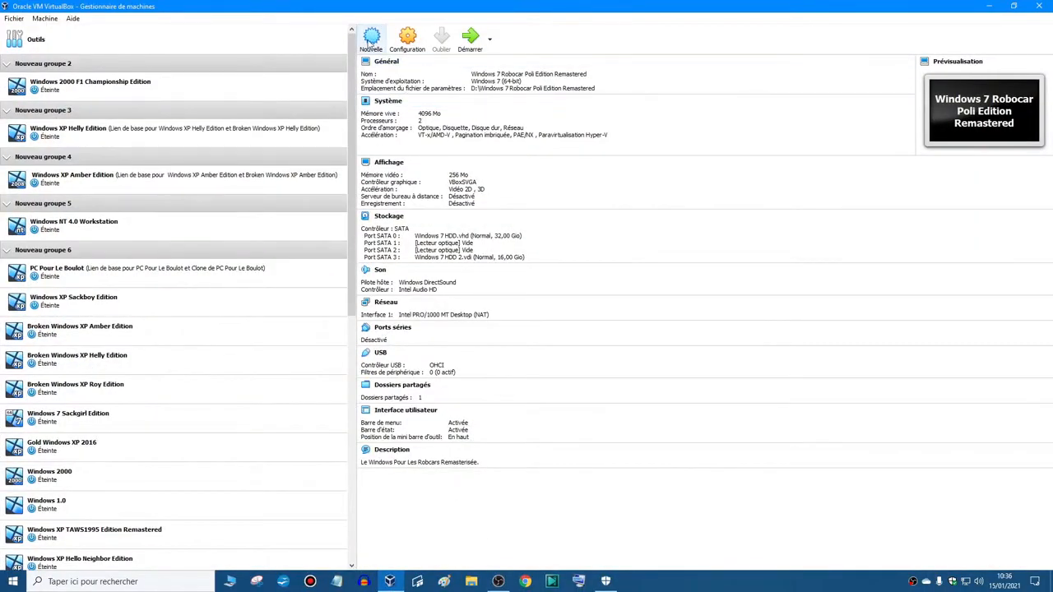
Step: Begin a new virtual machine named 'Windows 2000 Server'
click(372, 36)
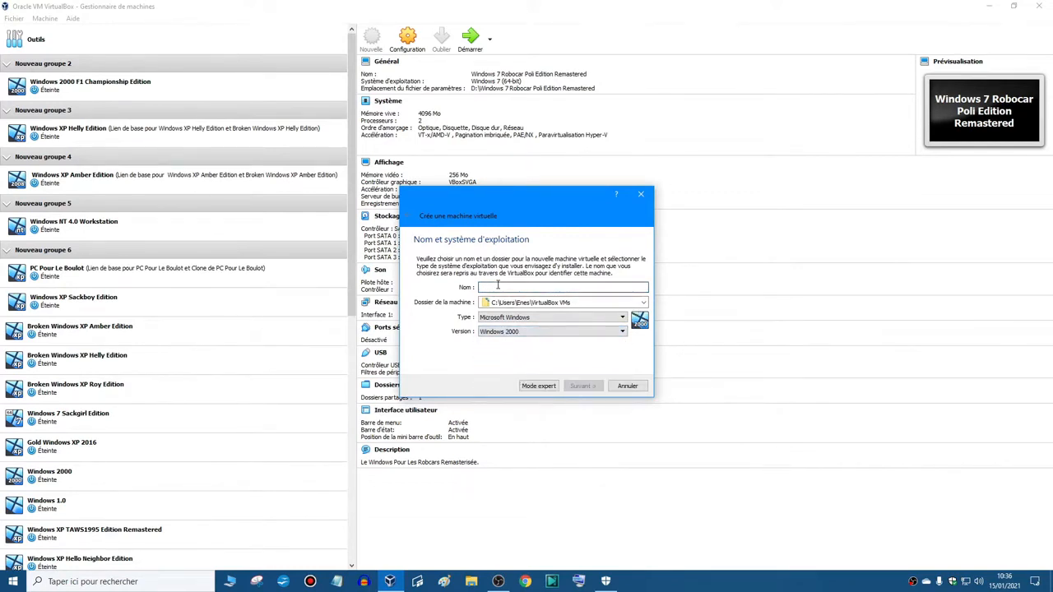
text(Wi)
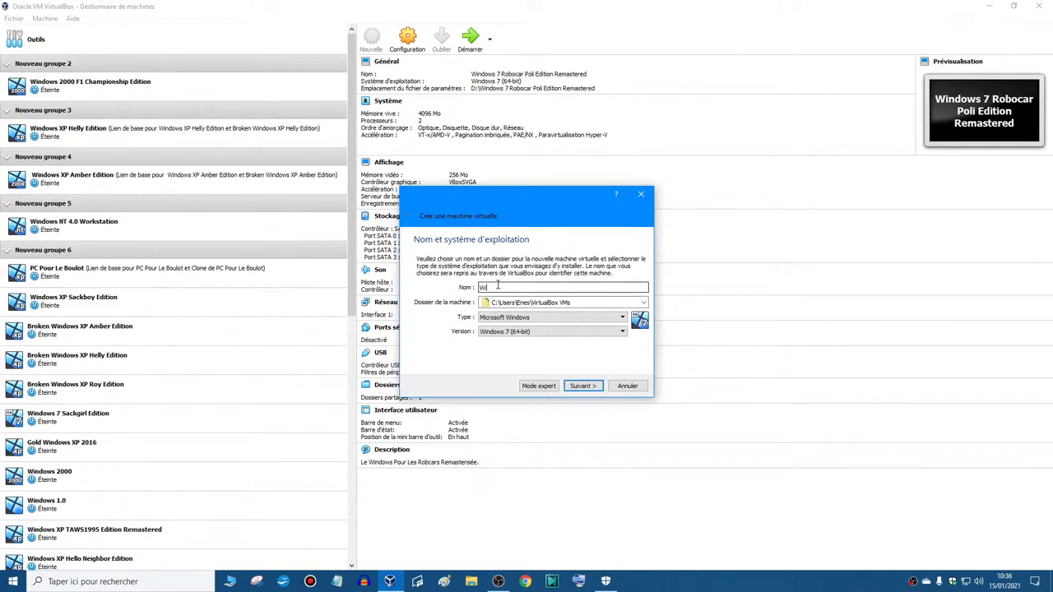
text(Windows 2000)
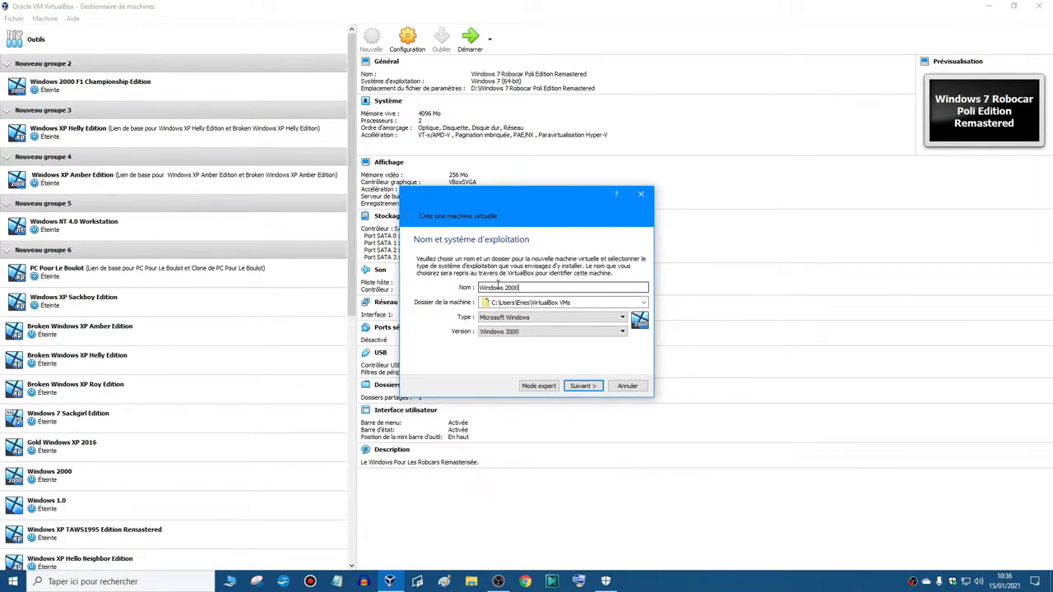
text(Server)
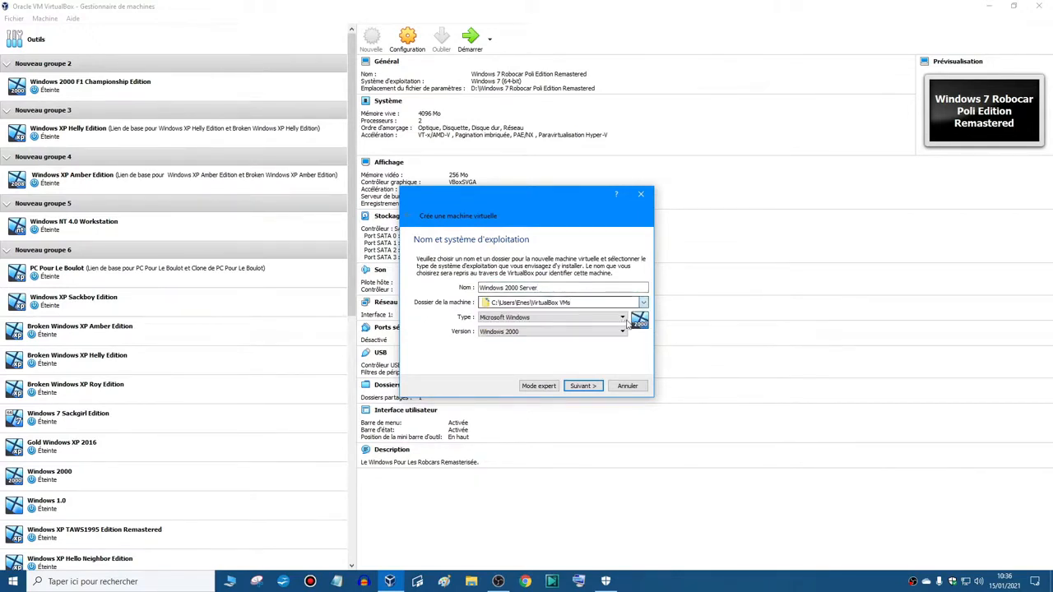
Step: Store the machine folder on drive D, version Windows 2000, keep 256 MB memory and continue to disks
click(643, 303)
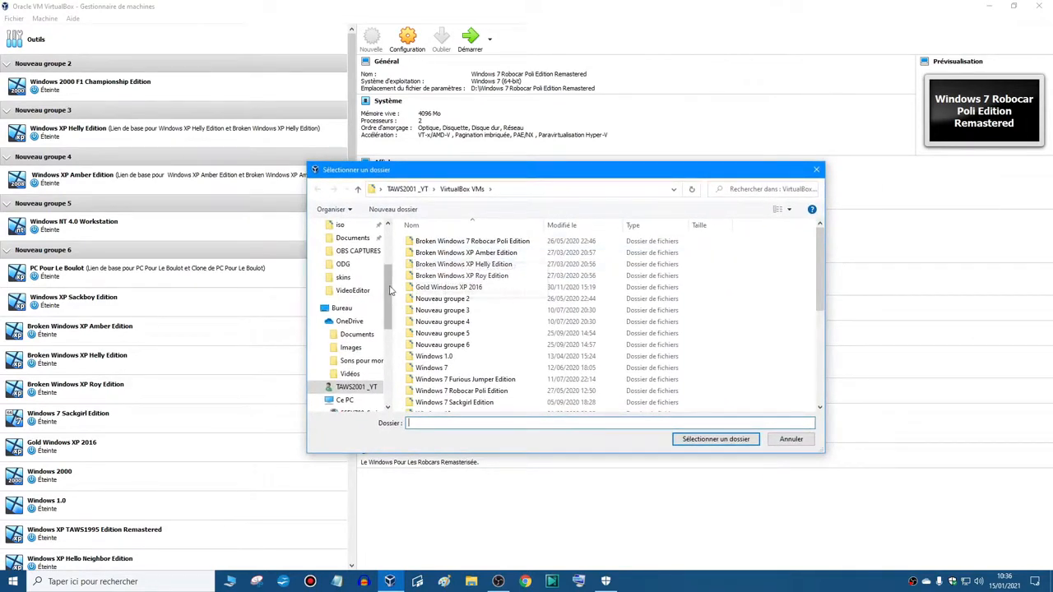
click(352, 344)
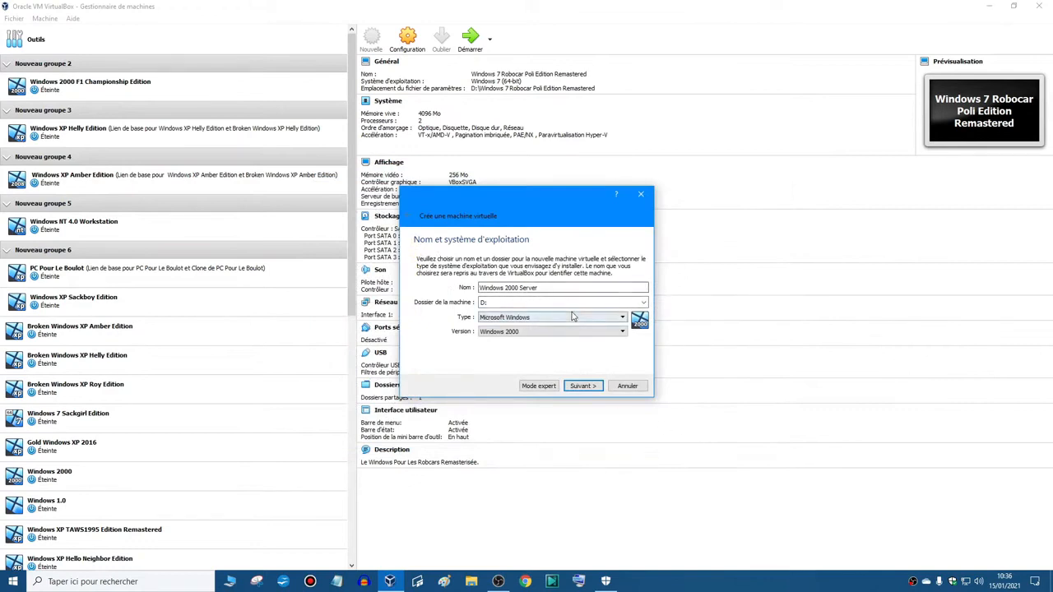
click(583, 385)
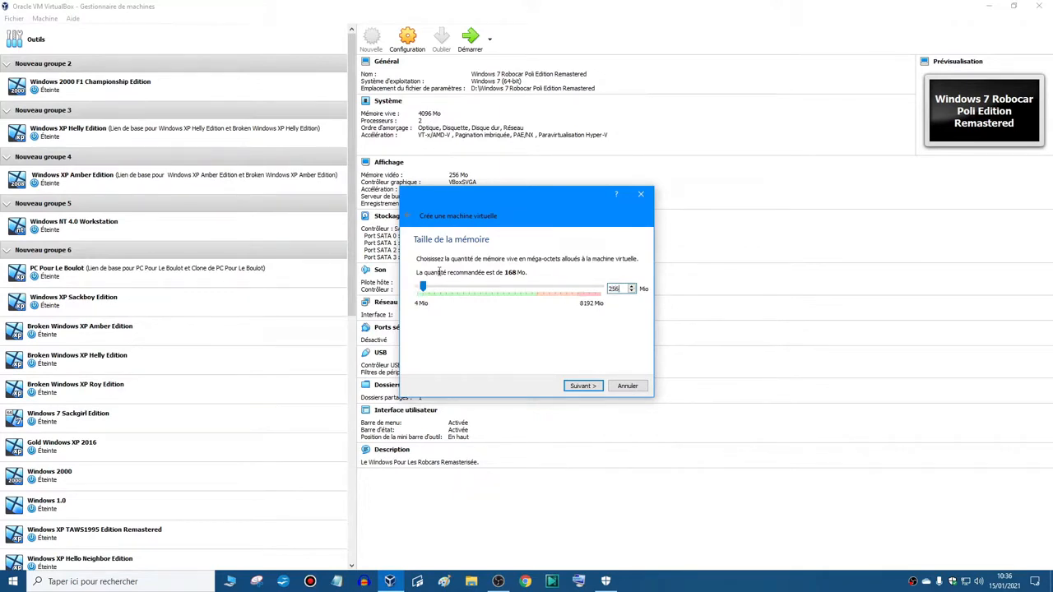
mouse_move(556, 372)
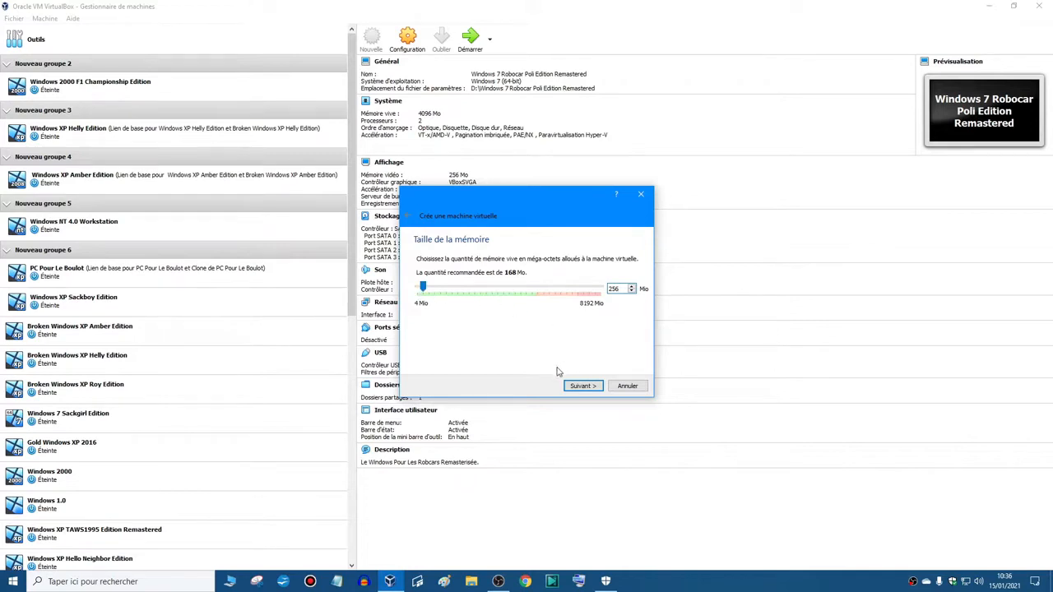
click(582, 385)
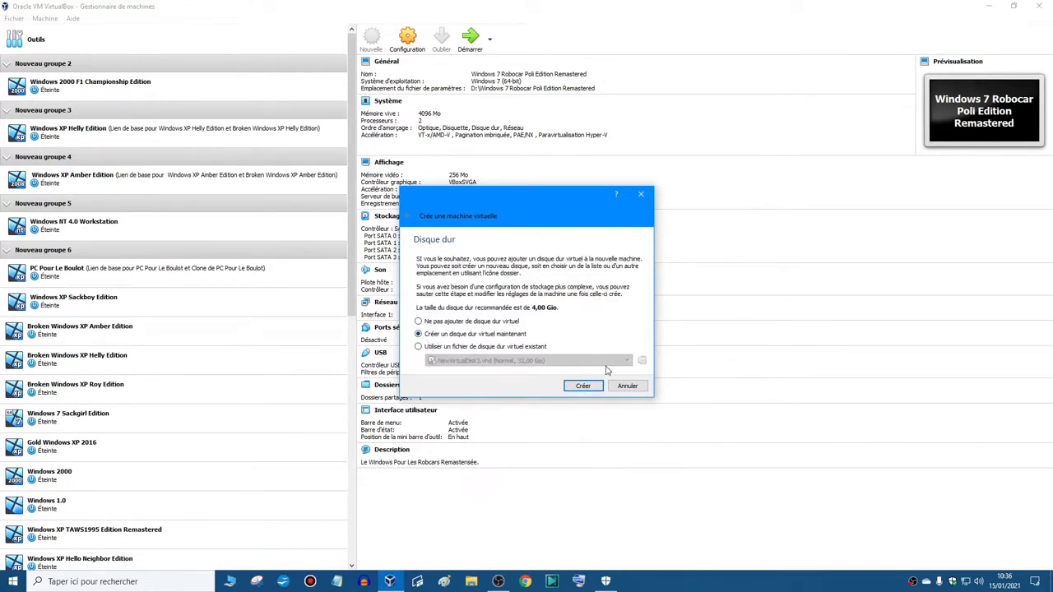
Step: Create a dynamically allocated 4 GB VDI hard disk to finish the machine
click(583, 385)
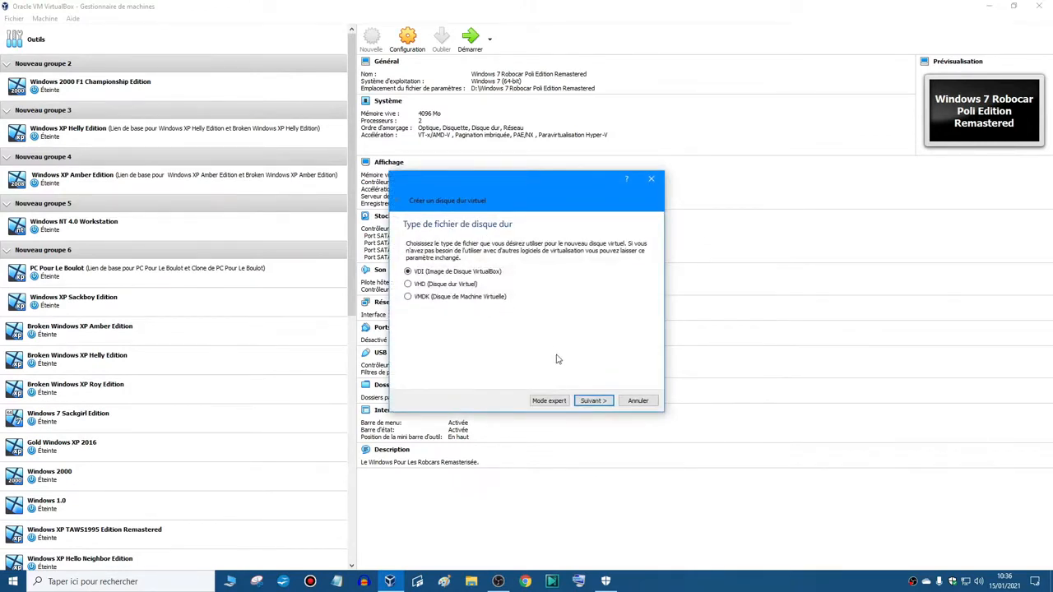
mouse_move(434, 304)
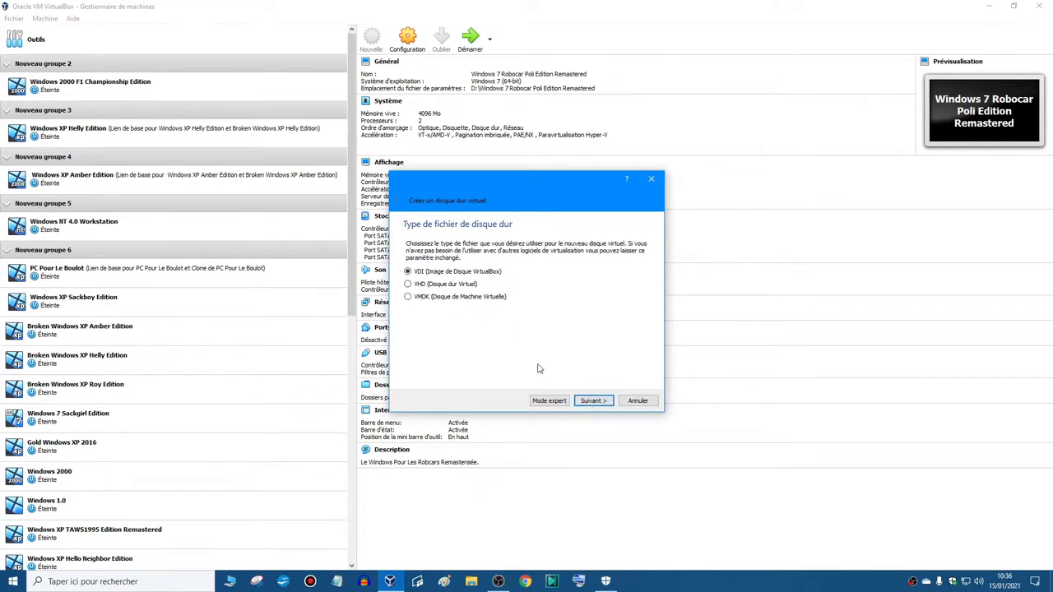
click(592, 401)
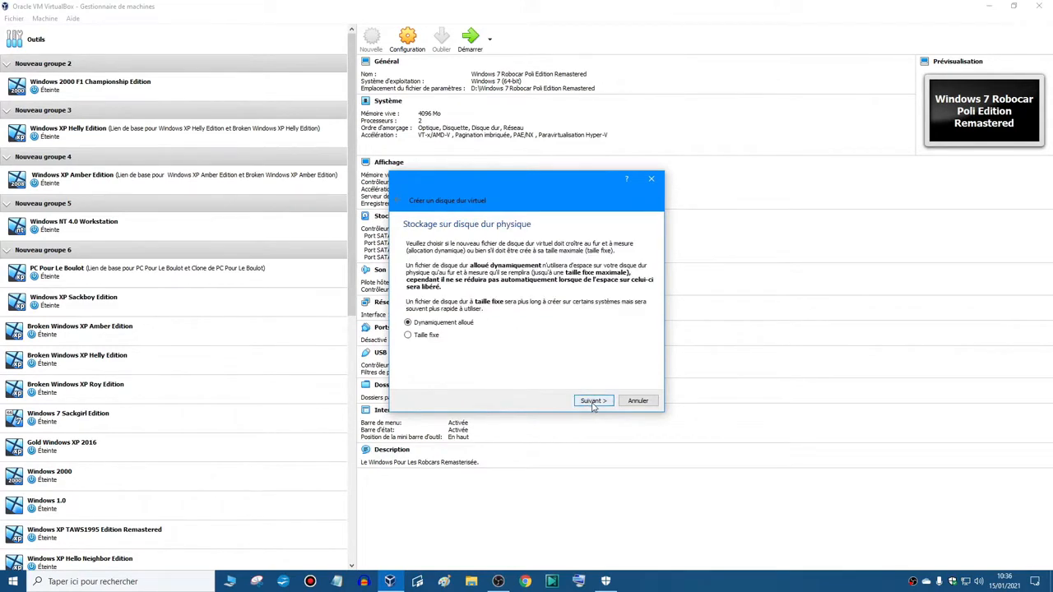
click(592, 401)
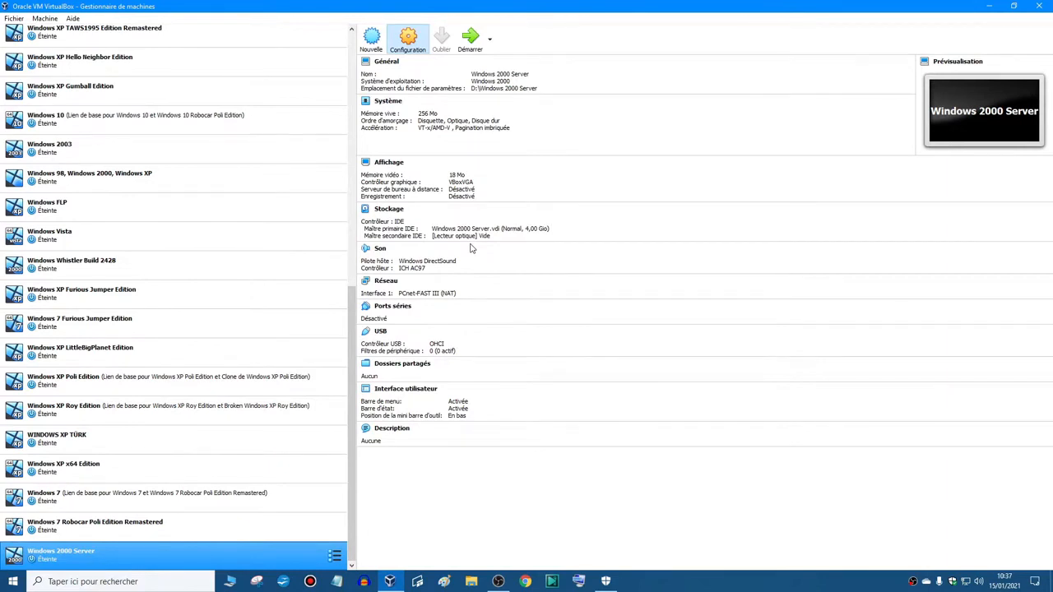
mouse_move(518, 376)
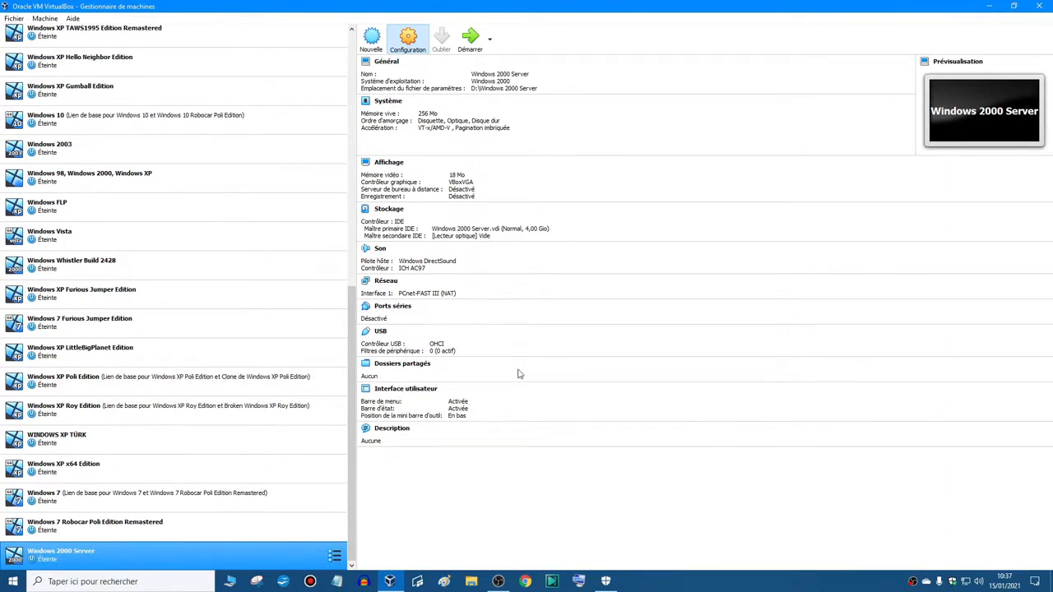
mouse_move(525, 369)
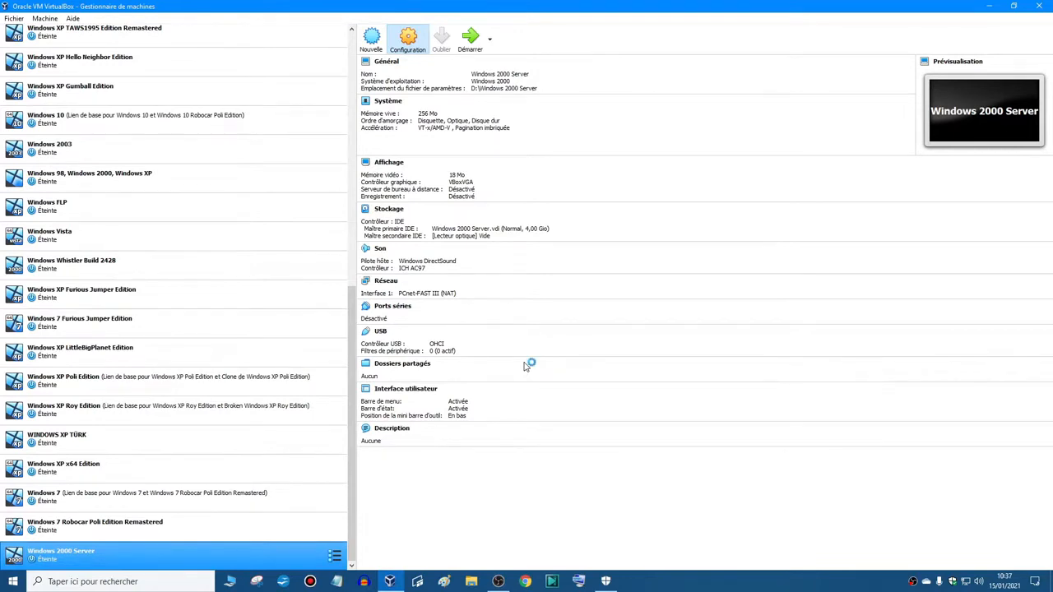
Step: Go to the machine's storage settings and choose a disc image for the optical drive
click(408, 36)
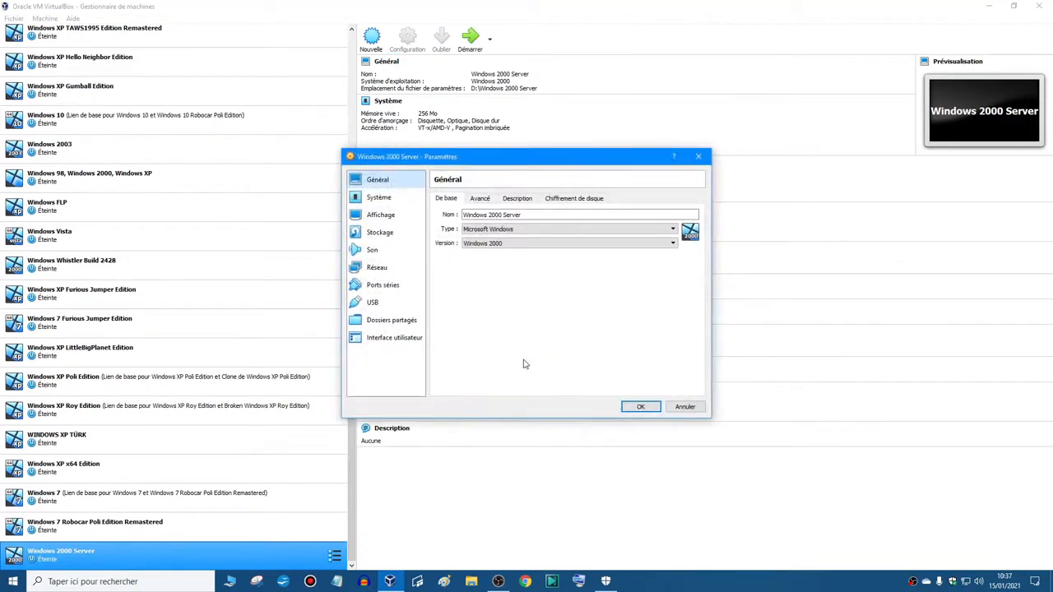
click(380, 232)
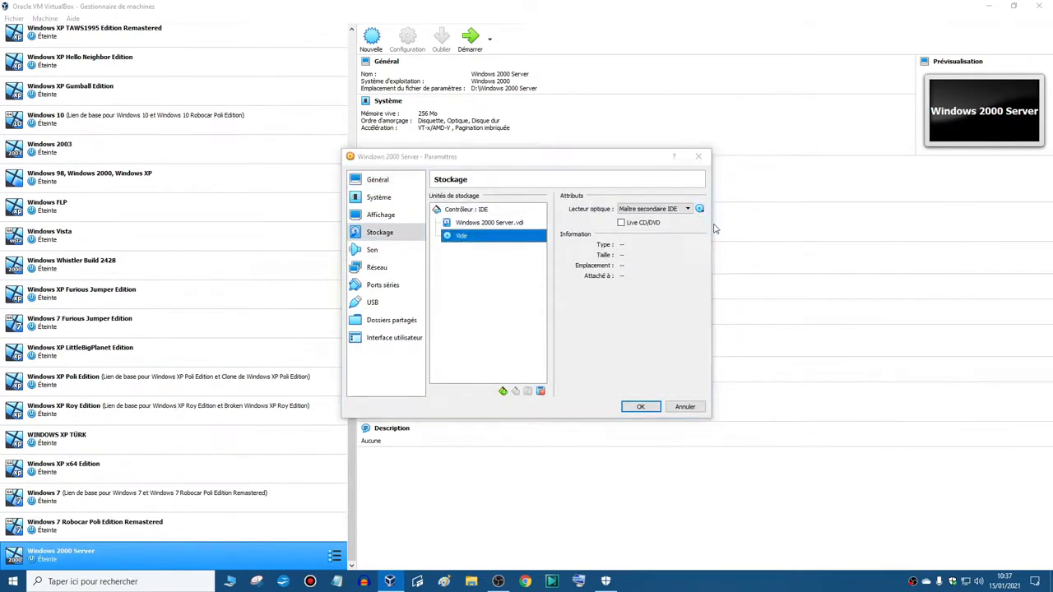
click(699, 207)
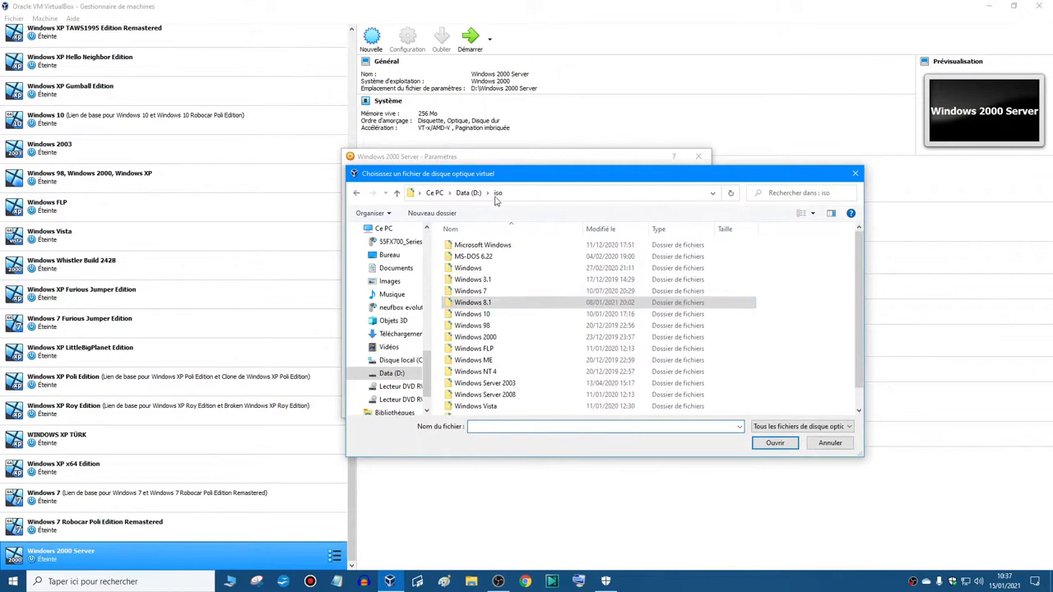
Step: Mount the Windows 2000 Server ISO from iso\Windows 2000 and apply the storage settings
double_click(476, 336)
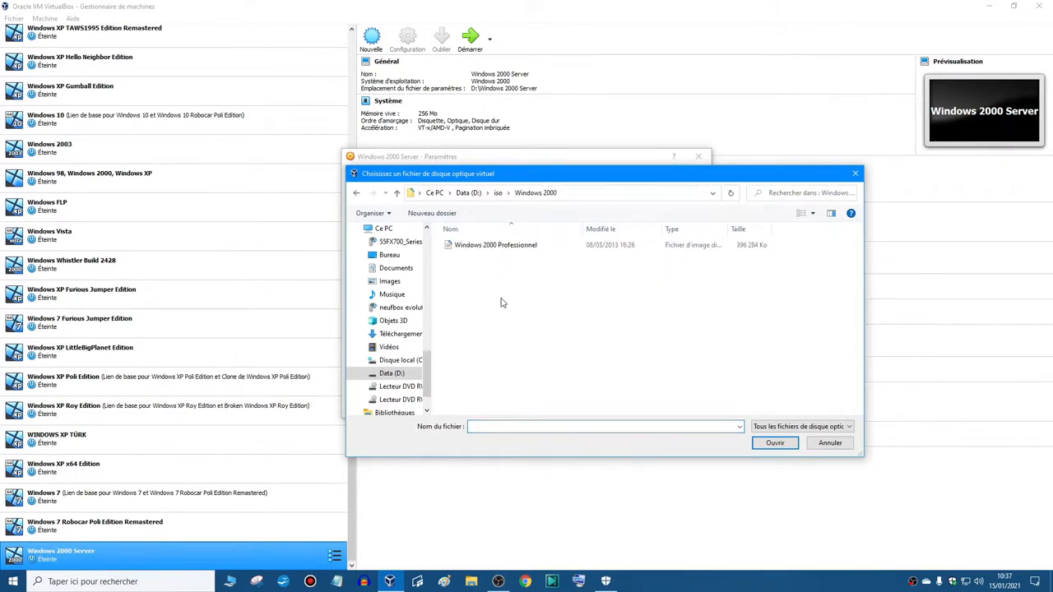
mouse_move(461, 278)
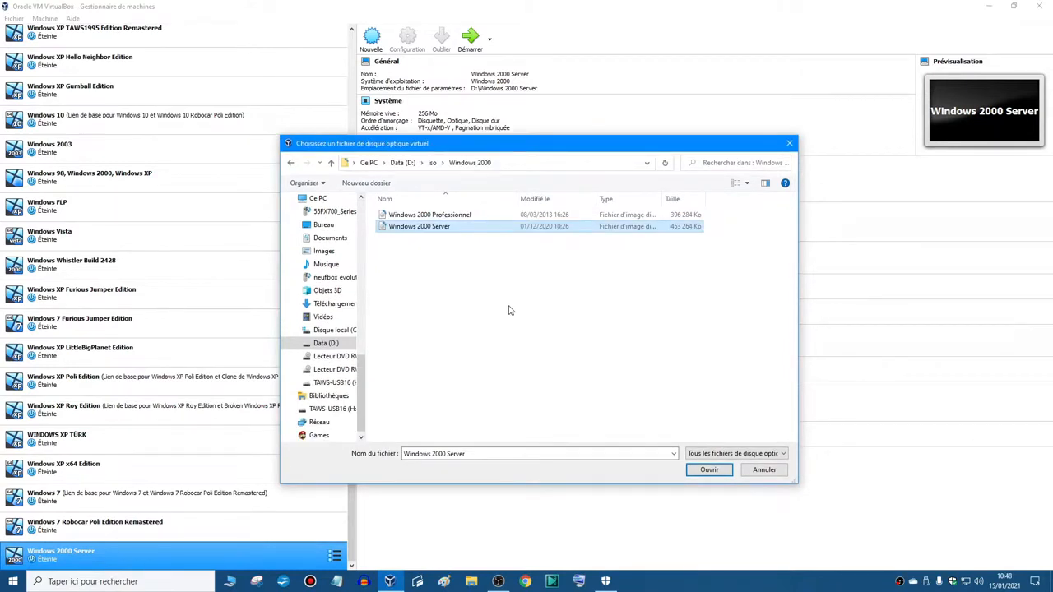
mouse_move(524, 289)
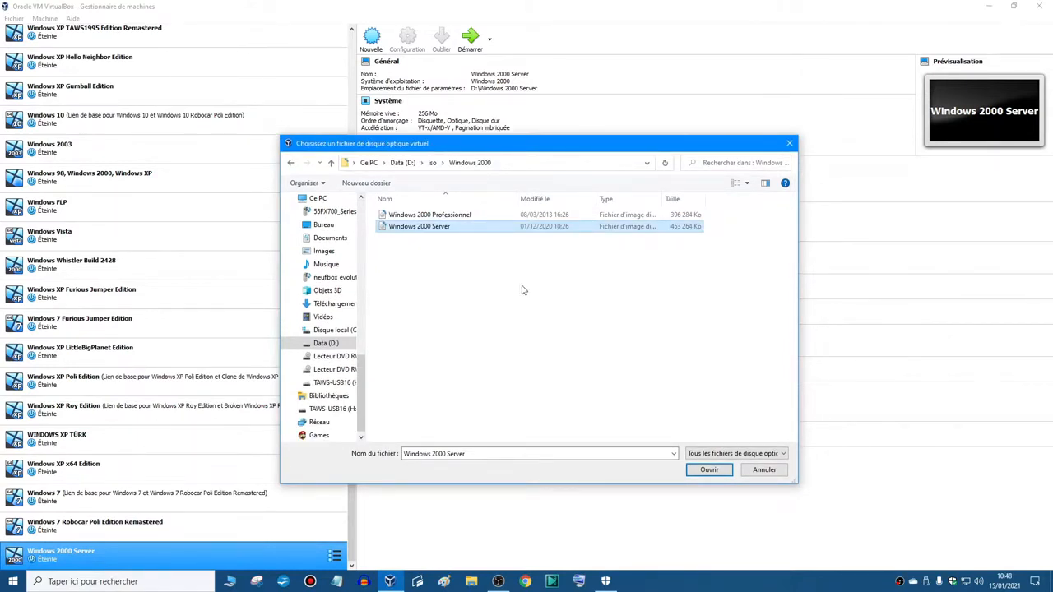
mouse_move(442, 227)
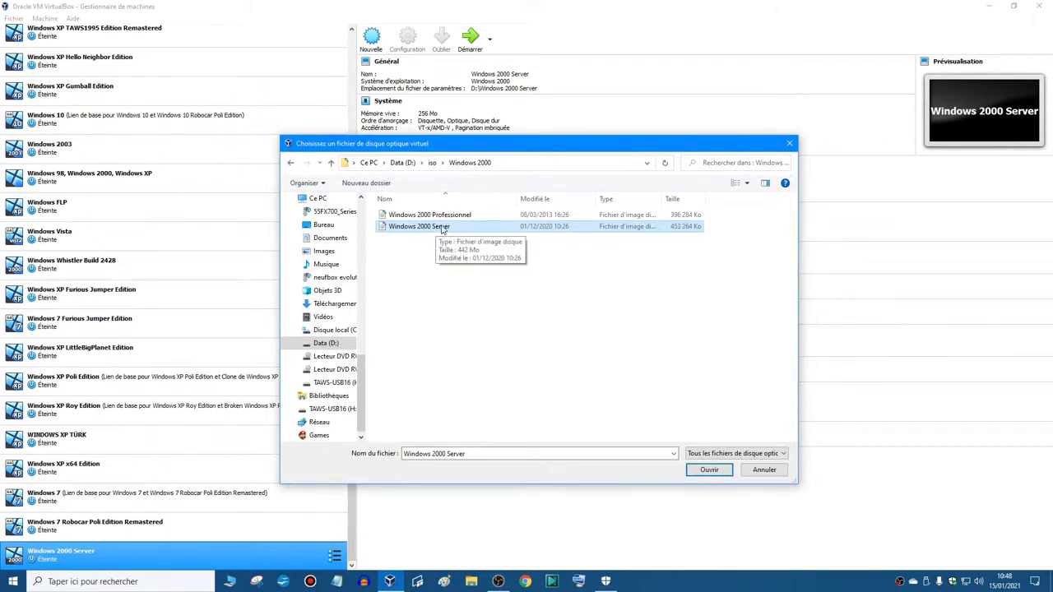
mouse_move(471, 232)
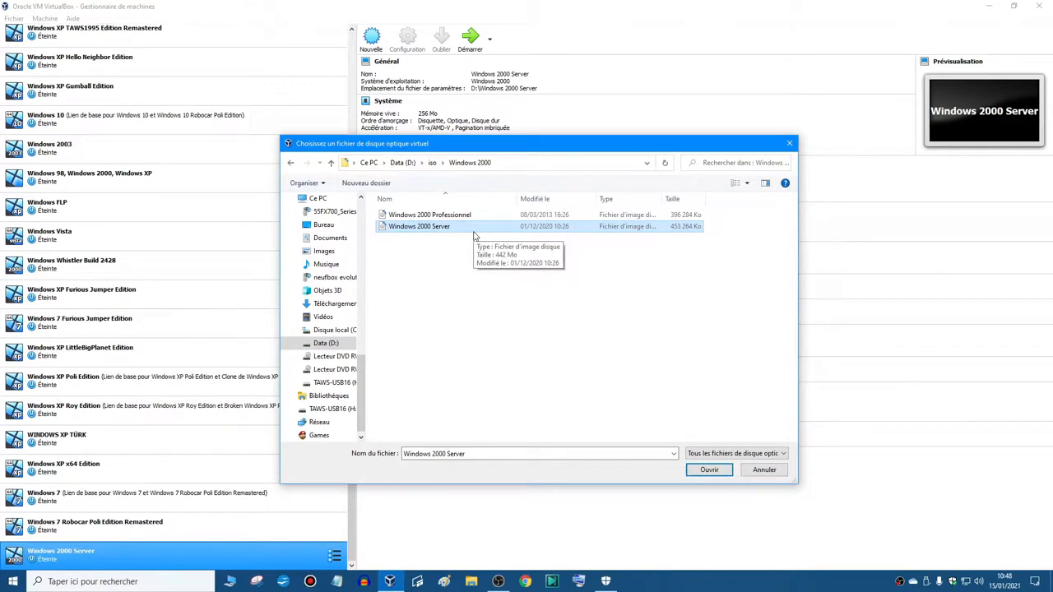
click(418, 227)
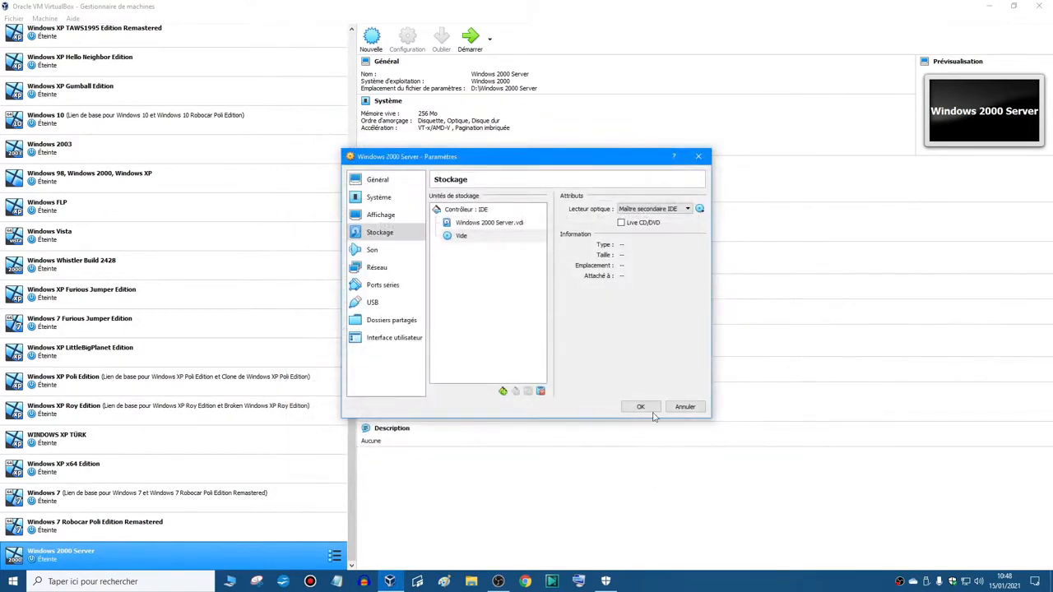
mouse_move(625, 469)
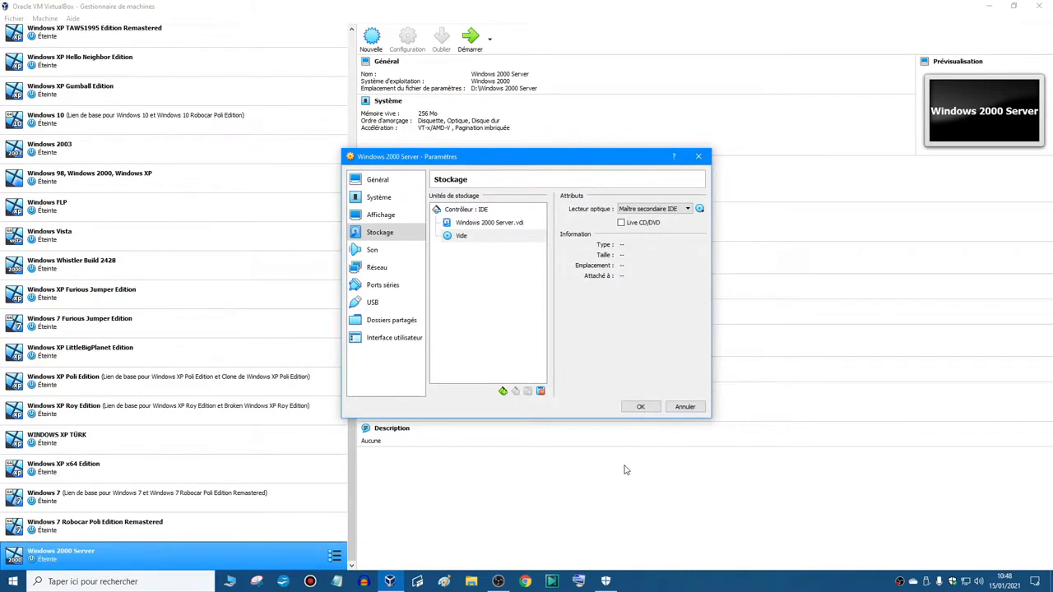
mouse_move(640, 418)
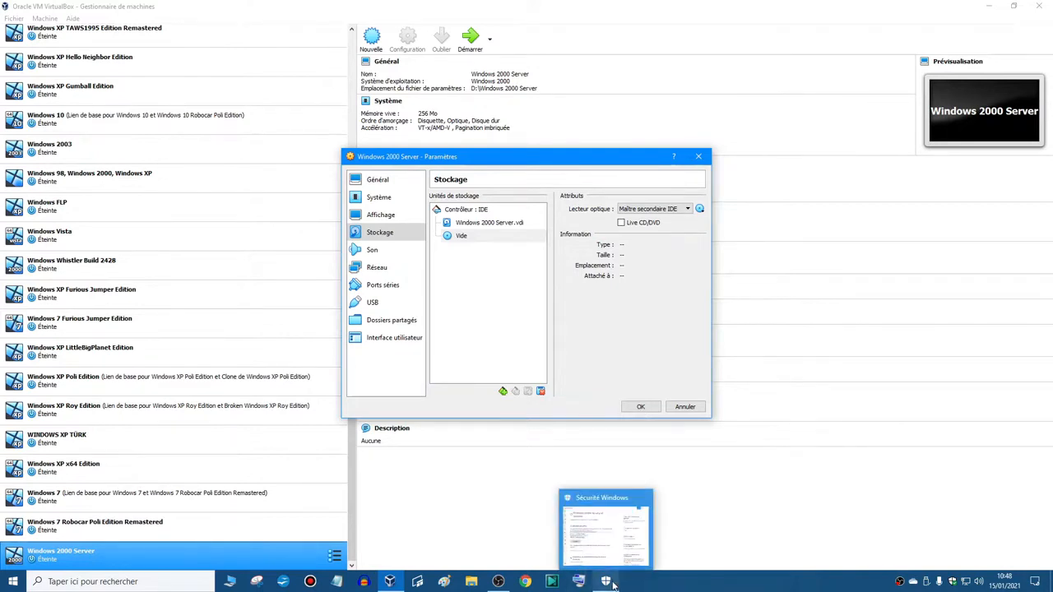
click(640, 407)
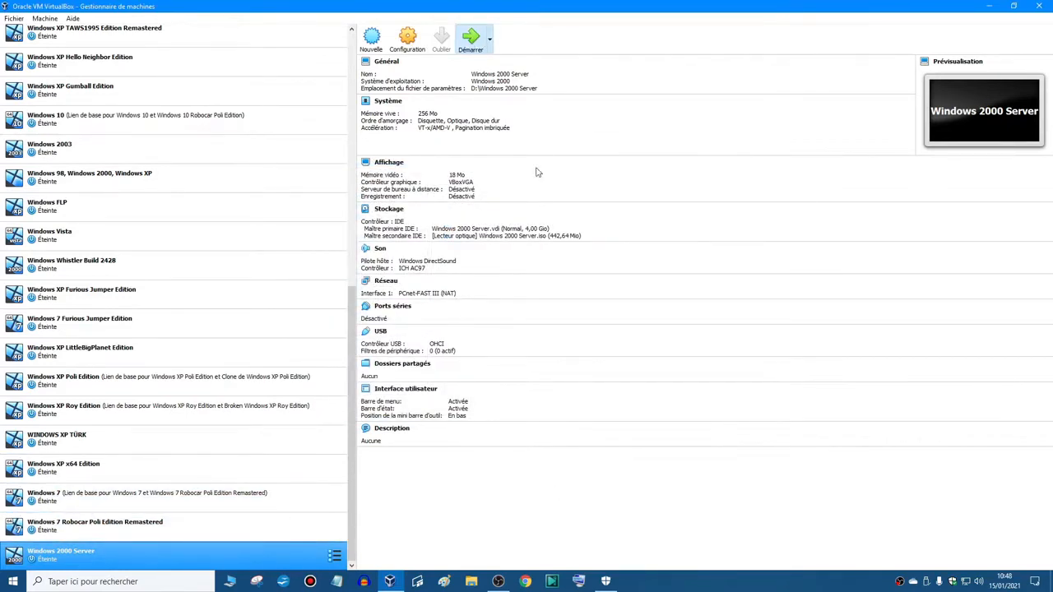
Step: Start the Windows 2000 Server machine and maximize its window on the setup screen
click(471, 40)
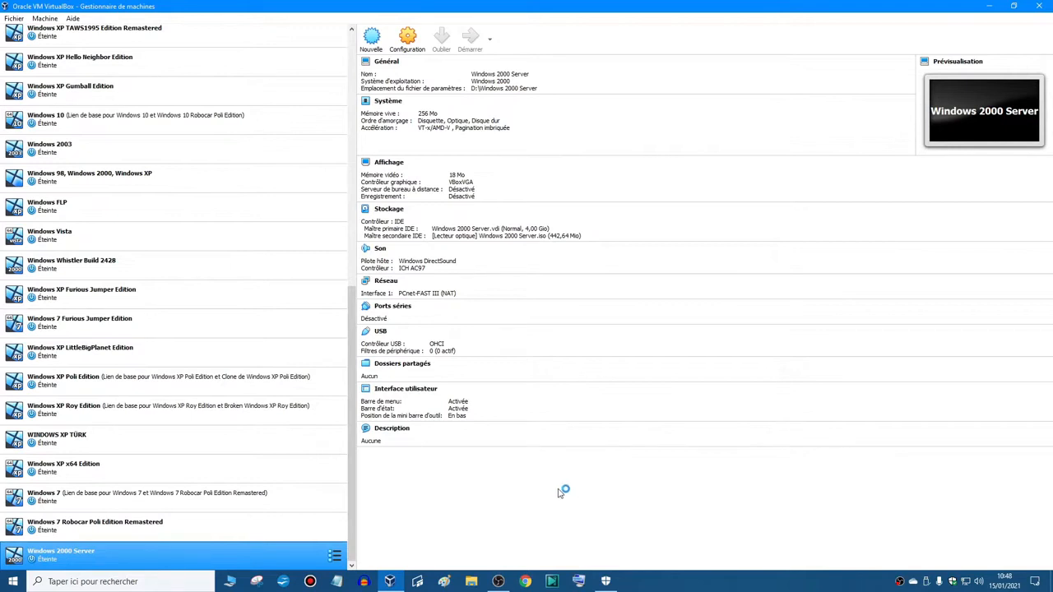
mouse_move(712, 425)
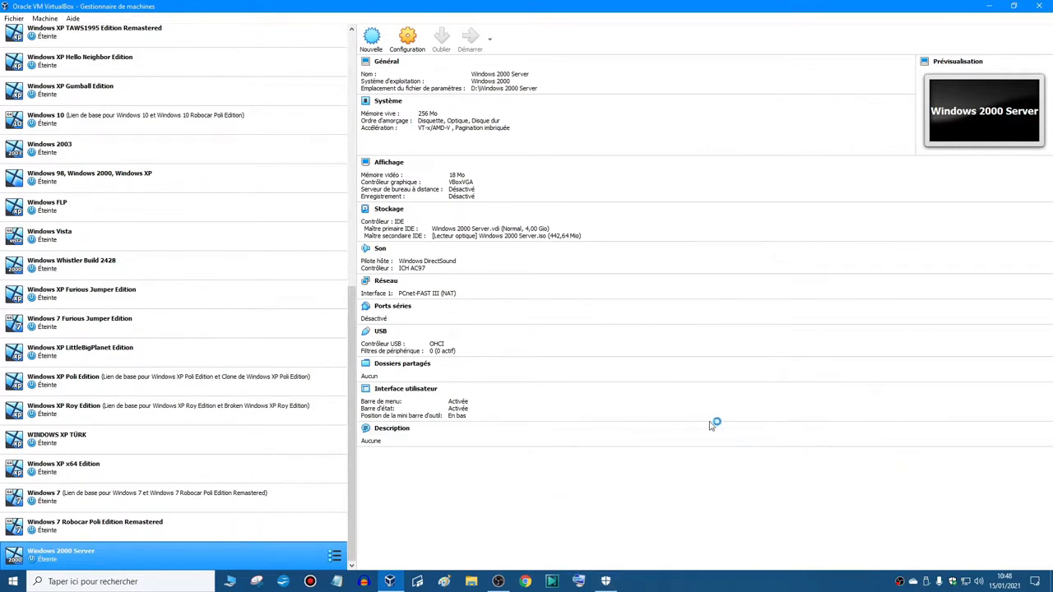
mouse_move(582, 470)
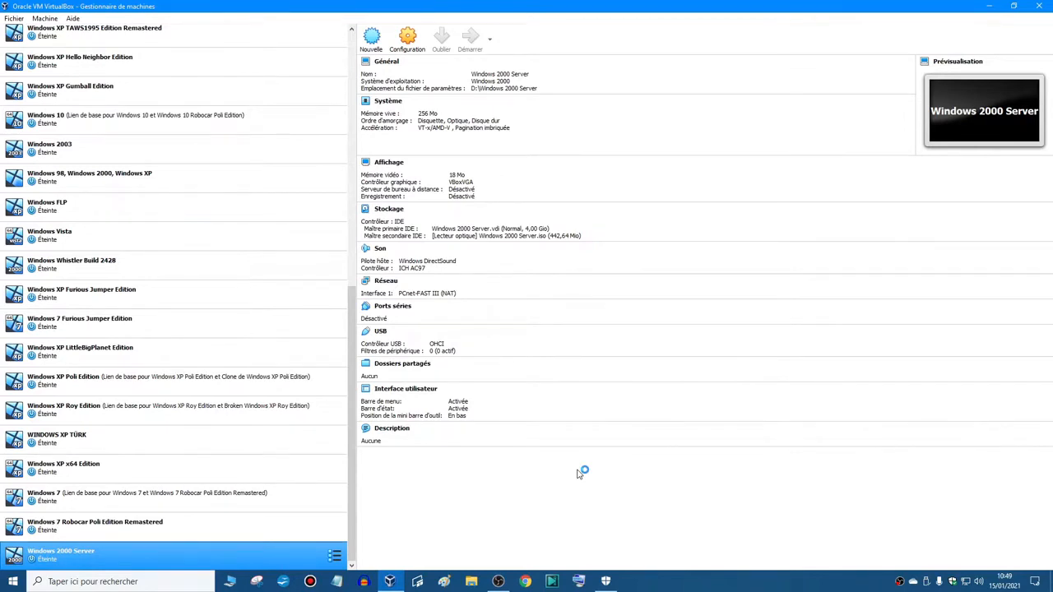
click(471, 36)
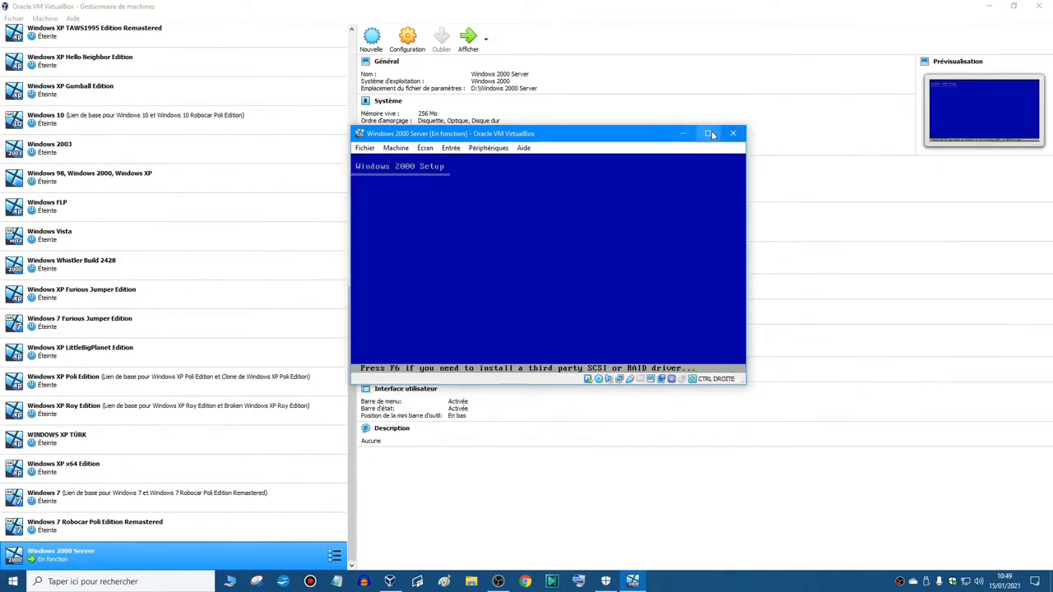
click(107, 61)
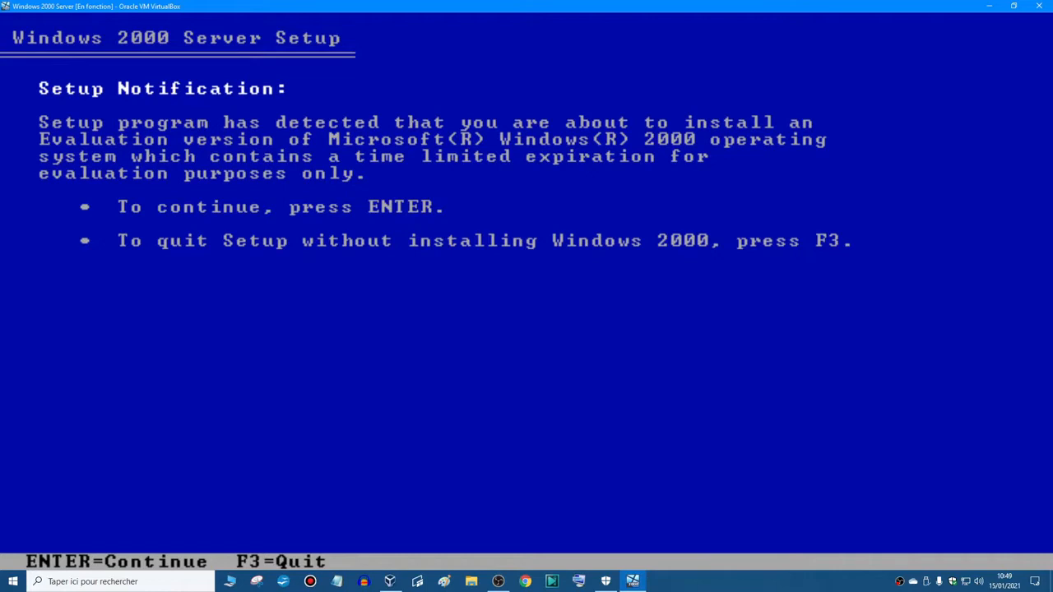
Step: Continue past the evaluation notices, set up on the new disk and accept the license with F8
key(enter)
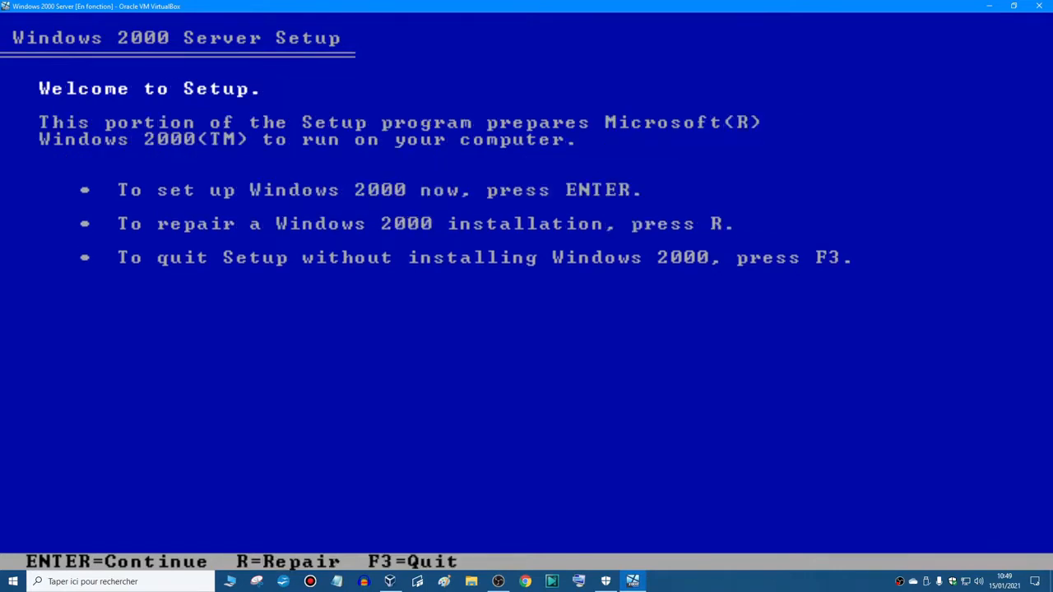
key(enter)
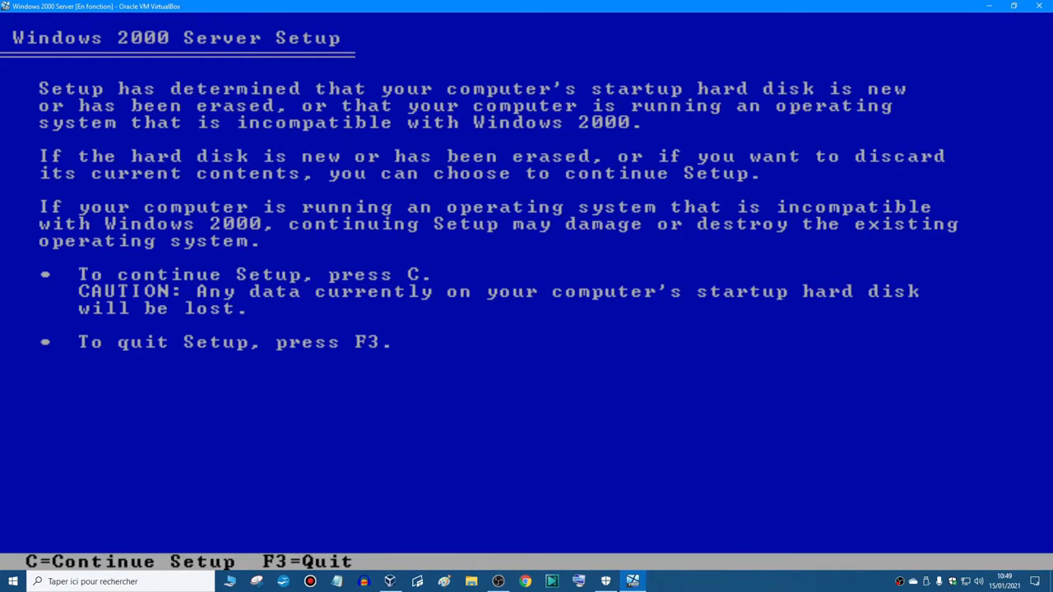
key(c)
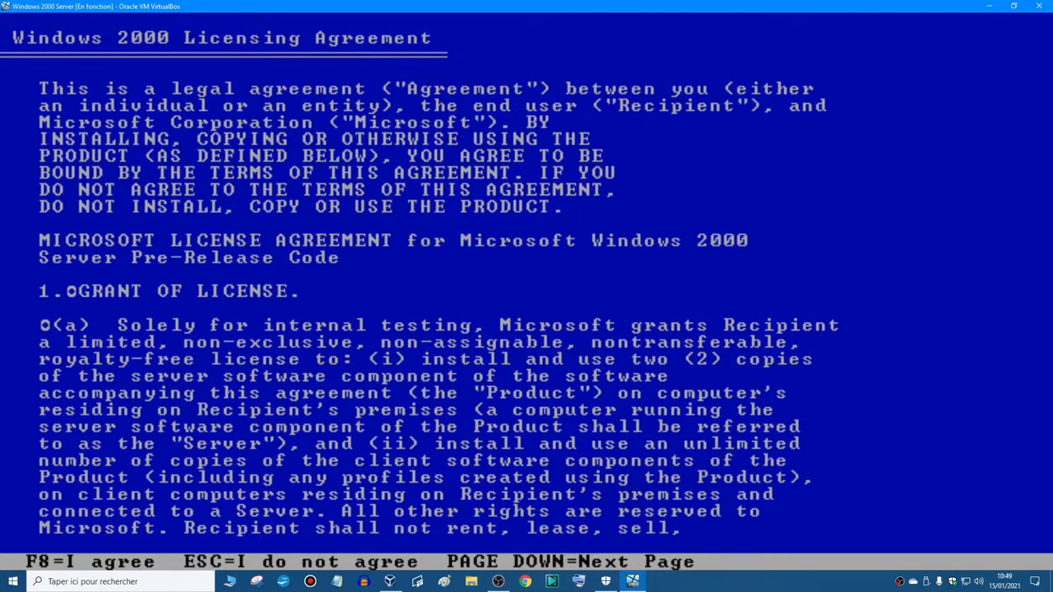
key(f8)
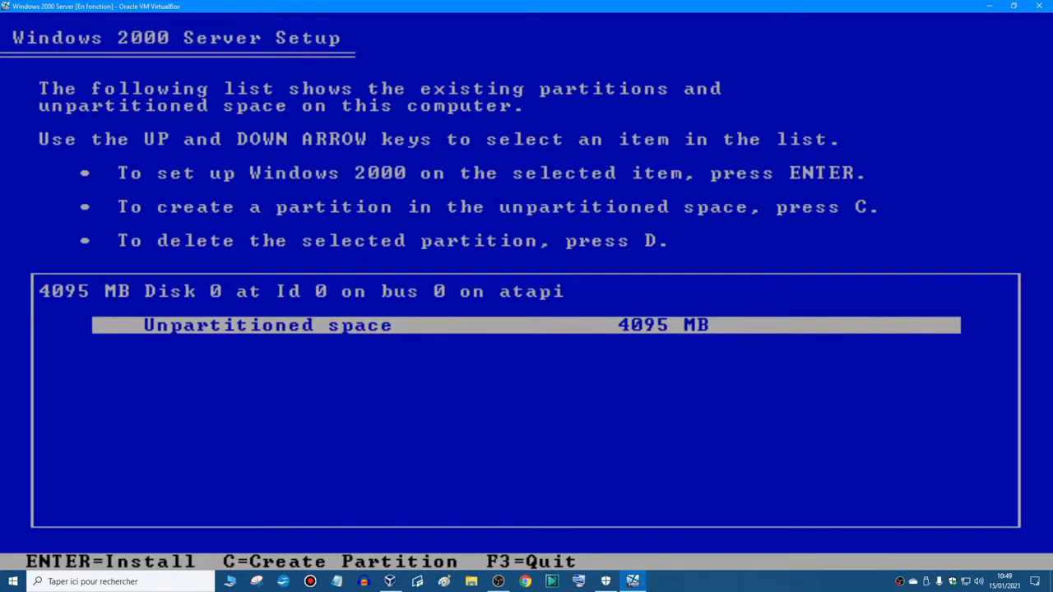
Step: Create a partition from the 4095 MB unpartitioned space, then delete it again
key(c)
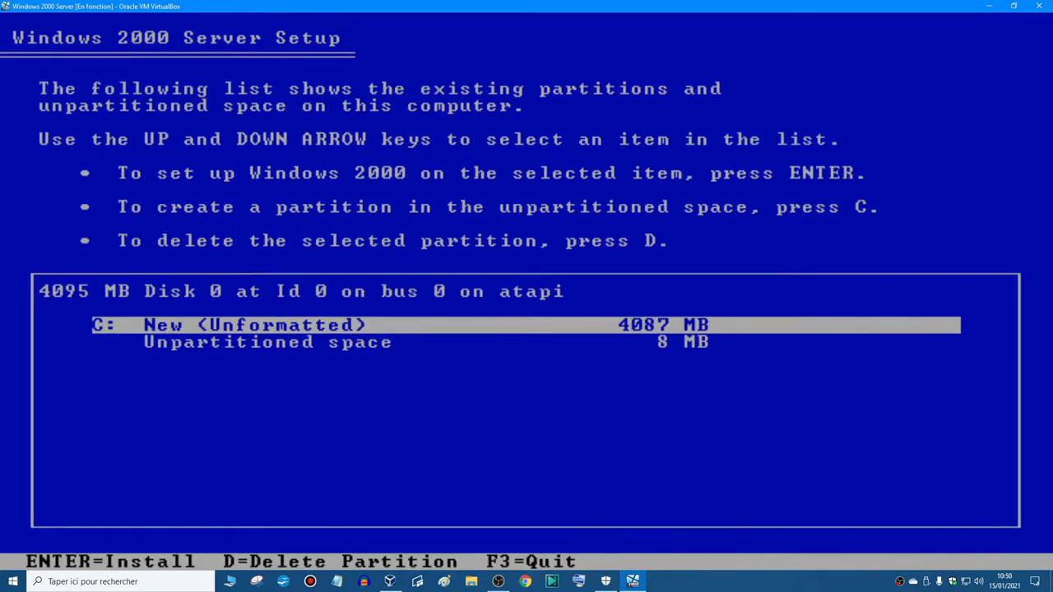
key(d)
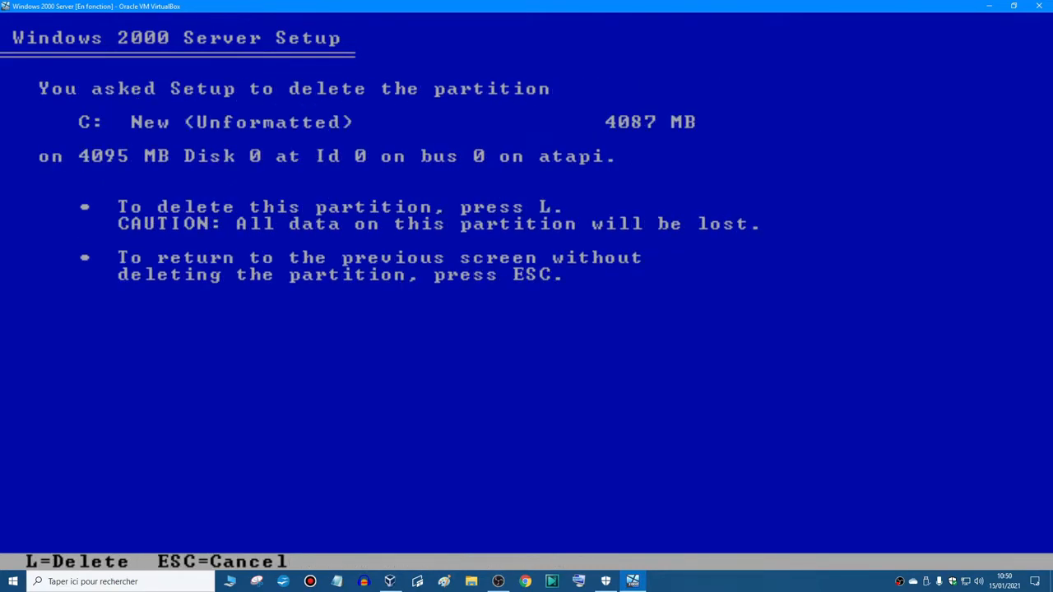
key(l)
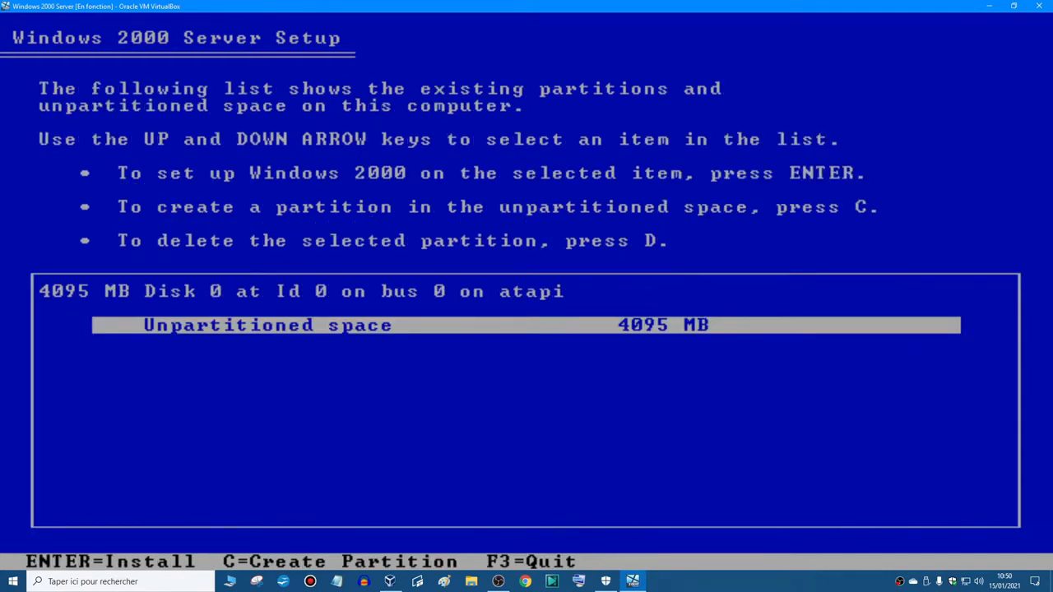
Step: Create a 2047 MB partition C, leaving D with the rest, and choose C for installation
key(c)
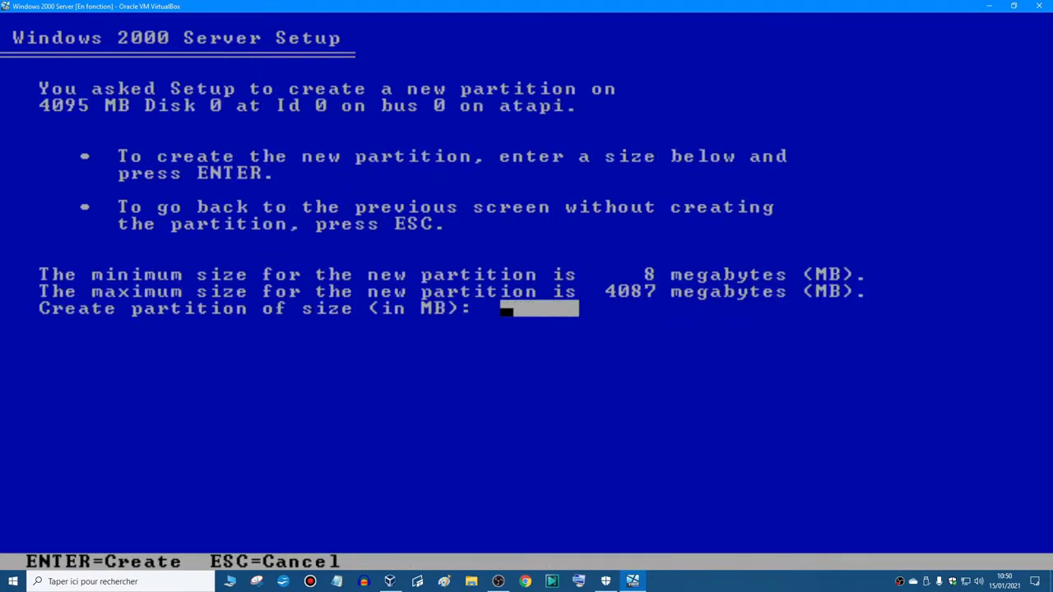
text(2)
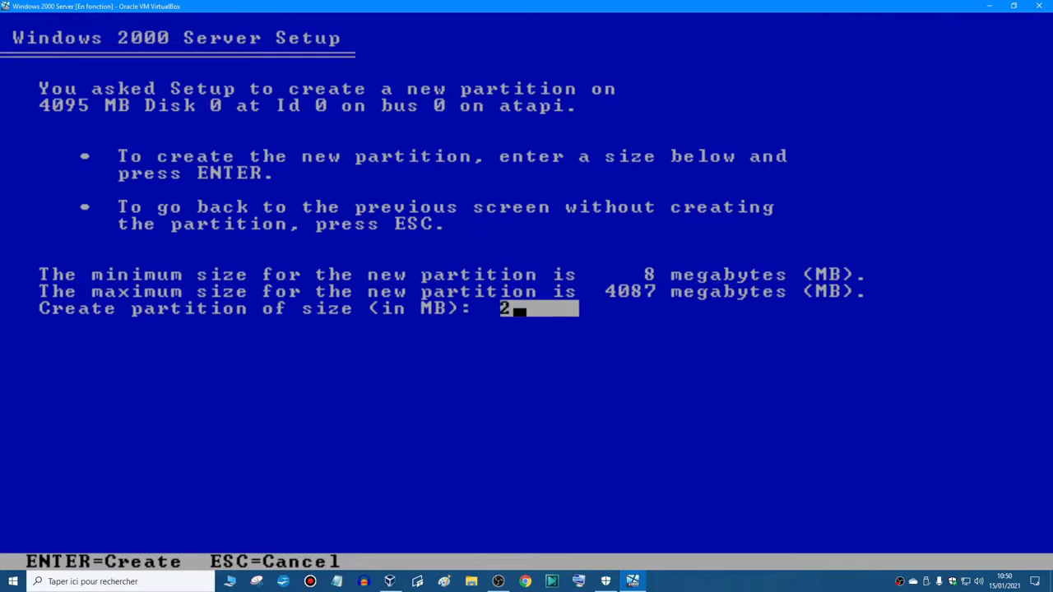
key(enter)
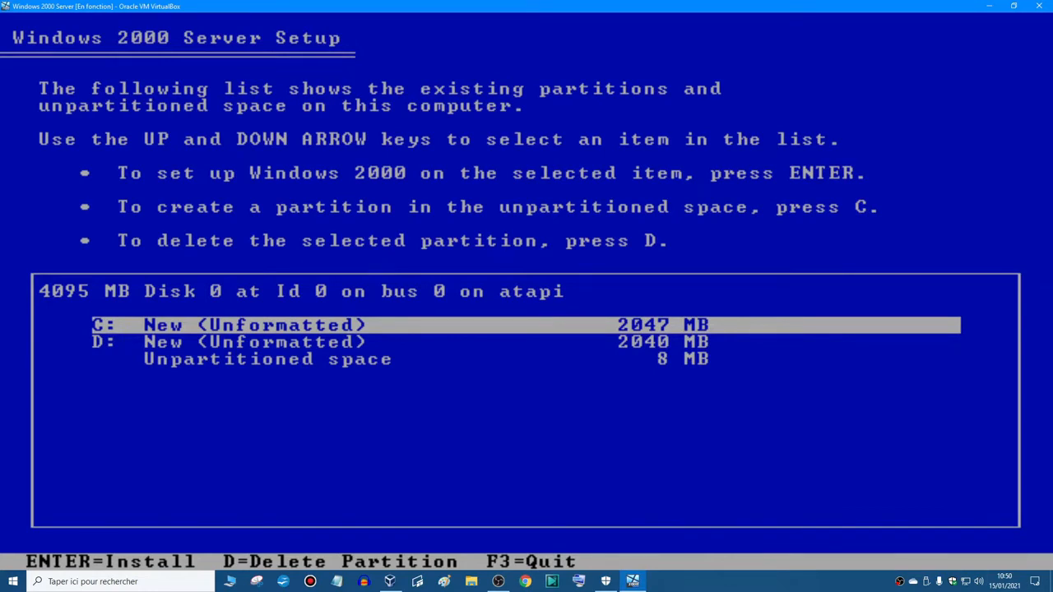
key(enter)
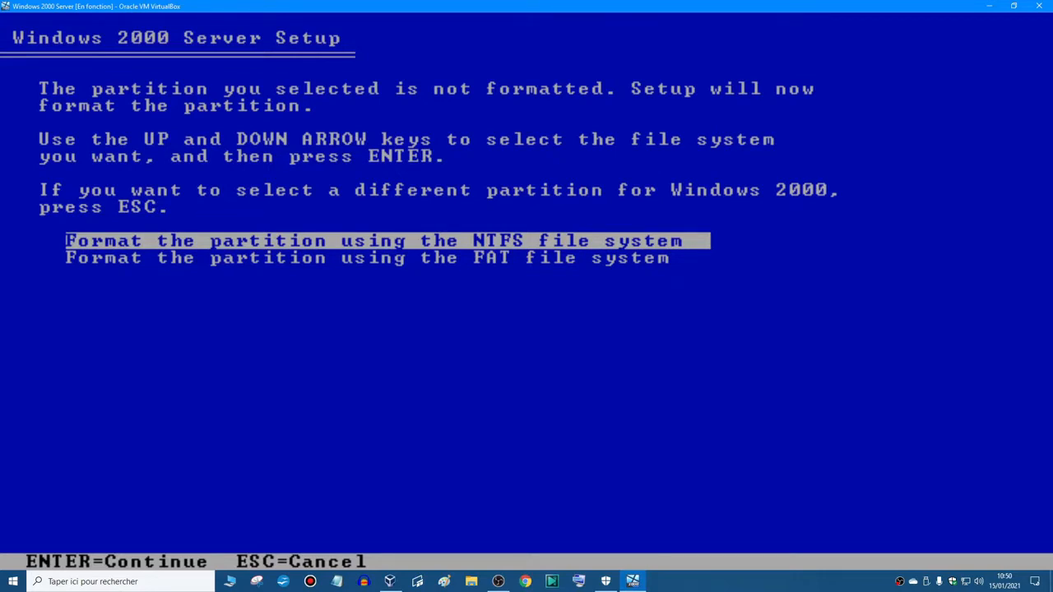
Step: Format partition C with the NTFS file system and let setup continue
key(down)
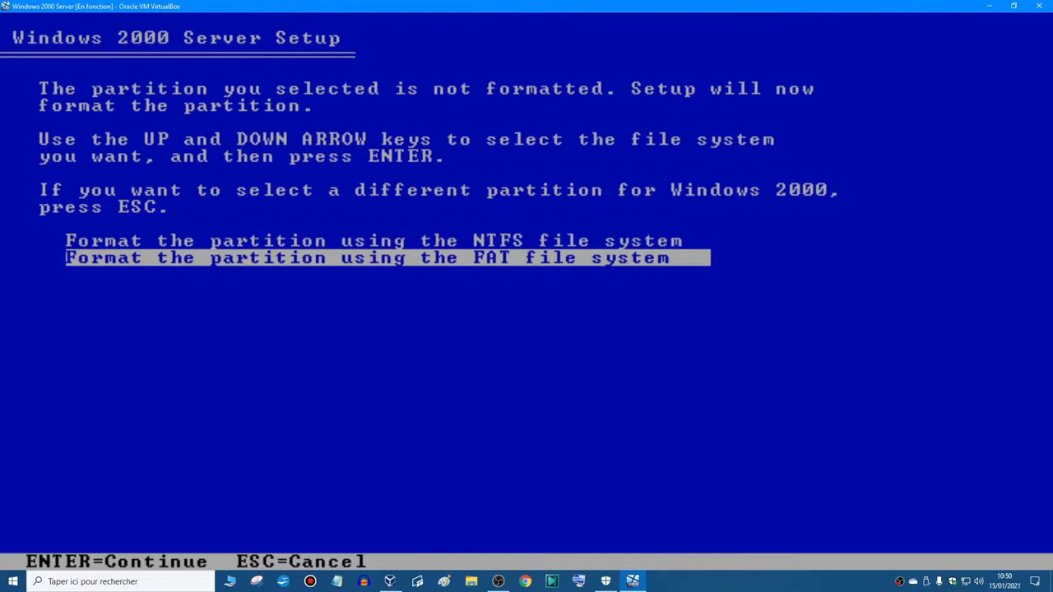
key(up)
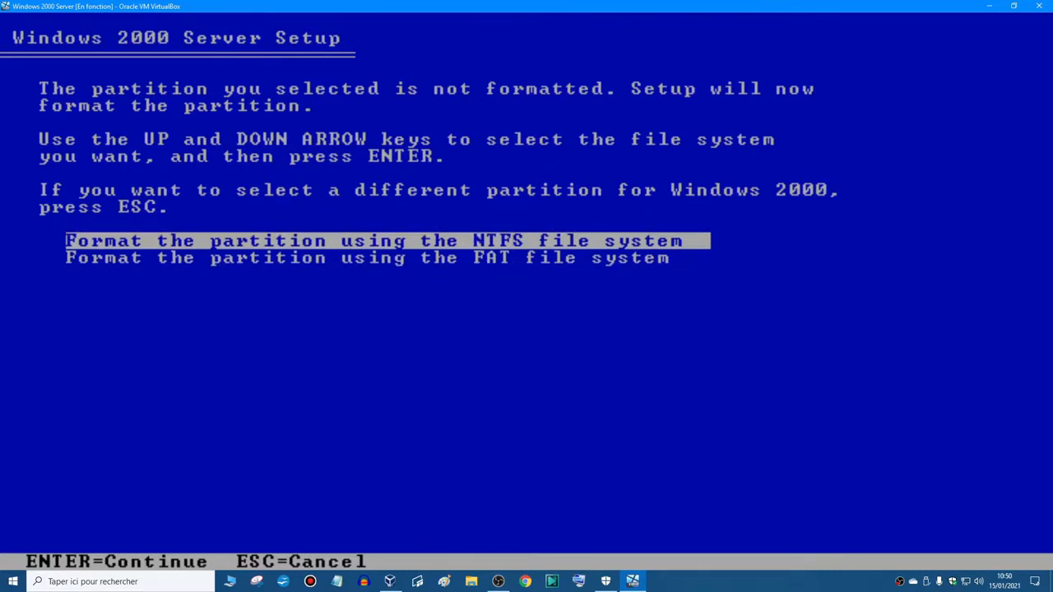
key(enter)
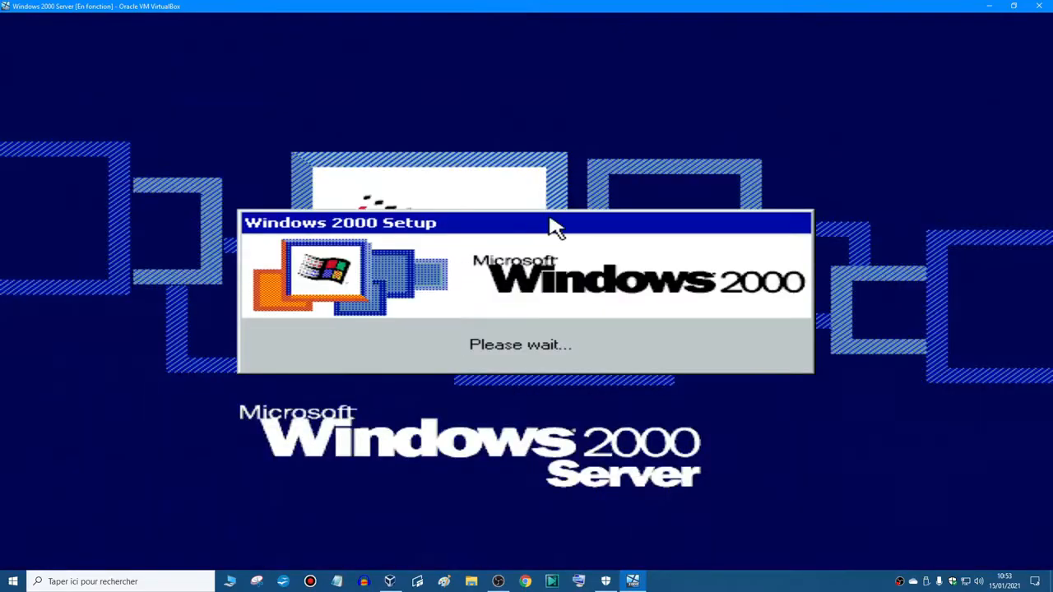
mouse_move(546, 316)
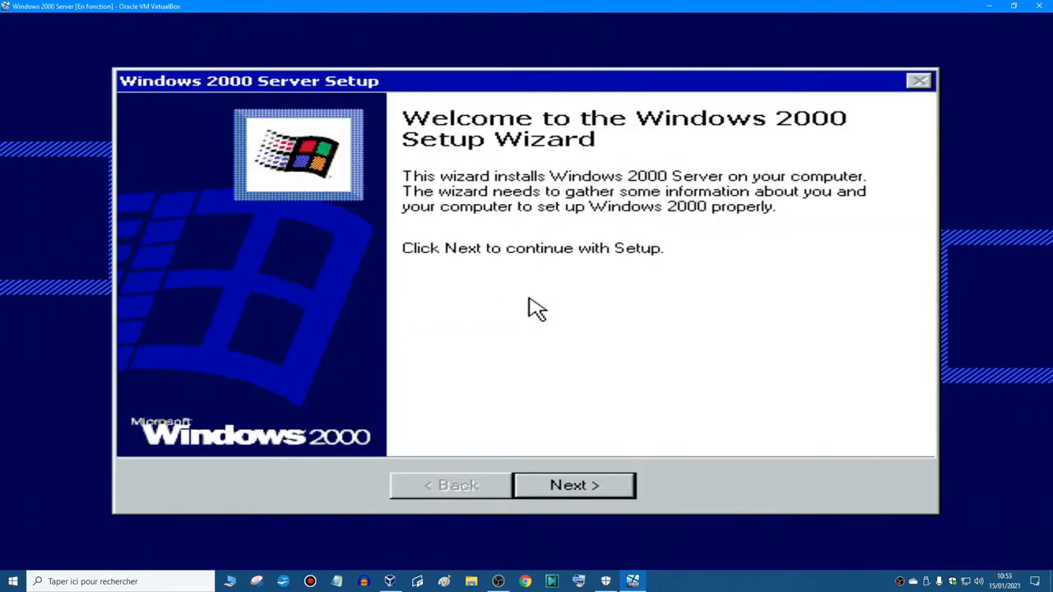
mouse_move(571, 421)
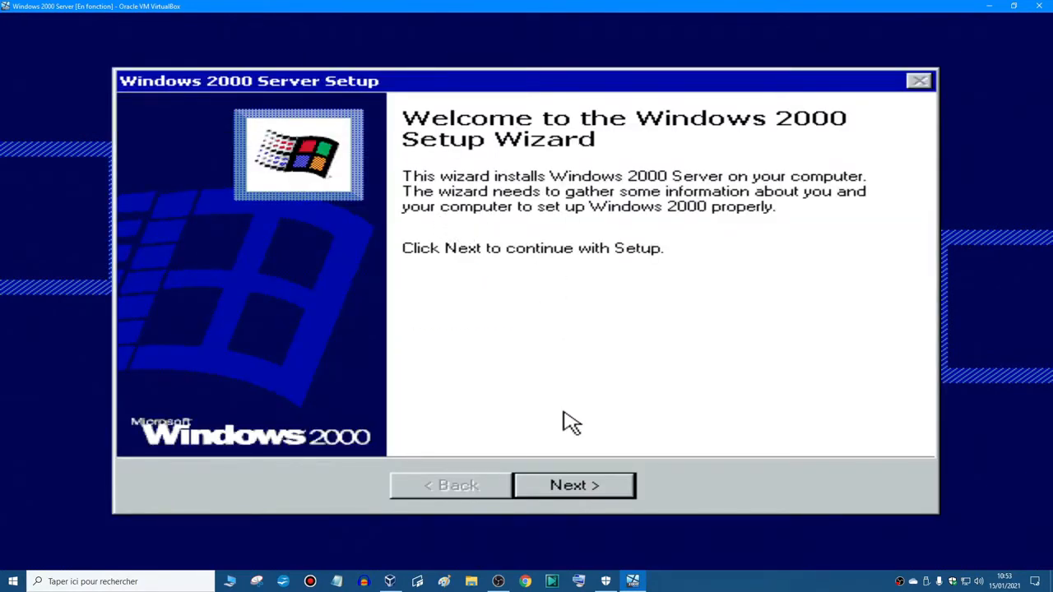
Step: Continue past the setup wizard welcome page and wait for device installation
click(572, 483)
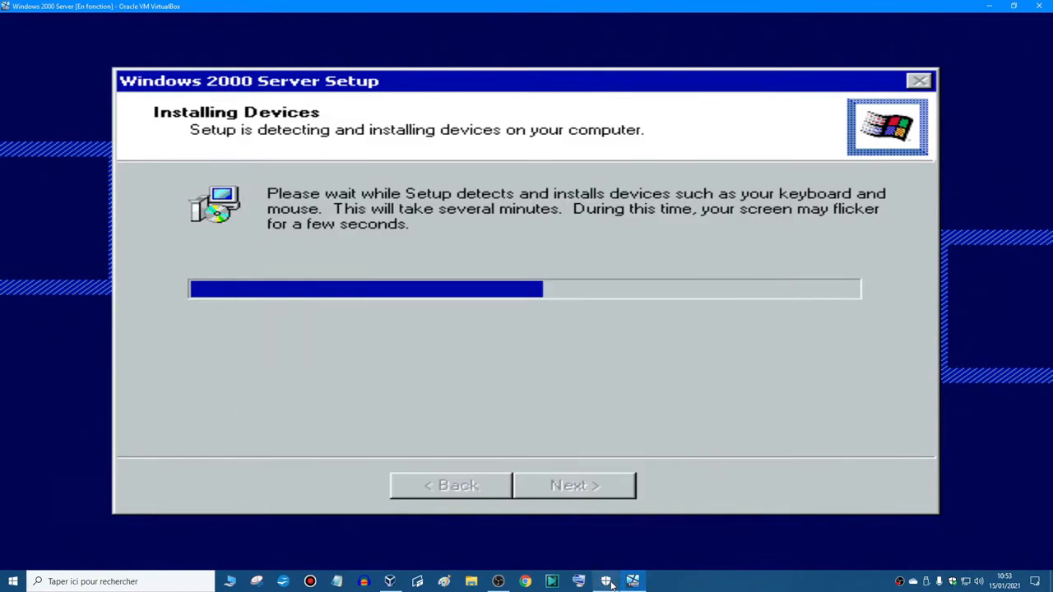
click(605, 582)
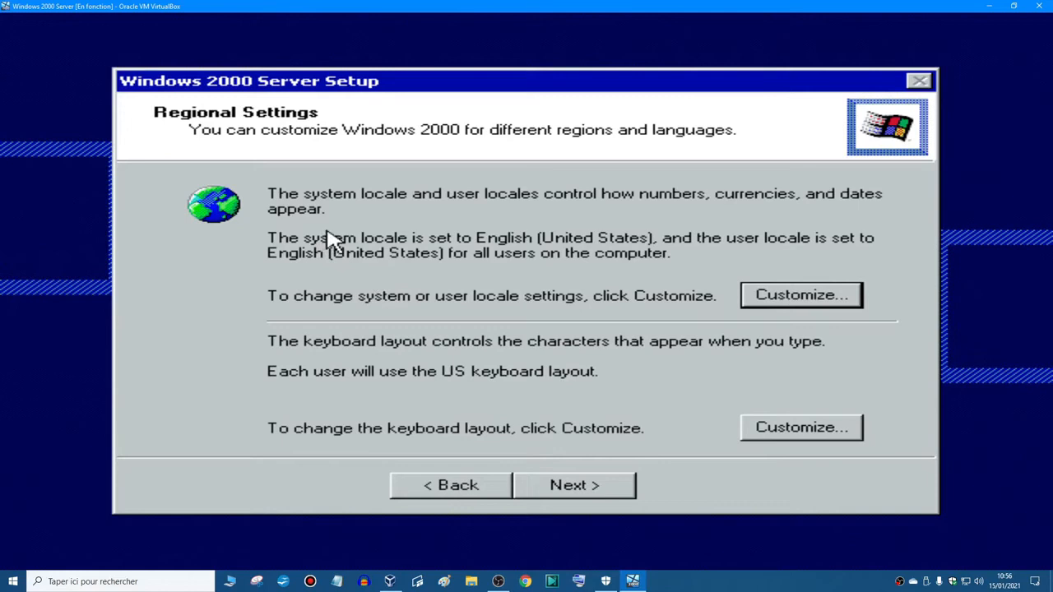
mouse_move(592, 206)
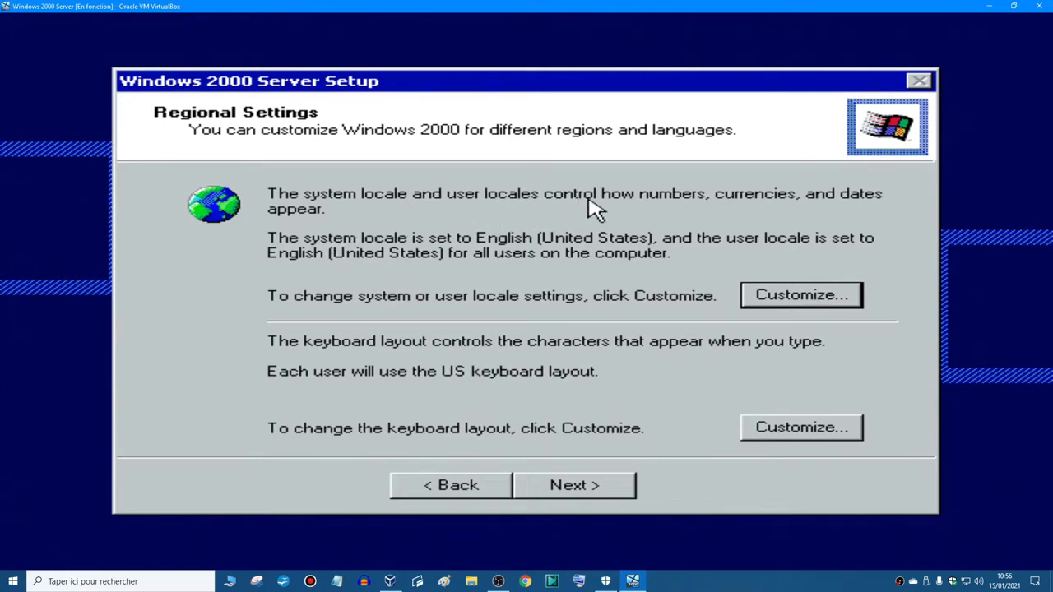
mouse_move(312, 244)
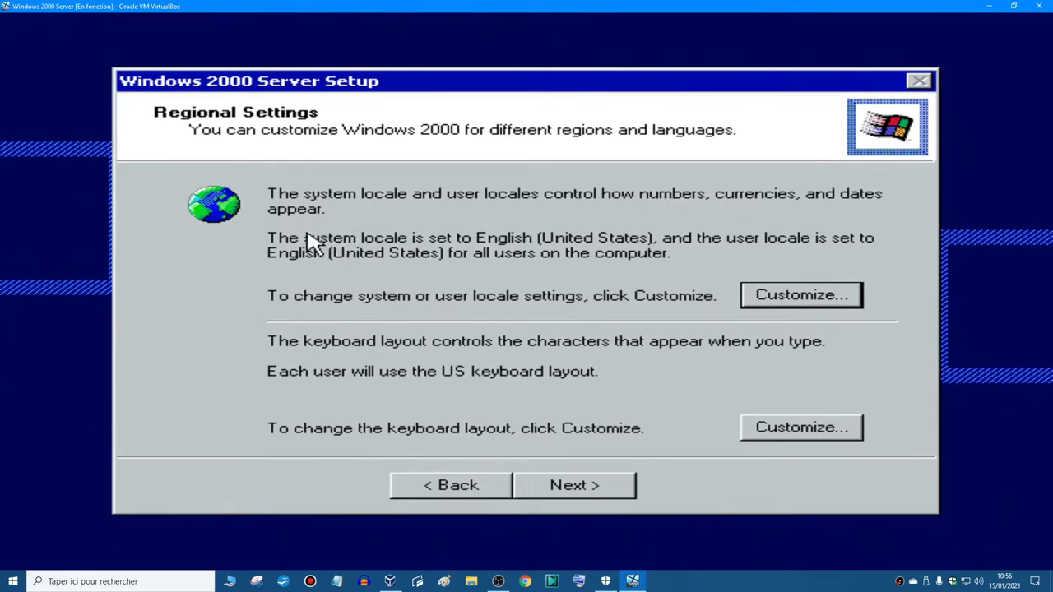
mouse_move(459, 253)
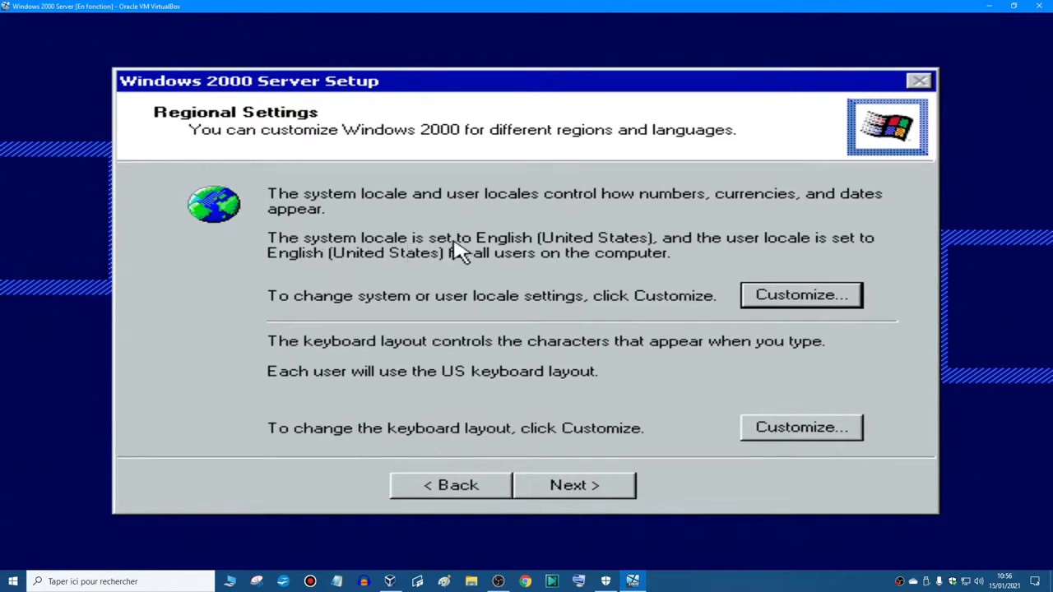
mouse_move(843, 247)
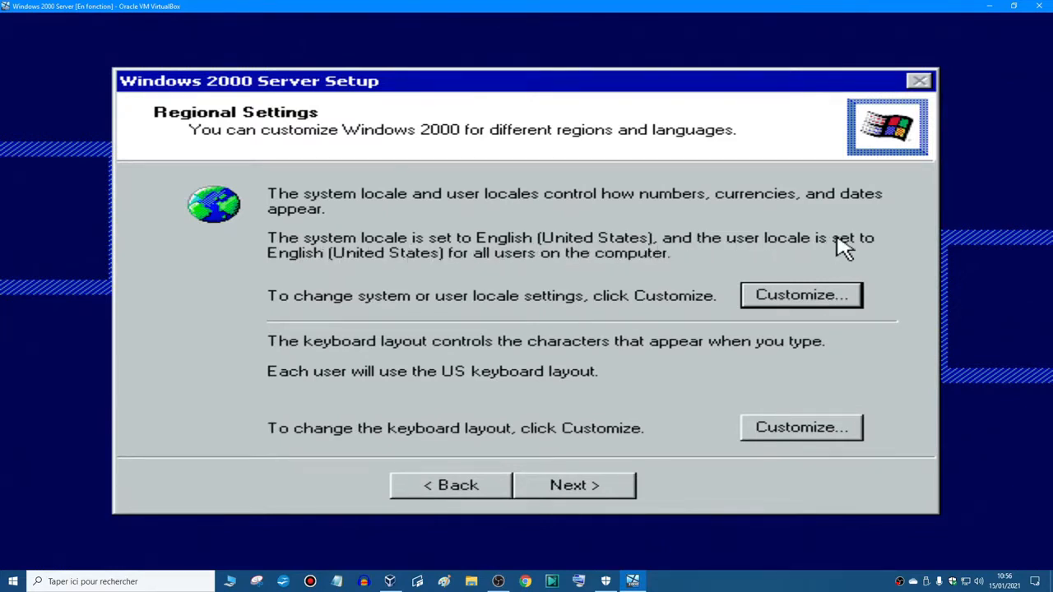
mouse_move(457, 266)
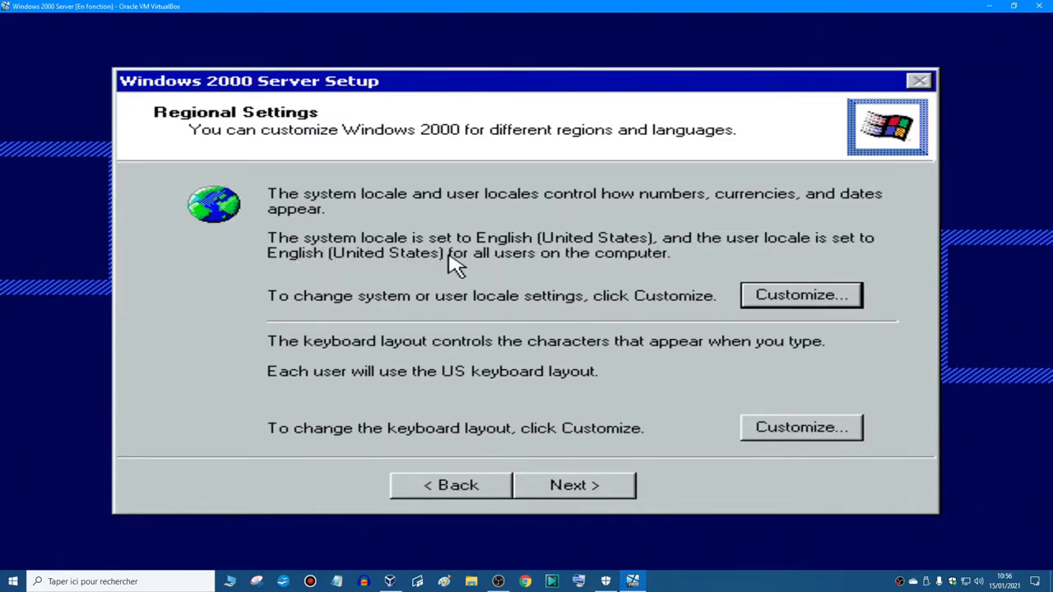
mouse_move(559, 309)
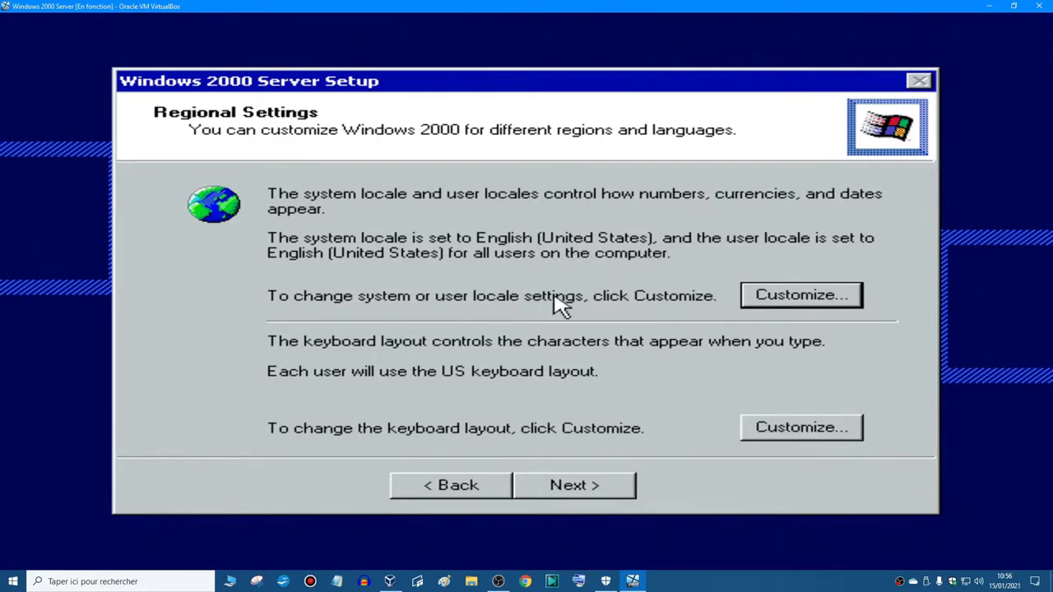
mouse_move(576, 345)
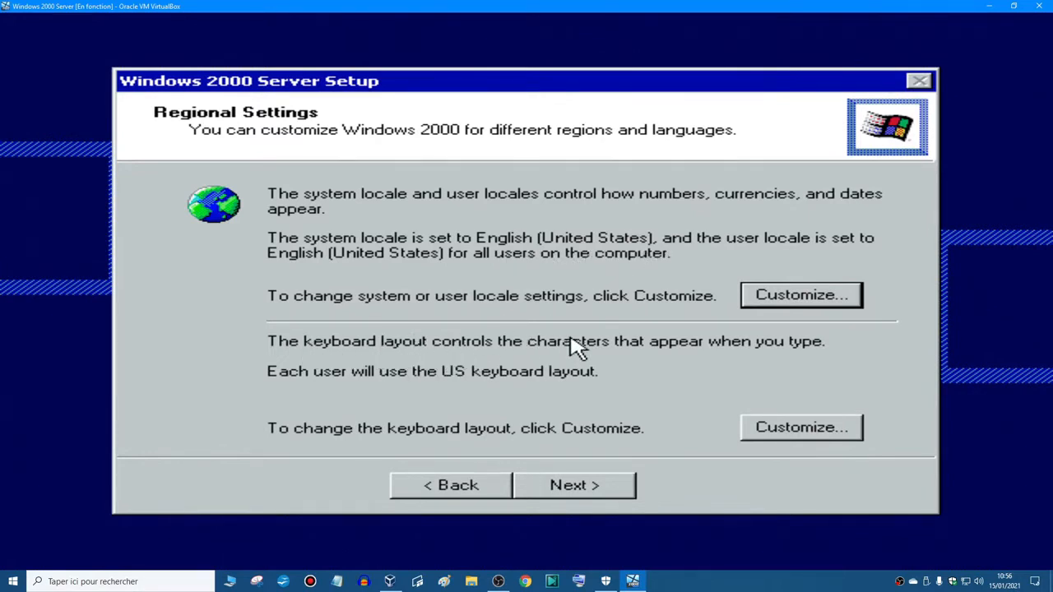
mouse_move(760, 354)
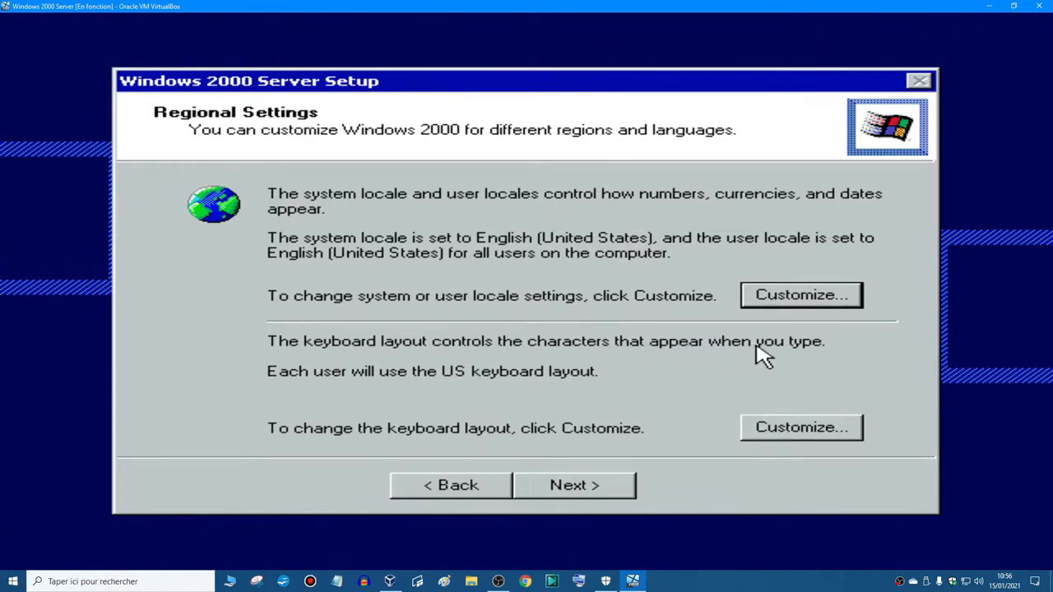
mouse_move(457, 389)
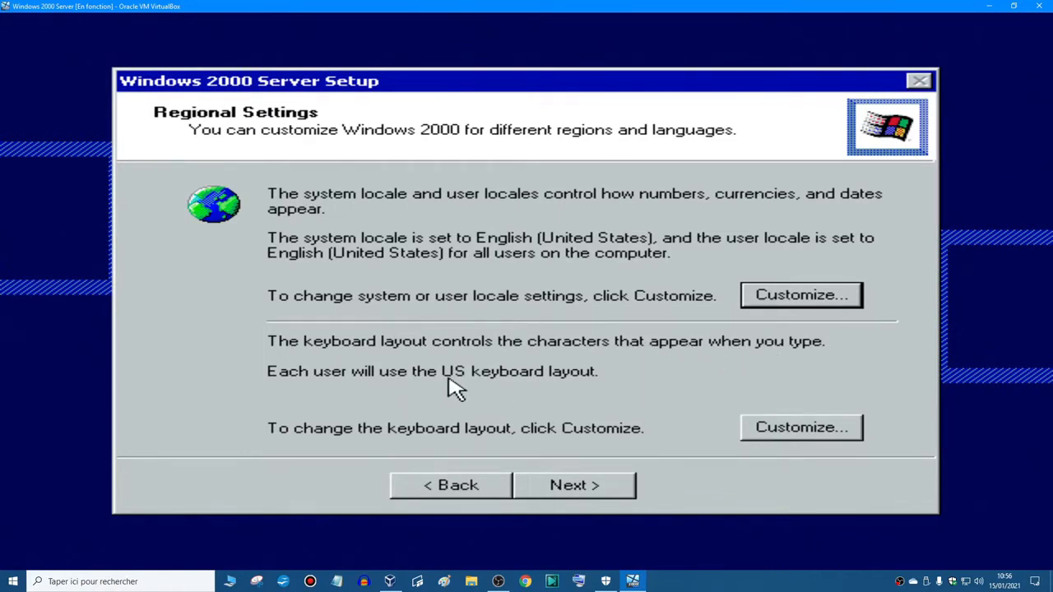
mouse_move(803, 297)
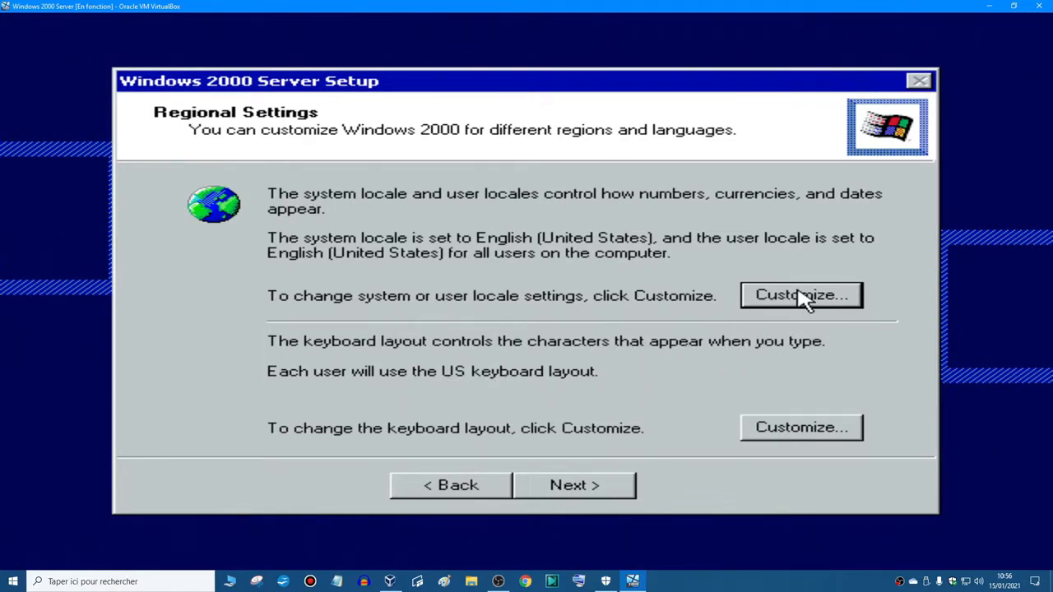
Step: Set the user locale to French (France) and review the number, currency and time formats
click(799, 295)
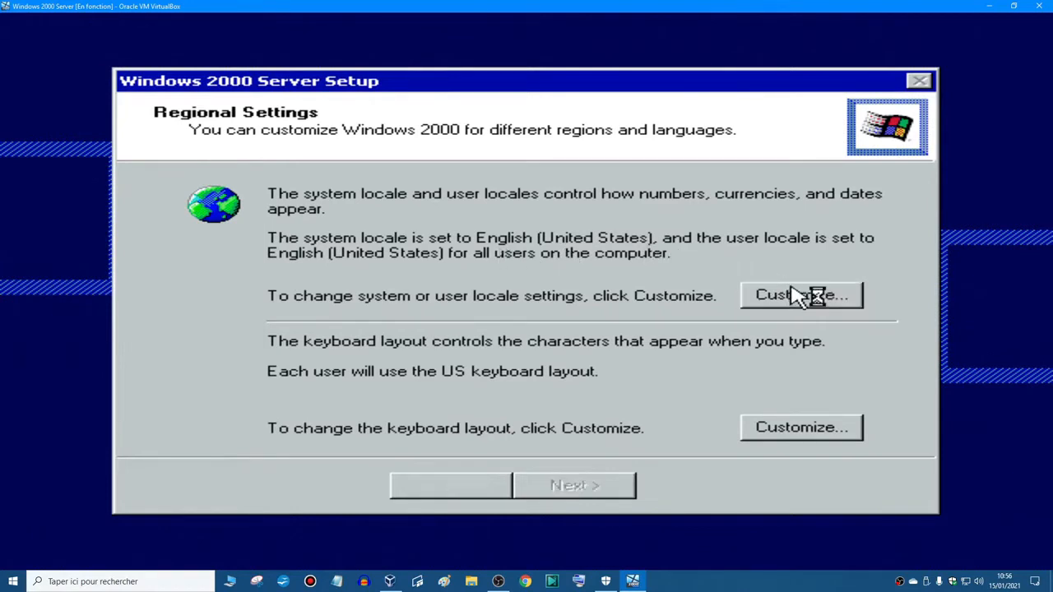
click(799, 295)
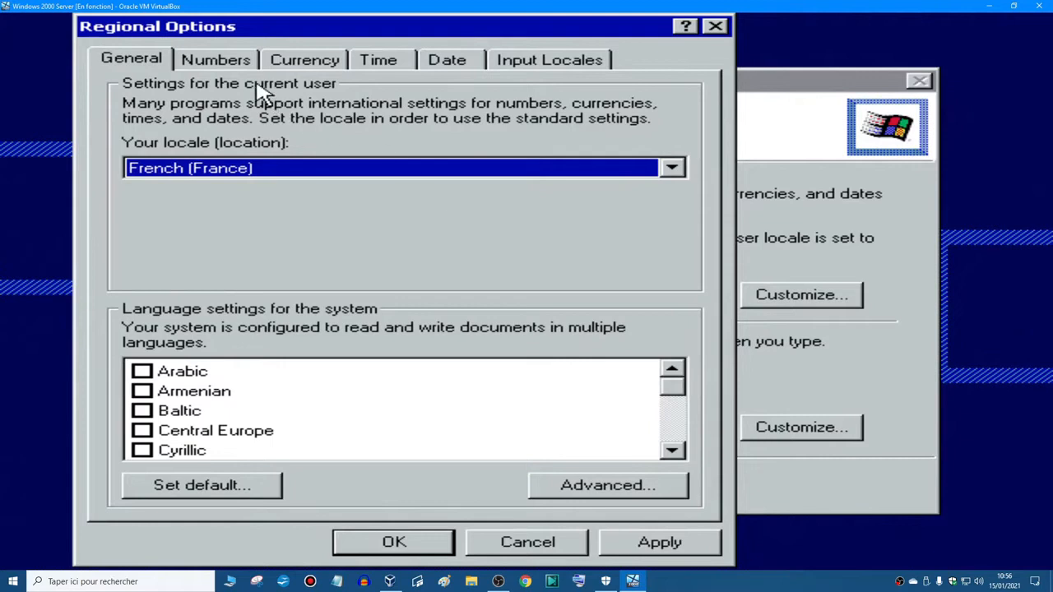
click(215, 59)
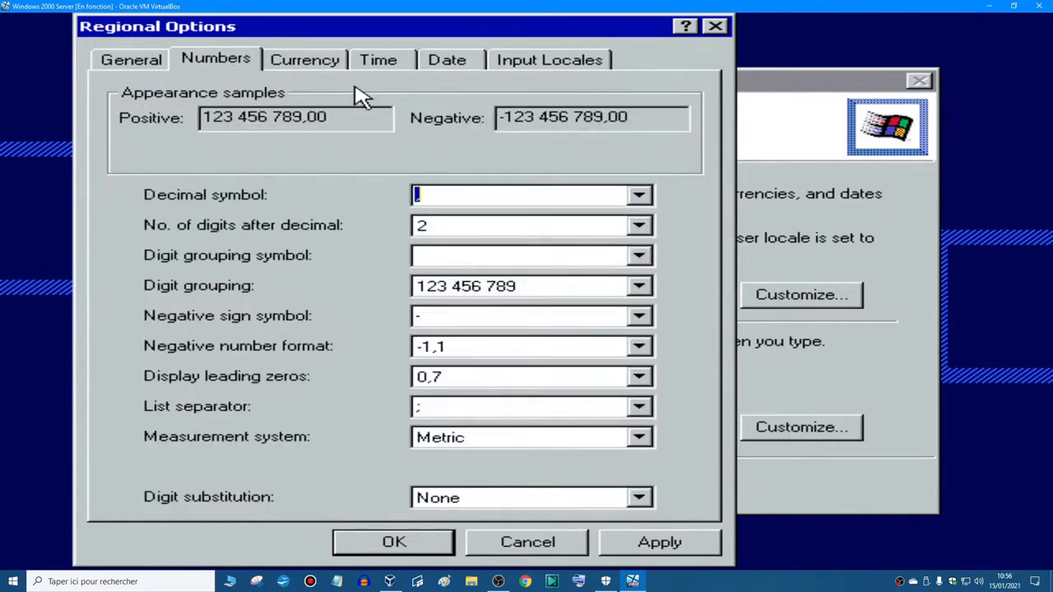
click(305, 60)
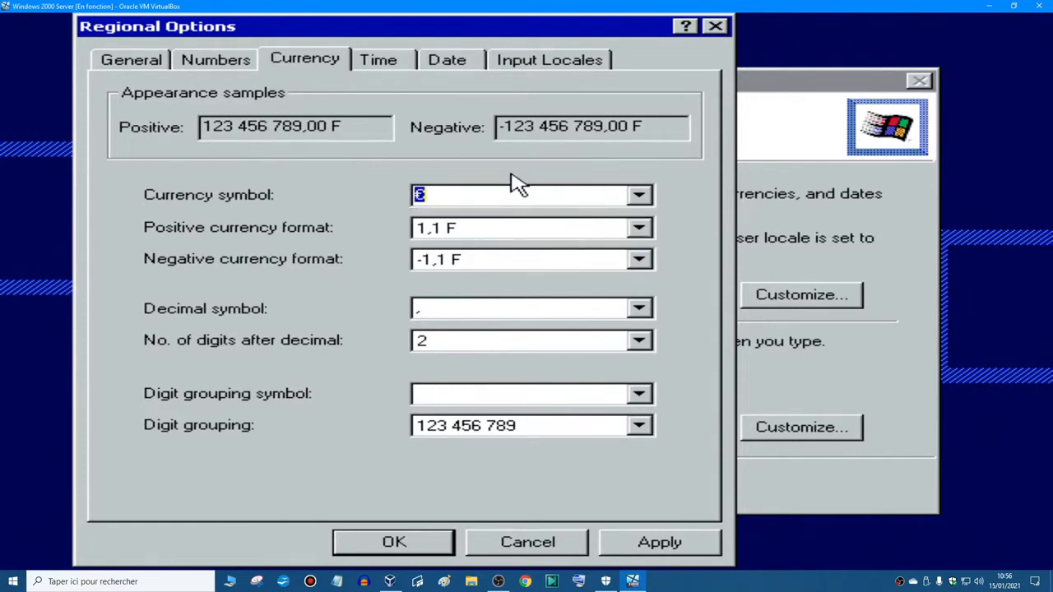
click(378, 60)
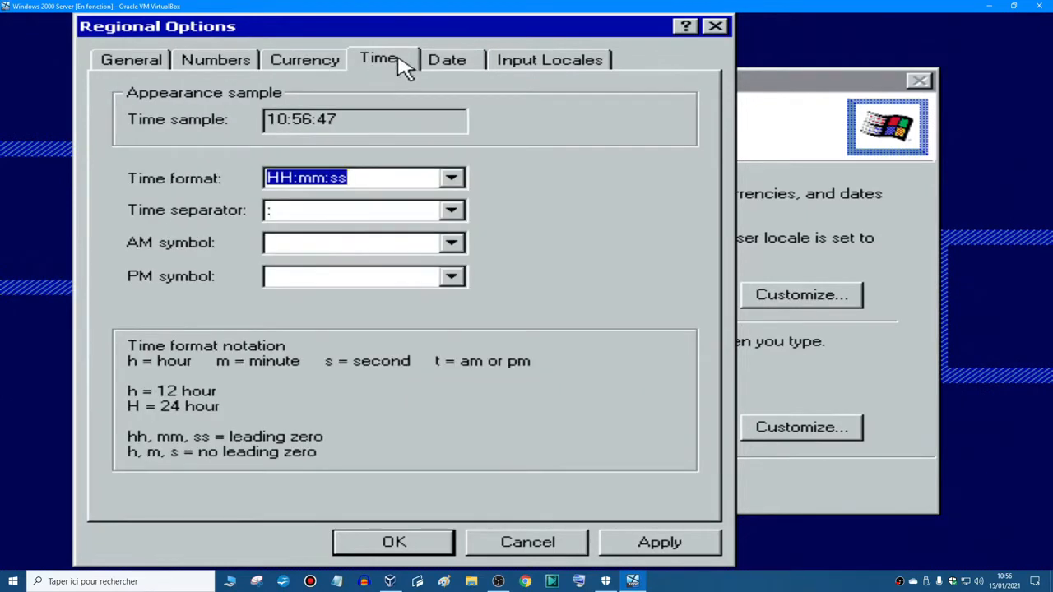
Step: Add the French keyboard layout, make it the default input language, accept and continue setup
click(550, 59)
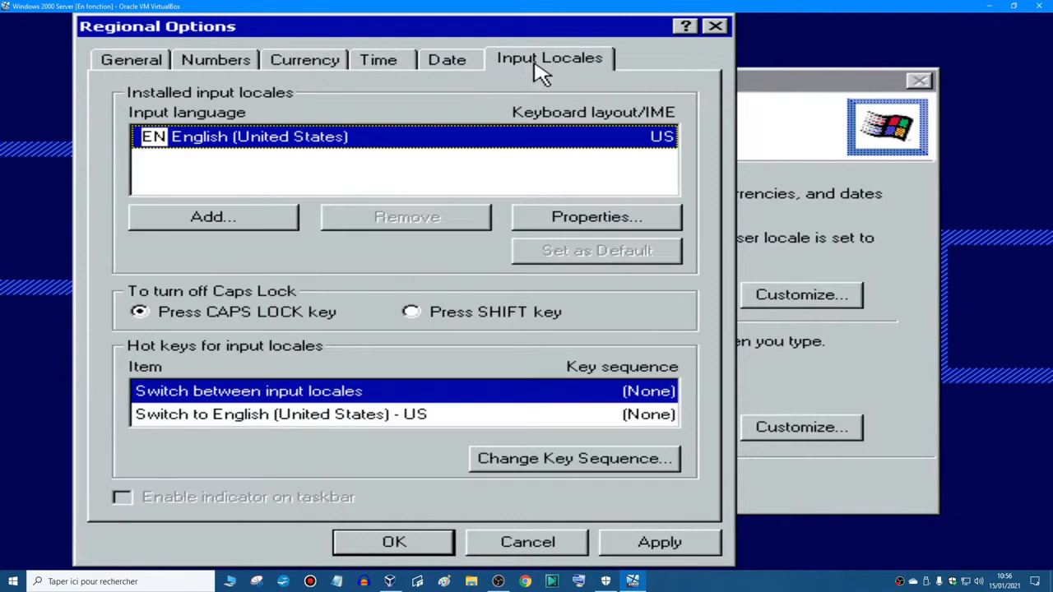
click(212, 217)
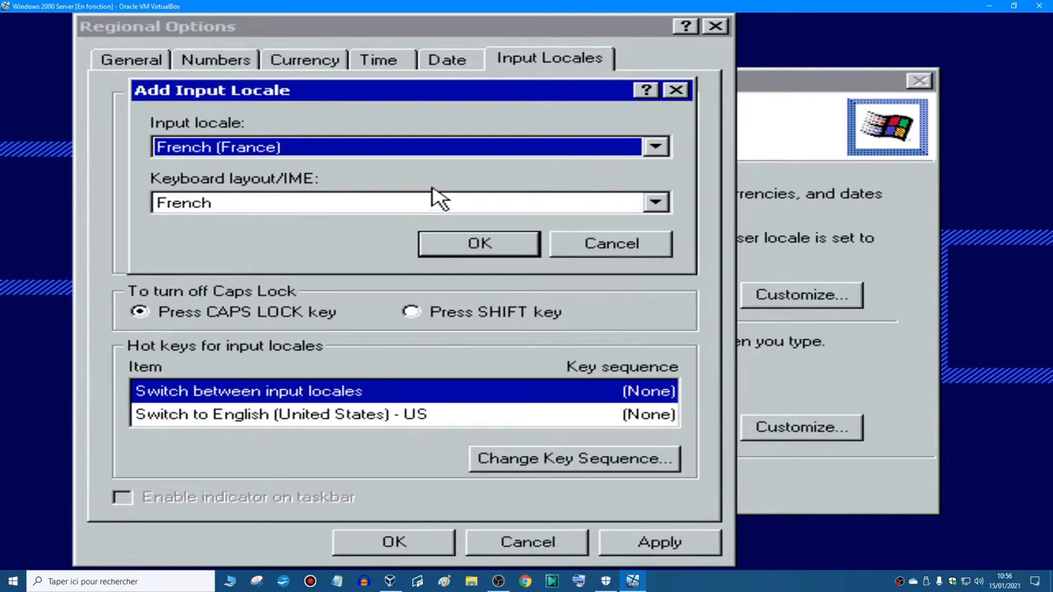
click(478, 244)
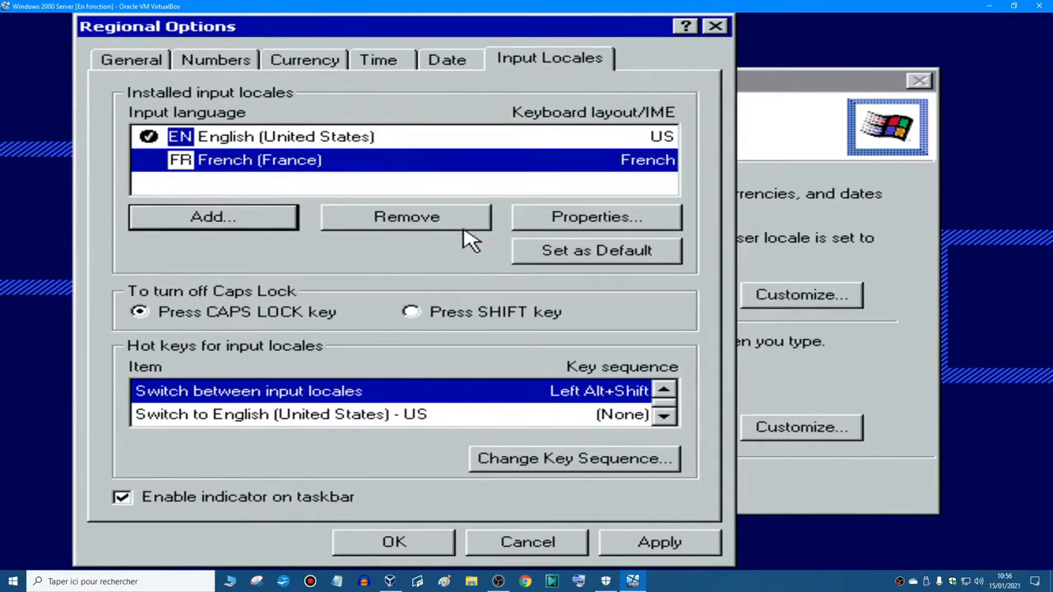
click(595, 250)
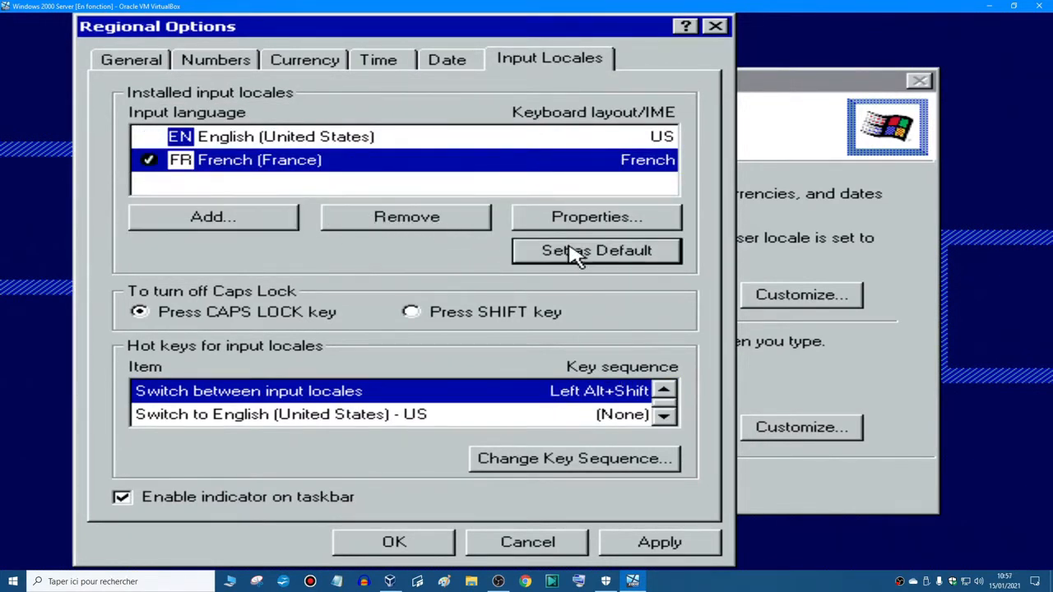
click(395, 541)
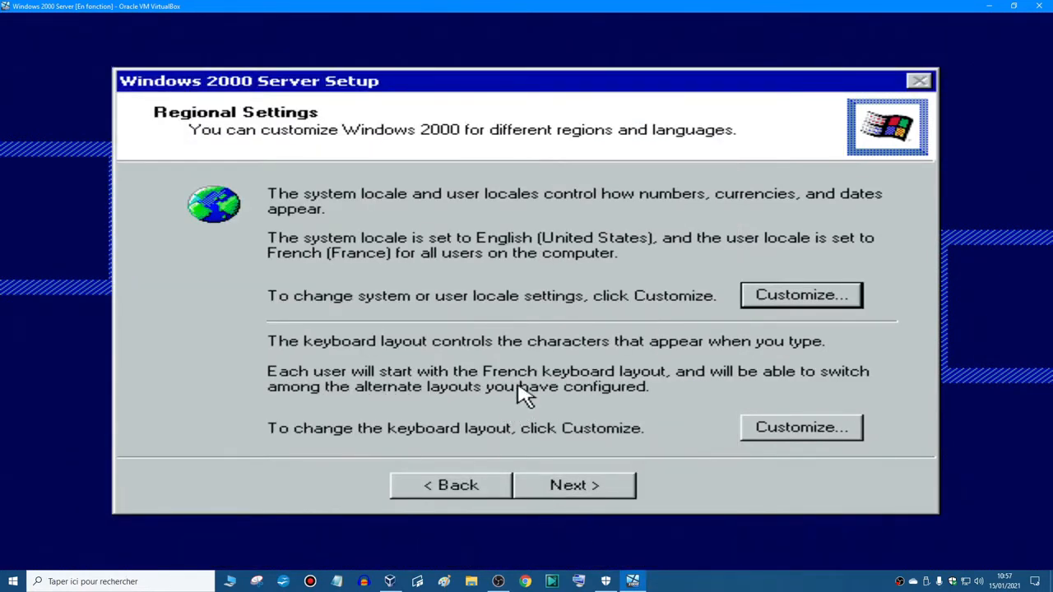
mouse_move(642, 386)
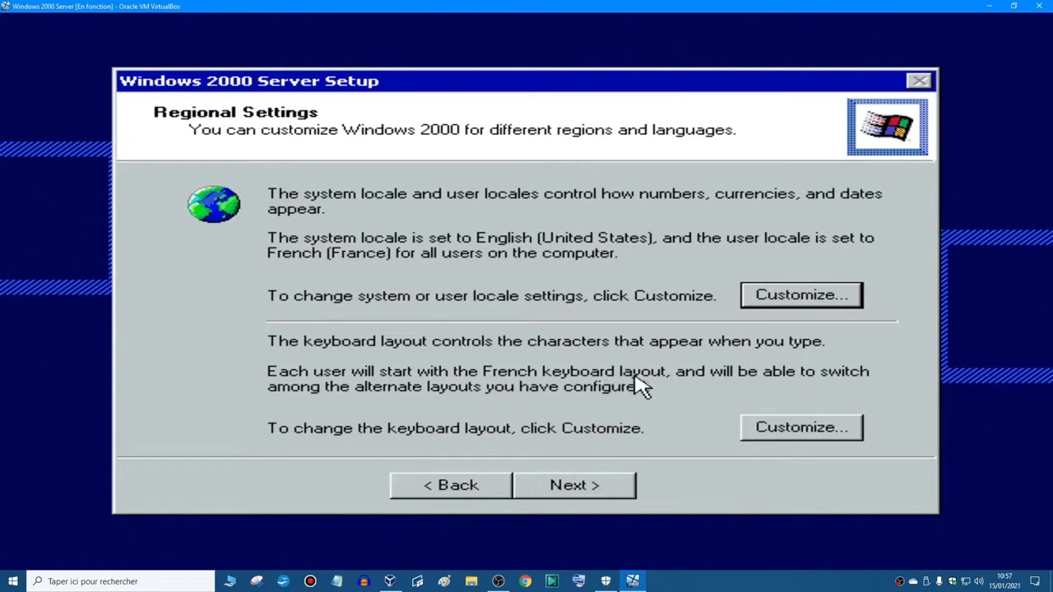
click(572, 484)
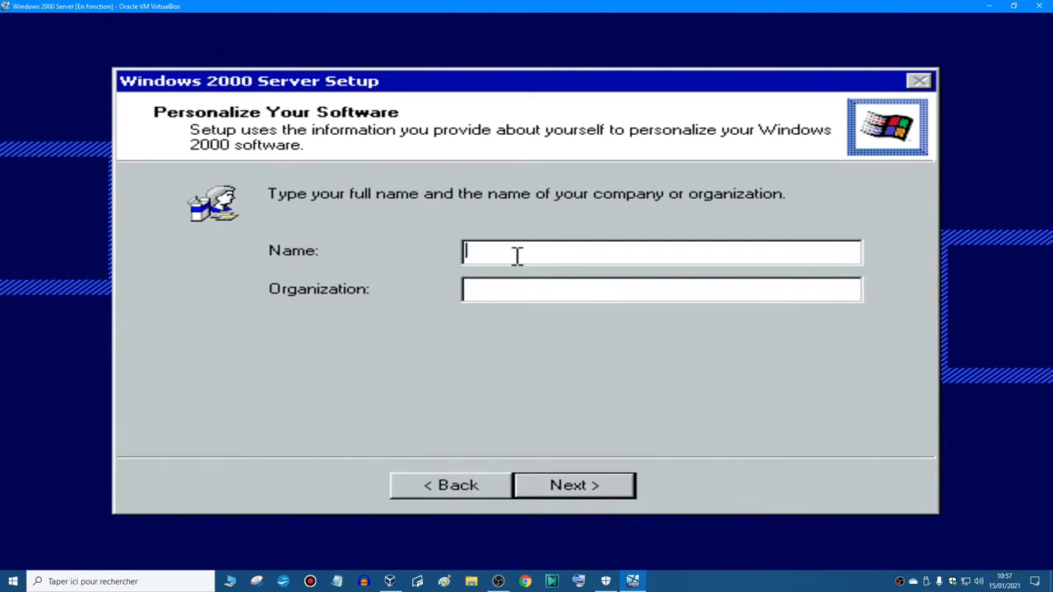
Step: Personalize the software with the name TAWS2001 and continue to the product key
text(TAWS2001)
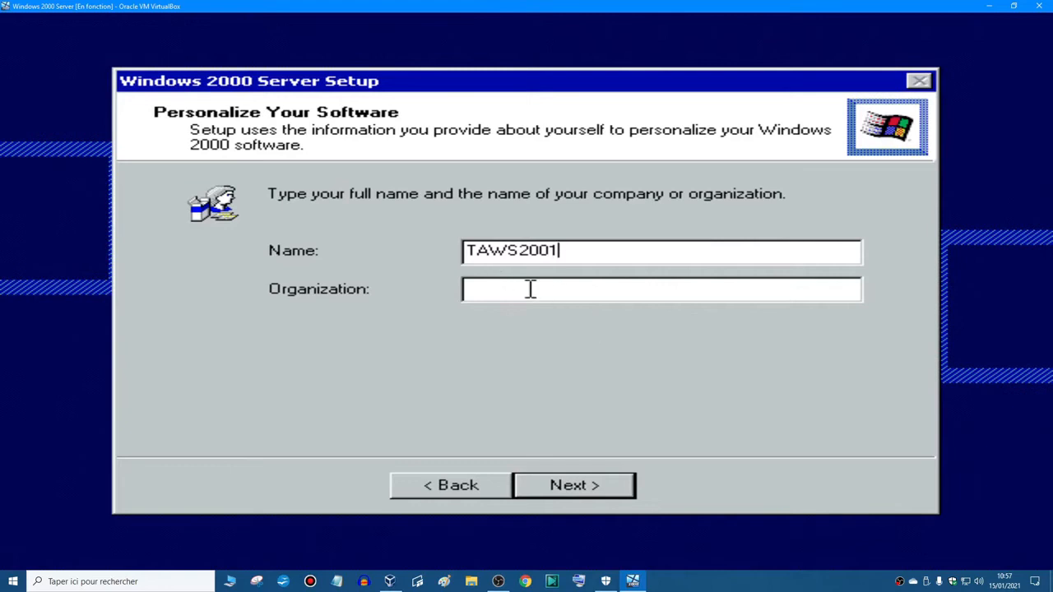
click(573, 484)
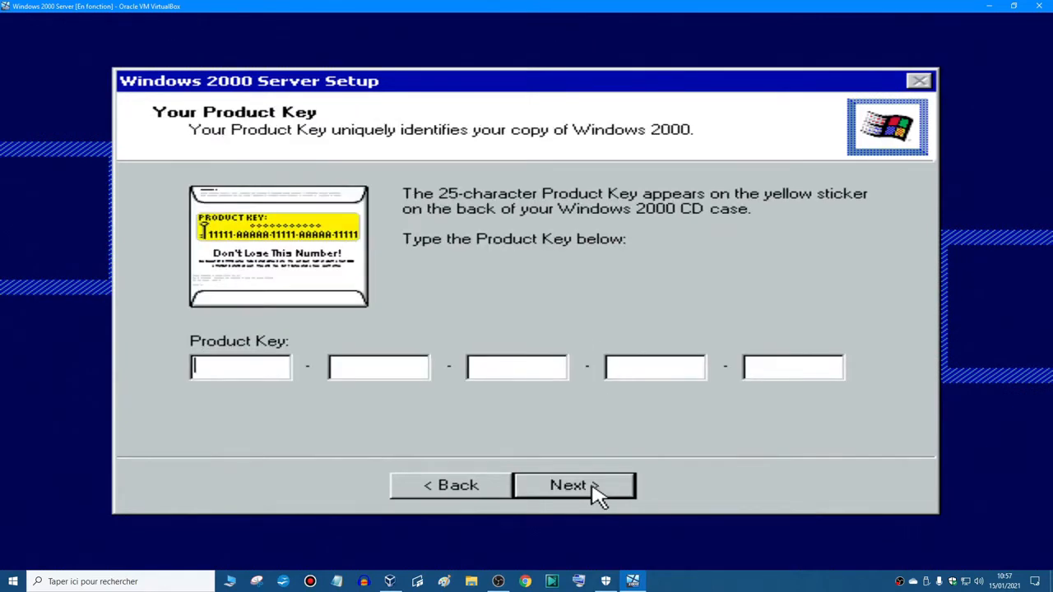
mouse_move(695, 467)
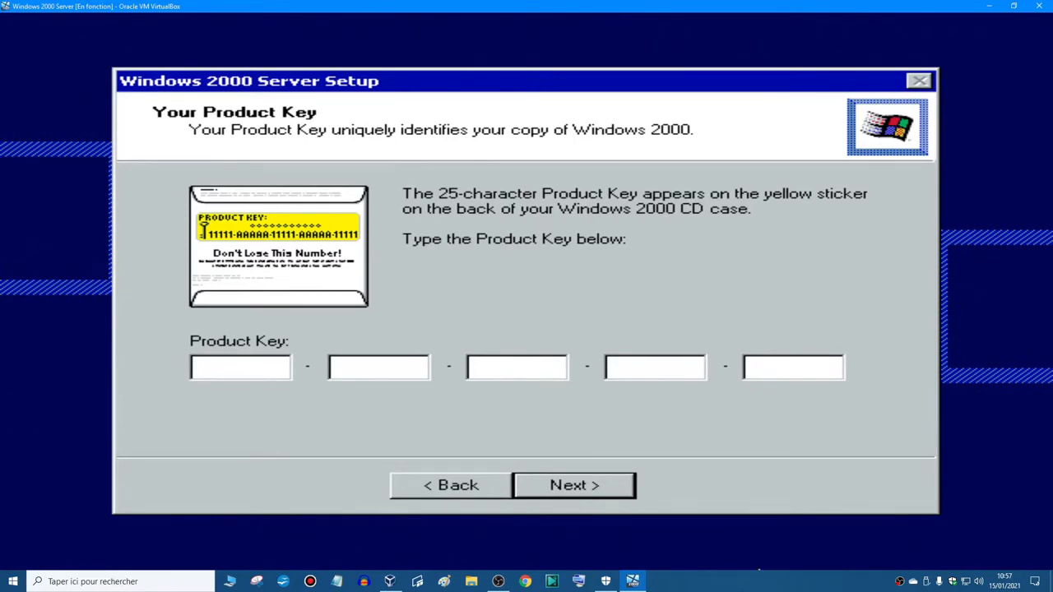
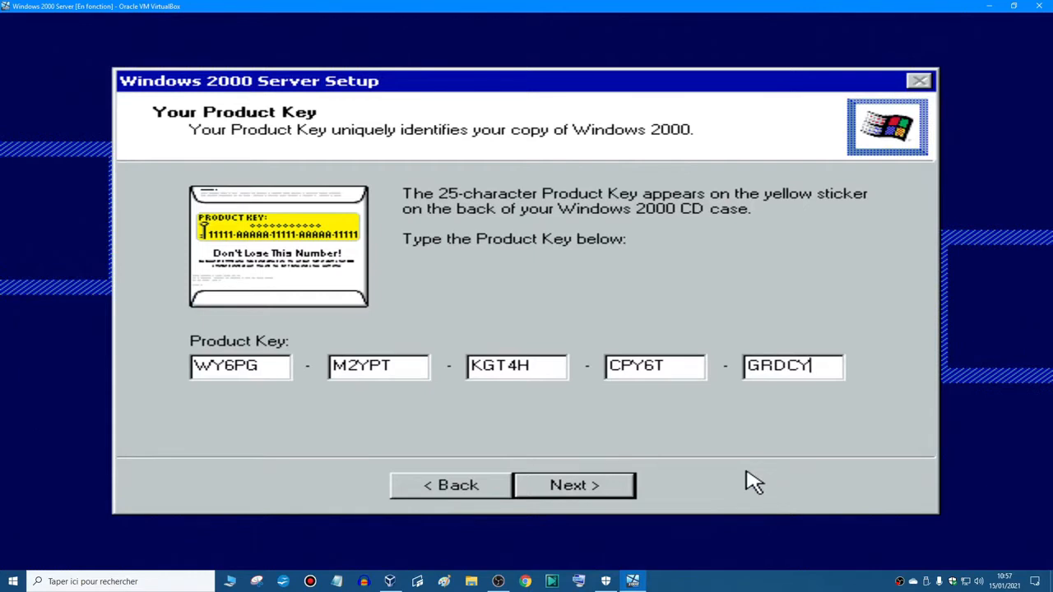
mouse_move(626, 507)
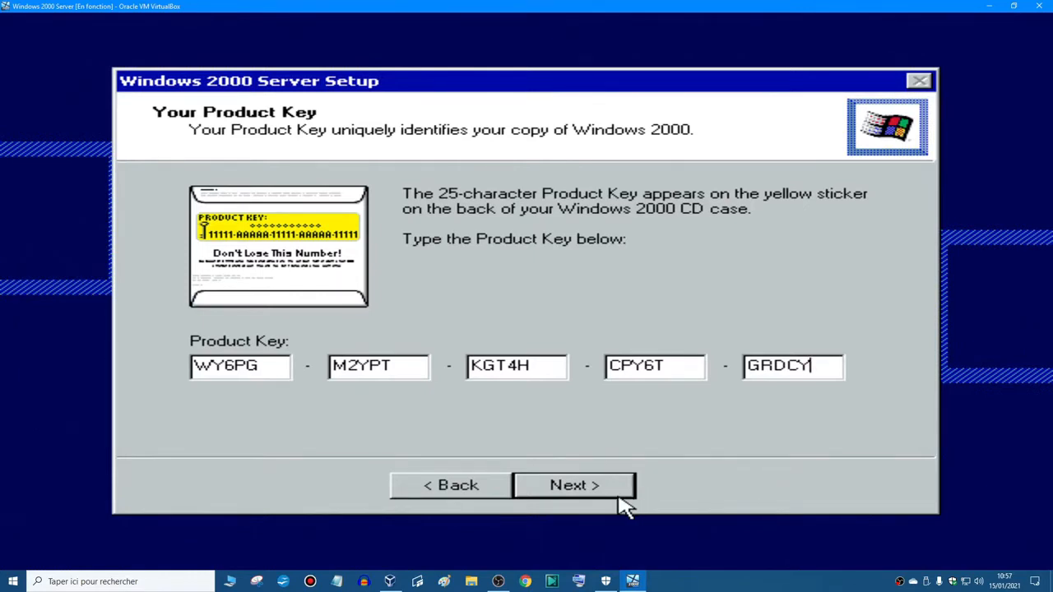
Step: Keep per-server licensing and name the computer WIN2KSERVER
click(572, 484)
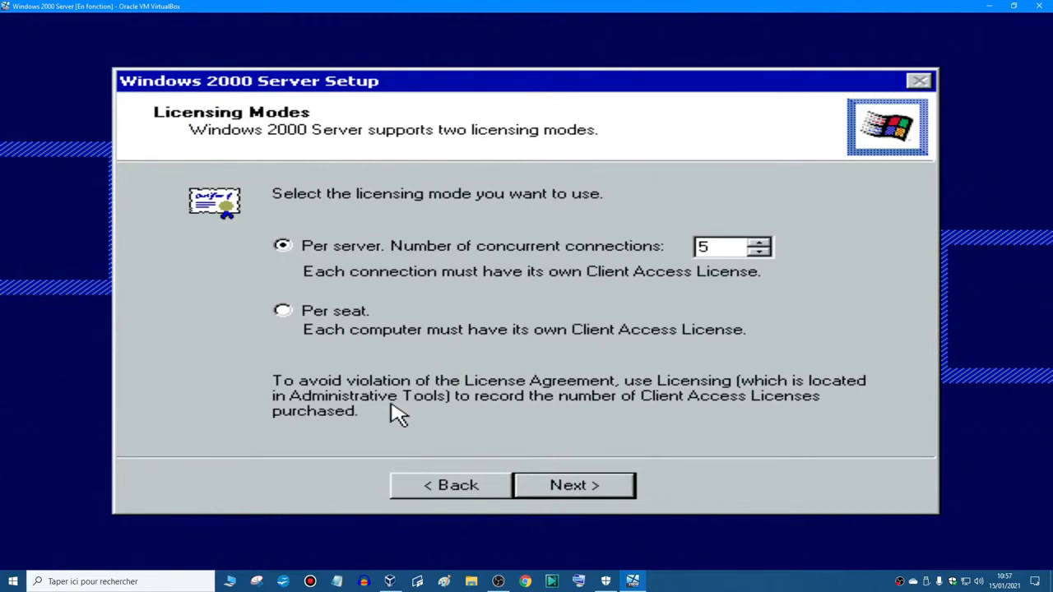
mouse_move(343, 304)
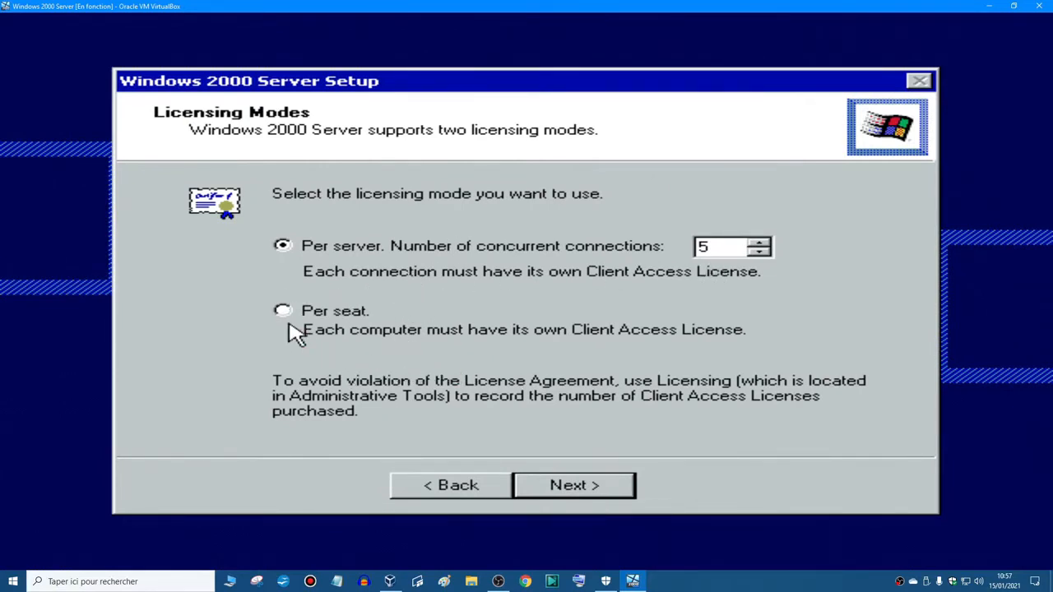
click(573, 483)
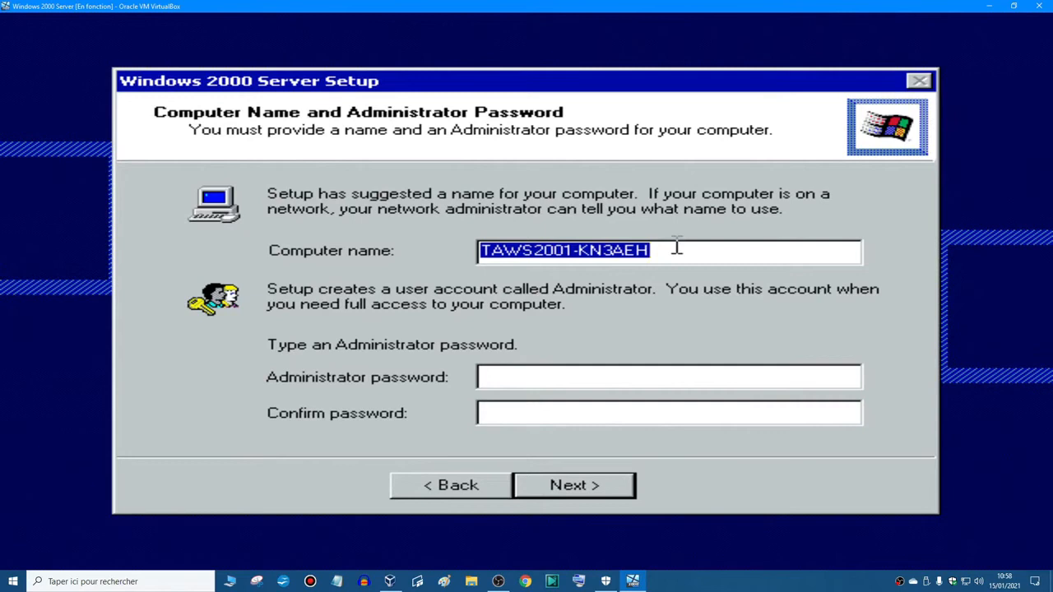
text(WIN2)
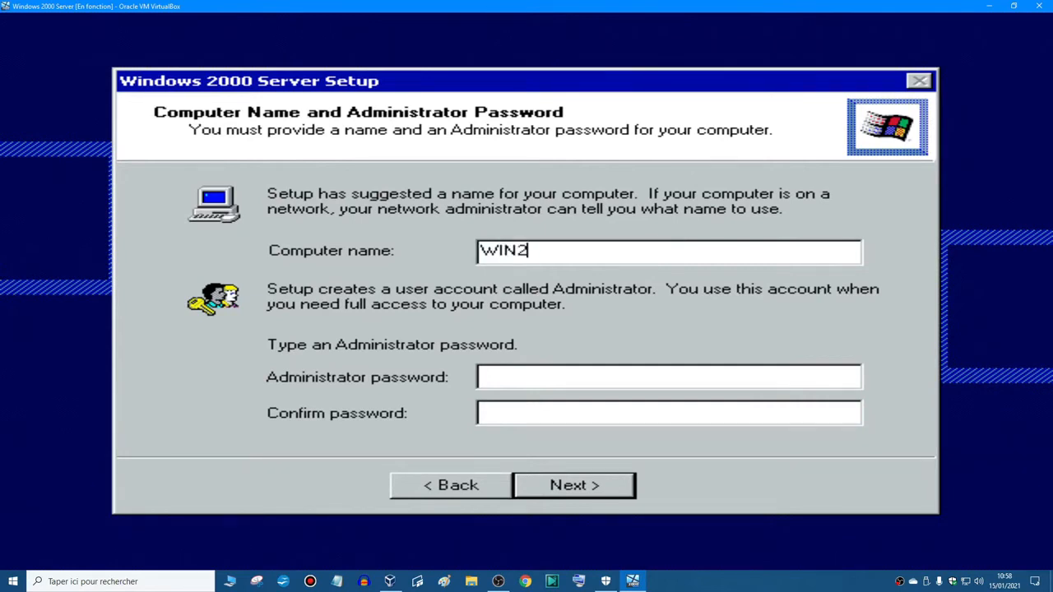
text(KDERE)
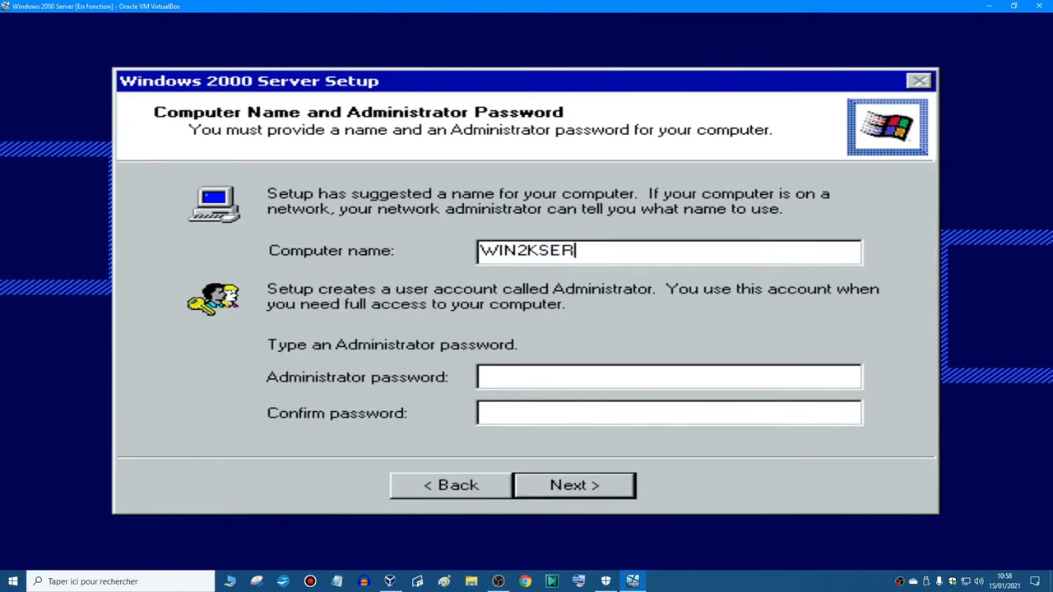
text(VER)
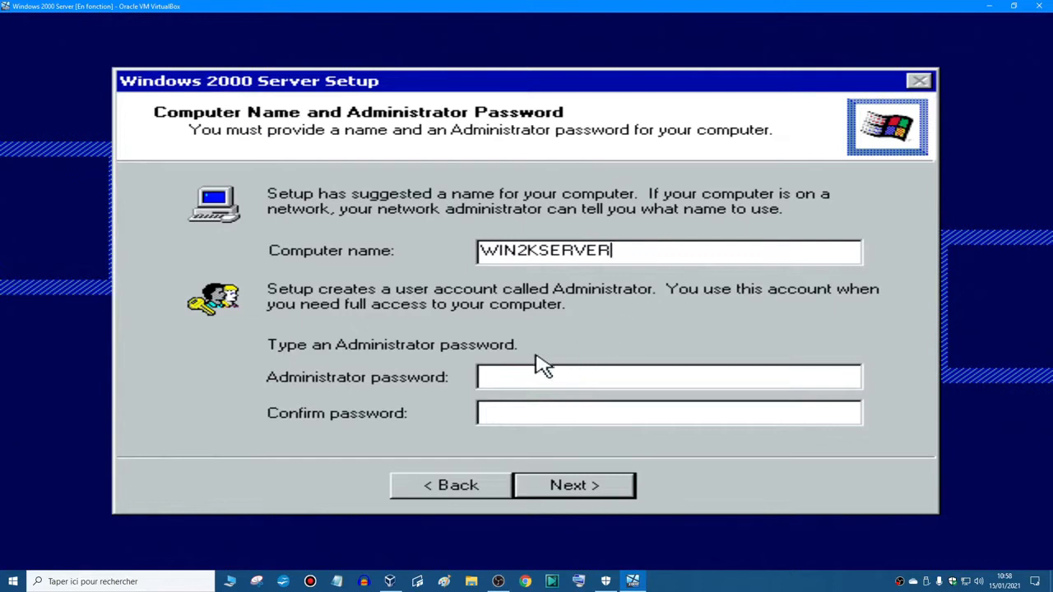
Step: Enter and confirm the Administrator password, then continue to the components list
click(668, 375)
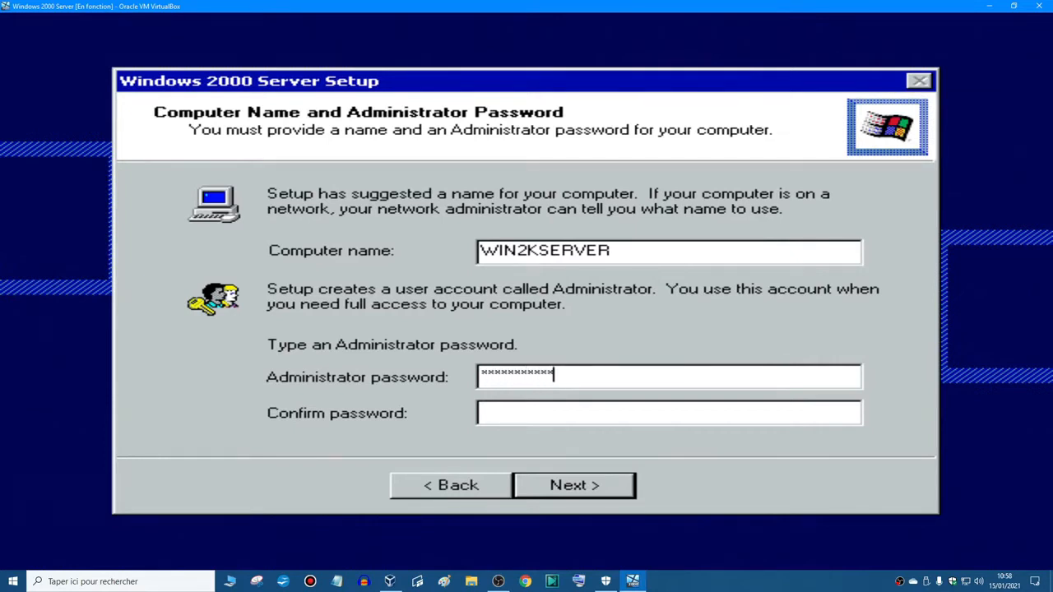
key(BackSpace)
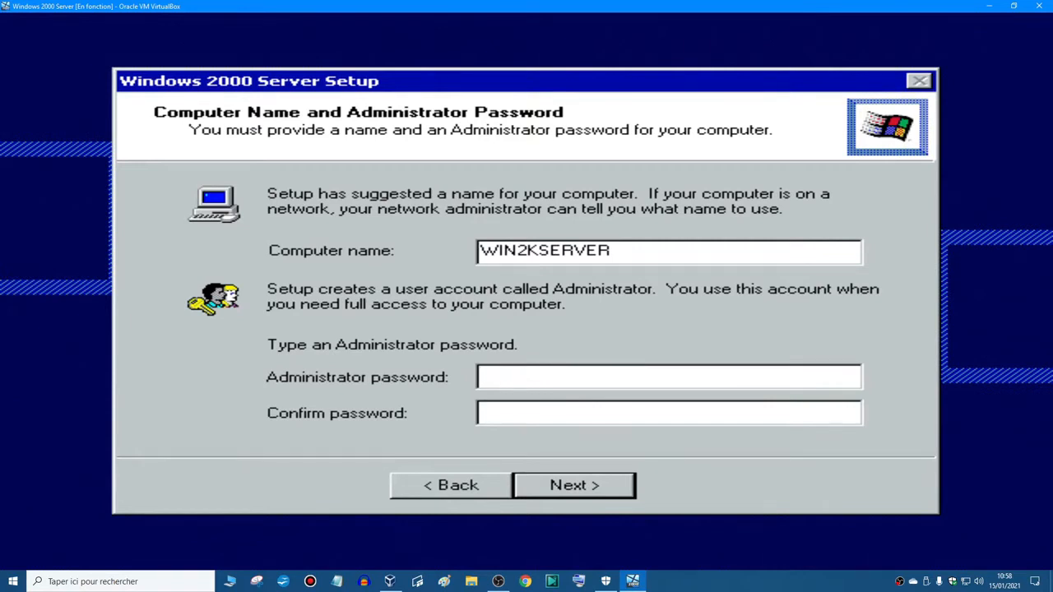
text(password)
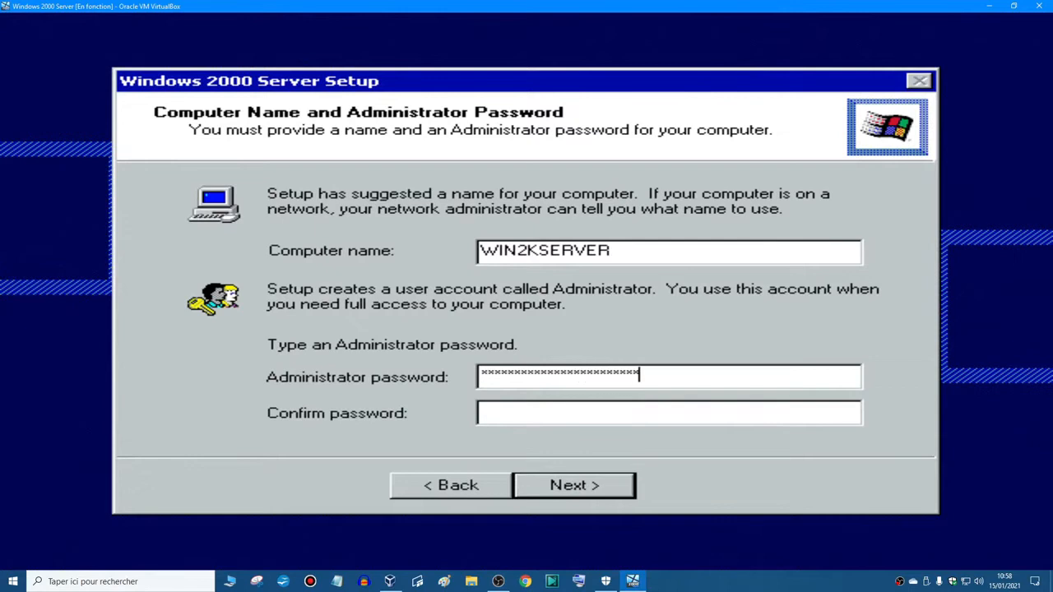
text(****)
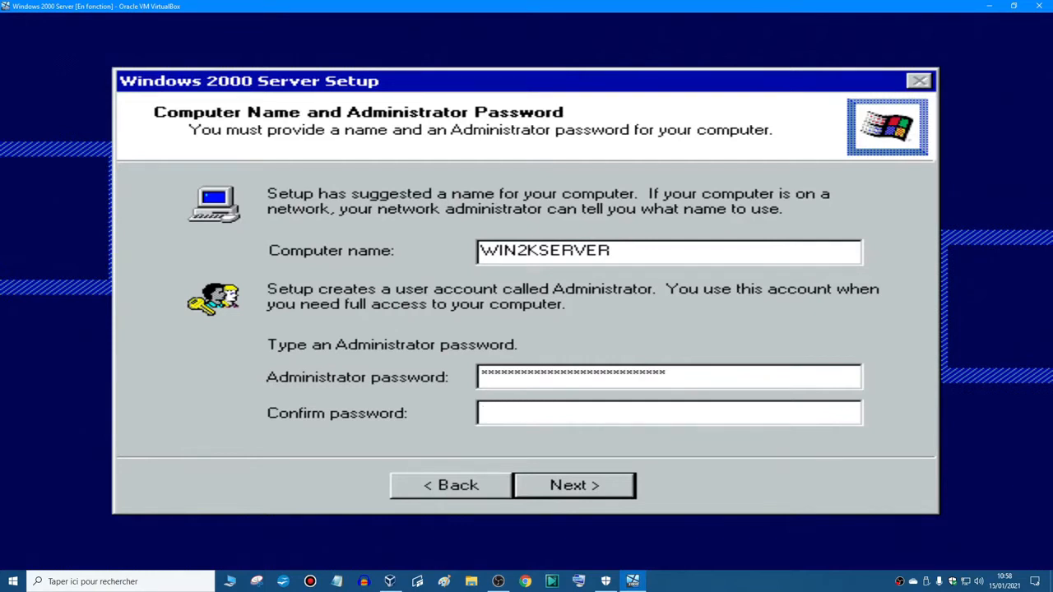
text(******)
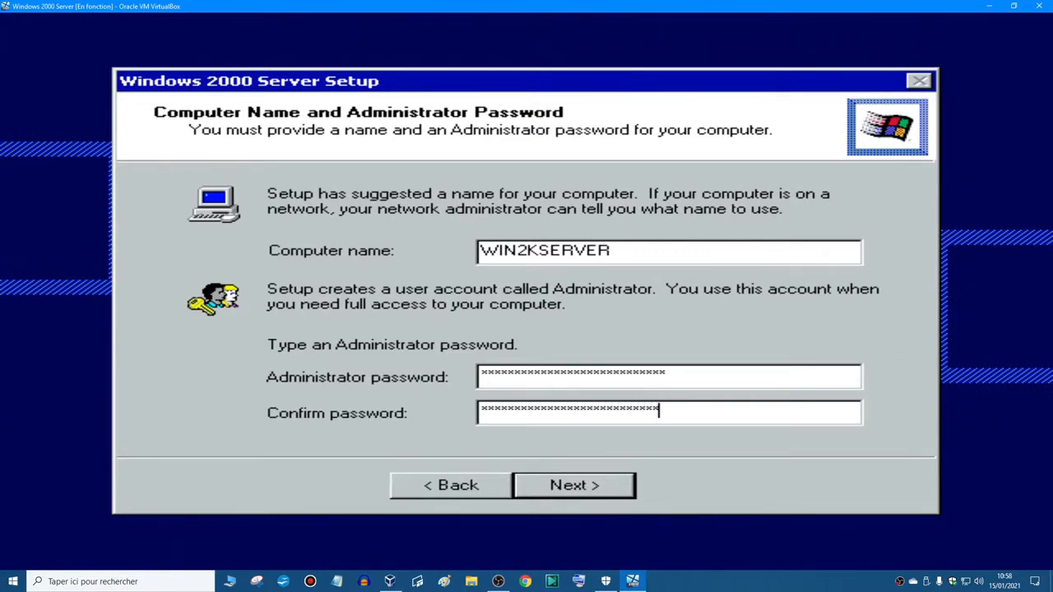
mouse_move(645, 457)
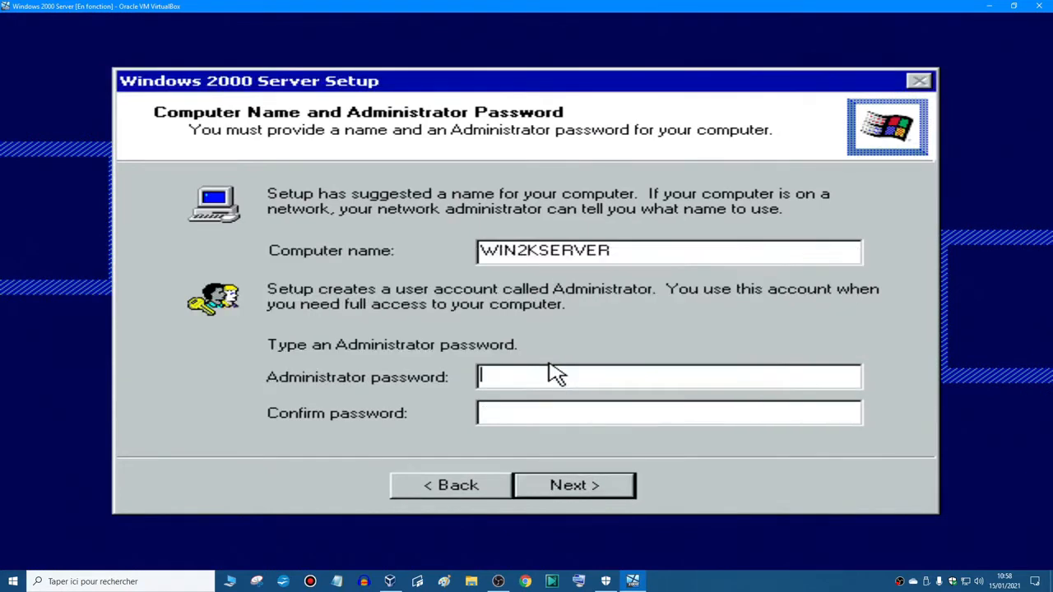
text(****)
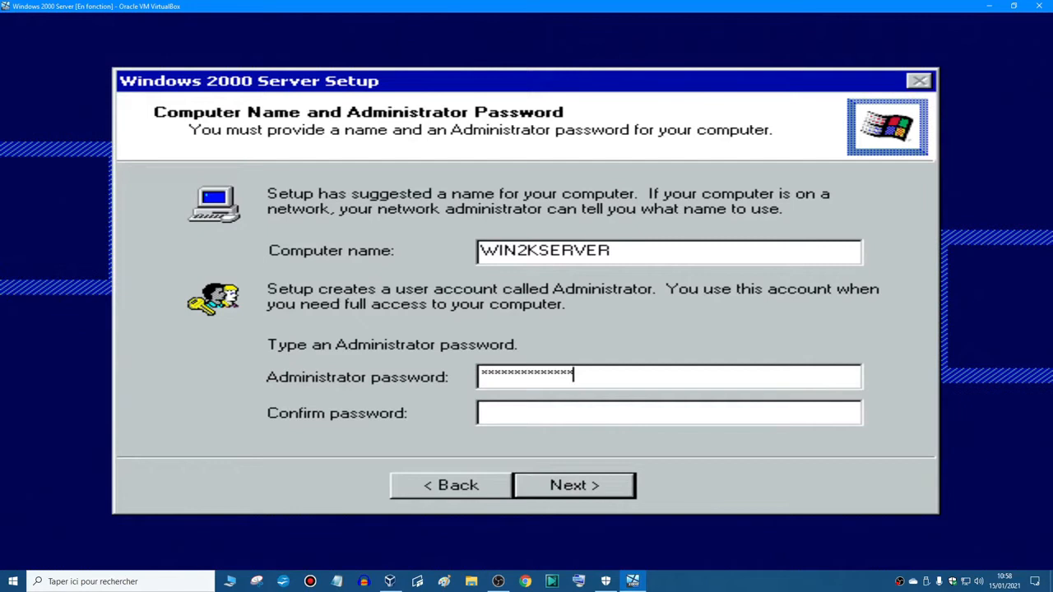
text(***)
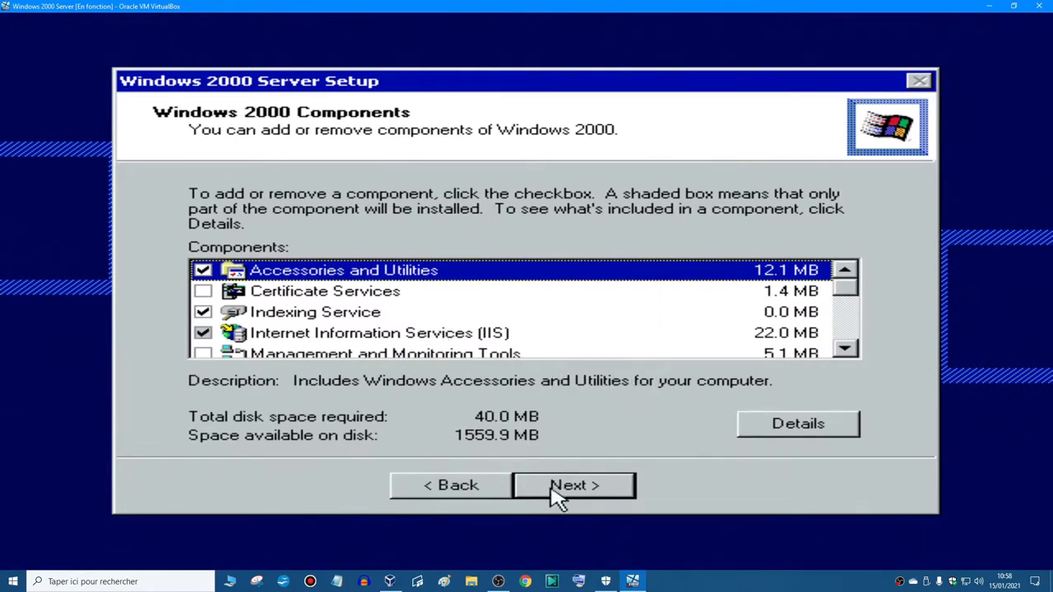
Step: Exclude Accessibility Wizard and Communications from the Accessories and Utilities subcomponents
click(796, 423)
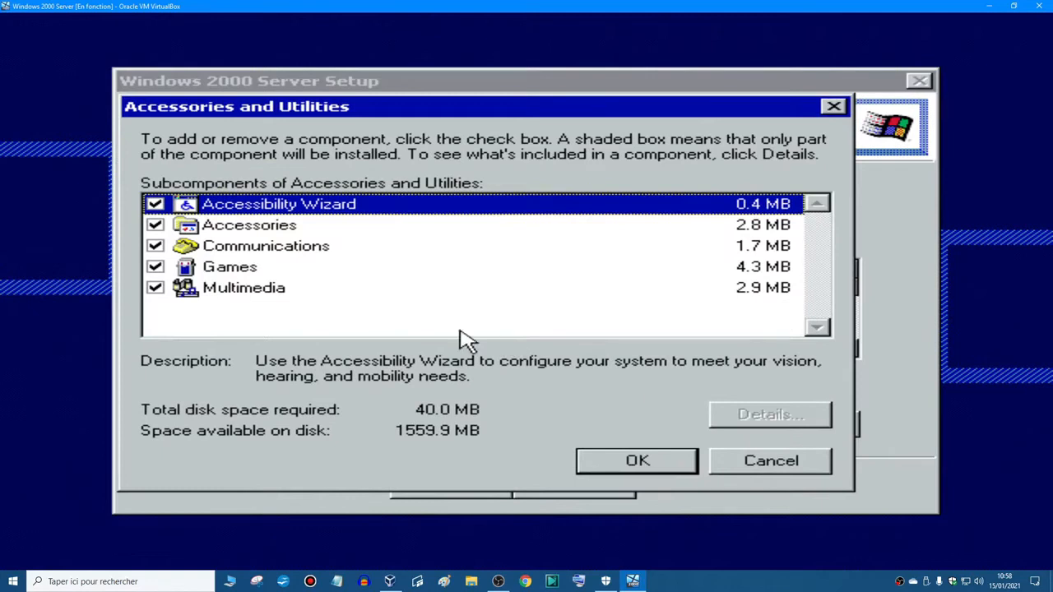
click(154, 204)
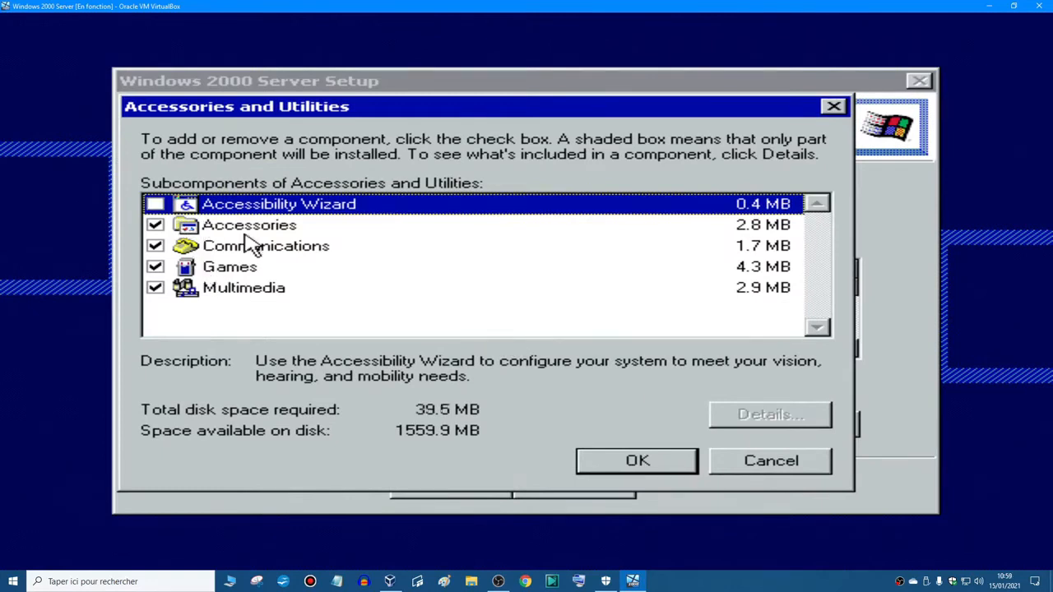
click(249, 224)
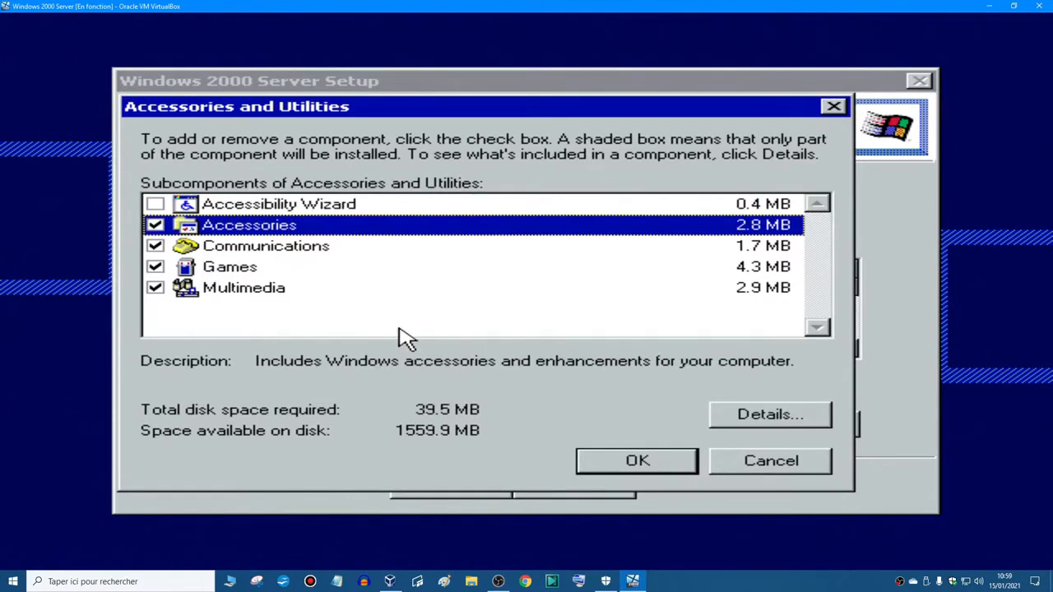
click(154, 245)
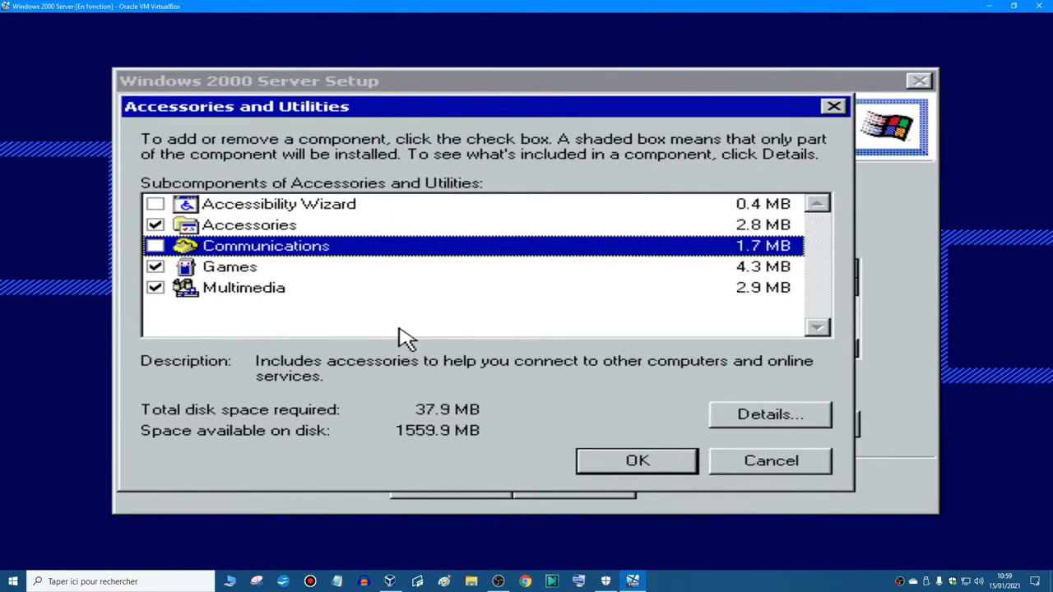
click(250, 224)
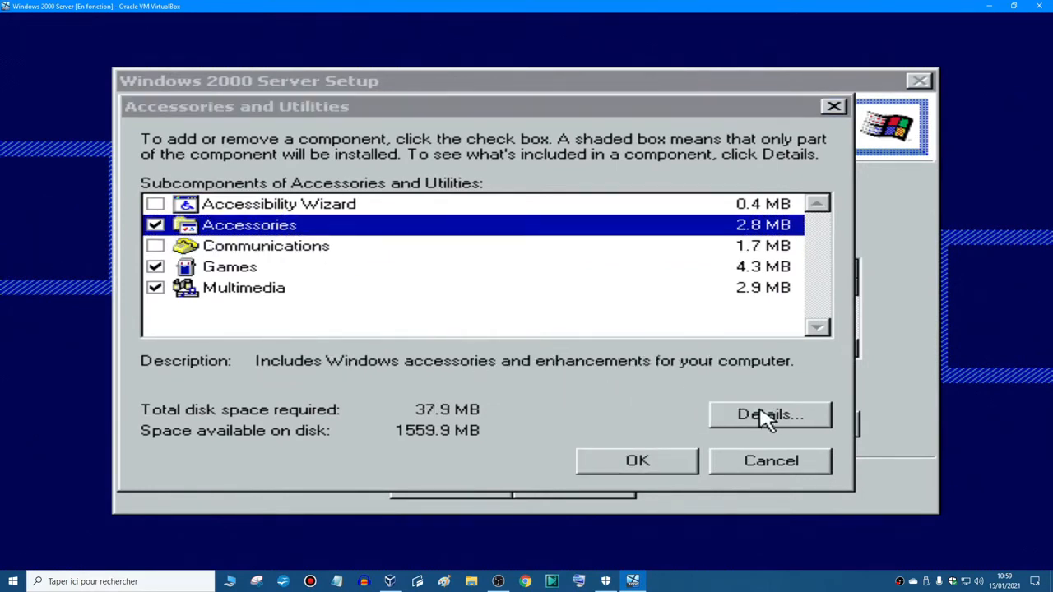
click(770, 414)
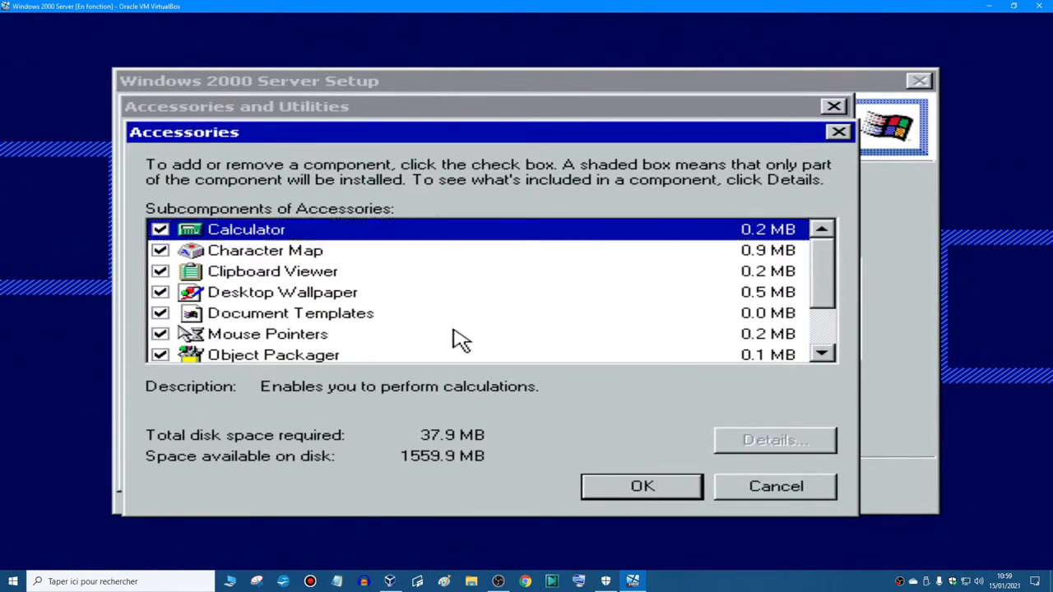
scroll(down, 3)
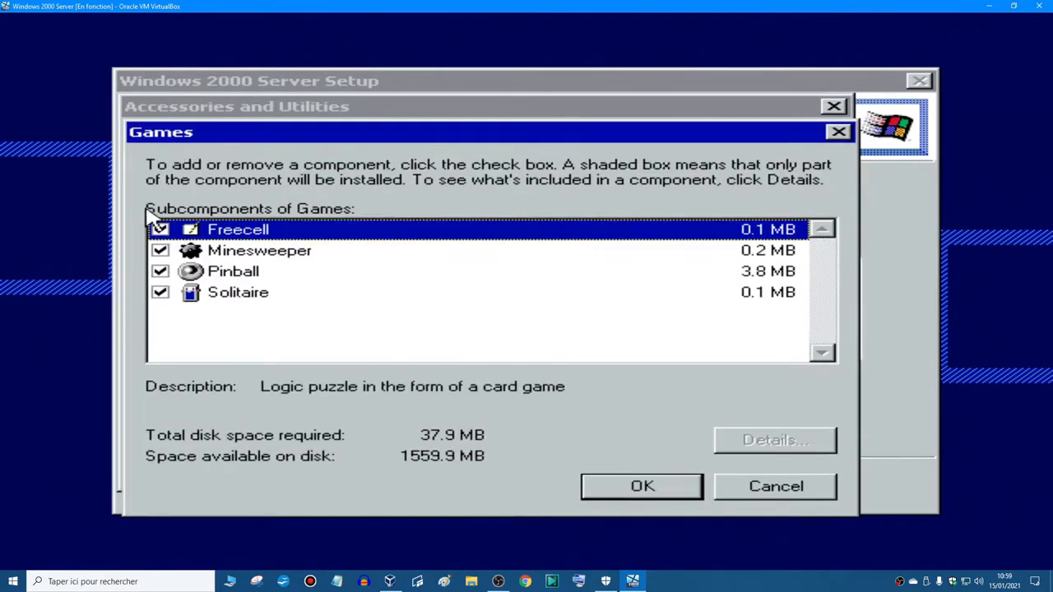
click(642, 485)
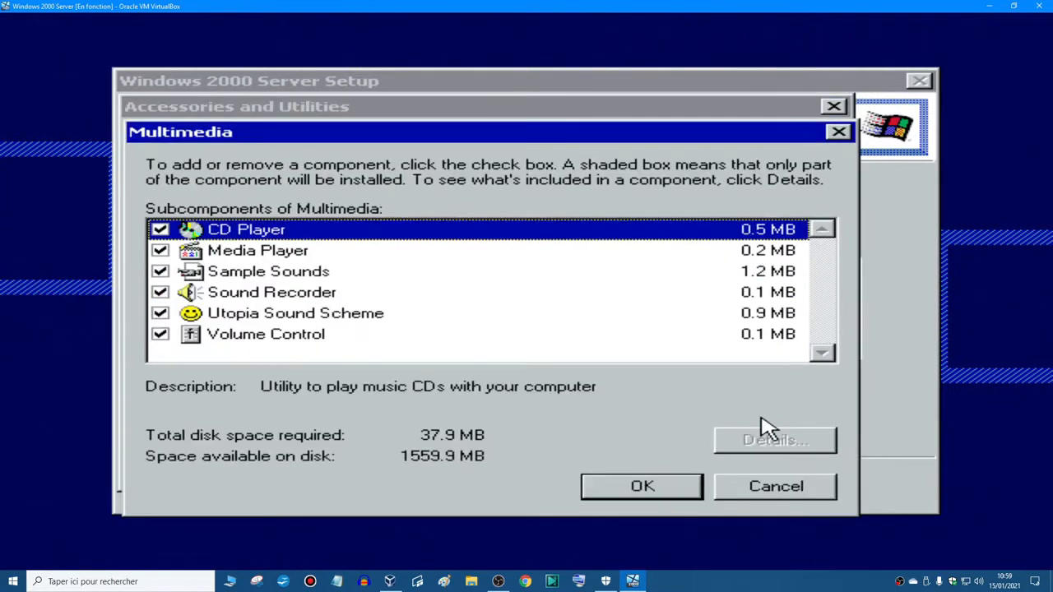
click(641, 487)
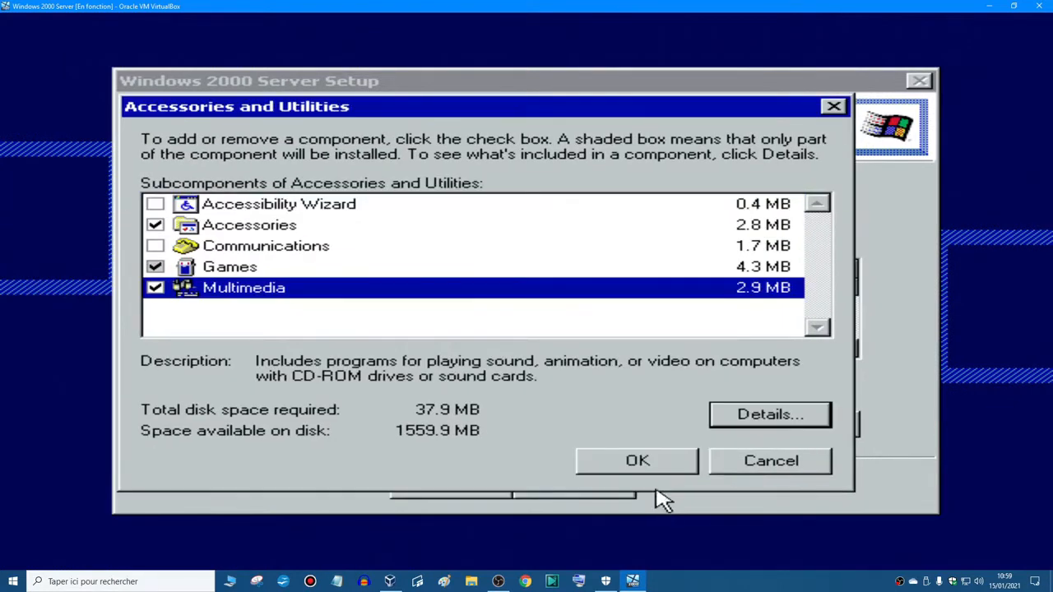
click(637, 461)
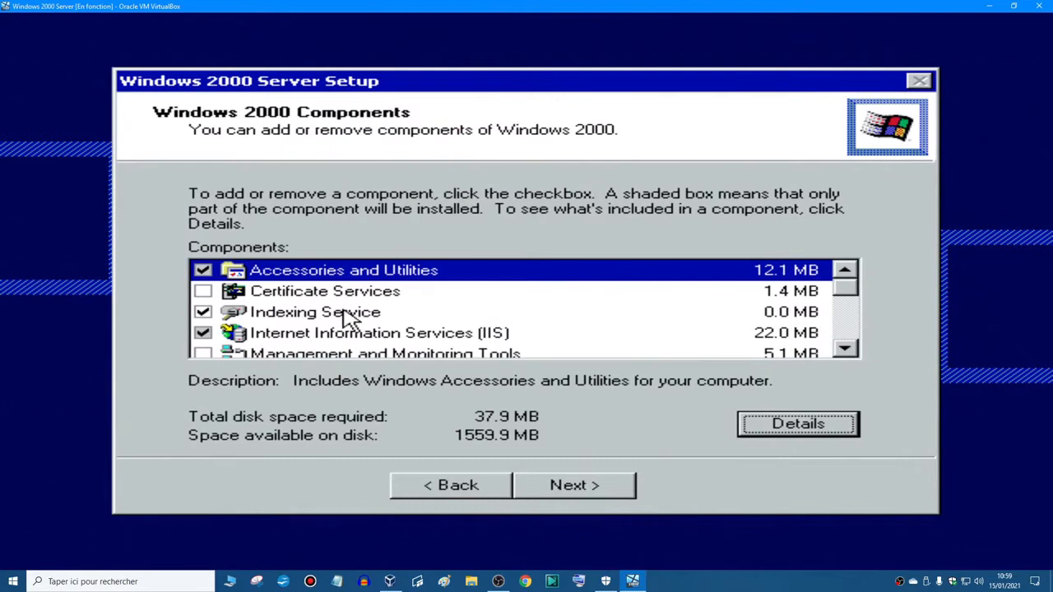
Step: Exclude Internet Information Services and adjust the remaining components selection
click(203, 332)
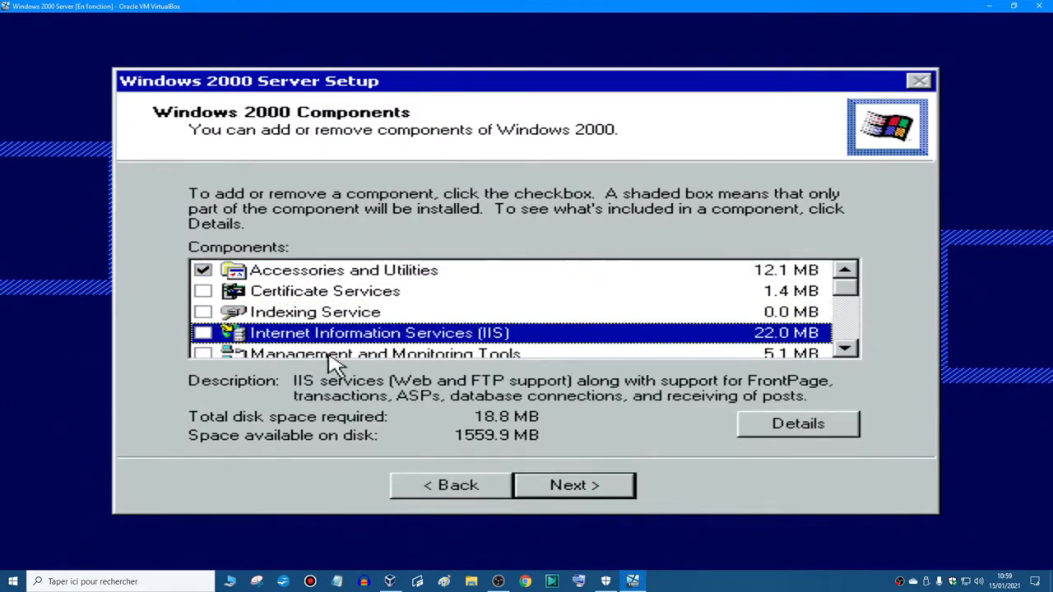
click(845, 348)
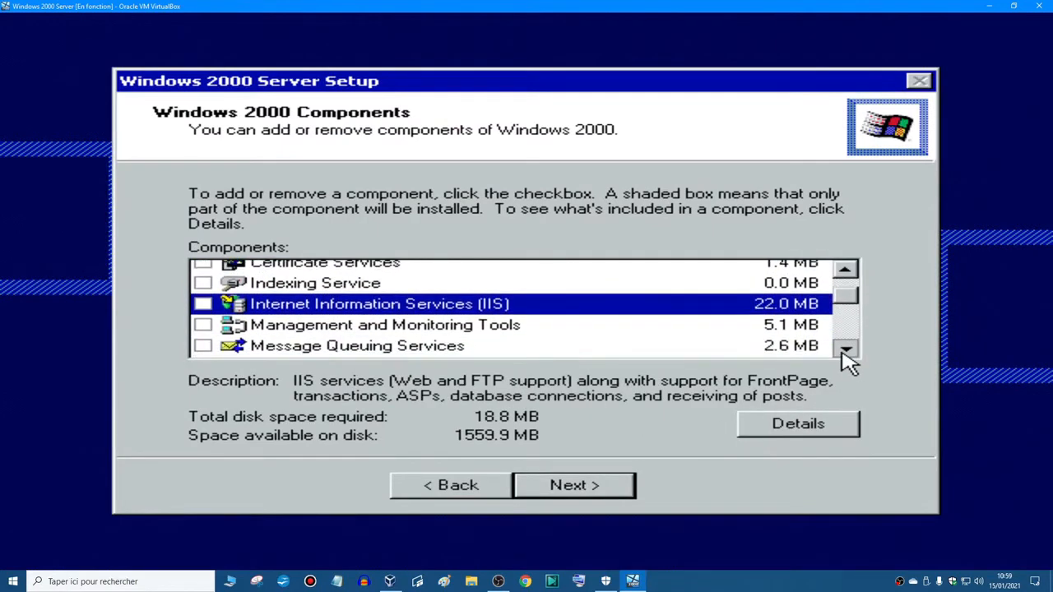
click(846, 349)
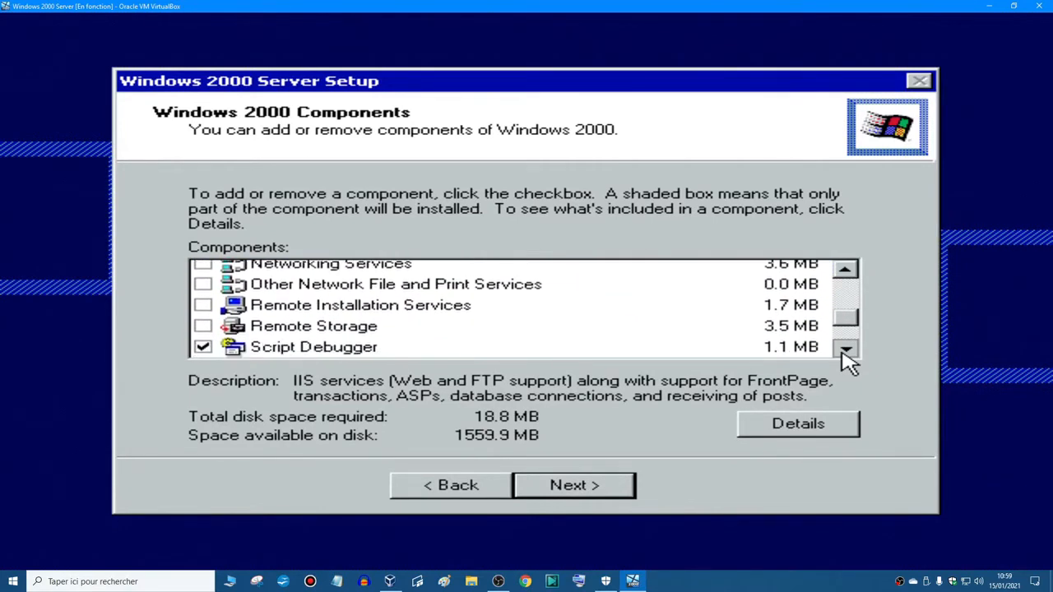
click(846, 346)
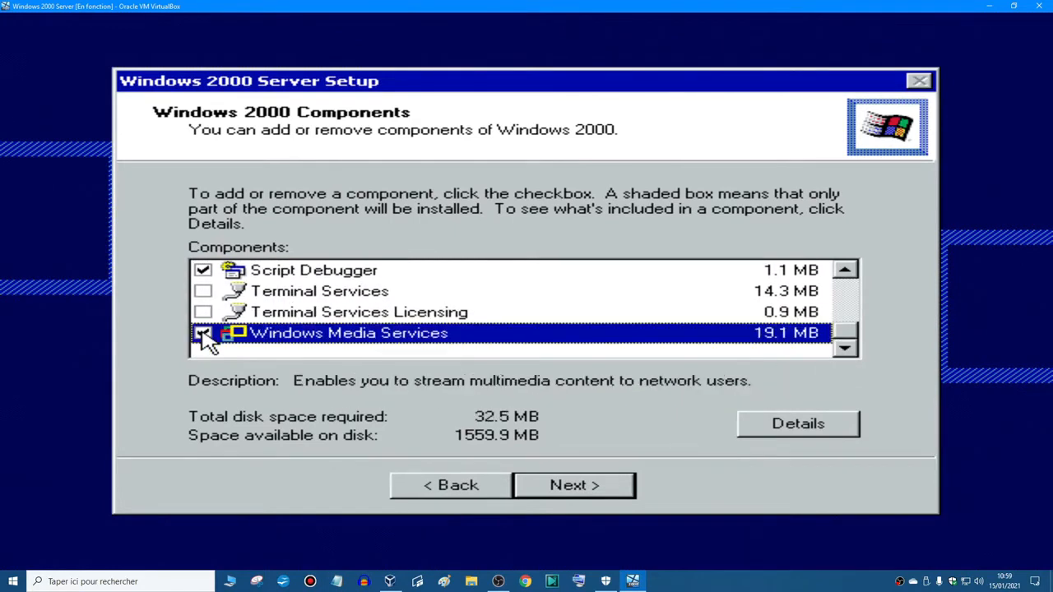
Step: Choose the (GMT+01:00) Brussels, Copenhagen, Madrid, Paris time zone and continue to networking
click(573, 483)
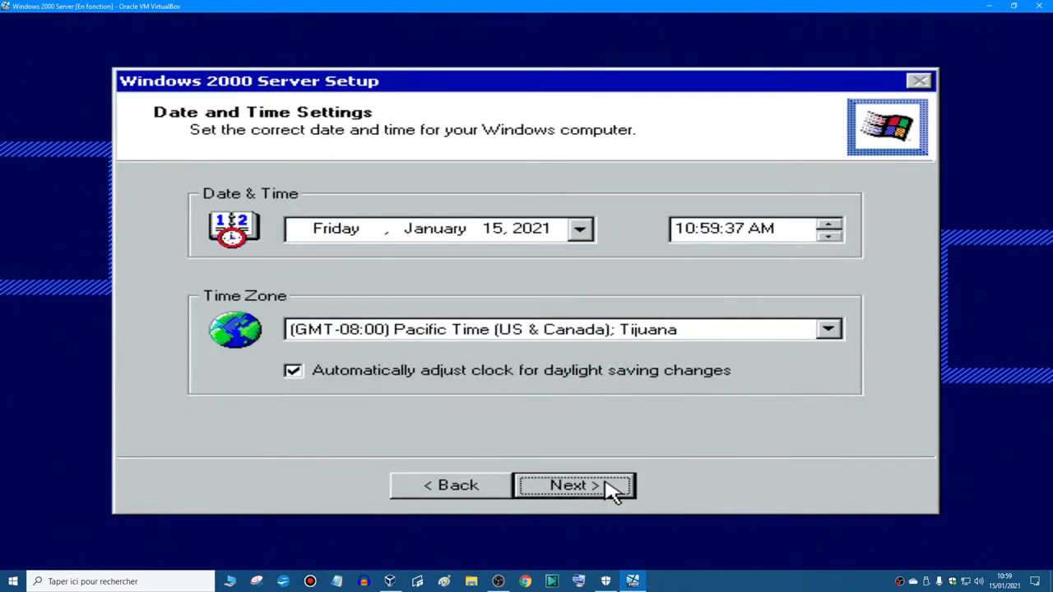
mouse_move(480, 280)
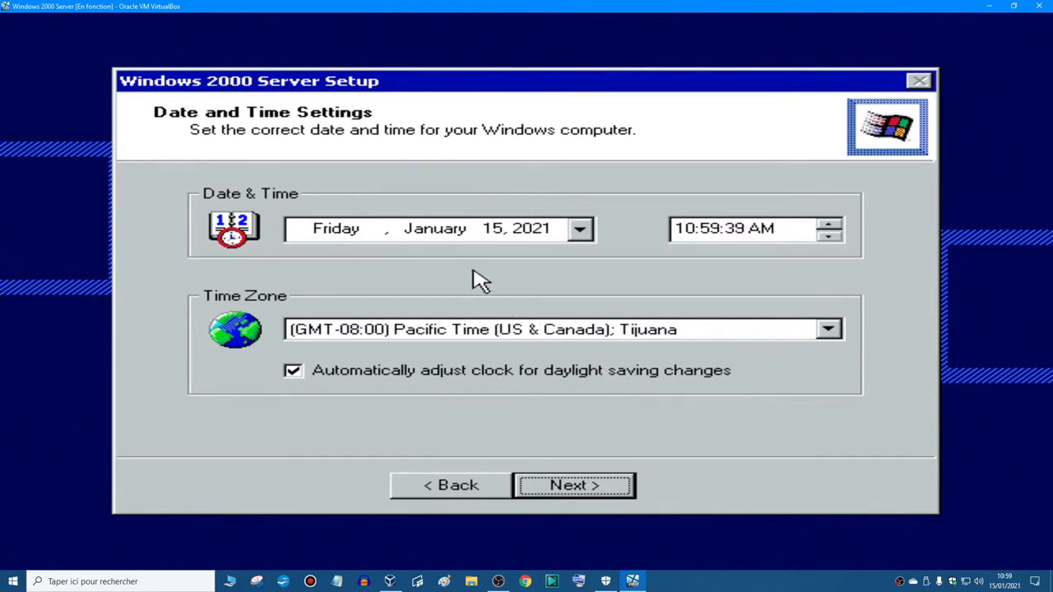
click(827, 329)
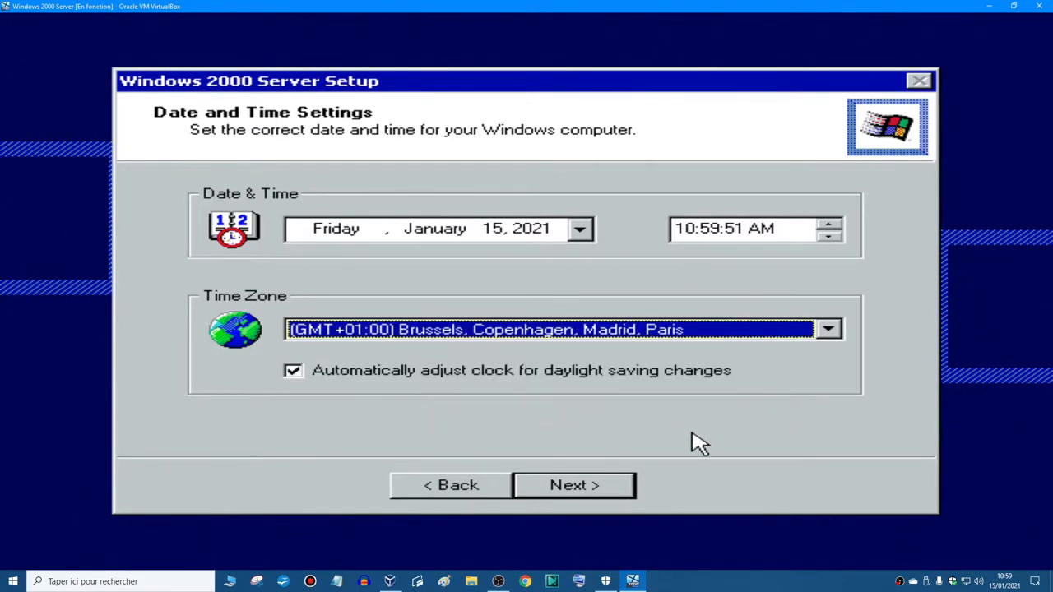
click(573, 484)
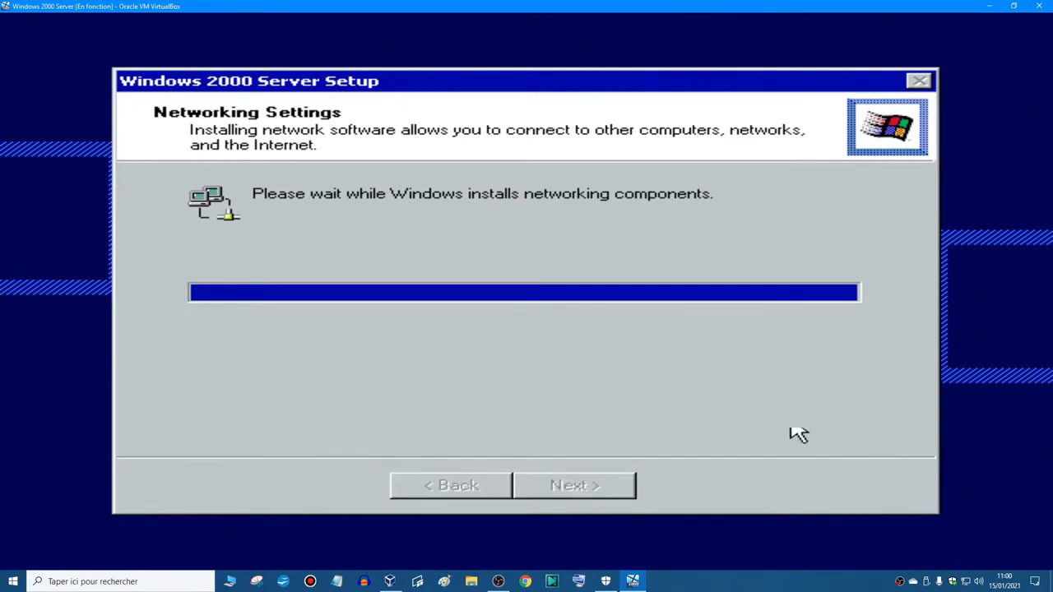
mouse_move(885, 306)
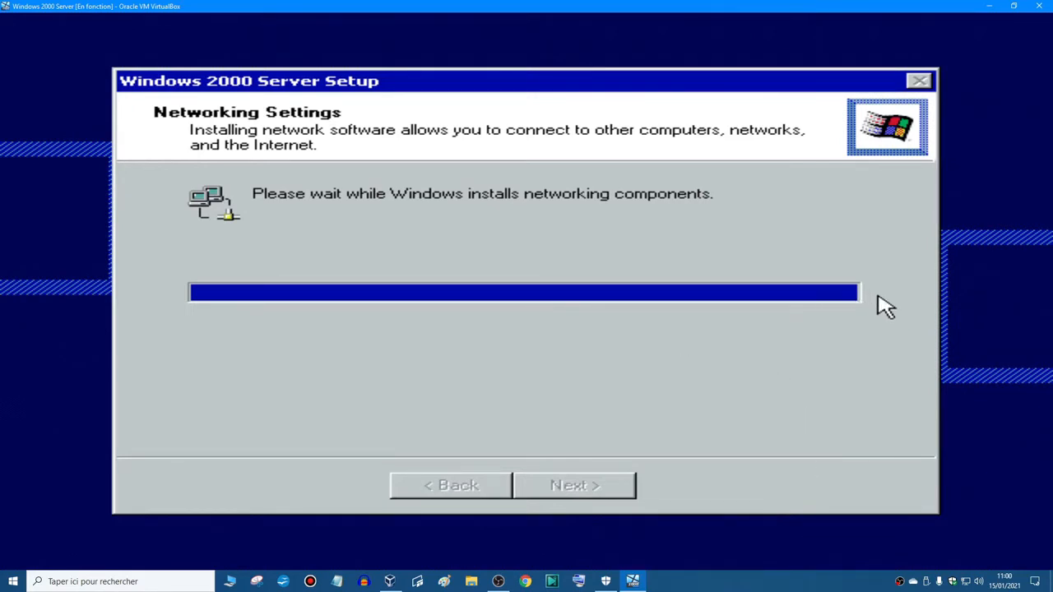
mouse_move(709, 438)
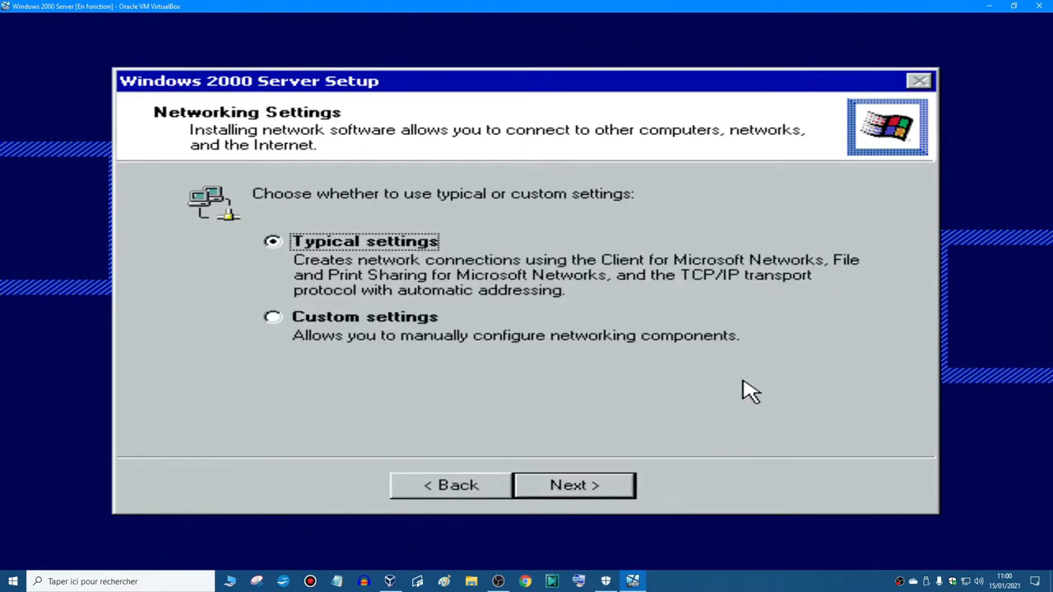
mouse_move(576, 255)
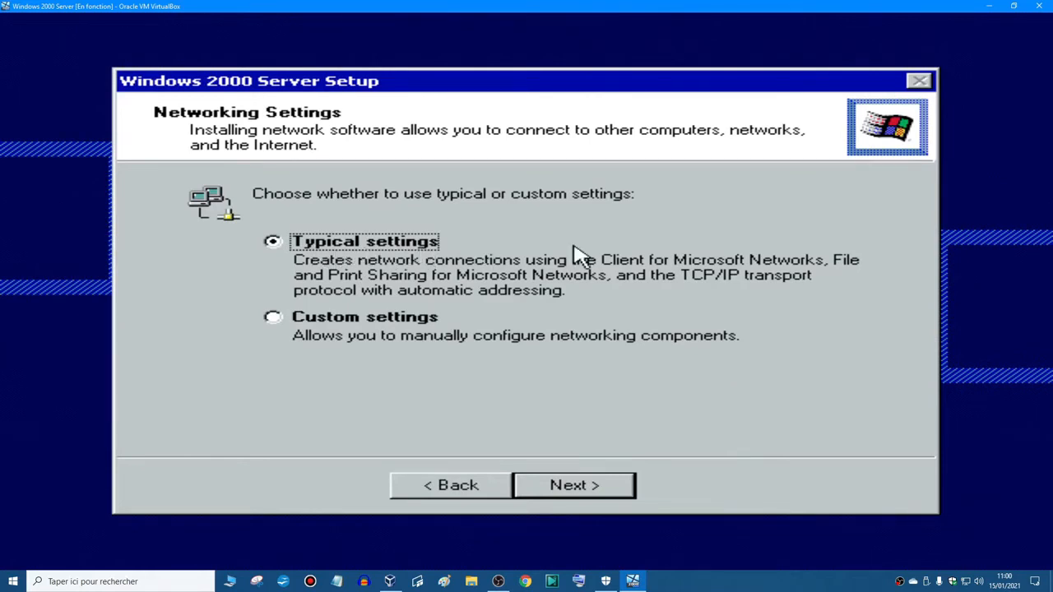
Step: Keep typical network settings and request membership in the WORKGROUP domain
click(573, 483)
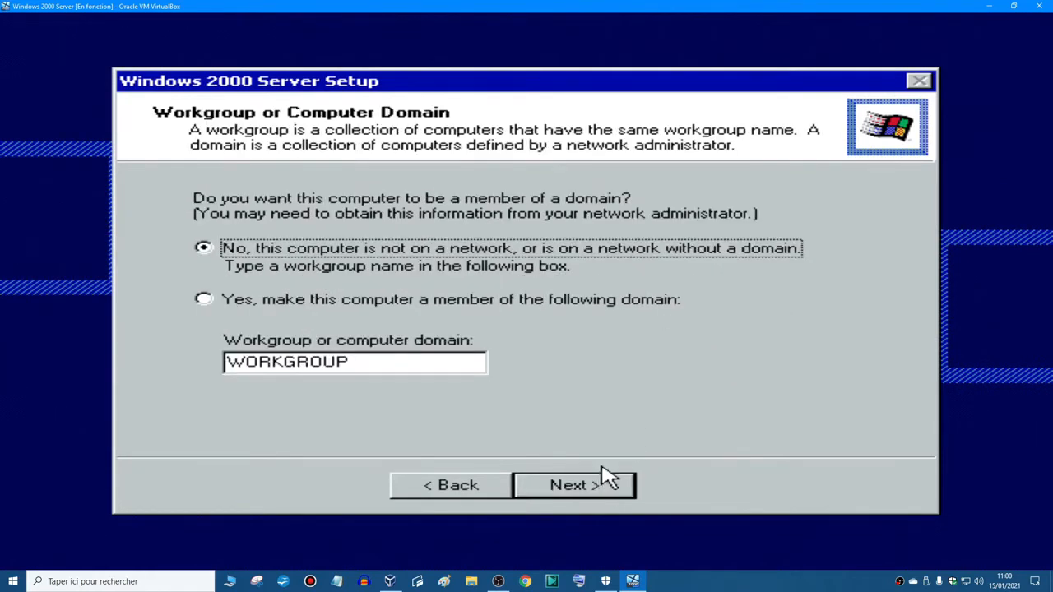
mouse_move(234, 262)
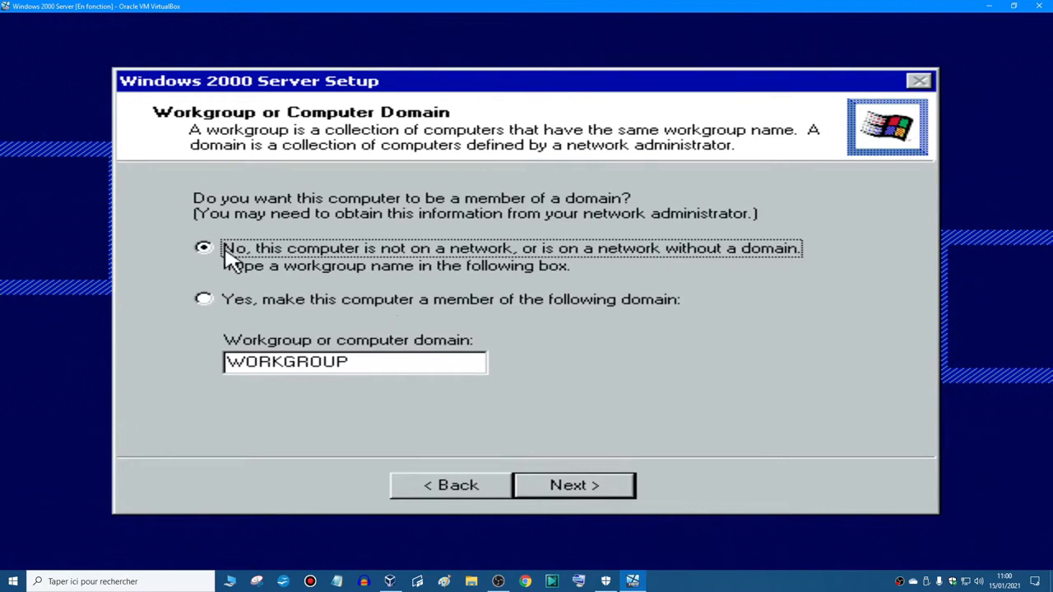
mouse_move(579, 262)
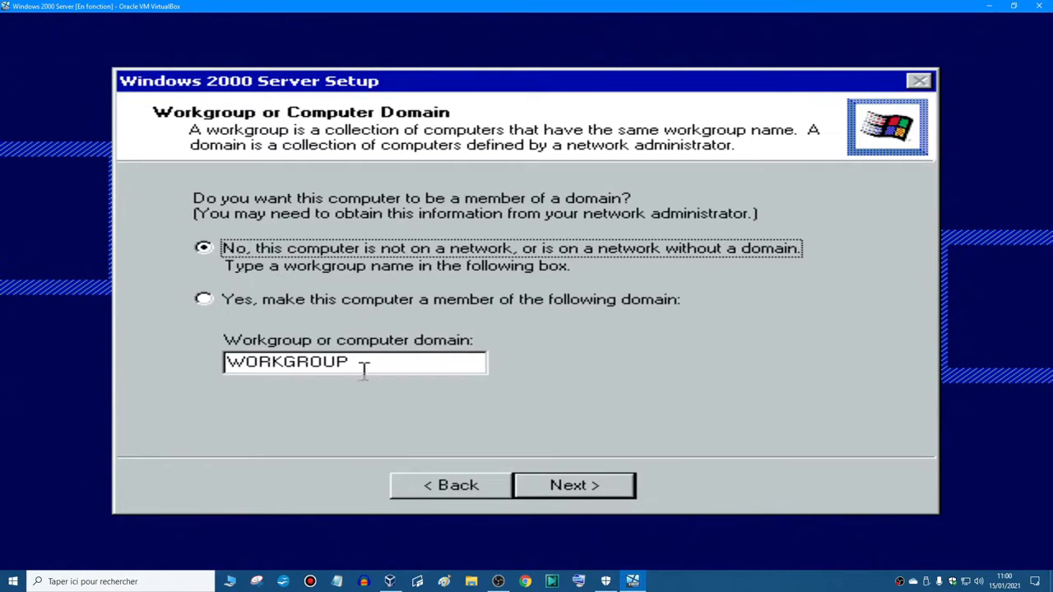
click(204, 297)
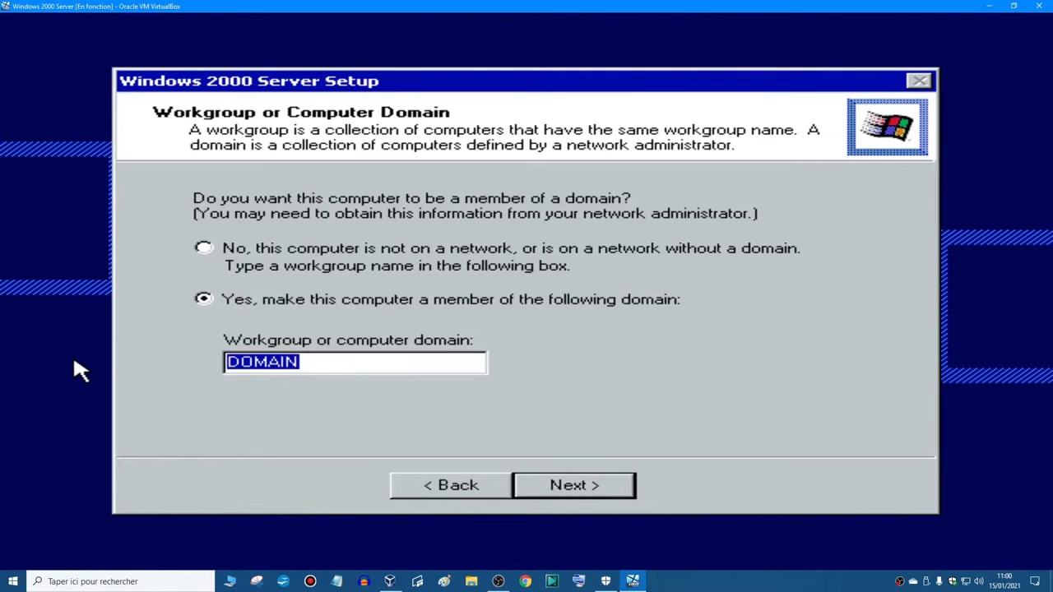
text(WORKGR)
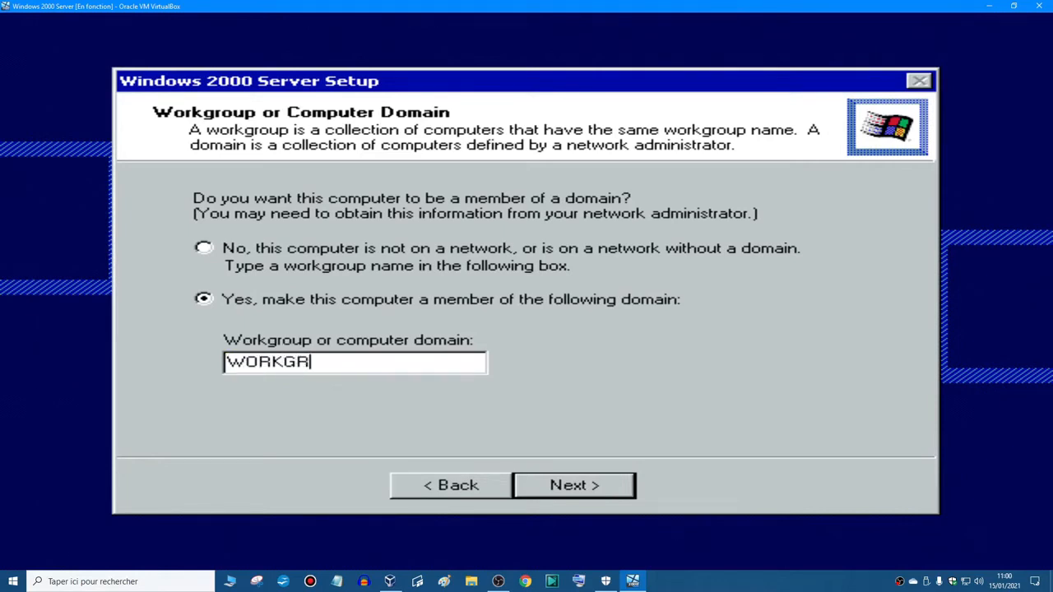
text(OUP)
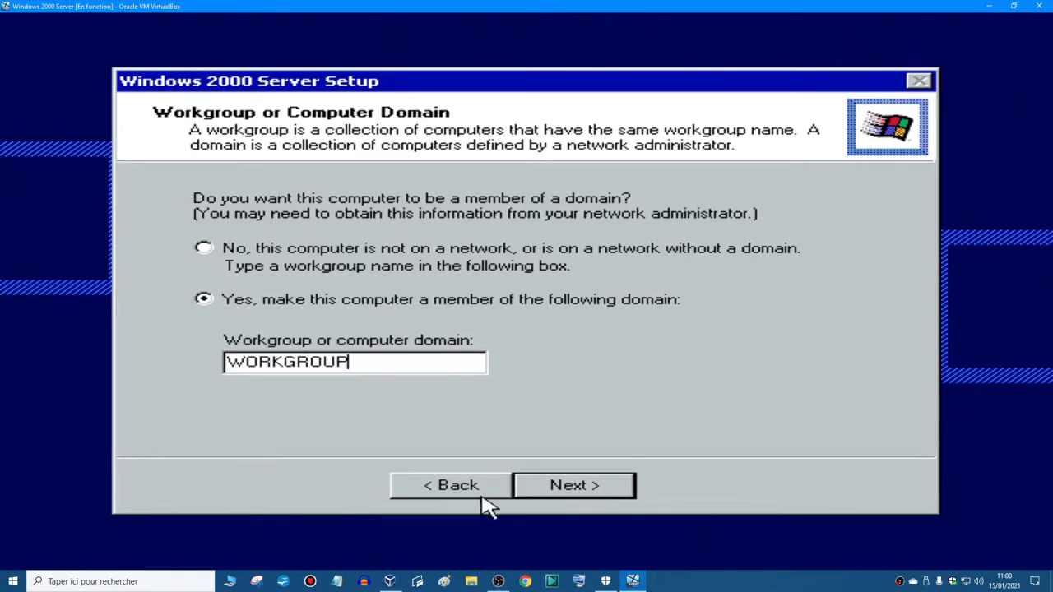
click(573, 485)
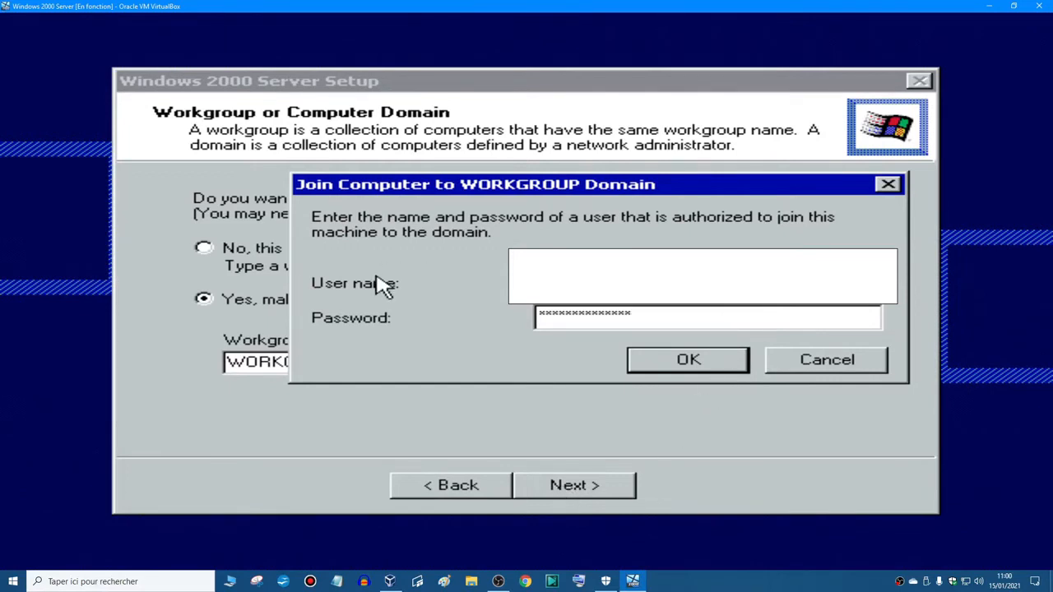
Step: Enter the TAWS2001 credentials and accept the invalid-domain prompt to join later
text(TAWS2001)
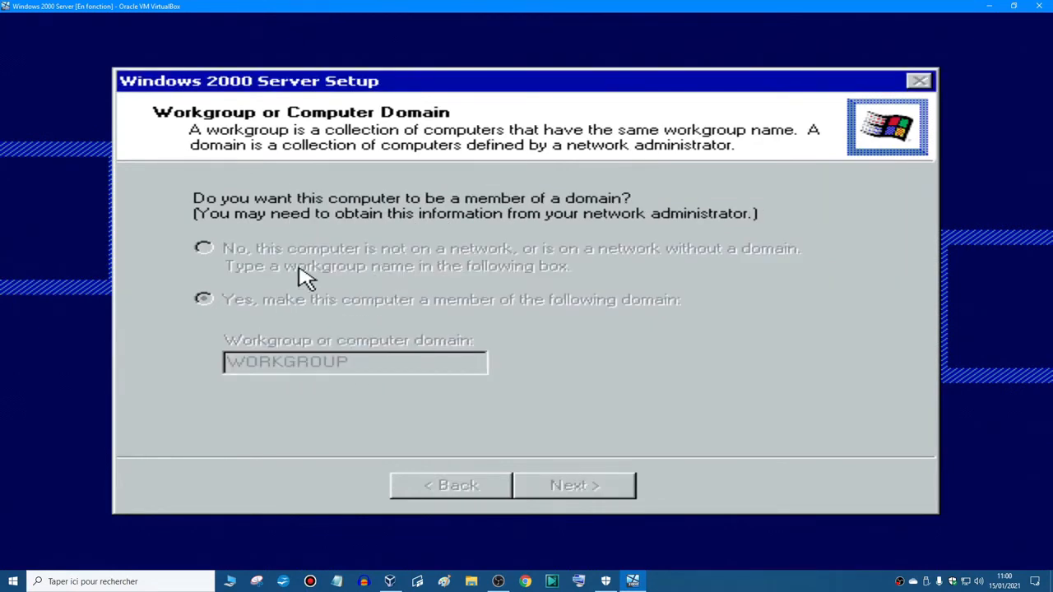
mouse_move(479, 253)
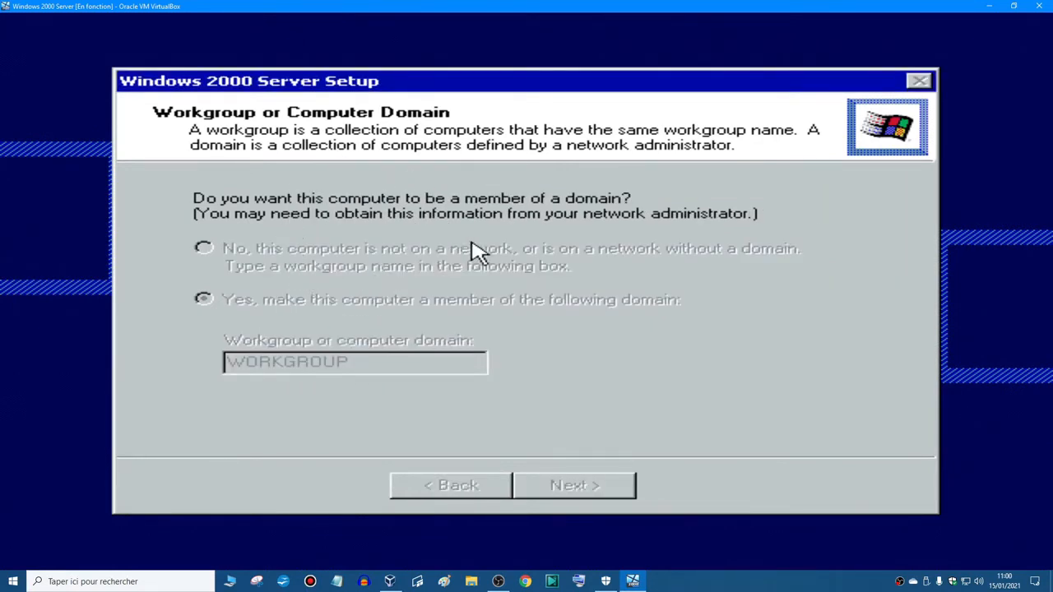
click(572, 483)
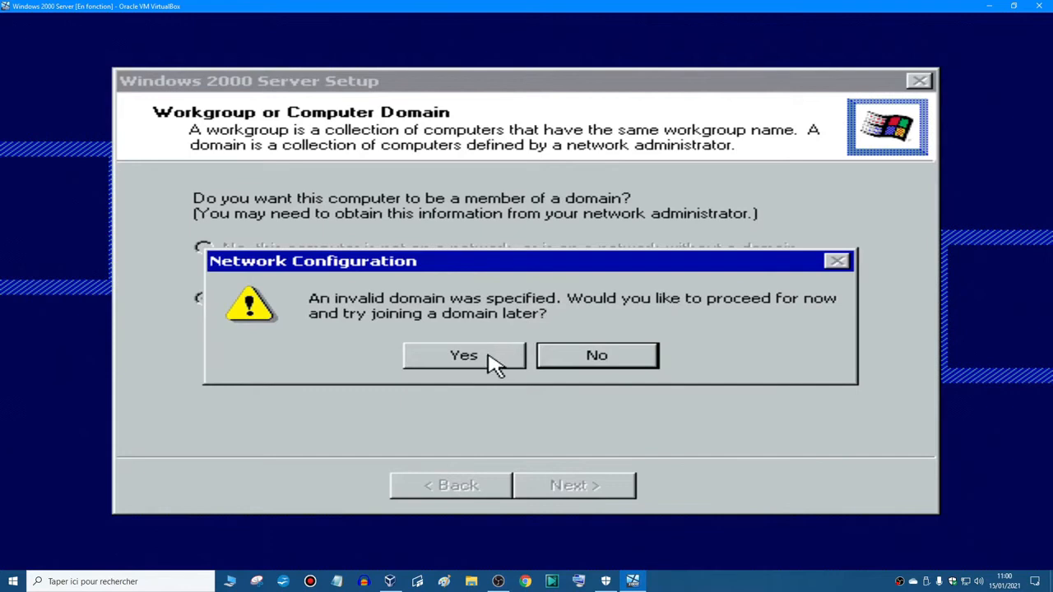
click(464, 355)
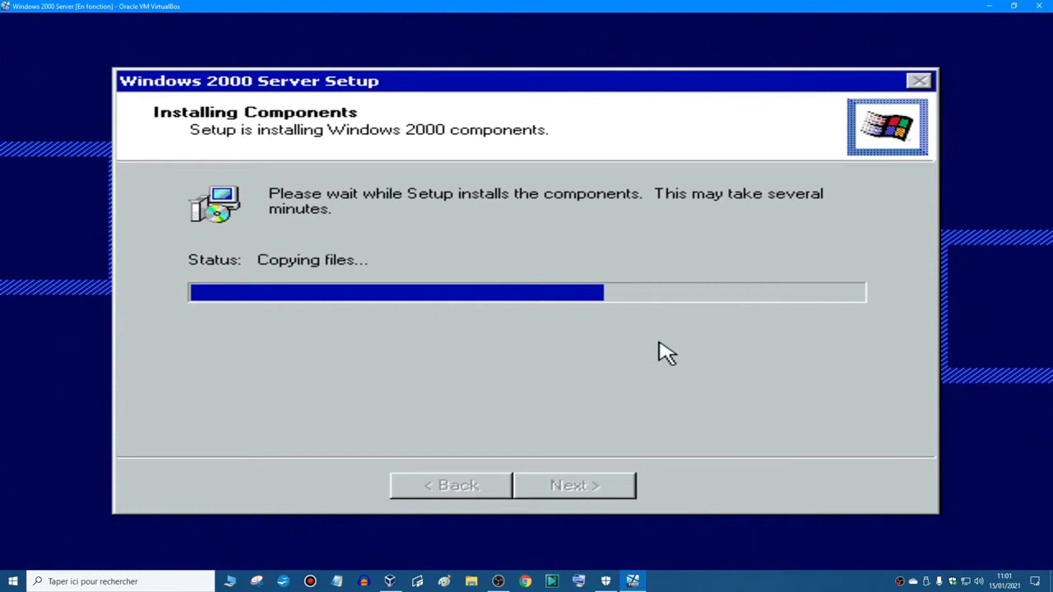
mouse_move(859, 321)
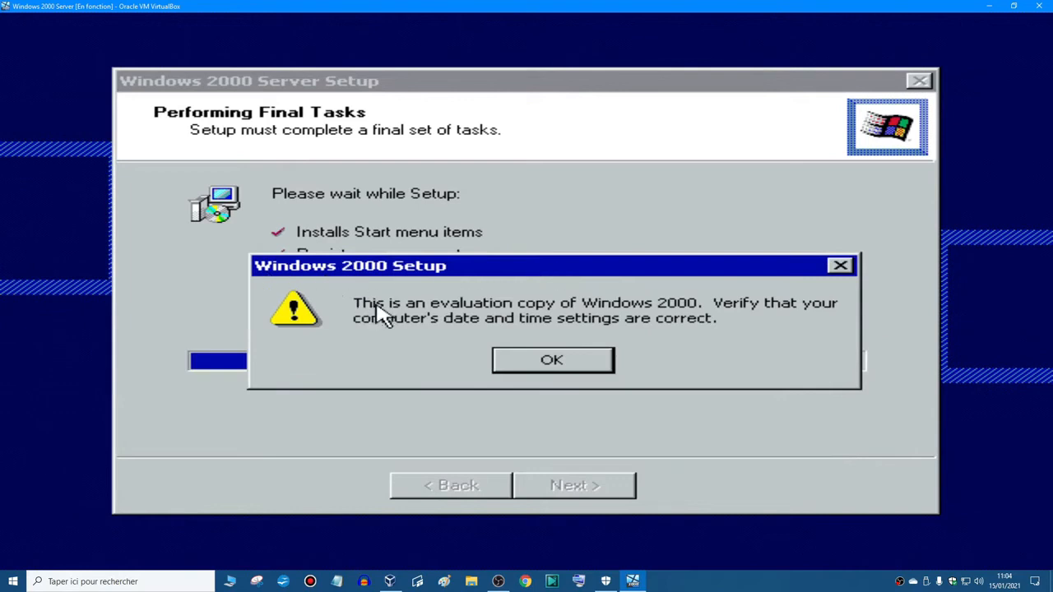
Step: Acknowledge the evaluation-copy notice and confirm the date, time and Brussels time zone
click(551, 359)
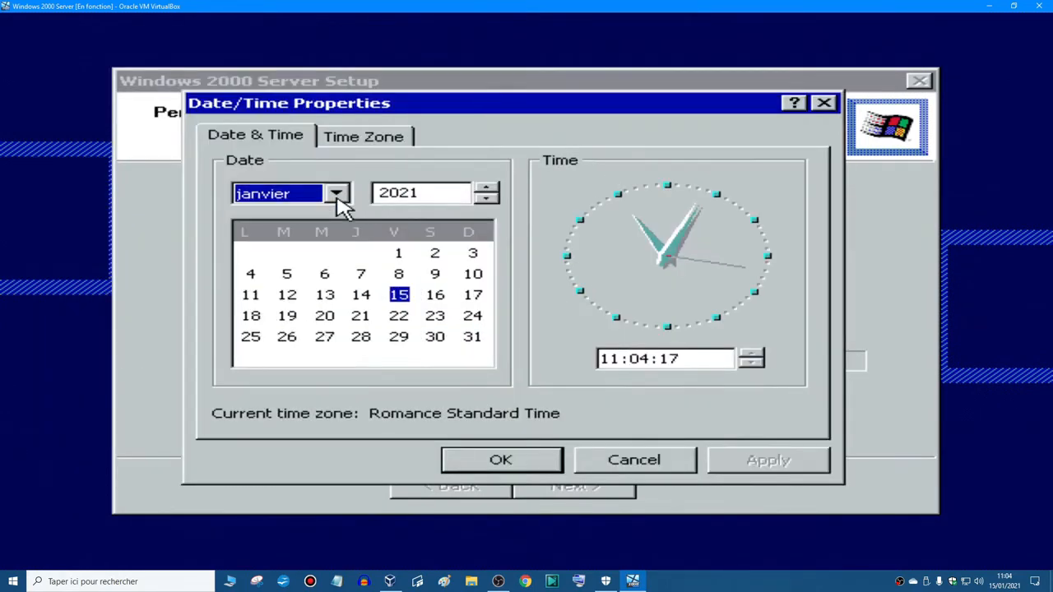
click(361, 135)
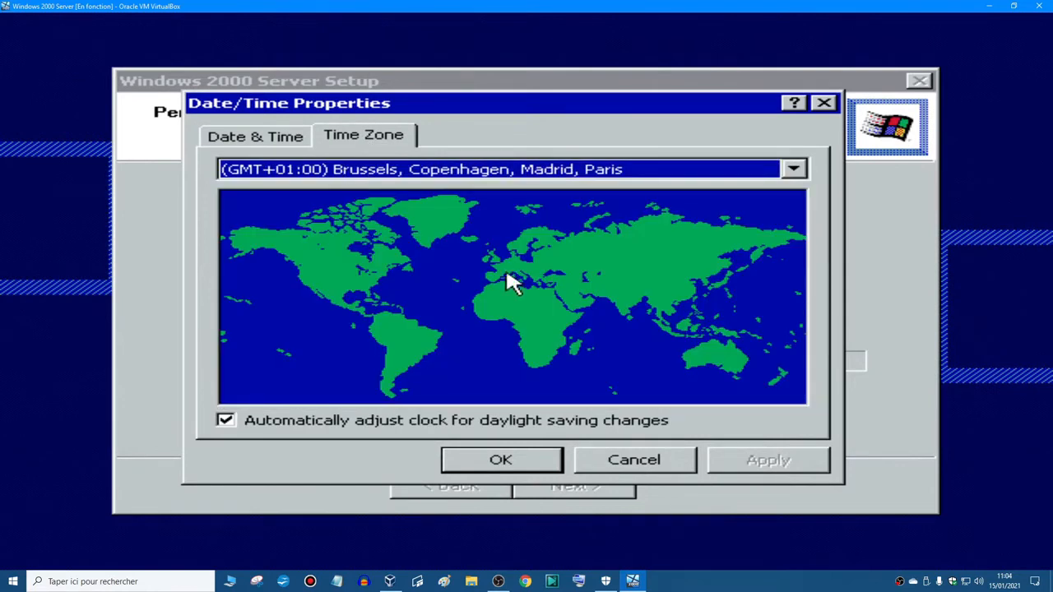
click(500, 459)
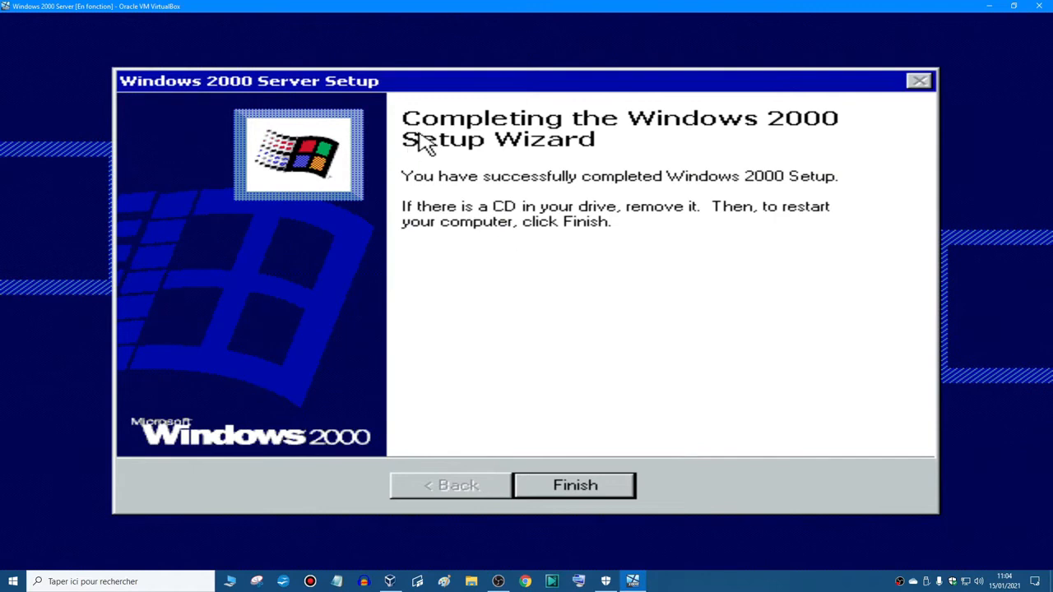
mouse_move(395, 184)
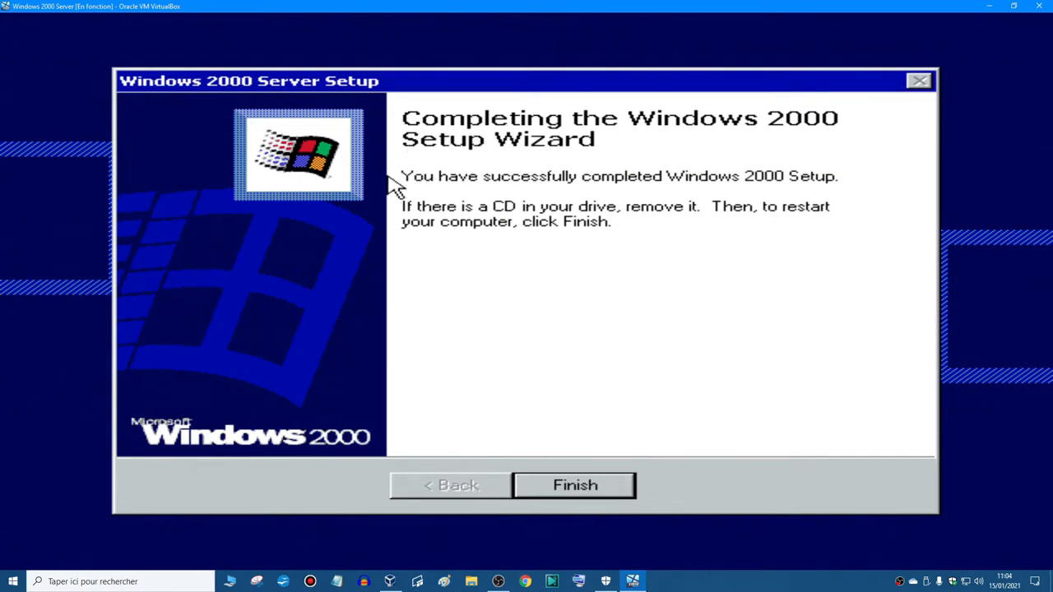
mouse_move(770, 198)
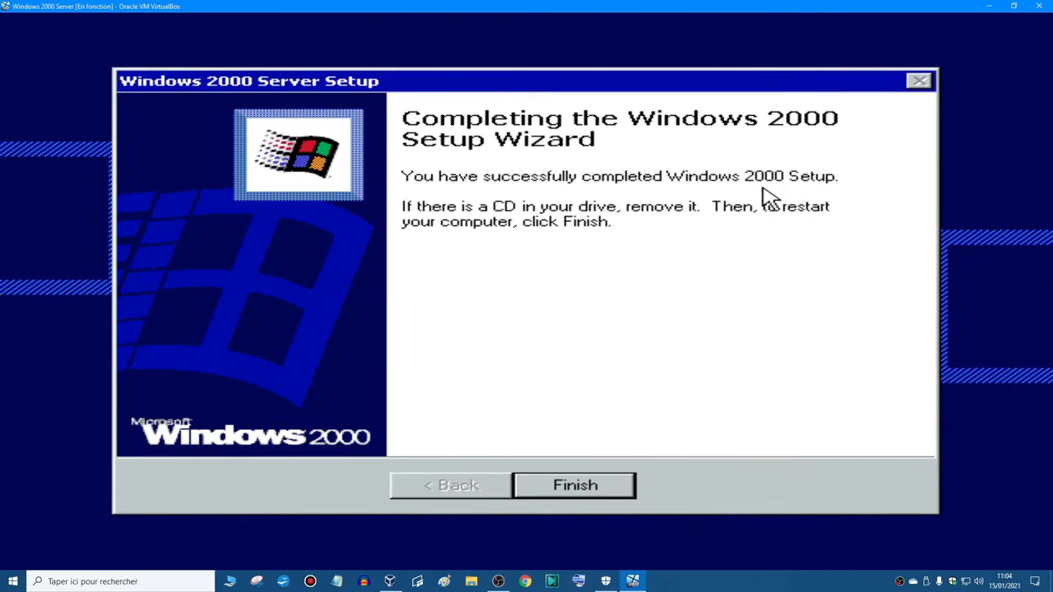
mouse_move(671, 215)
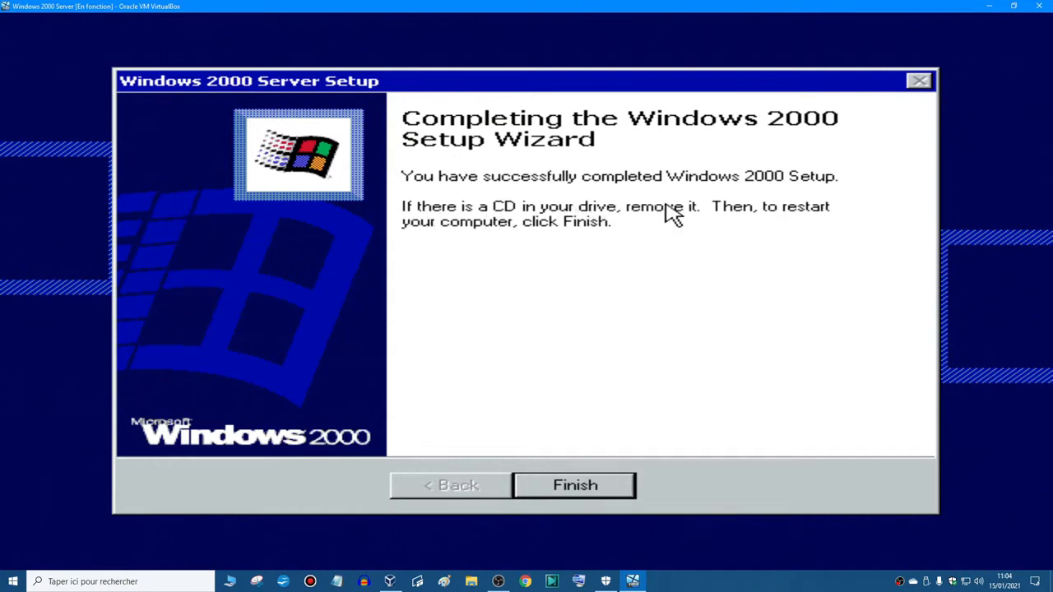
mouse_move(441, 238)
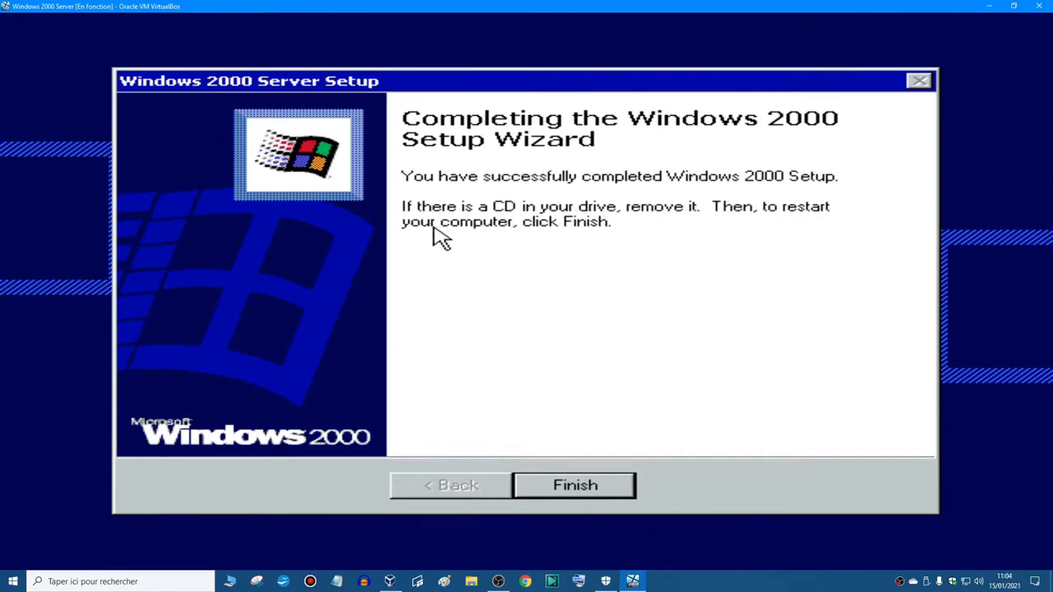
mouse_move(549, 300)
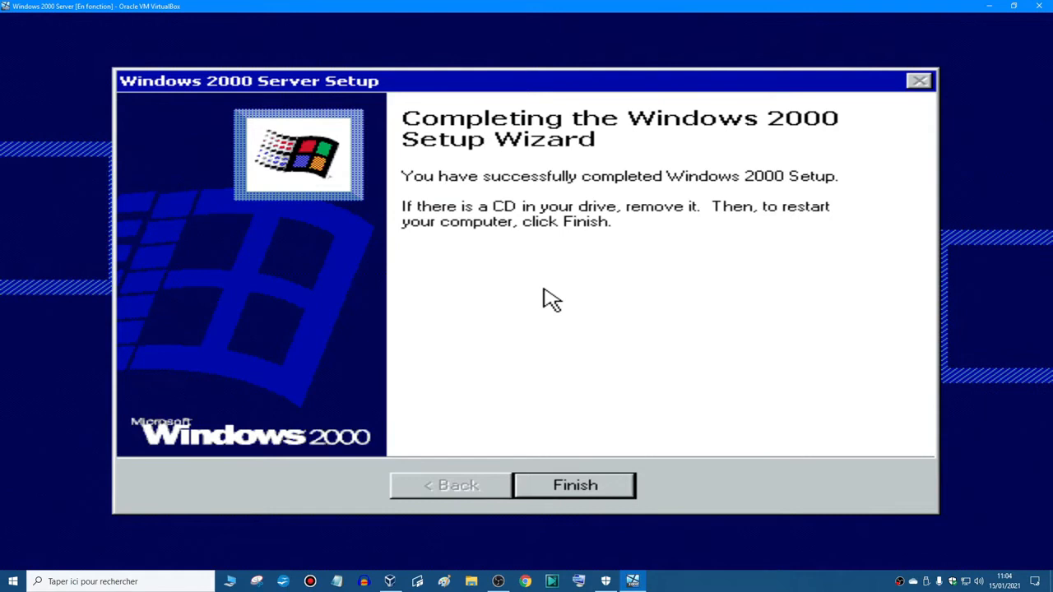
Step: Eject the installation disc via Périphériques > Lecteurs optiques
right_click(546, 297)
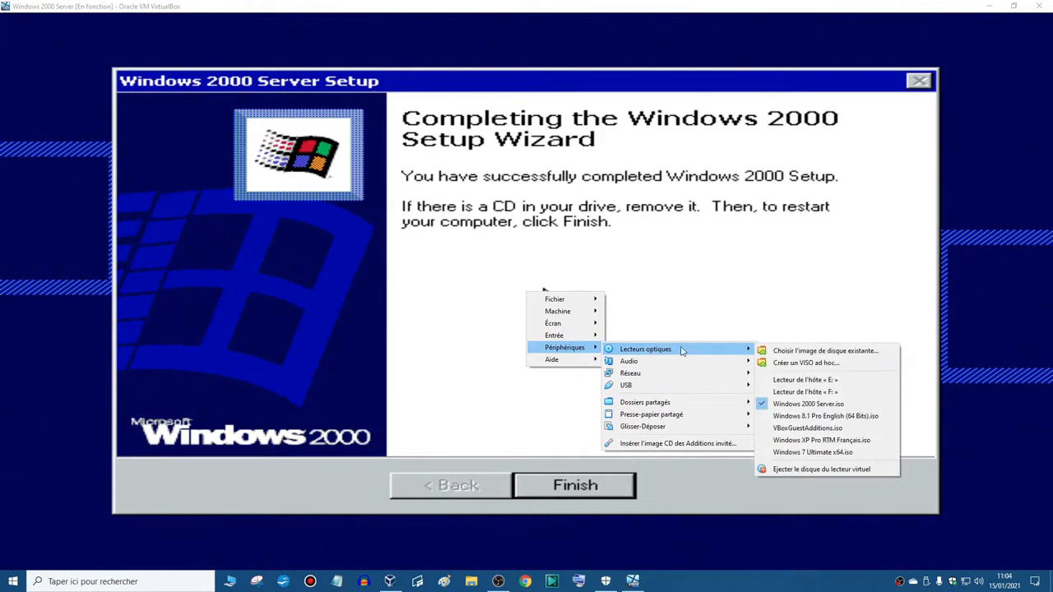
click(821, 469)
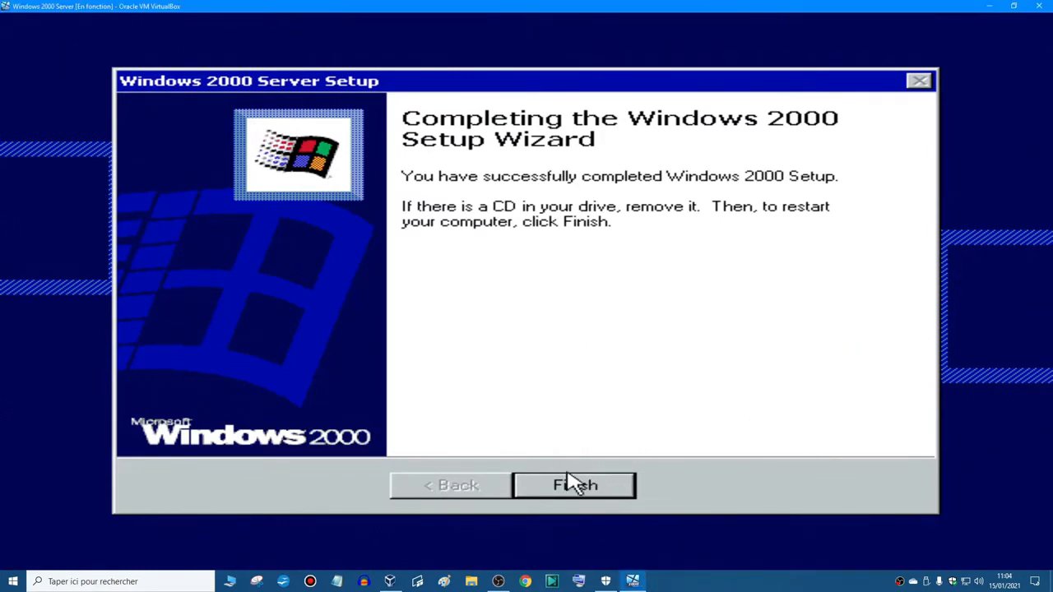
Step: Finish setup, restart, and log on as Administrator with Ctrl+Alt+Del
click(573, 484)
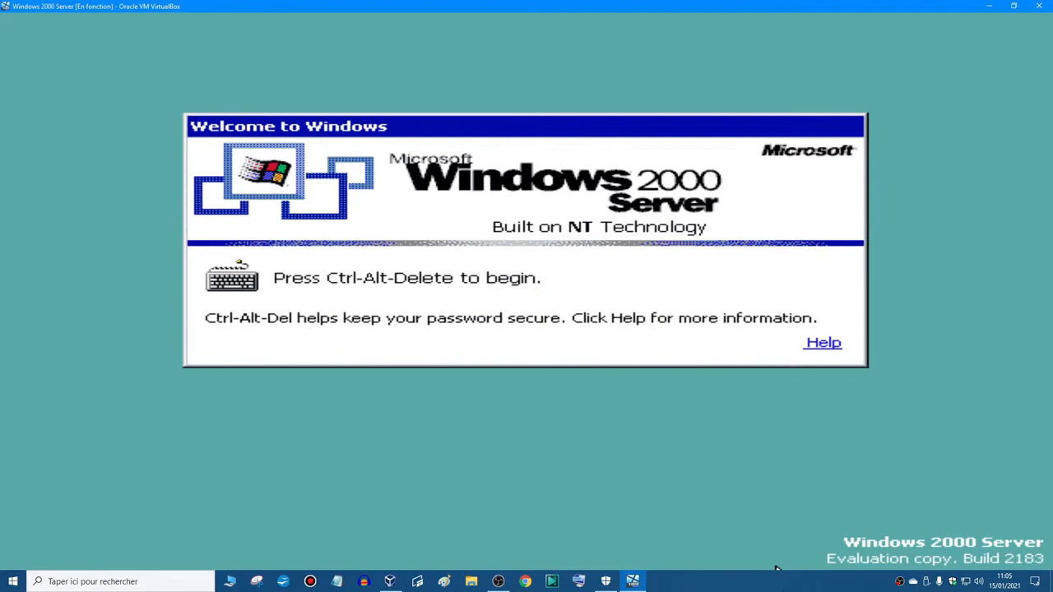
mouse_move(619, 281)
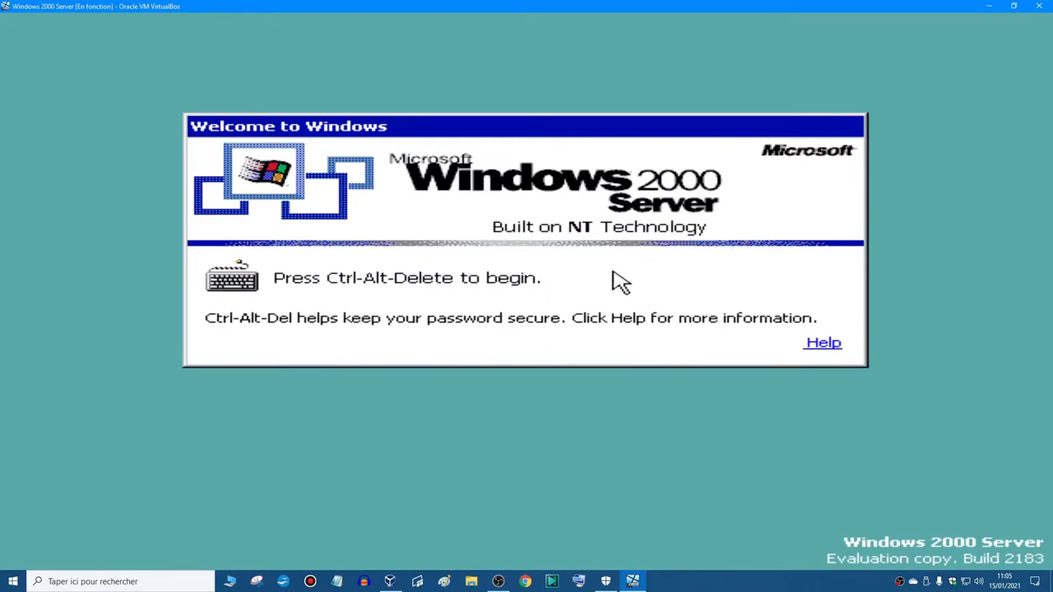
key(ctrl+alt+delete)
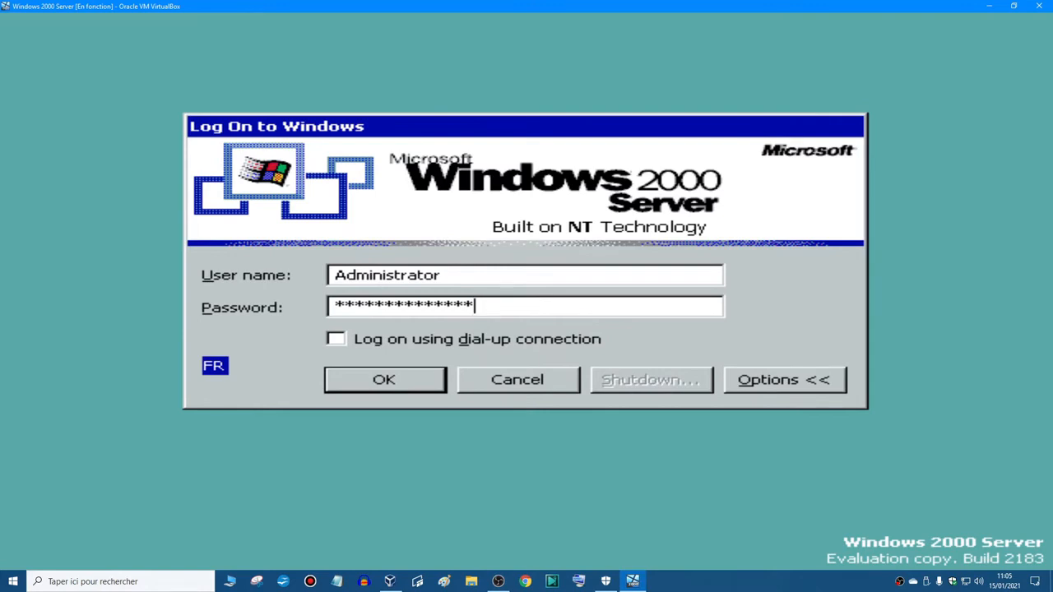
click(384, 379)
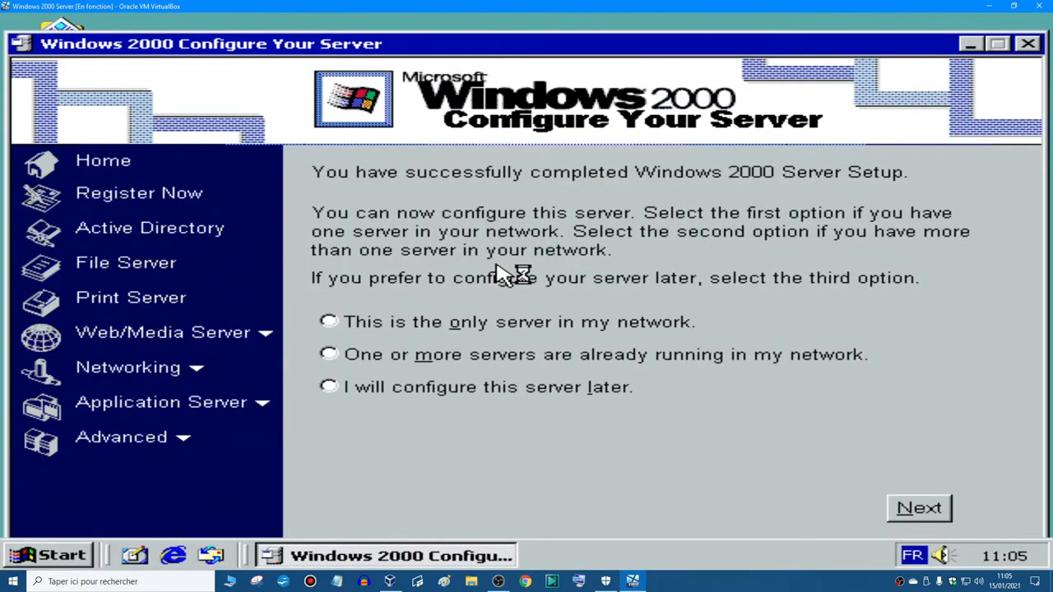
mouse_move(428, 393)
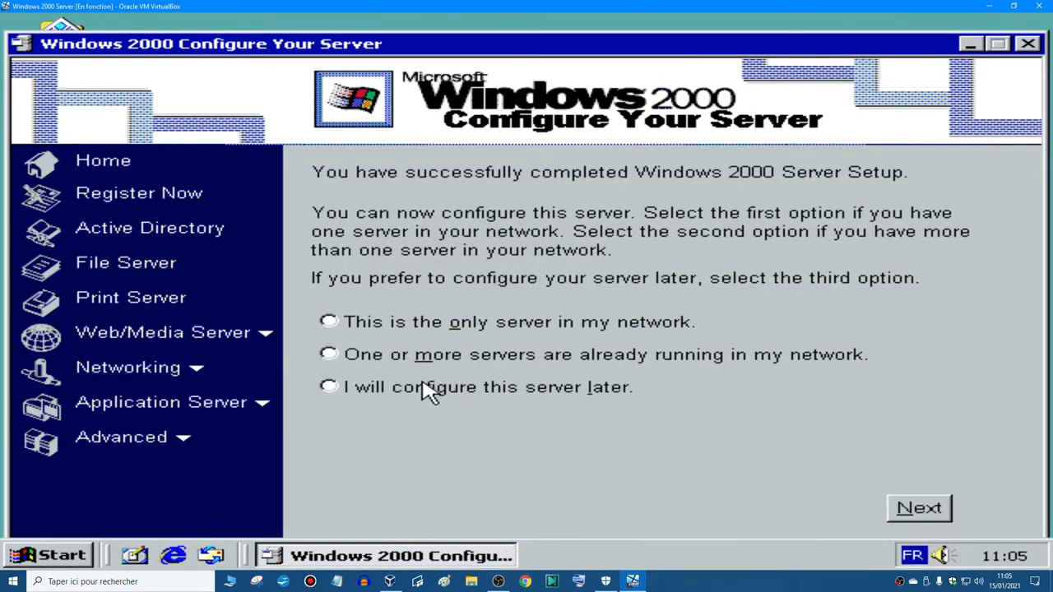
Step: Close Configure Your Server and place My Computer at the top of the desktop
click(1026, 42)
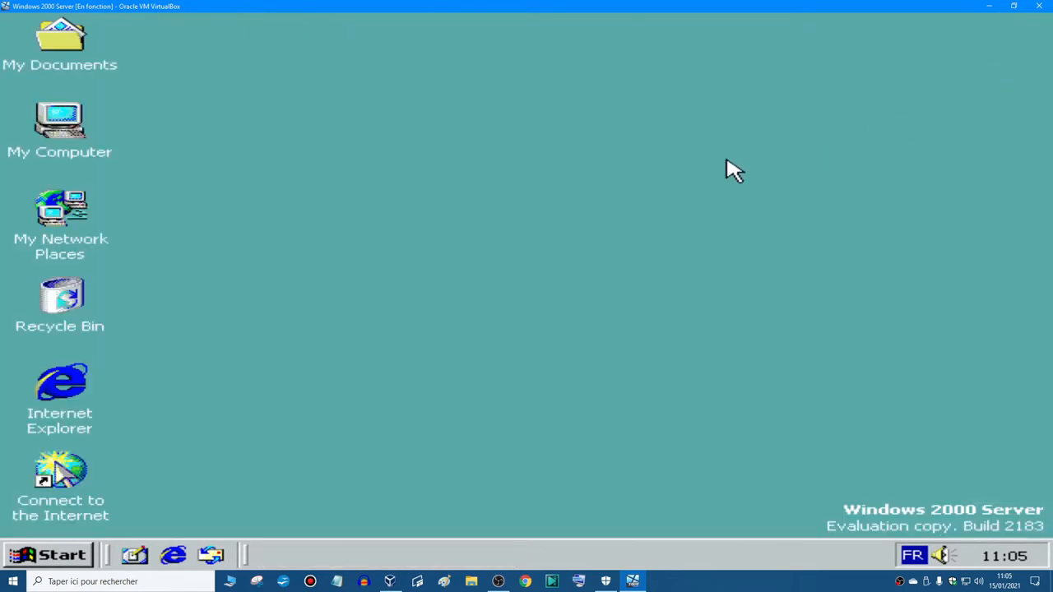
mouse_move(453, 180)
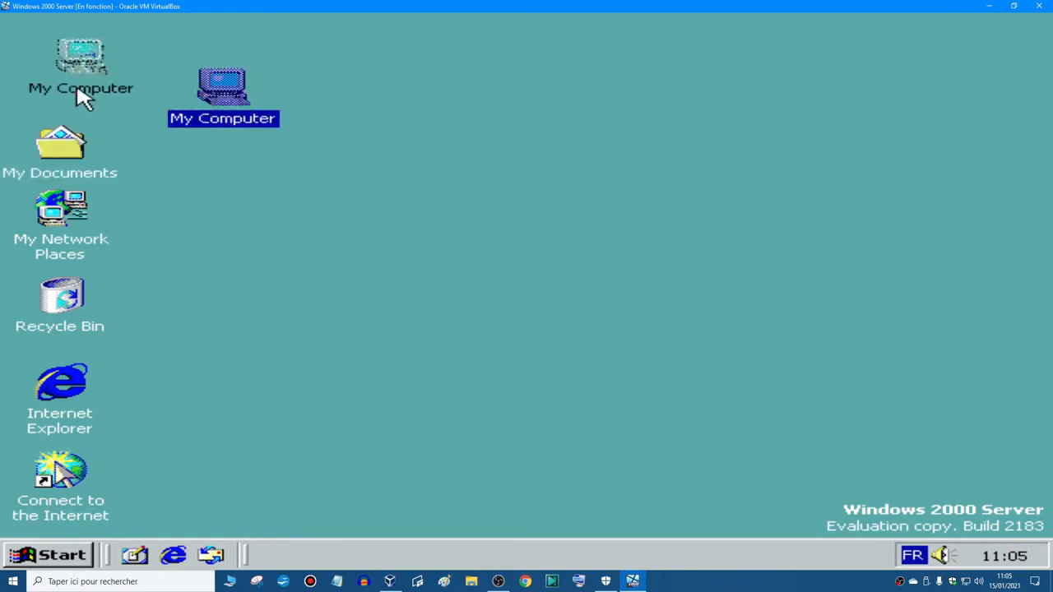
click(60, 247)
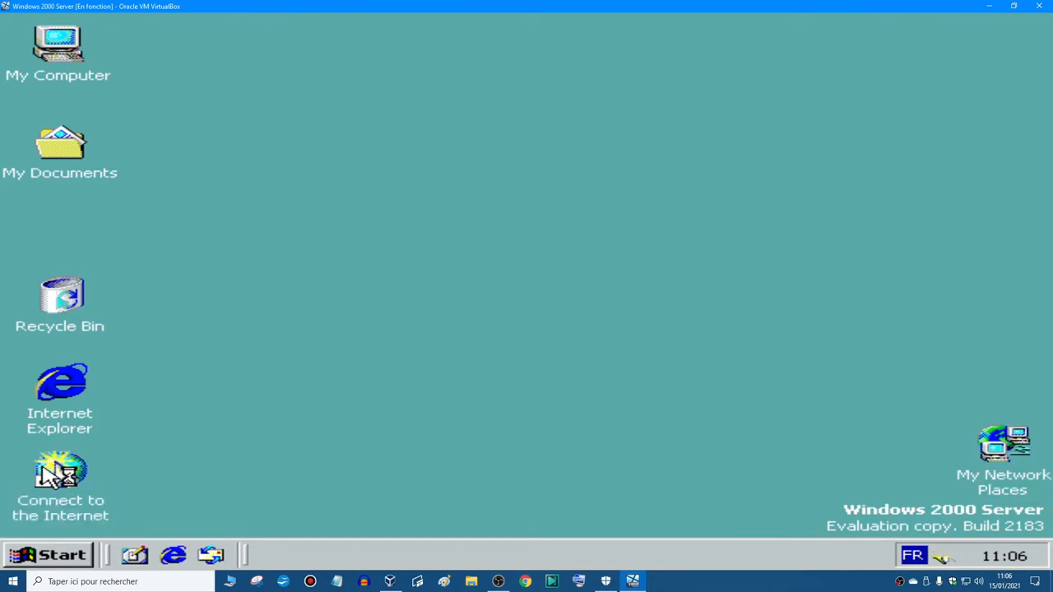
Step: Run the Internet Connection Wizard for a manual LAN connection without a mail account
double_click(59, 471)
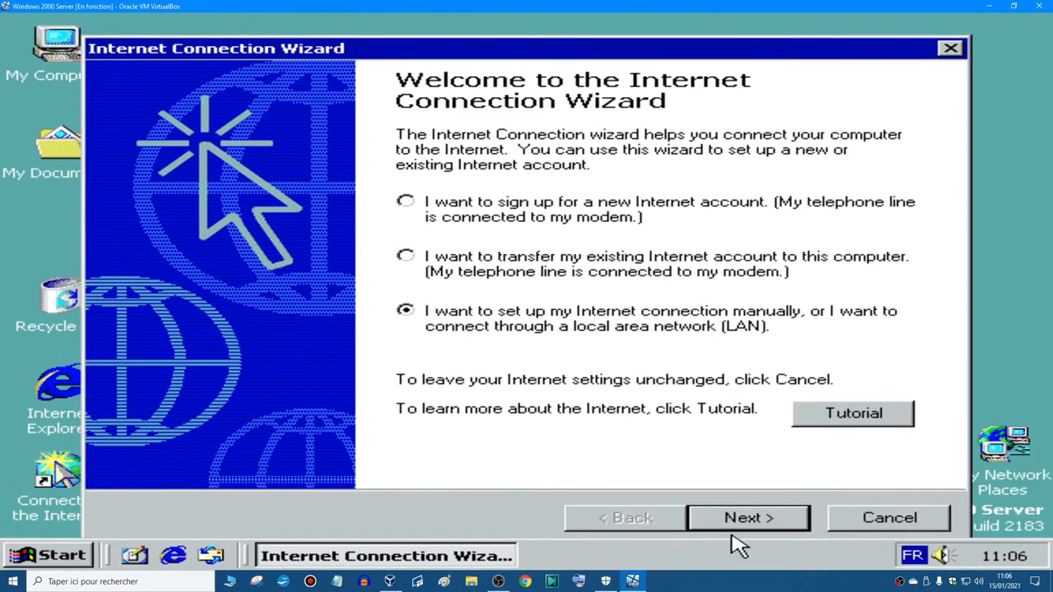
click(746, 517)
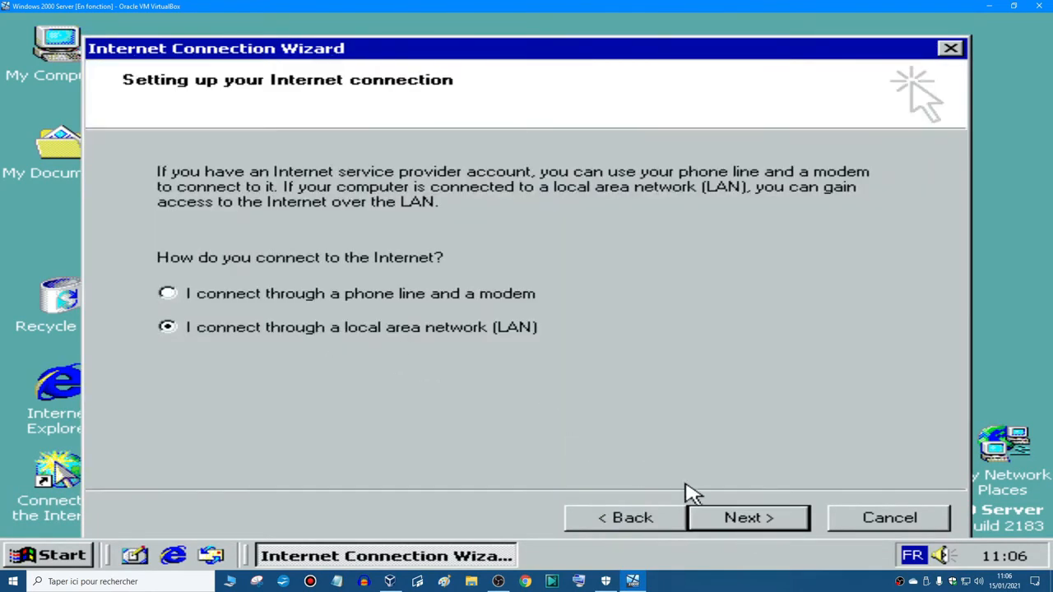
click(747, 516)
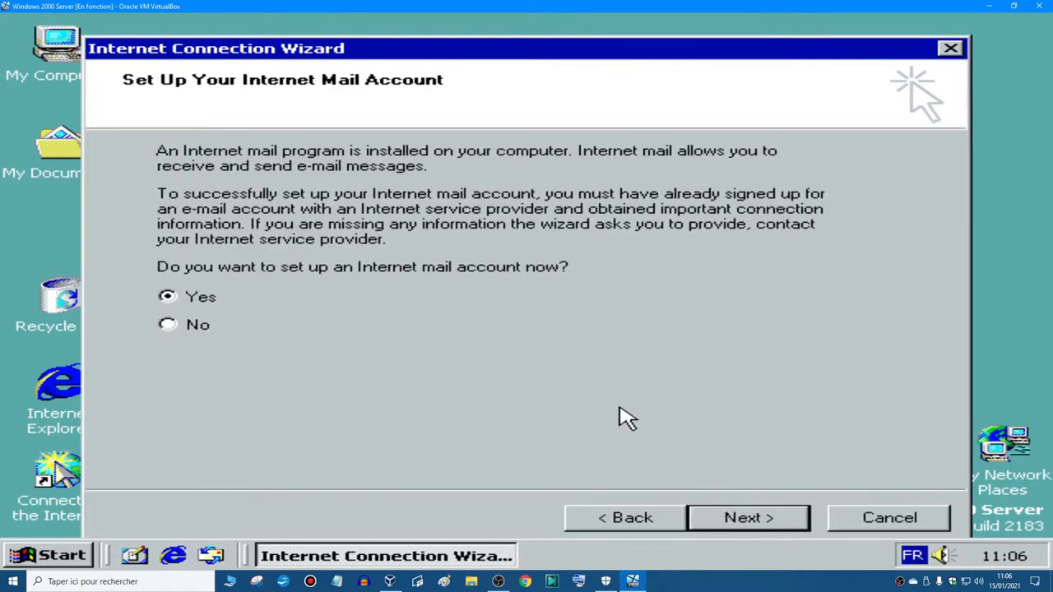
click(167, 324)
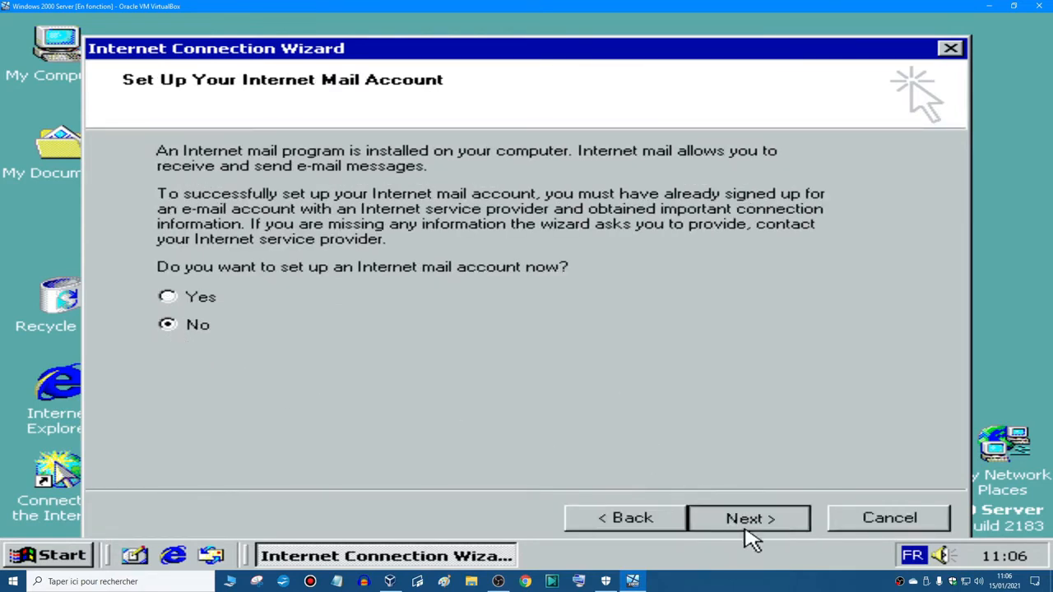
click(747, 516)
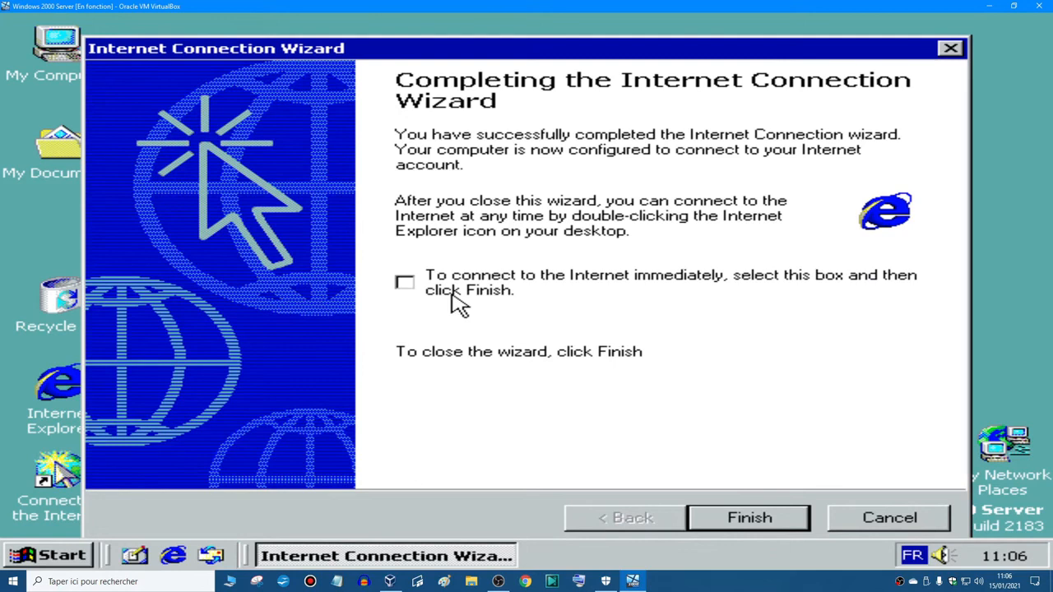
click(746, 516)
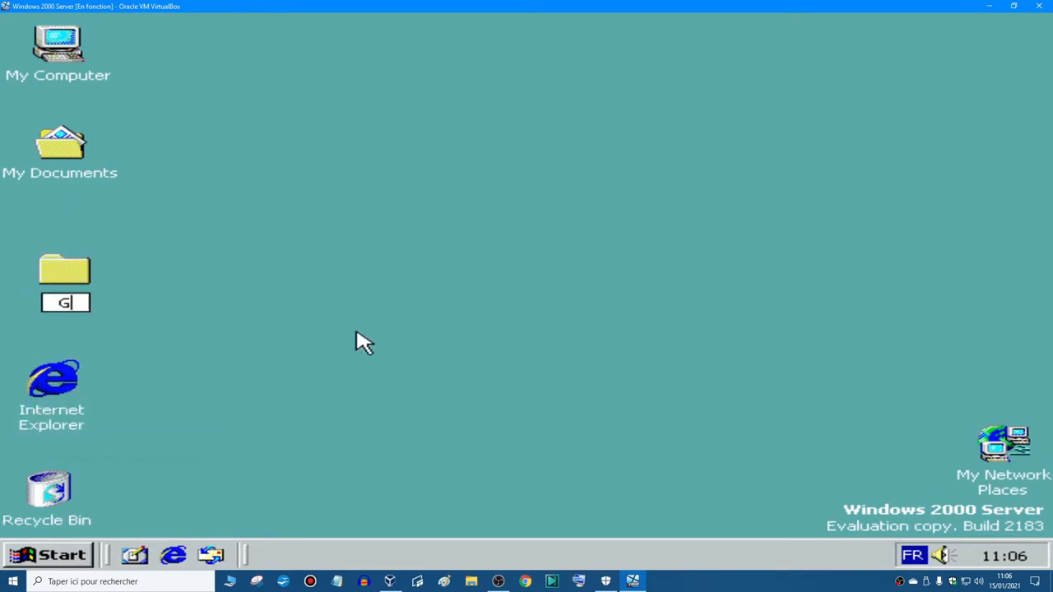
Step: Name the new desktop folder Games and refresh the desktop
text(ames)
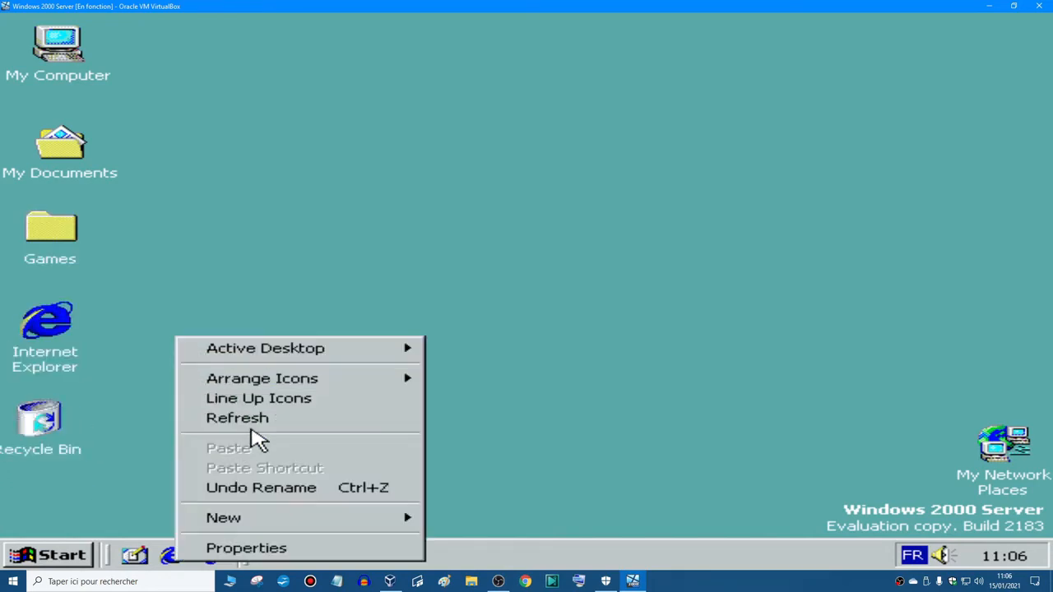
mouse_move(293, 436)
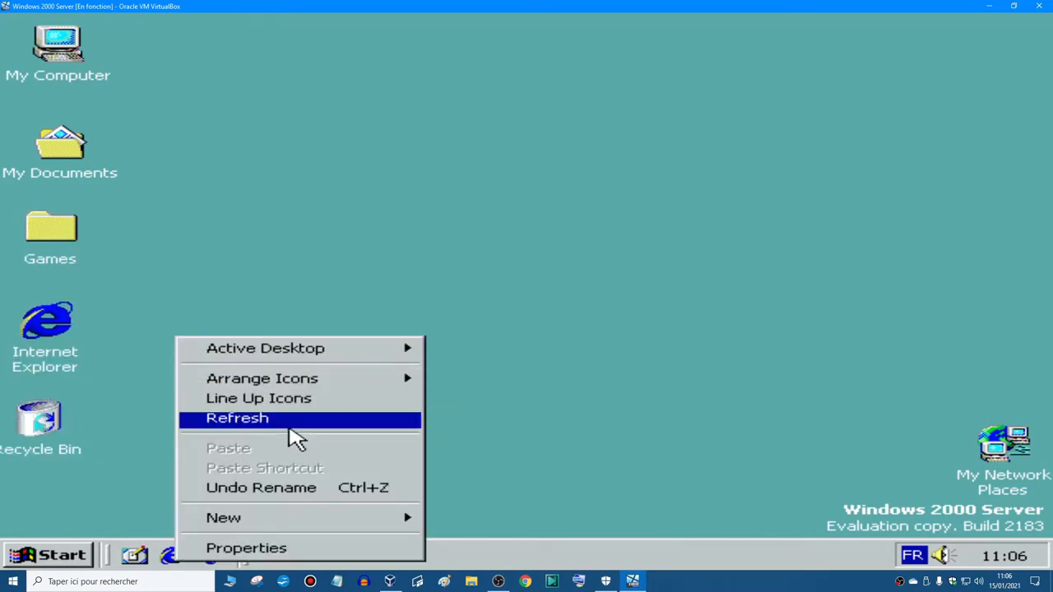
click(237, 418)
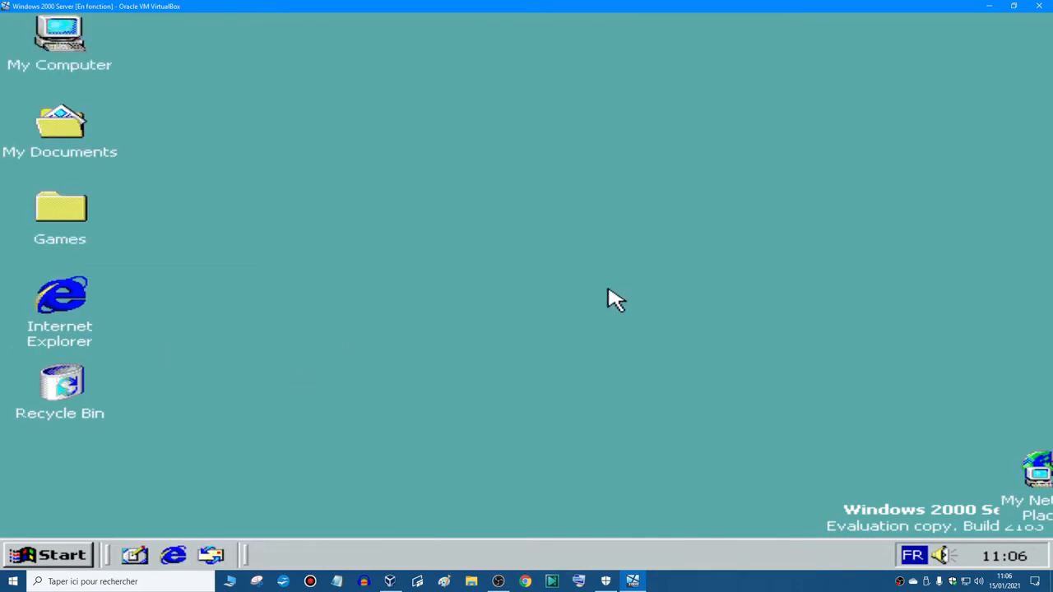
click(1033, 444)
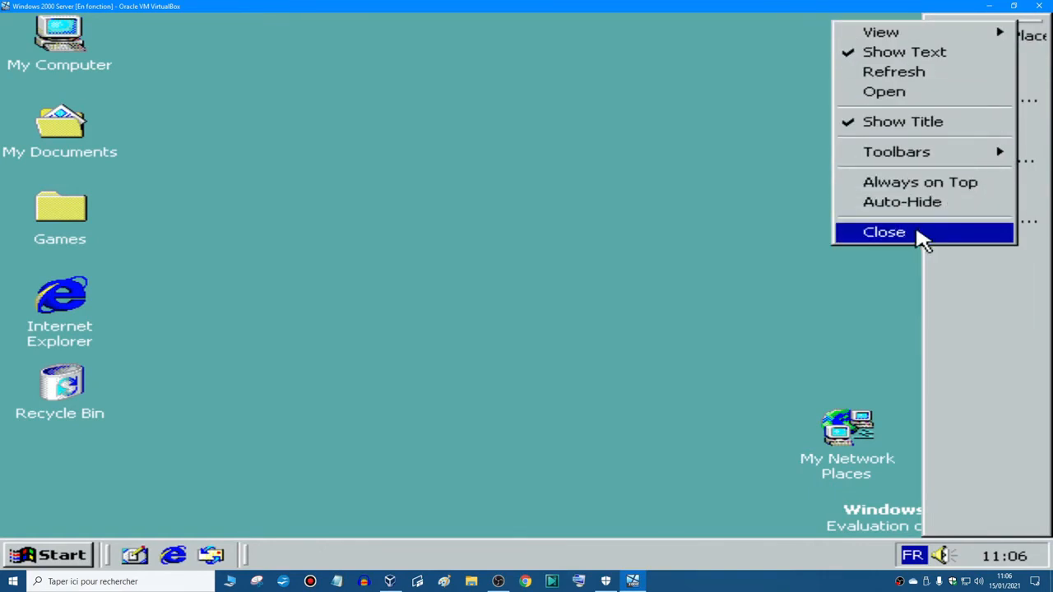
Step: Close the My Network Places toolbar and move its icon to the top-right corner
click(883, 230)
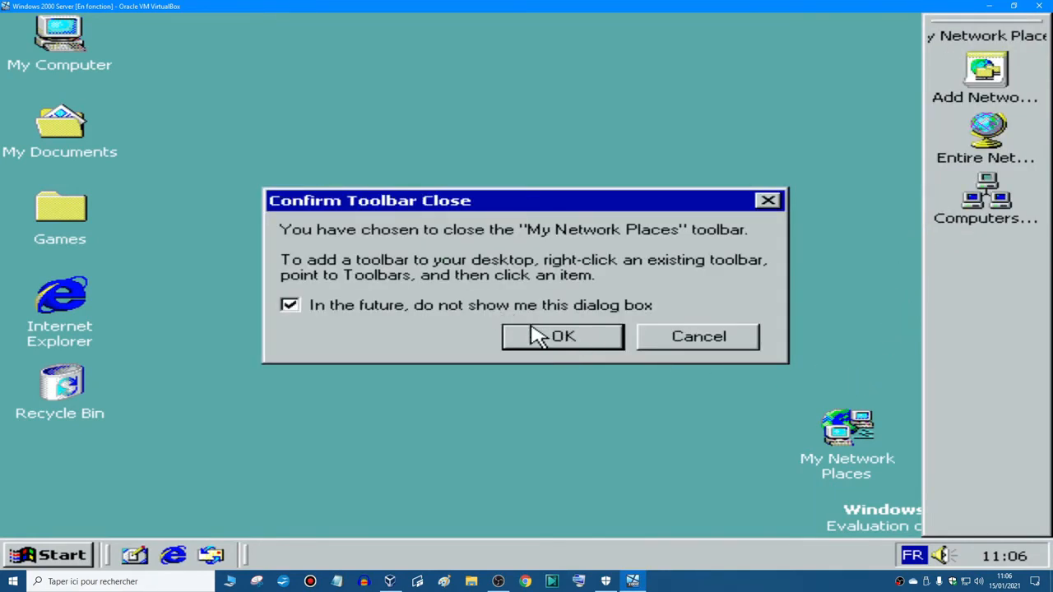
click(563, 336)
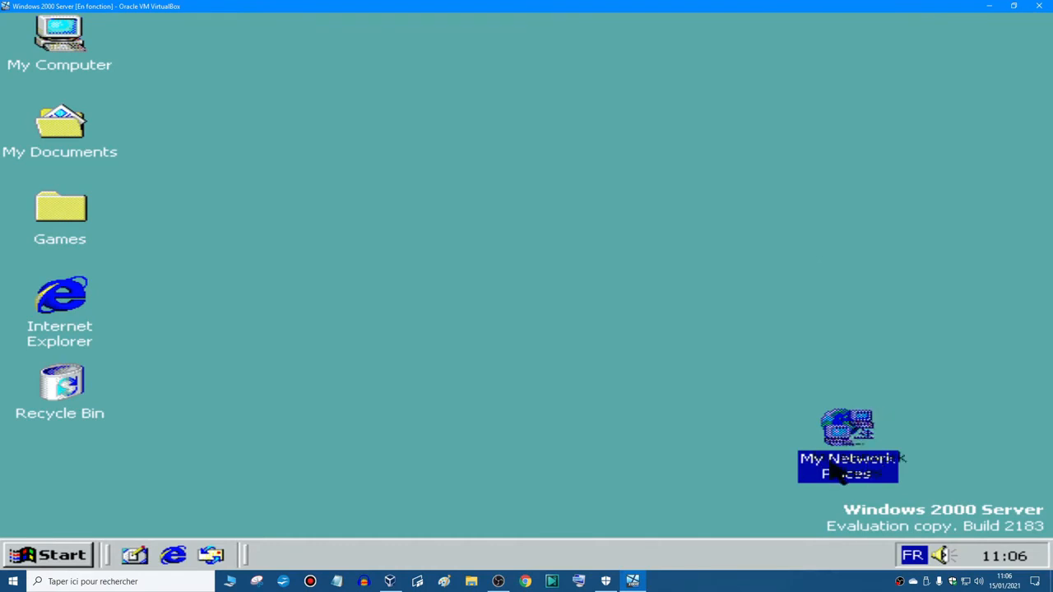
double_click(847, 444)
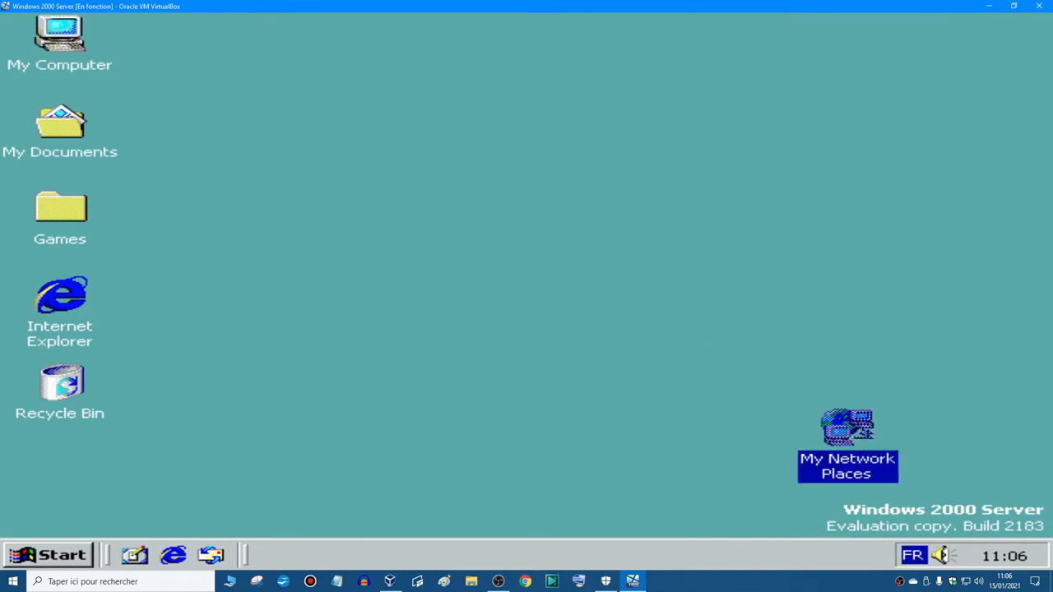
drag(847, 444, 979, 85)
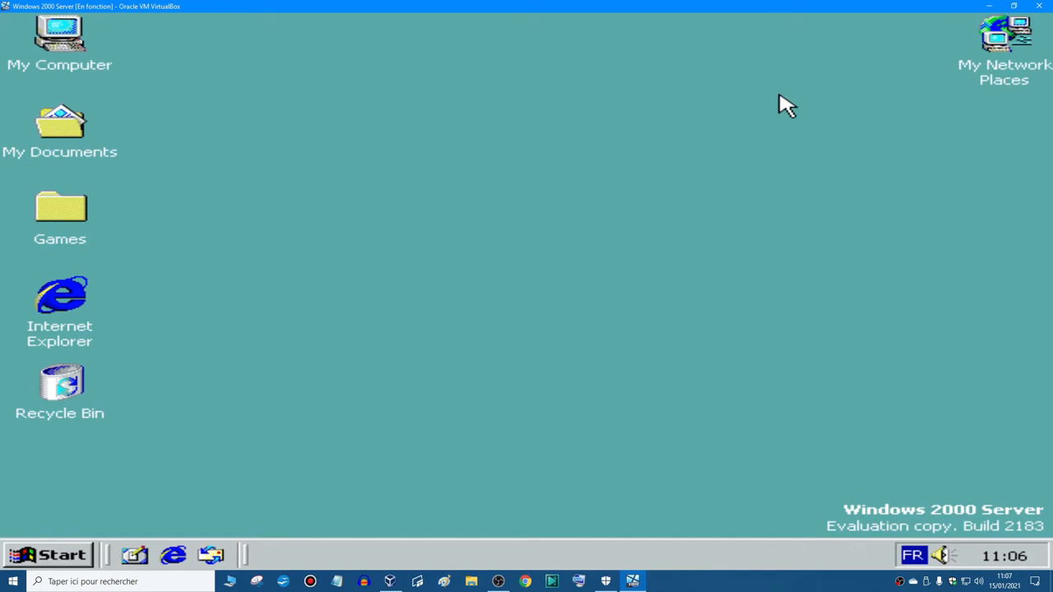
mouse_move(583, 214)
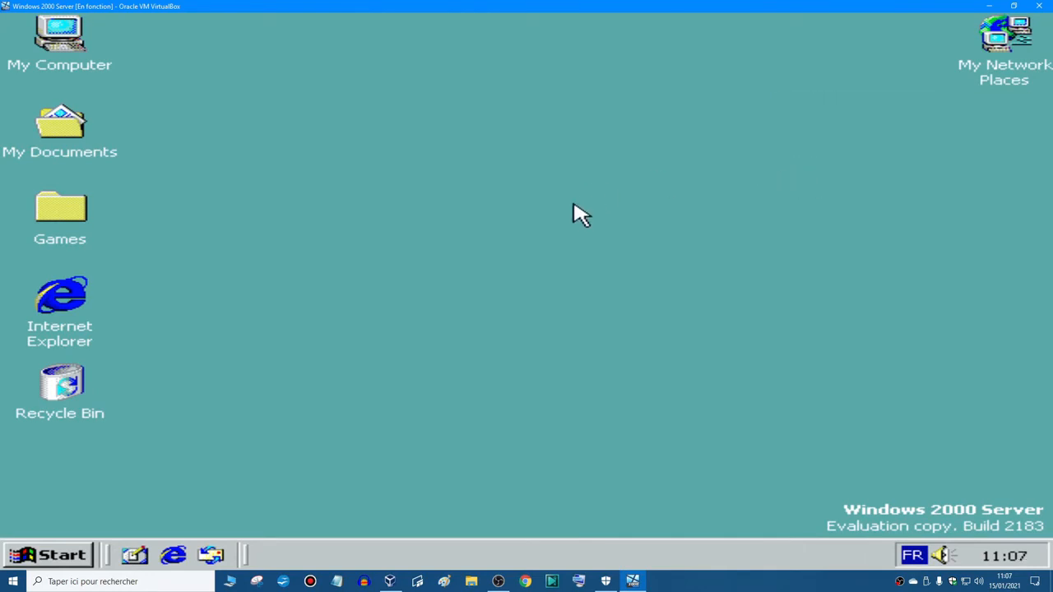
mouse_move(629, 266)
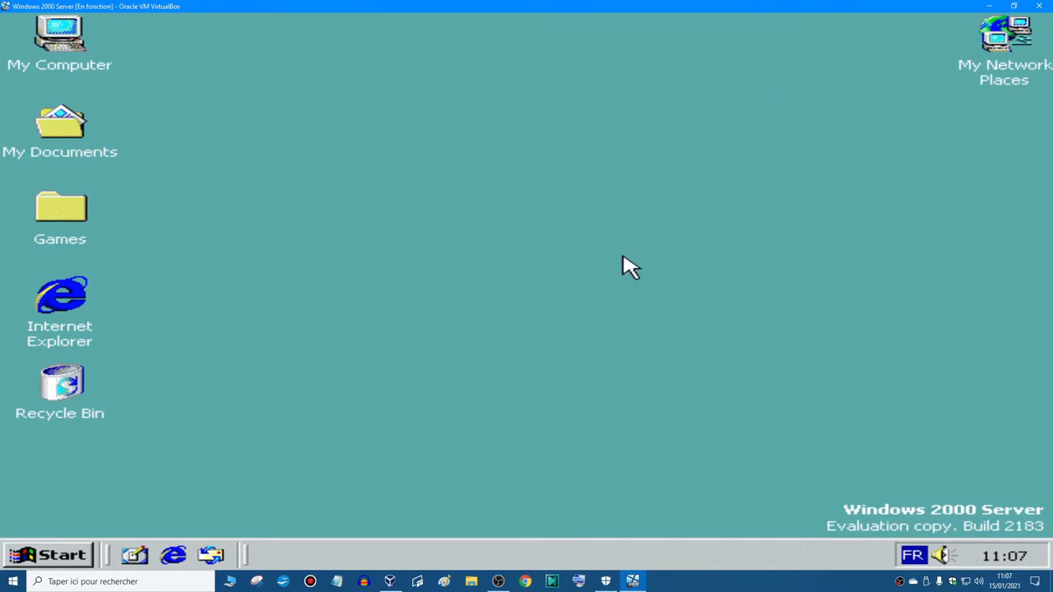
mouse_move(629, 349)
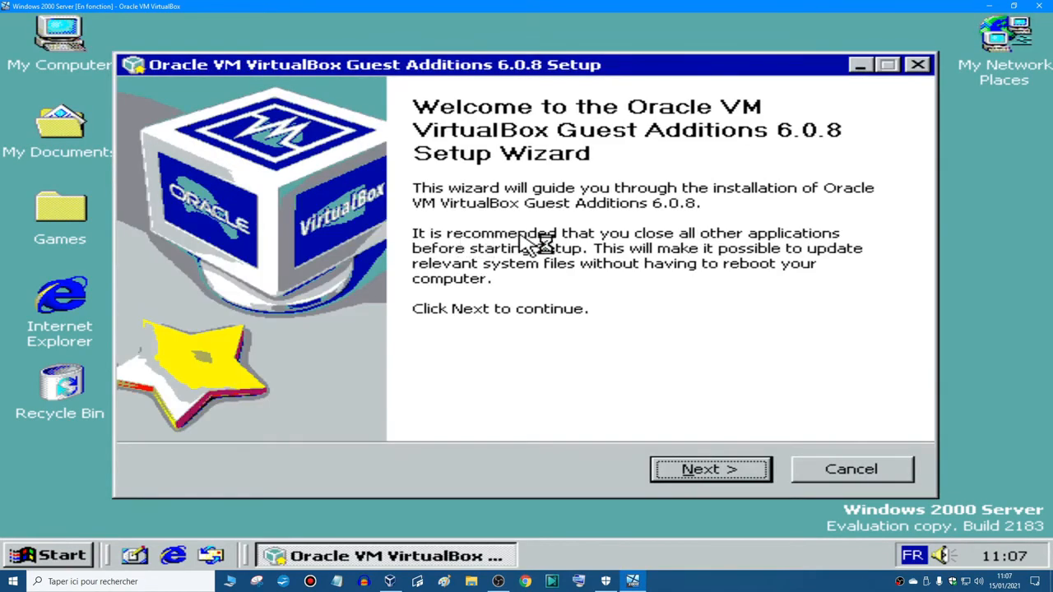
mouse_move(743, 133)
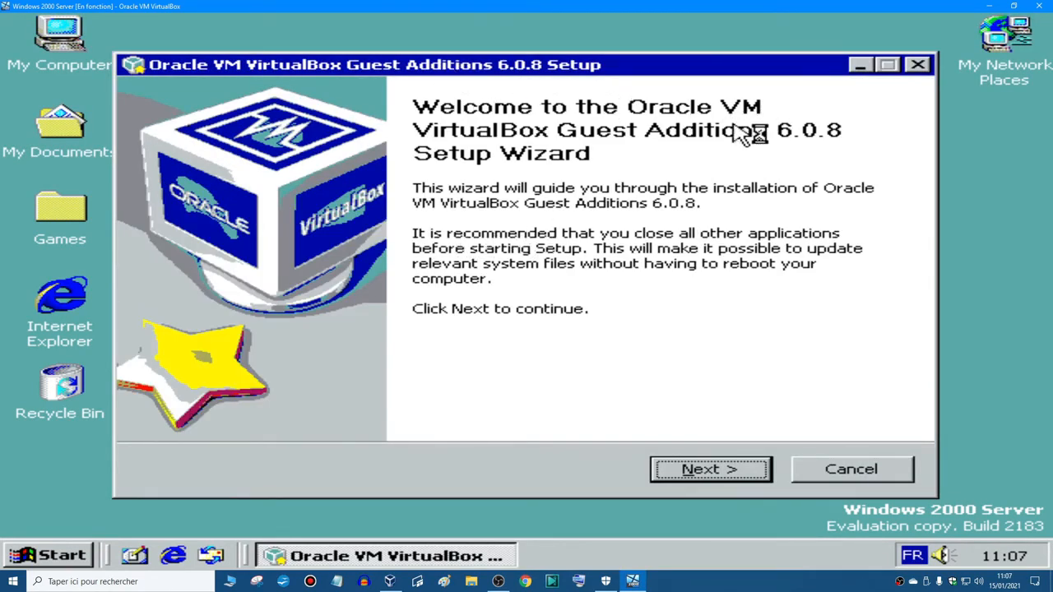
Step: Go through the Guest Additions setup pages with the default folder, Direct3D support being unavailable
click(710, 468)
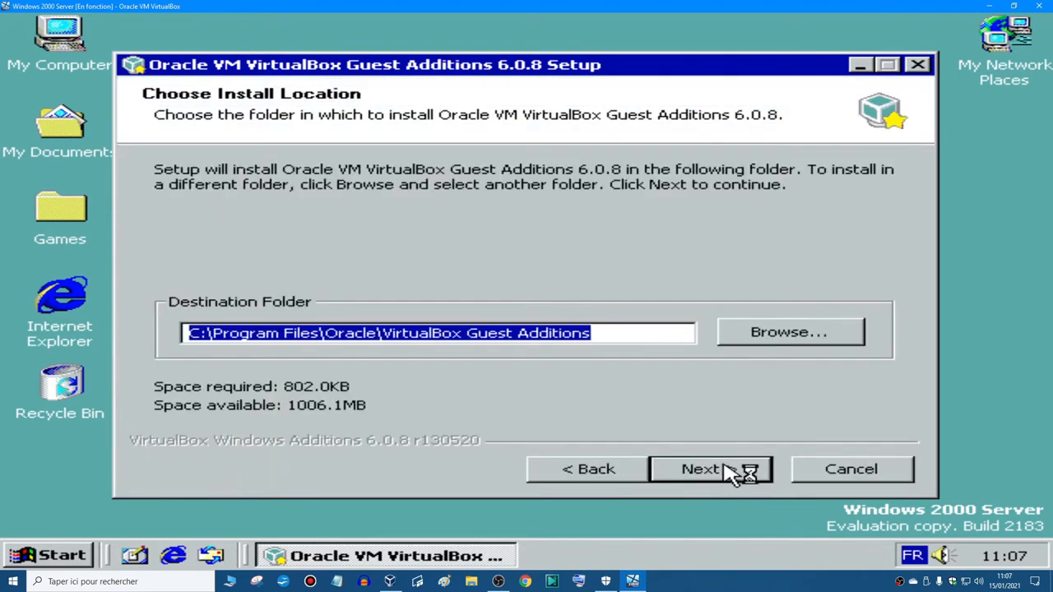
click(701, 469)
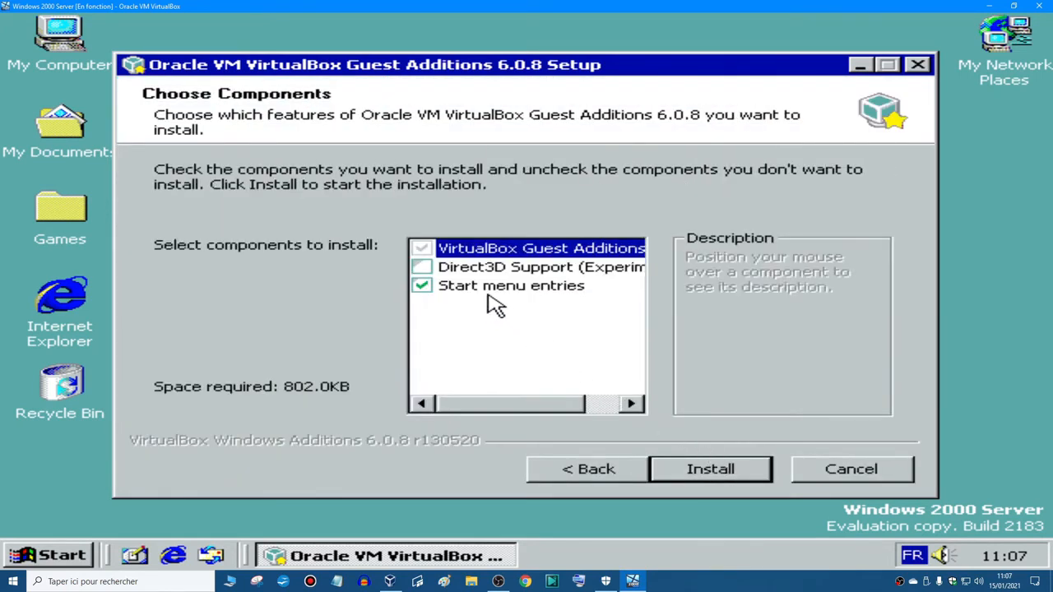
click(421, 267)
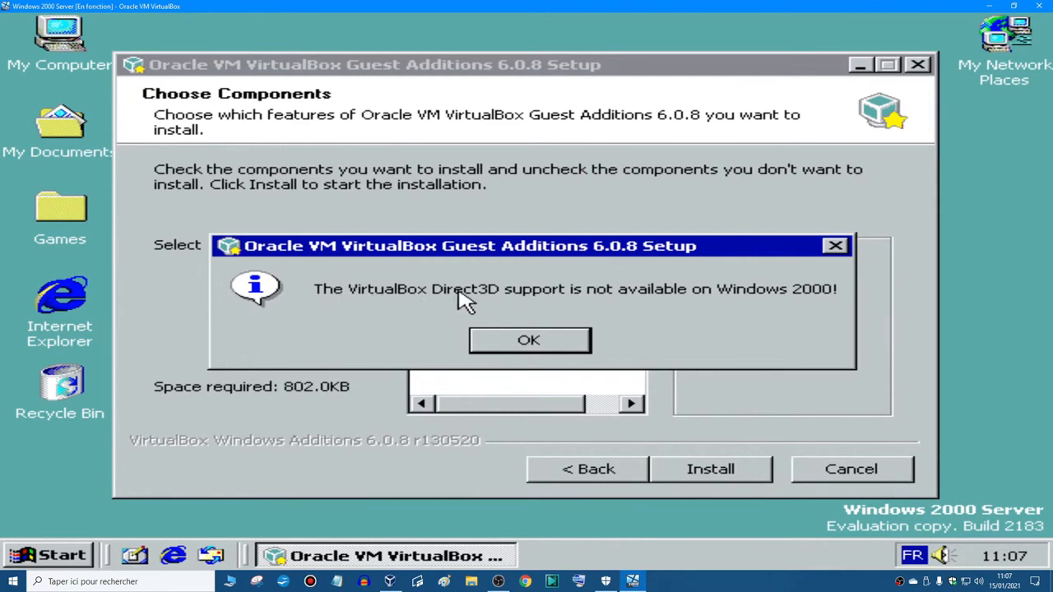
mouse_move(810, 296)
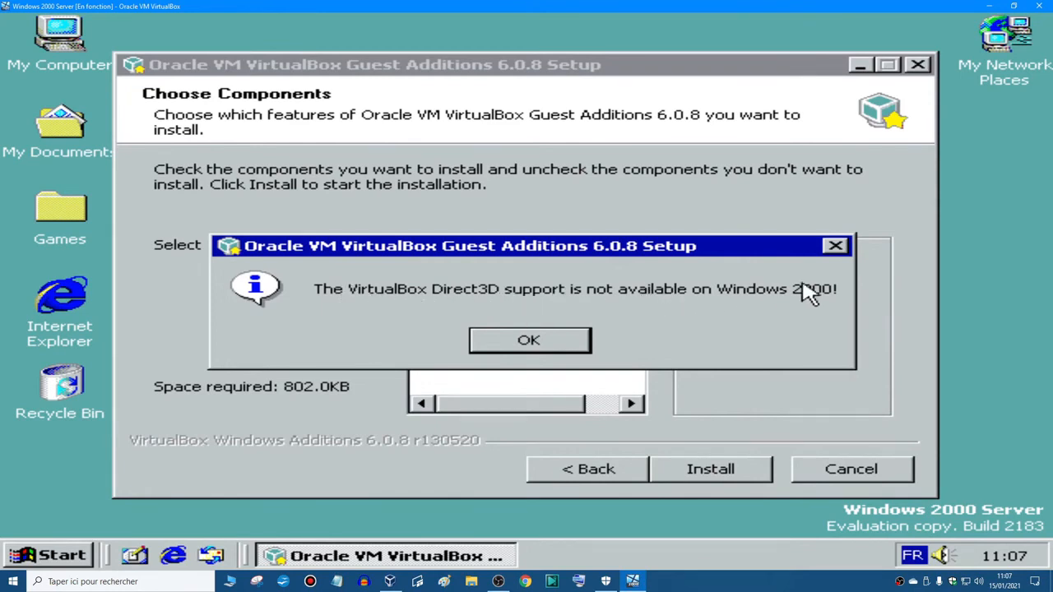
click(528, 339)
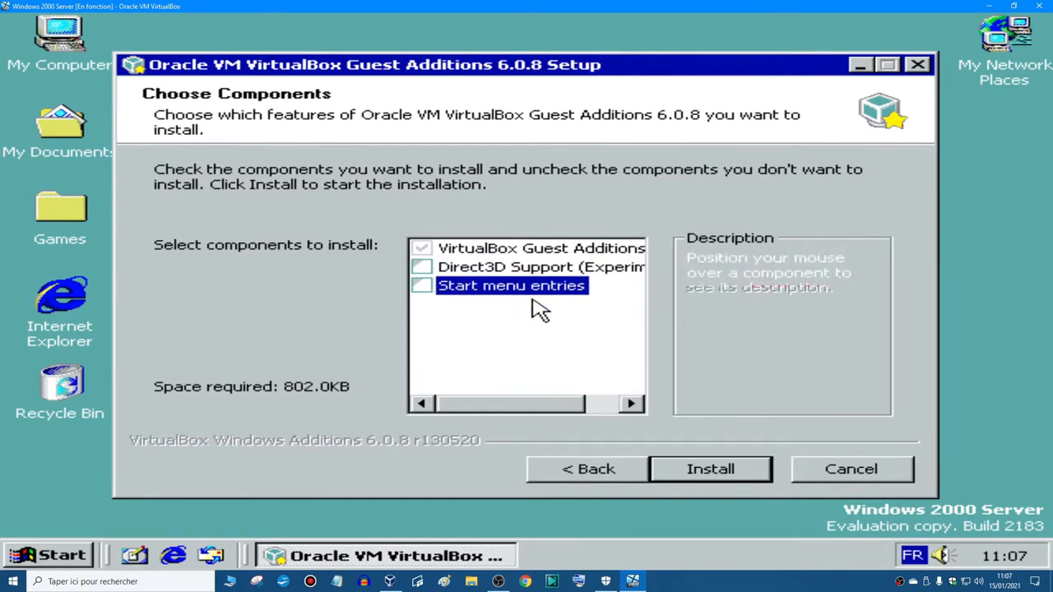
Step: Install the Guest Additions, agreeing to continue with the unsigned driver
click(709, 469)
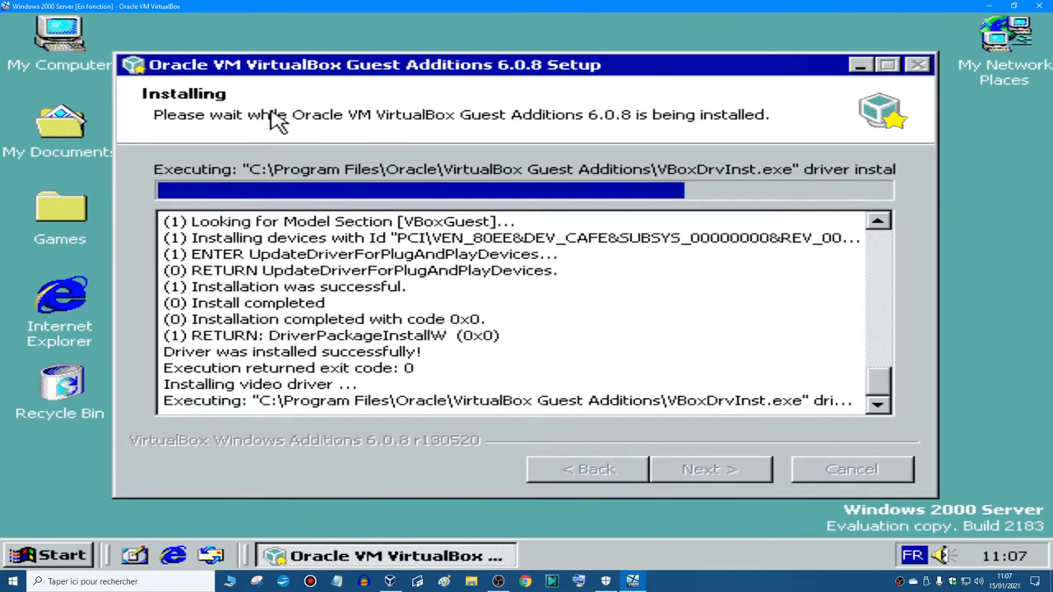
mouse_move(572, 149)
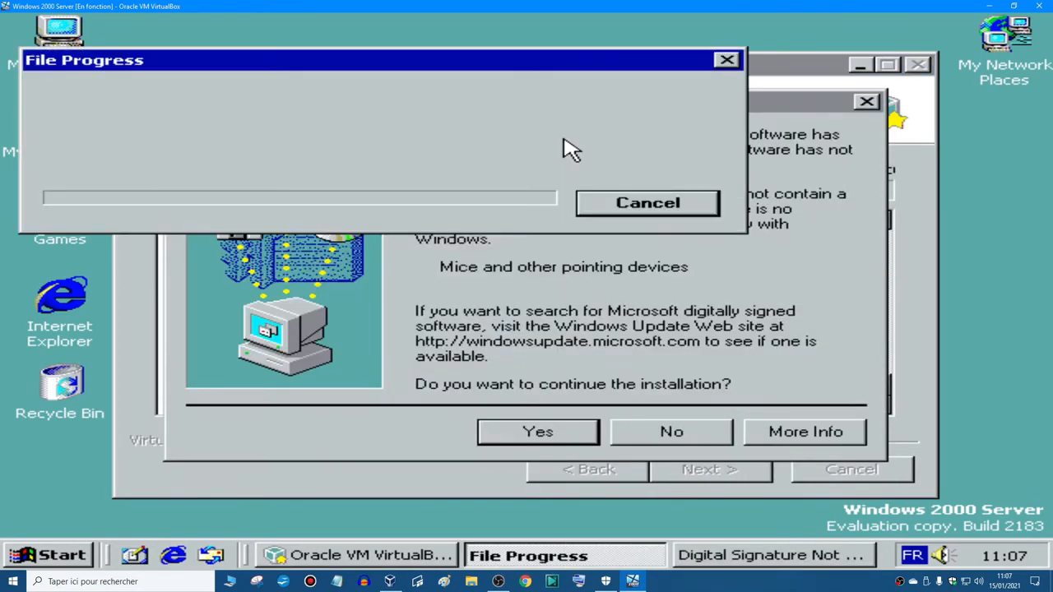
click(536, 431)
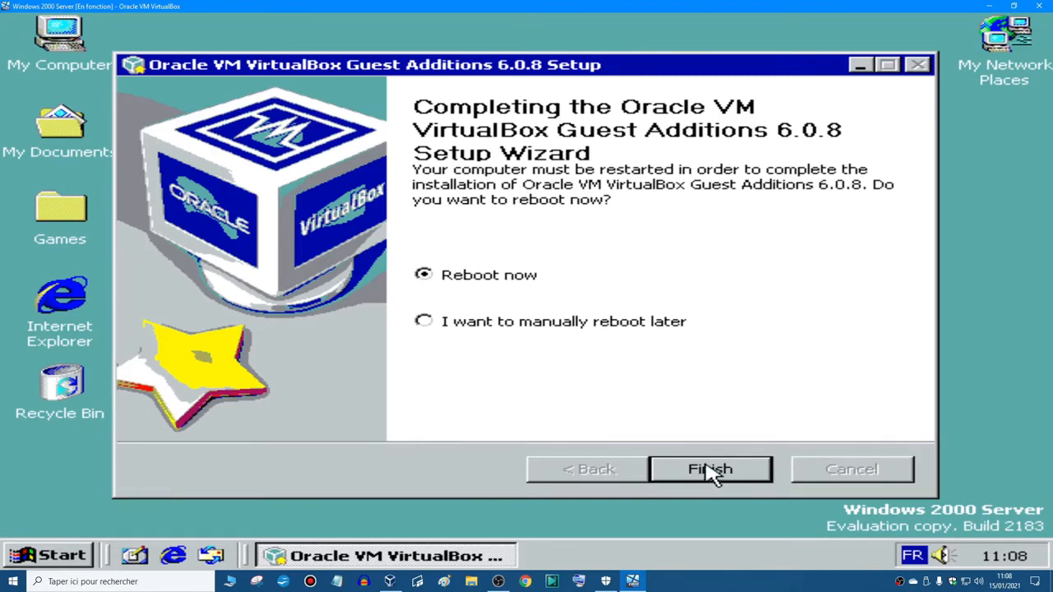
mouse_move(625, 388)
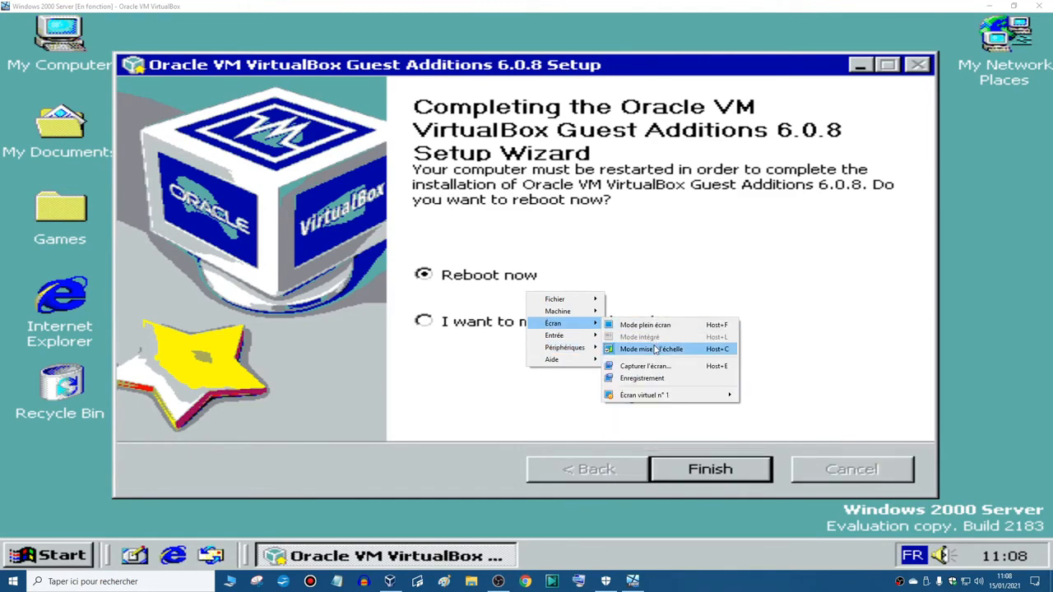
Step: Reboot the guest after setup and run the virtual machine in full-screen mode
click(652, 348)
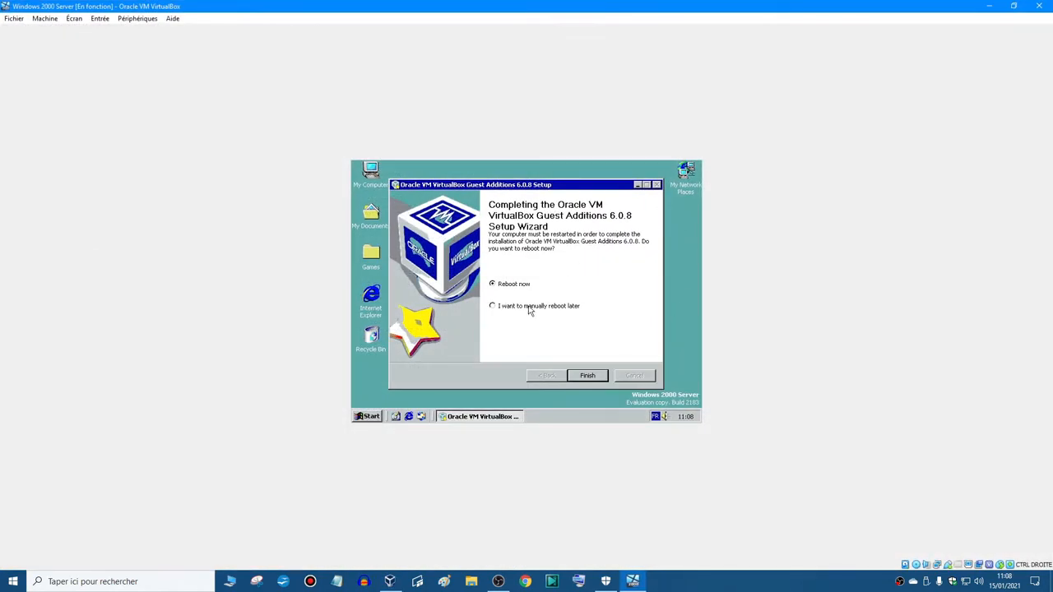
click(588, 375)
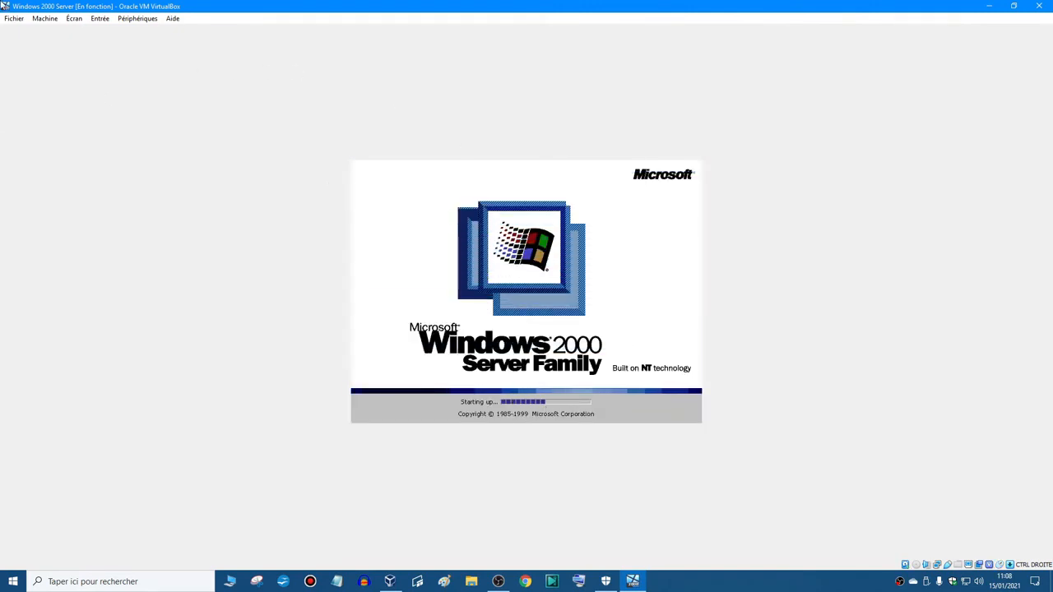
click(72, 18)
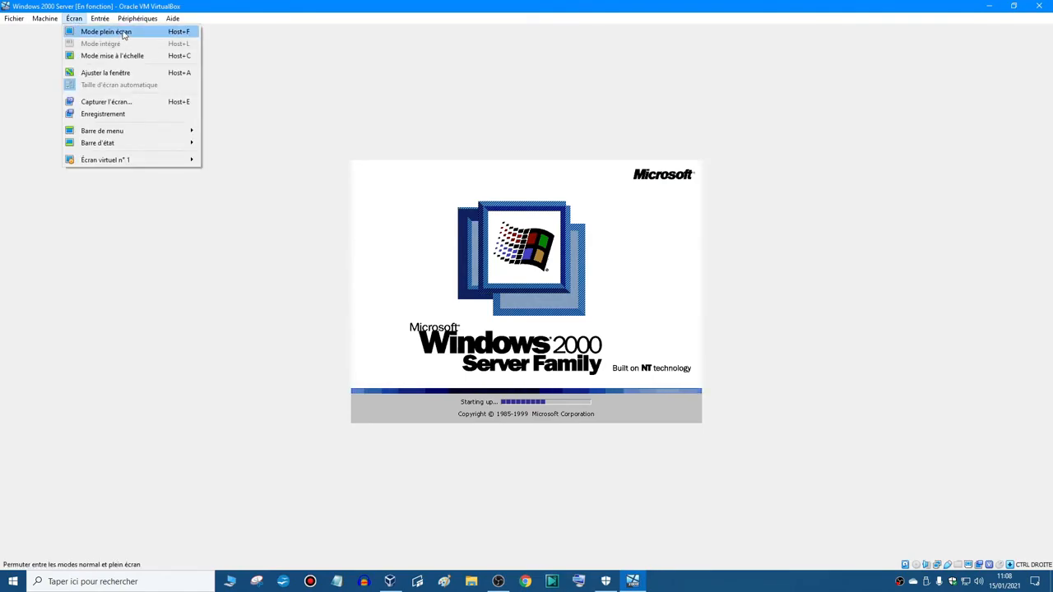
click(106, 31)
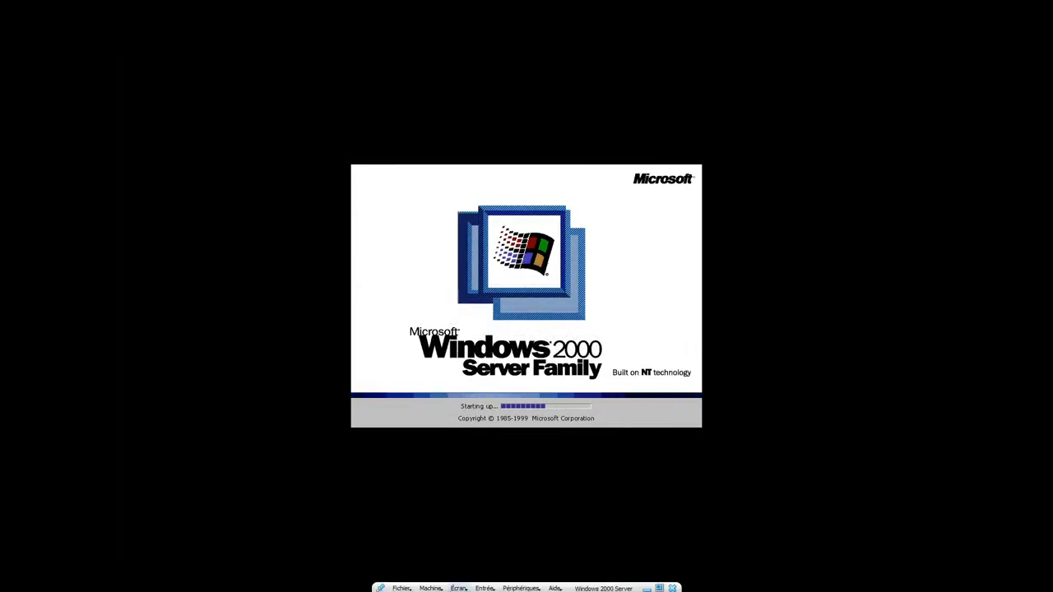
Step: Log on with Ctrl+Alt+Del and untick 'Show this screen at startup' on Configure Your Server
click(13, 581)
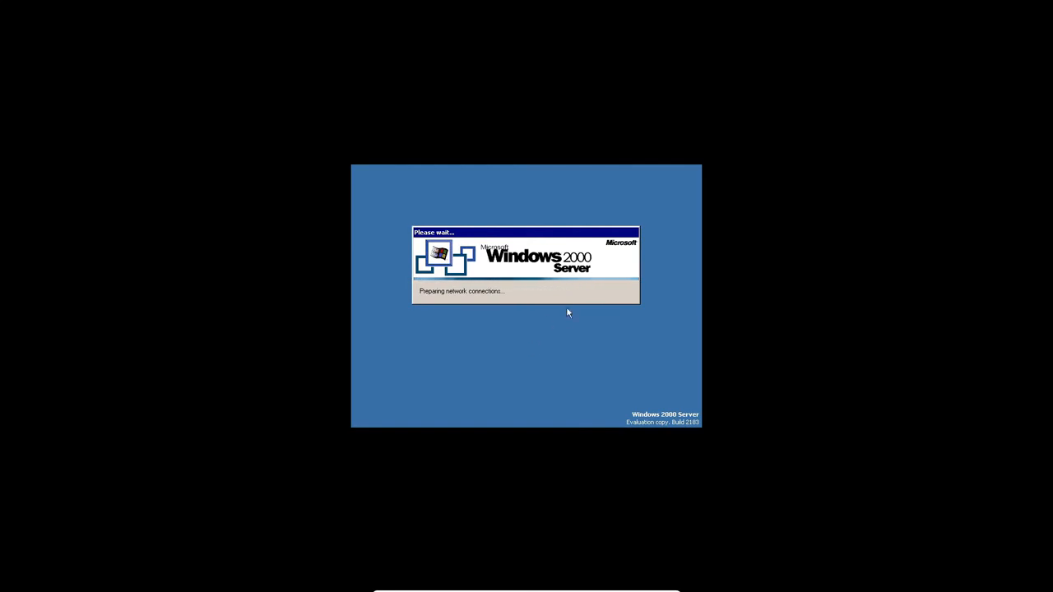
mouse_move(528, 312)
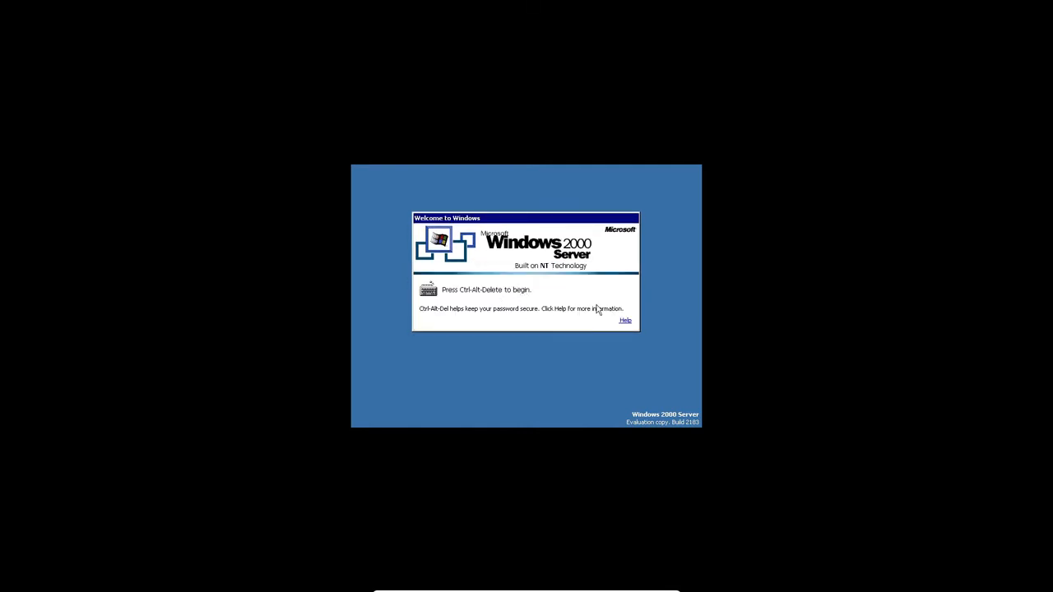
key(ctrl+alt+delete)
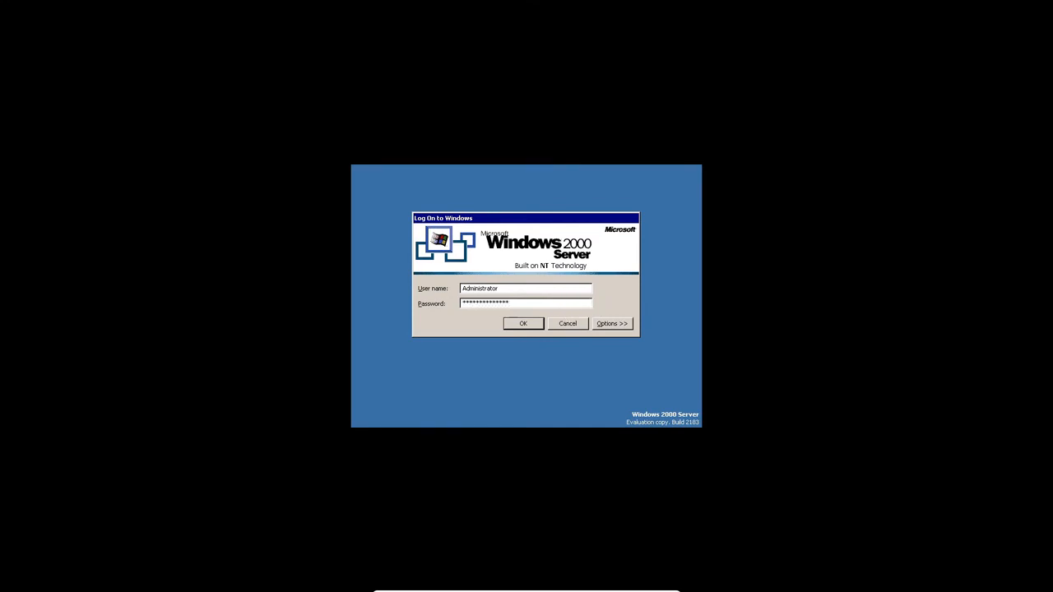
click(523, 322)
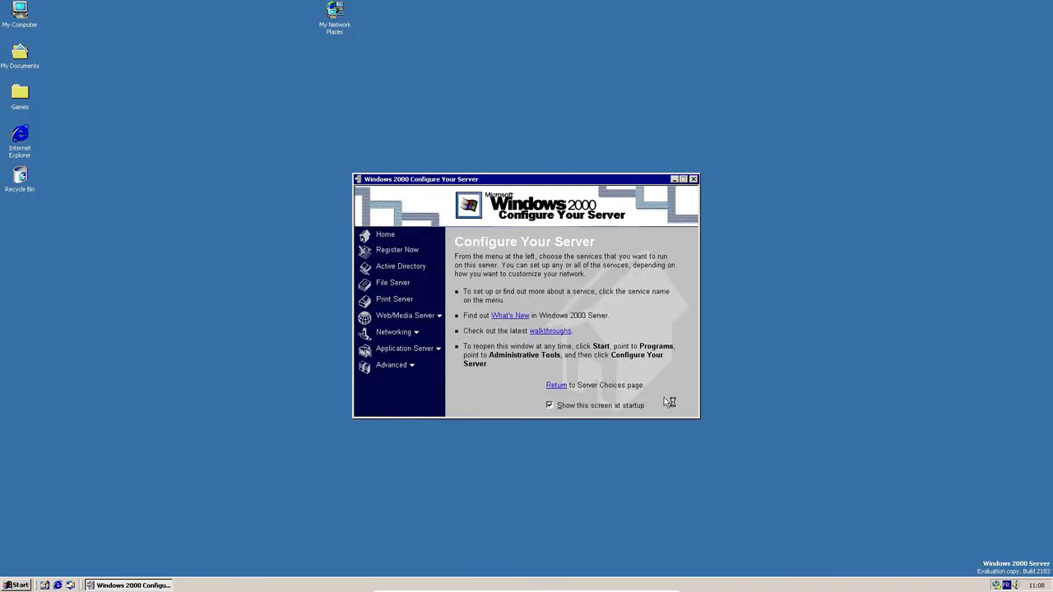
click(549, 404)
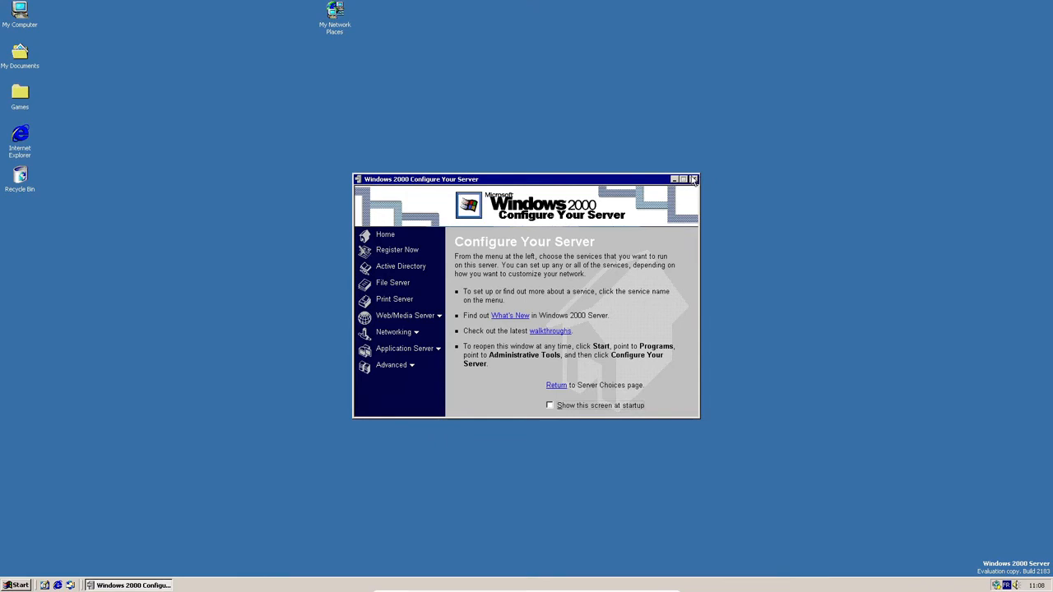
Step: Close Configure Your Server, move My Network Places to the lower right and bring up Audio Properties
click(693, 179)
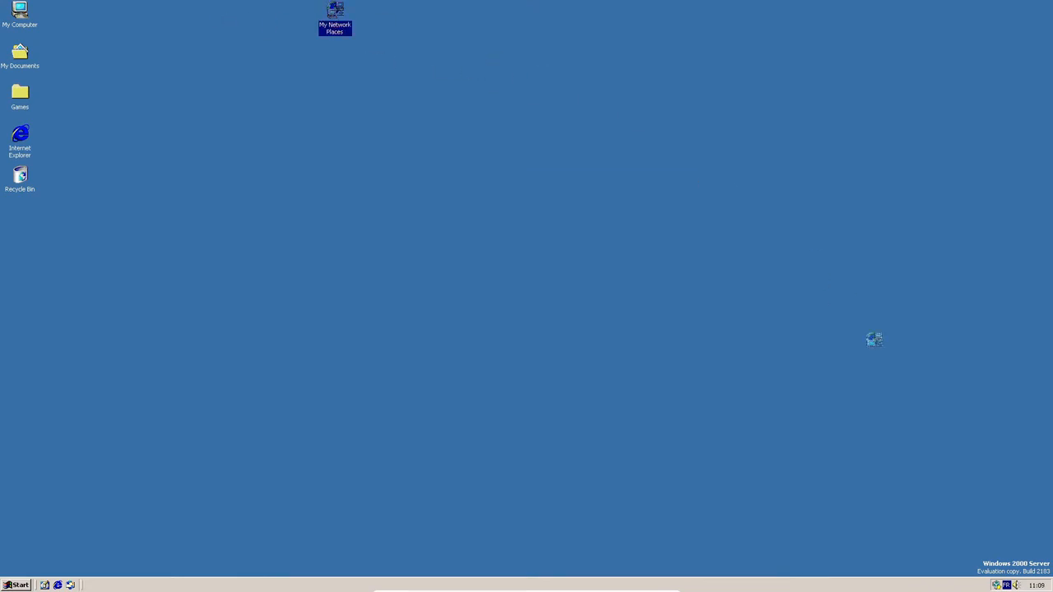
drag(336, 16, 1036, 523)
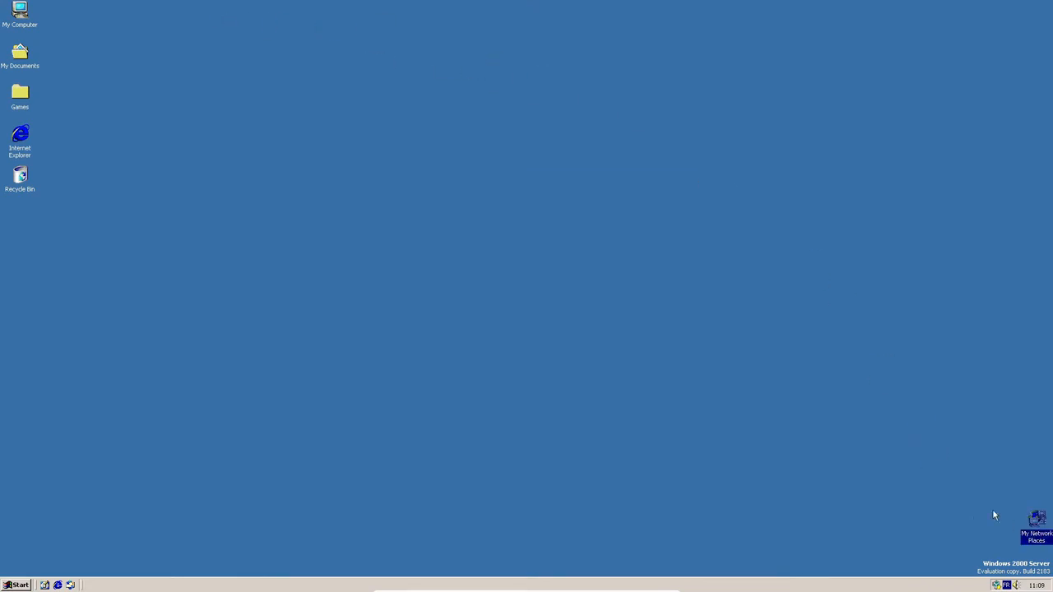
right_click(993, 517)
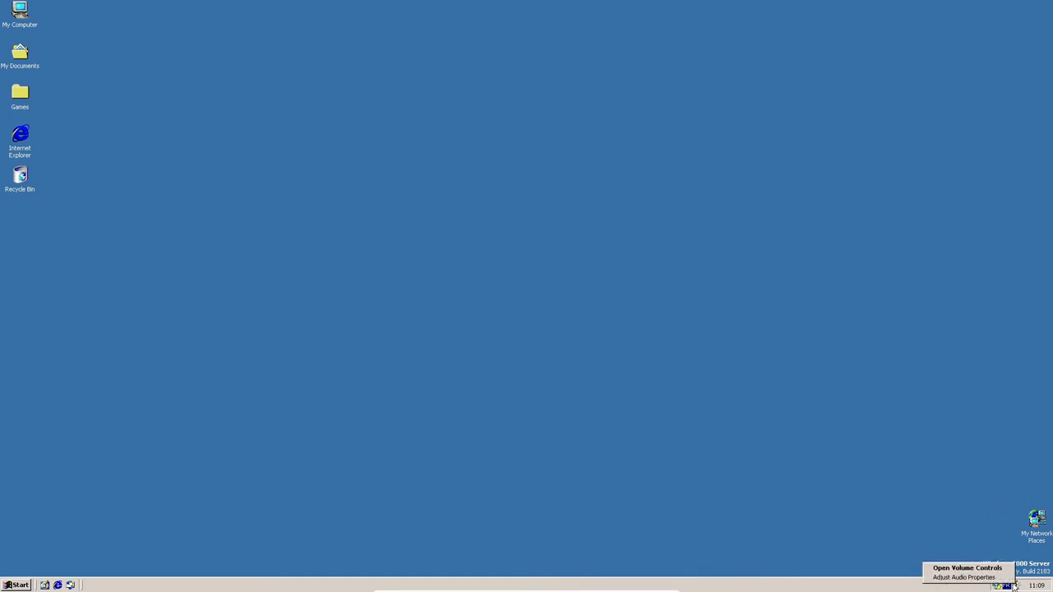
click(963, 576)
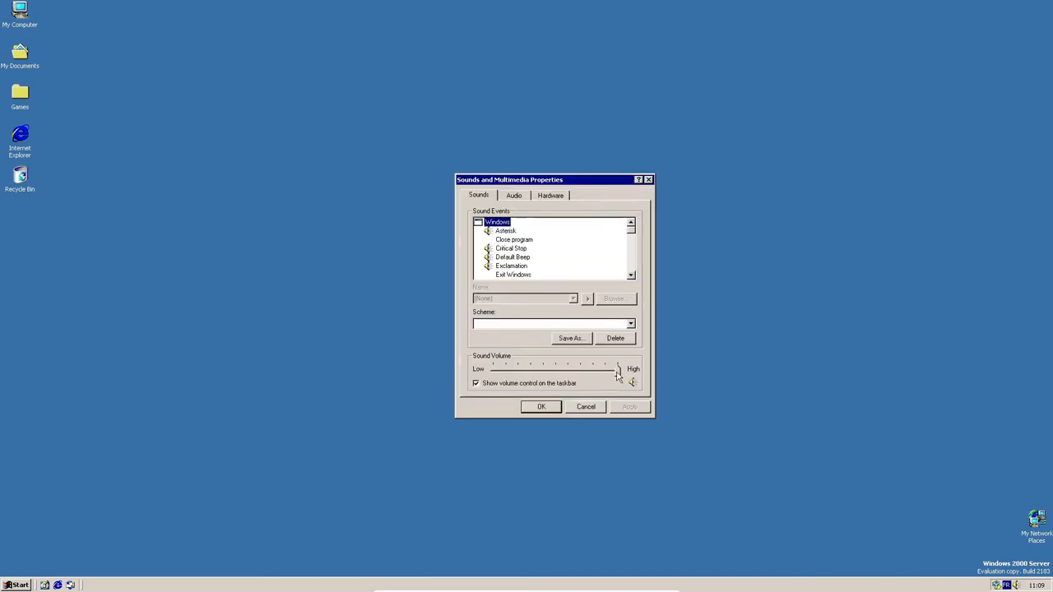
Step: Assign Windows Logoff Sound to the Exit Windows event
click(513, 274)
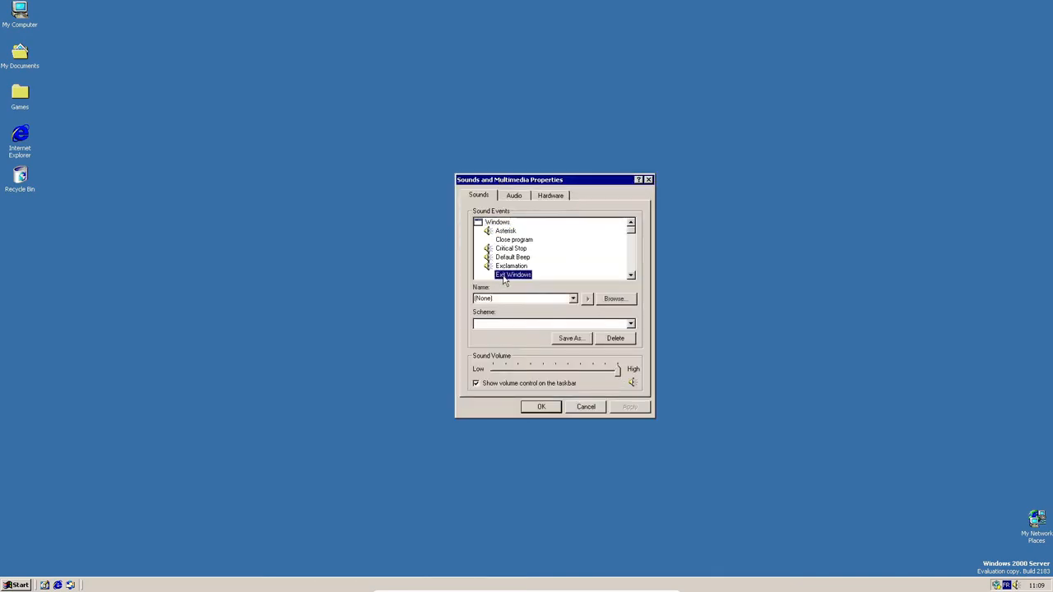
click(572, 298)
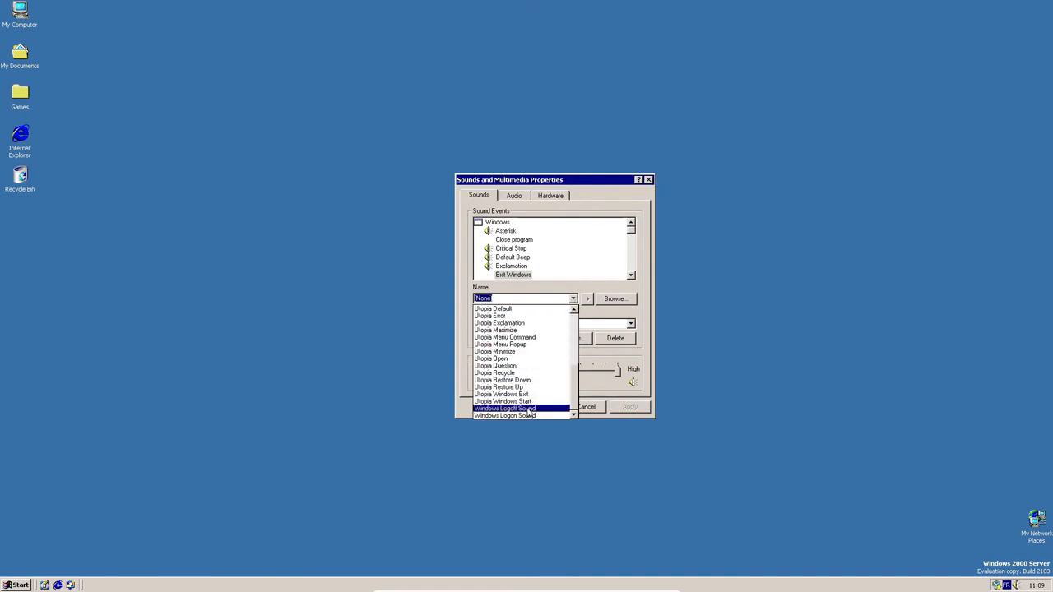
click(503, 408)
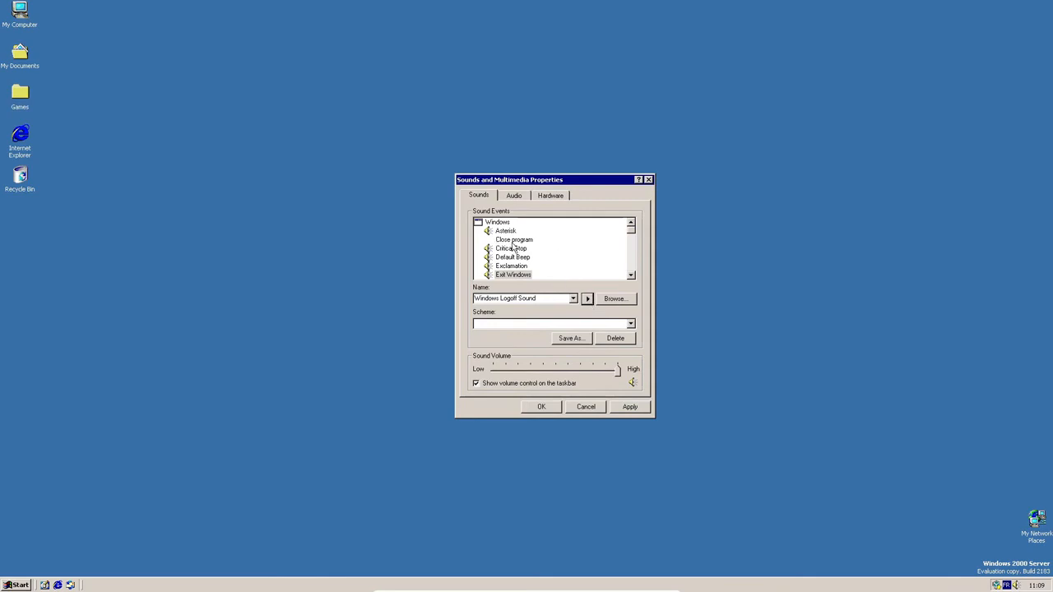
Step: Review other sound events and choose a sound for Program error
click(510, 247)
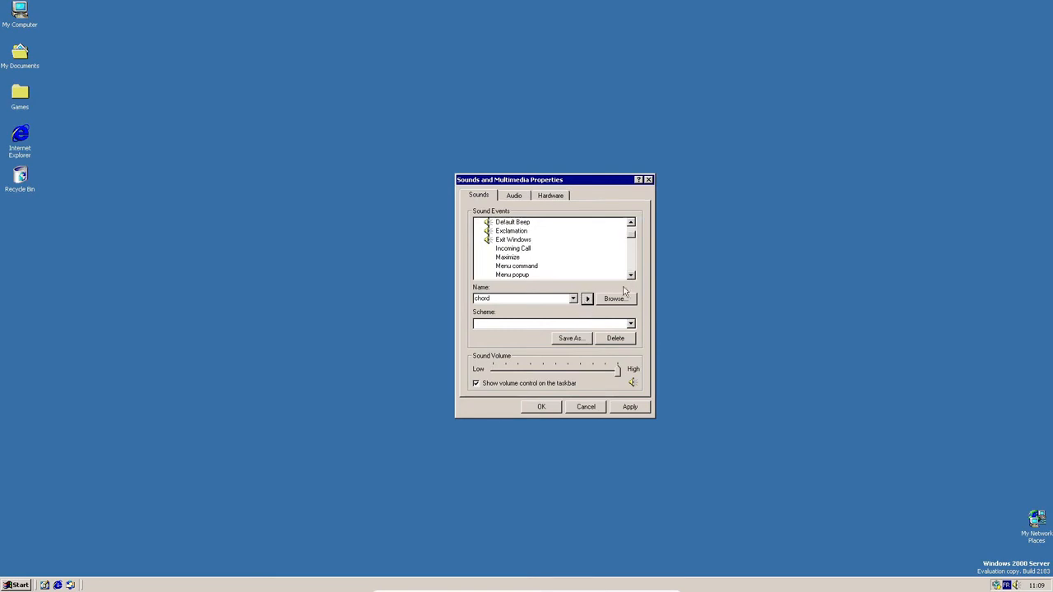
click(630, 276)
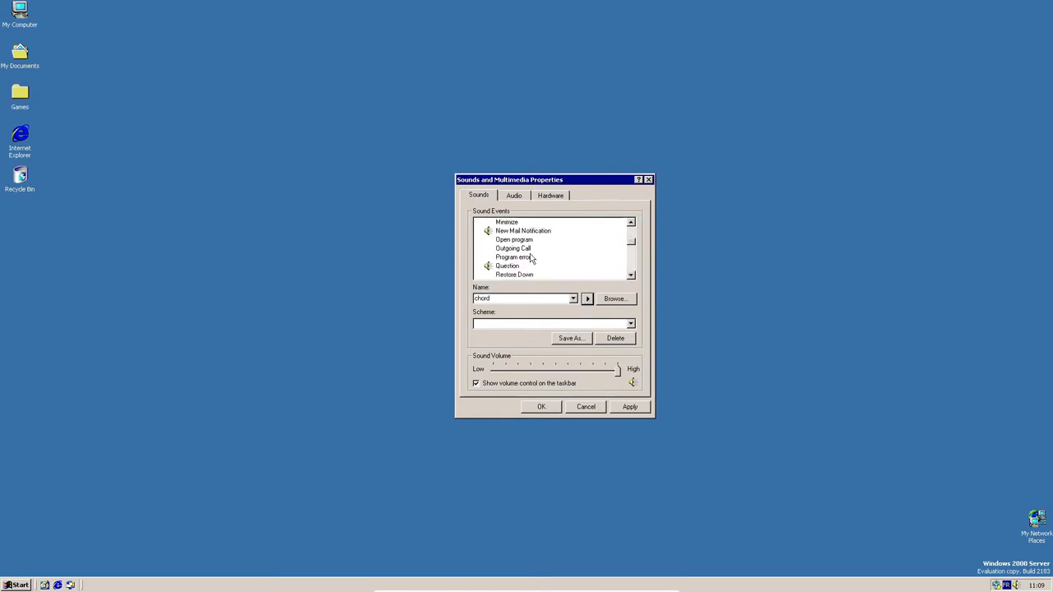
click(513, 257)
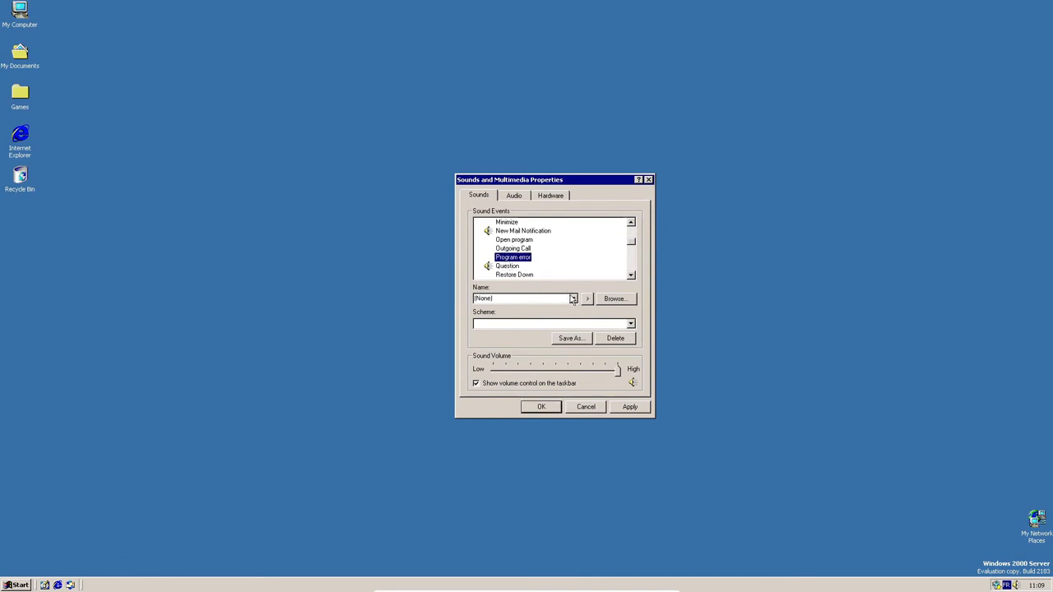
click(572, 298)
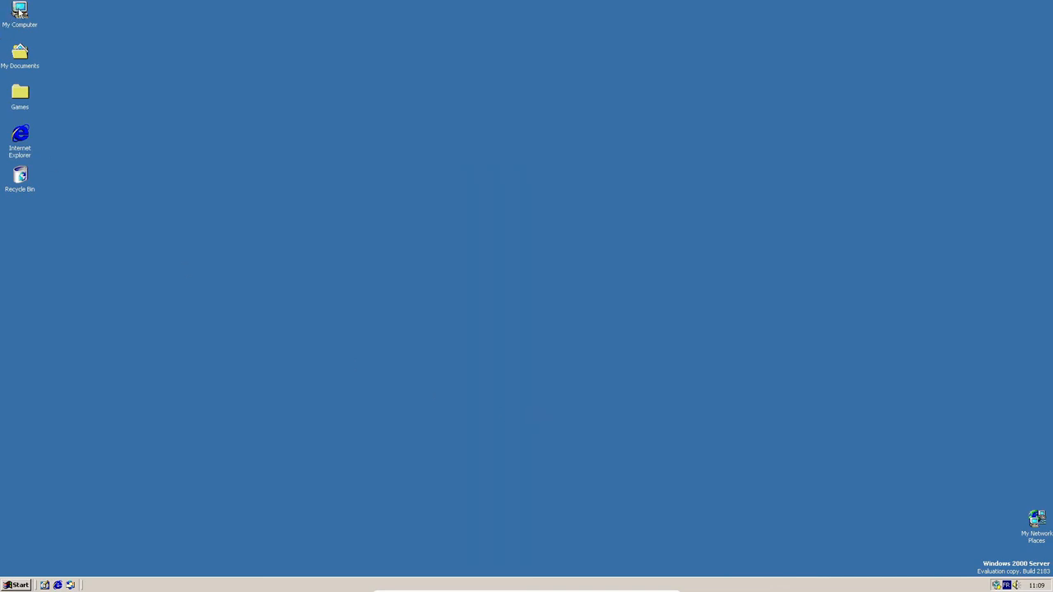
Step: From My Computer start formatting the second disk as NTFS with volume label Storage
double_click(19, 10)
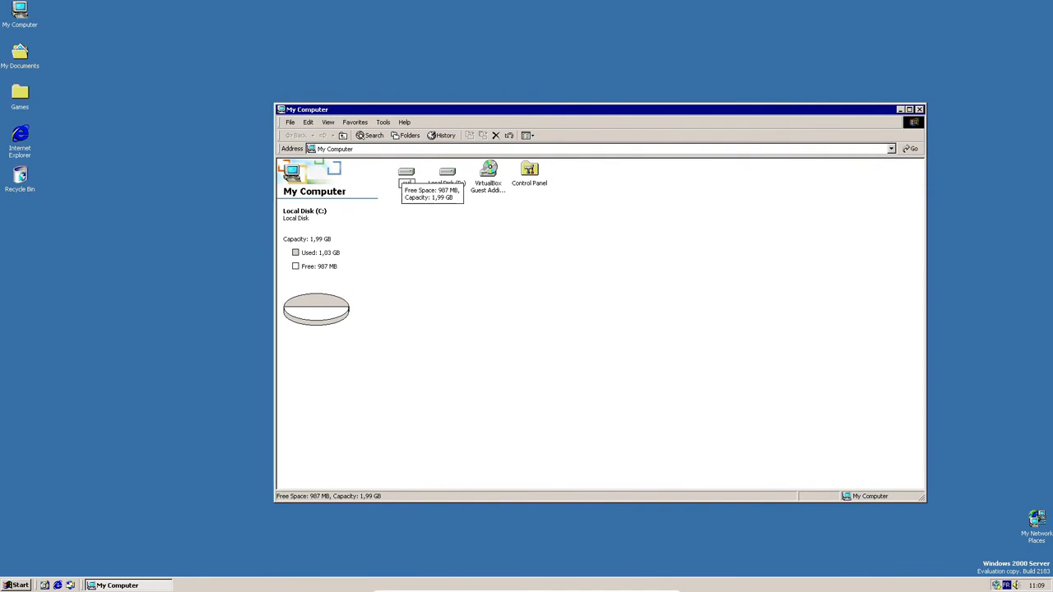
click(405, 172)
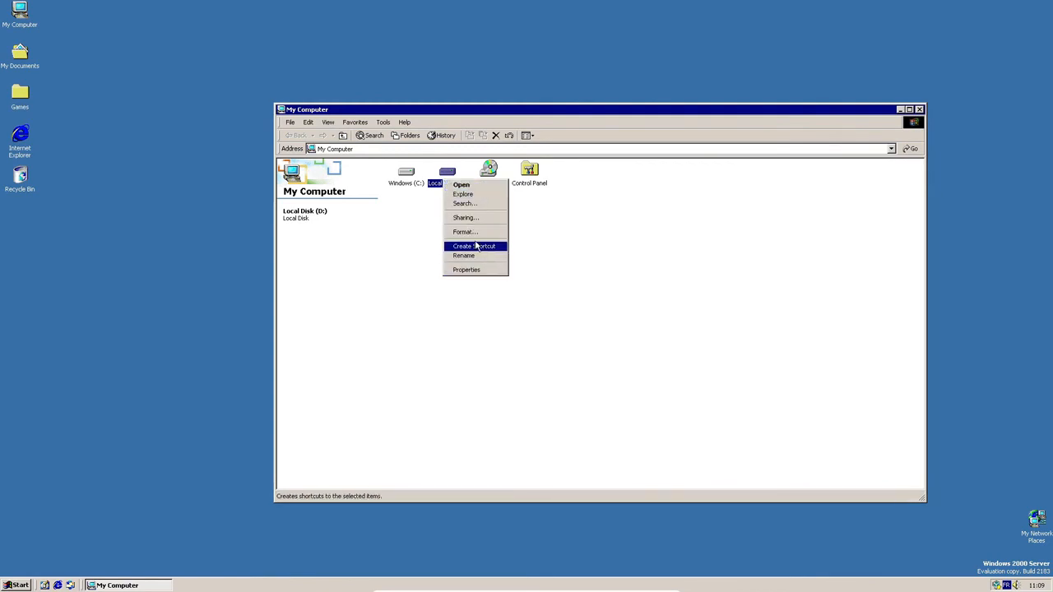
click(464, 230)
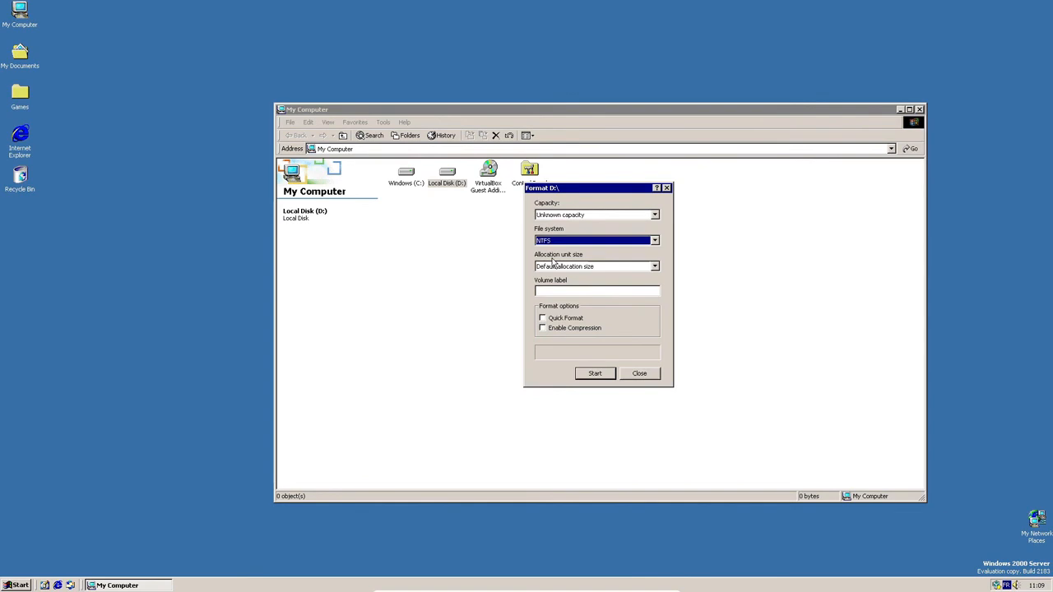
click(654, 266)
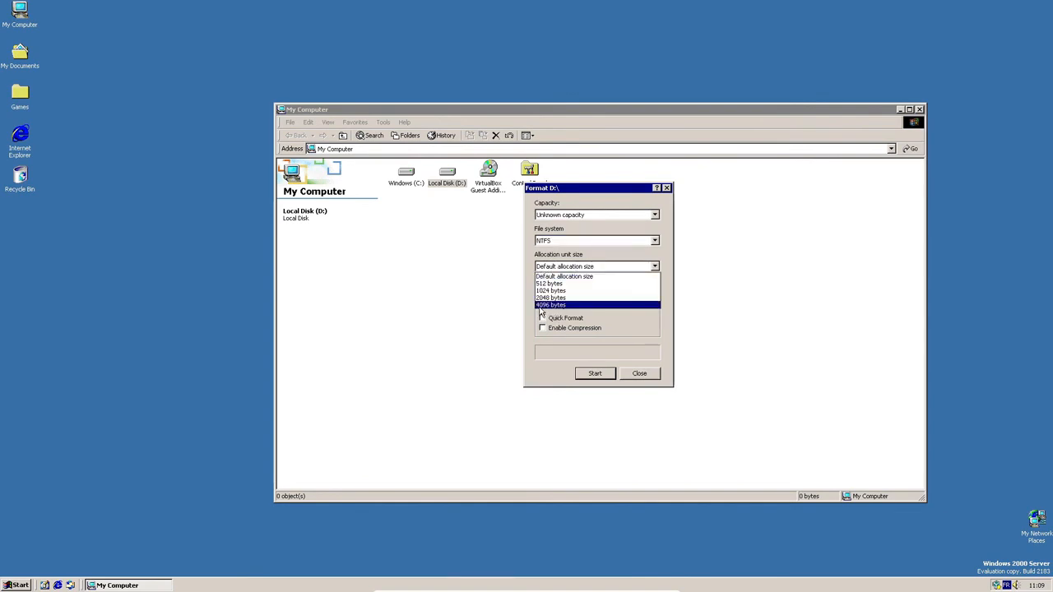
click(551, 305)
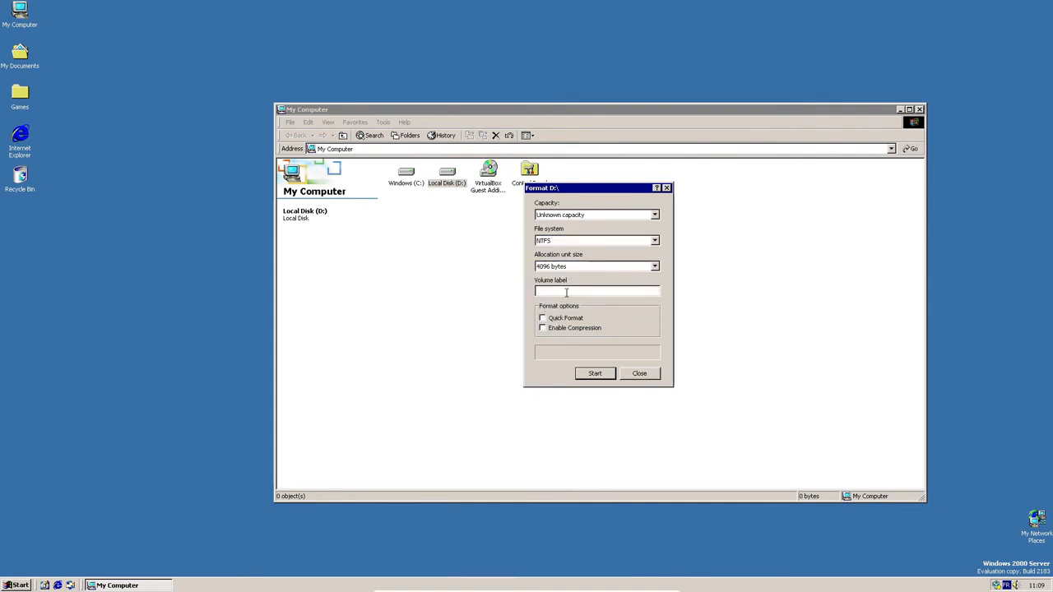
text(Storage)
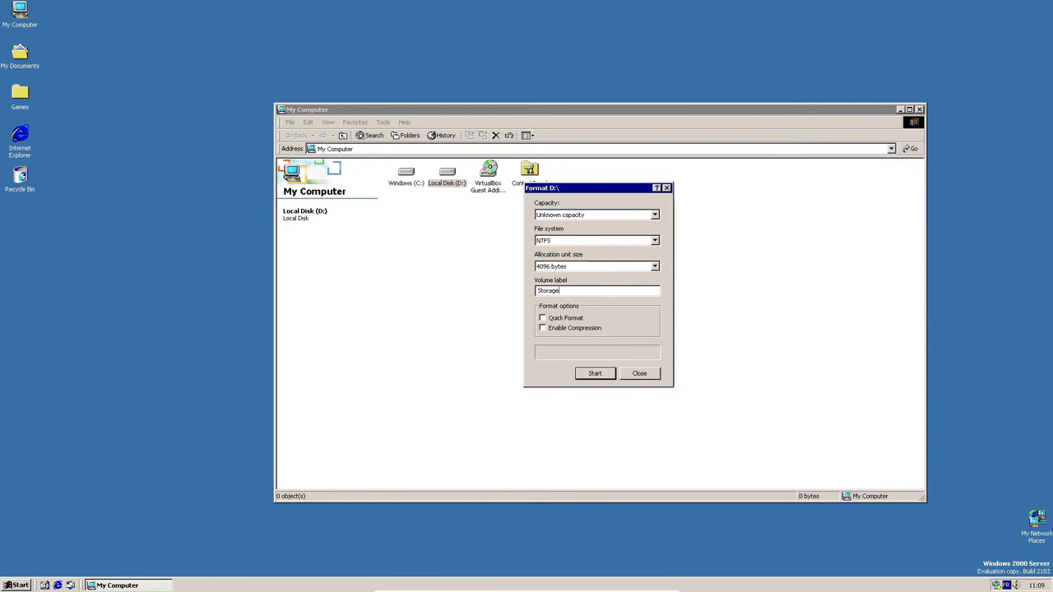
Step: Quick-format with compression enabled, confirm erasing the disk, and return to My Computer
click(543, 317)
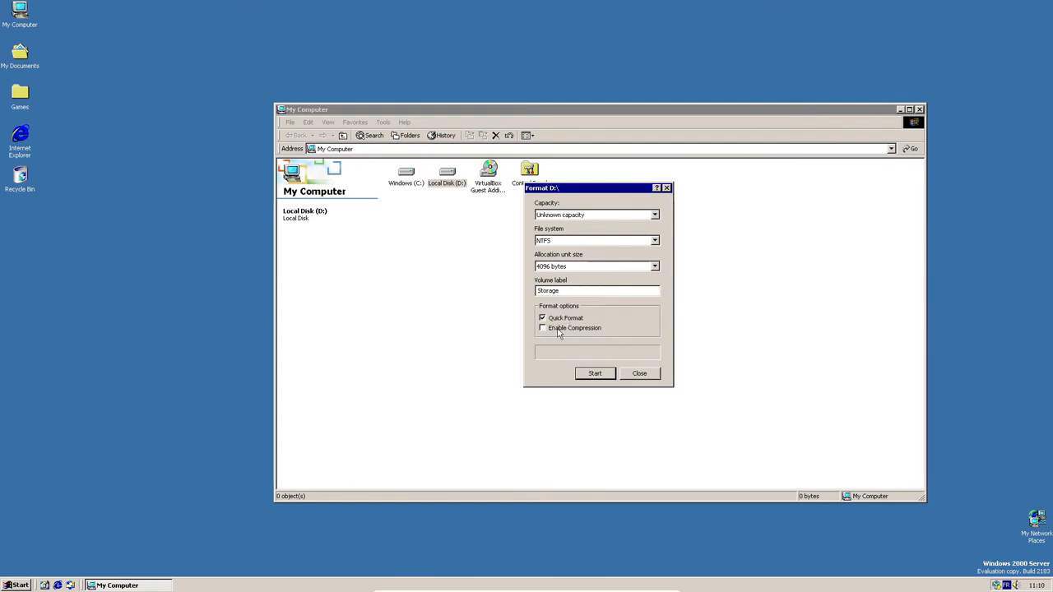
click(543, 327)
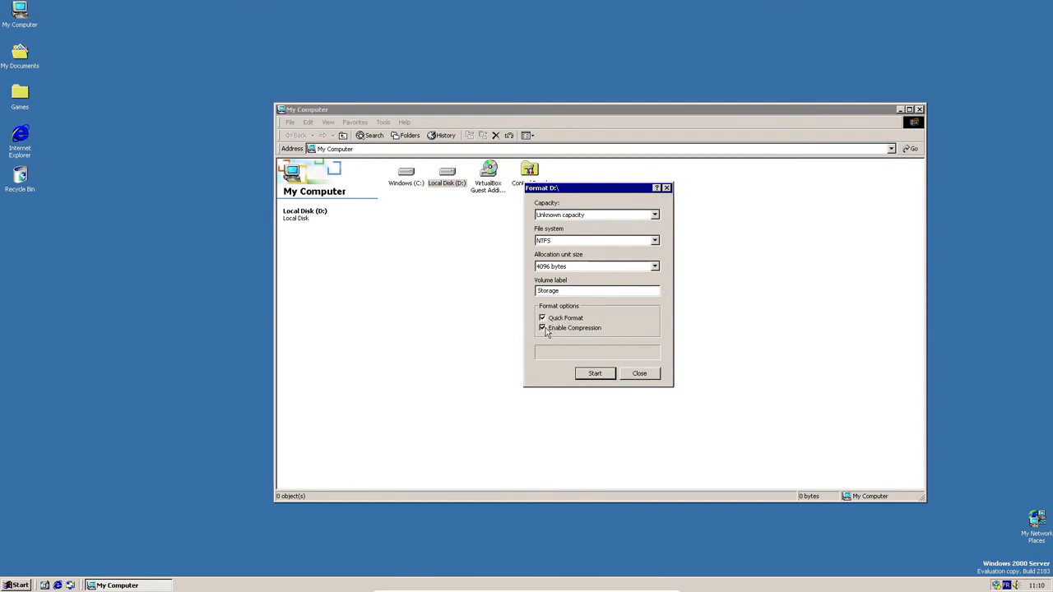
click(543, 327)
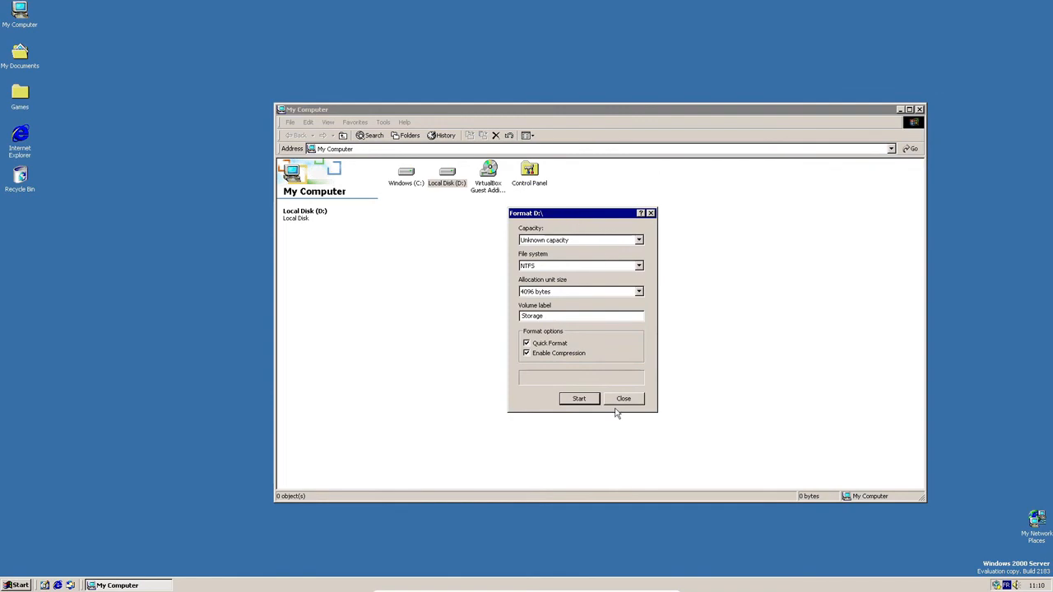
click(579, 398)
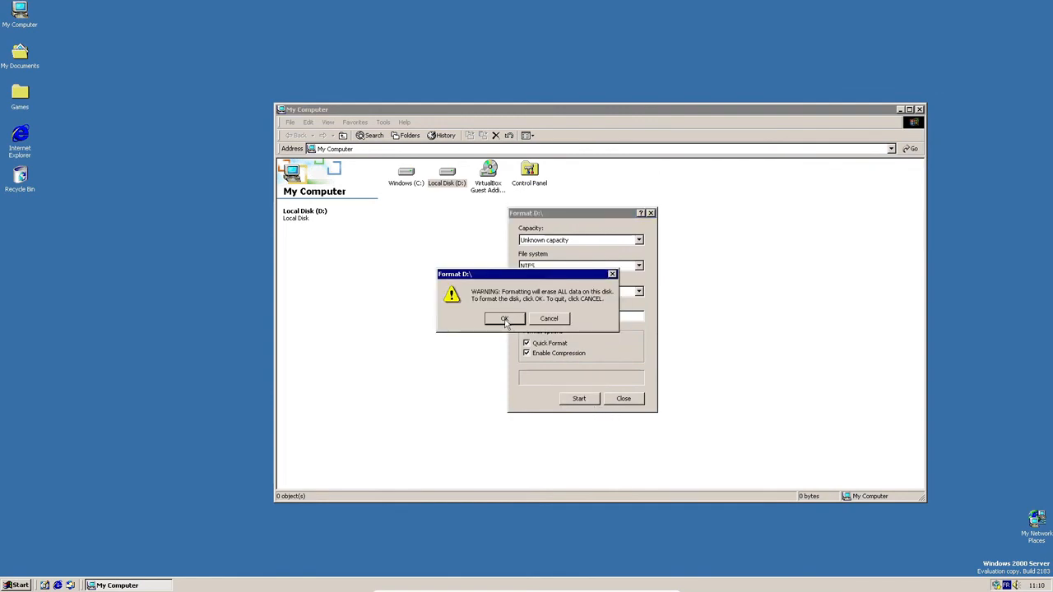
click(504, 319)
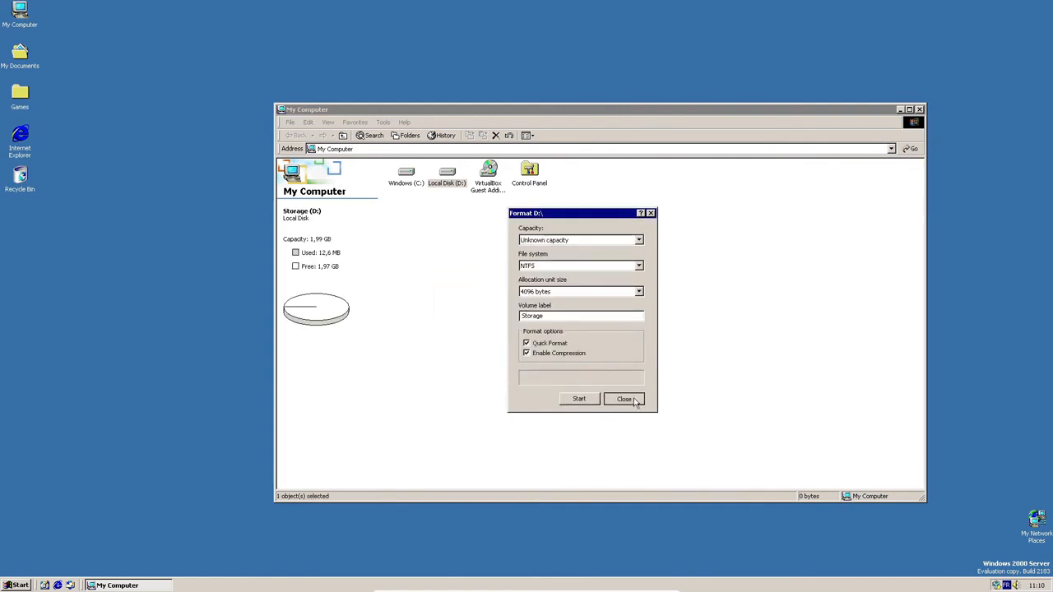
click(625, 400)
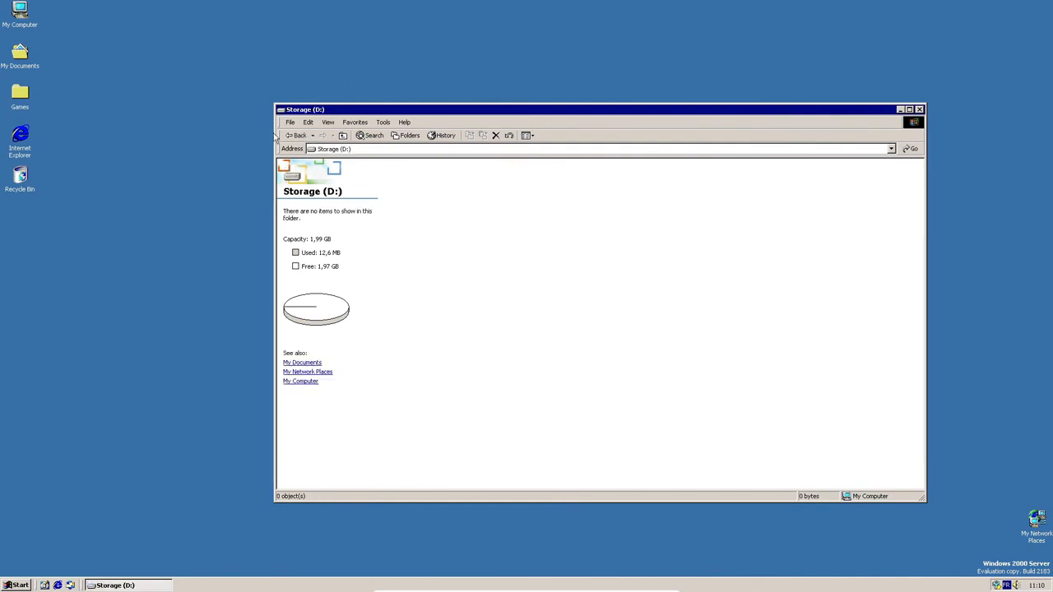
click(295, 135)
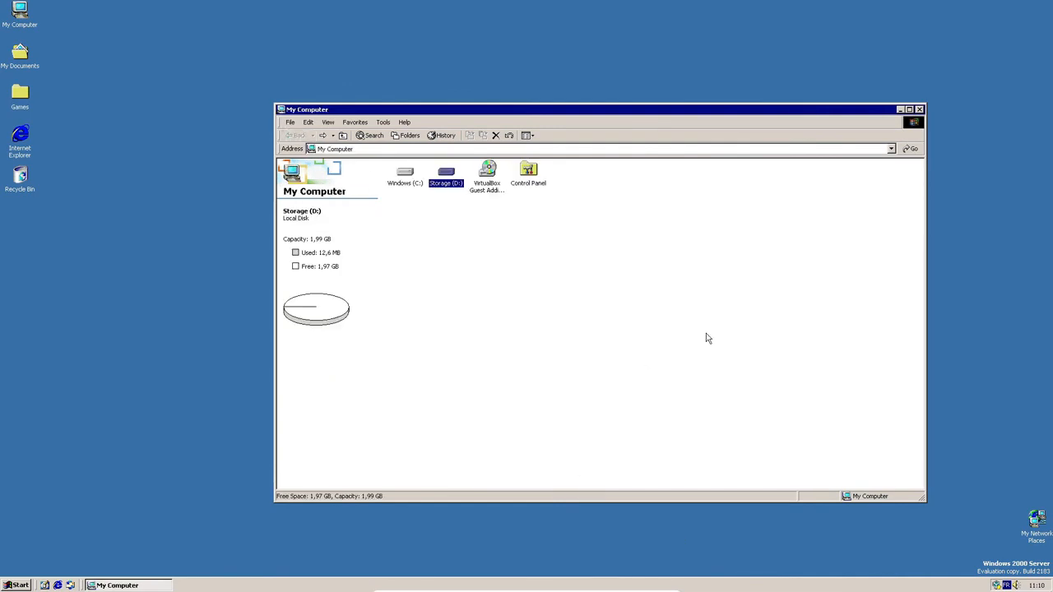
Step: Set the desktop display to True Color (32 bit), apply it and close Display Properties
right_click(487, 173)
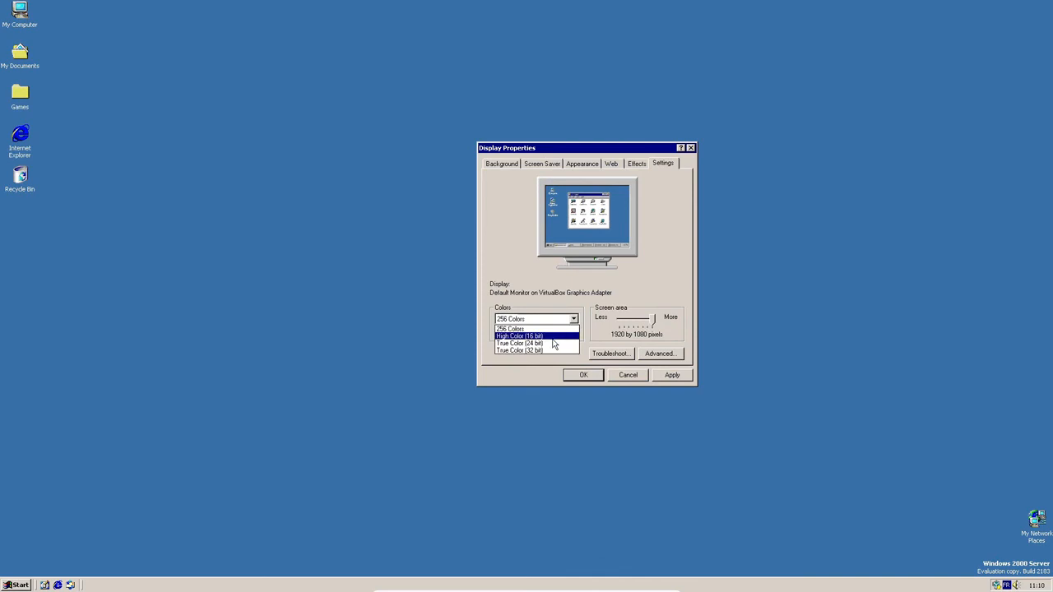
click(520, 349)
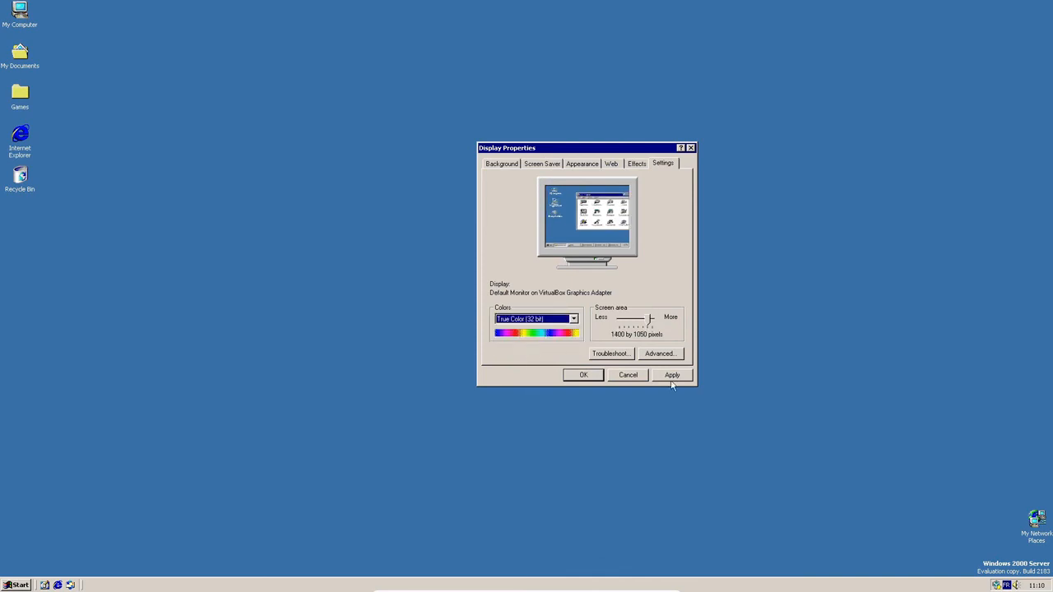
click(671, 375)
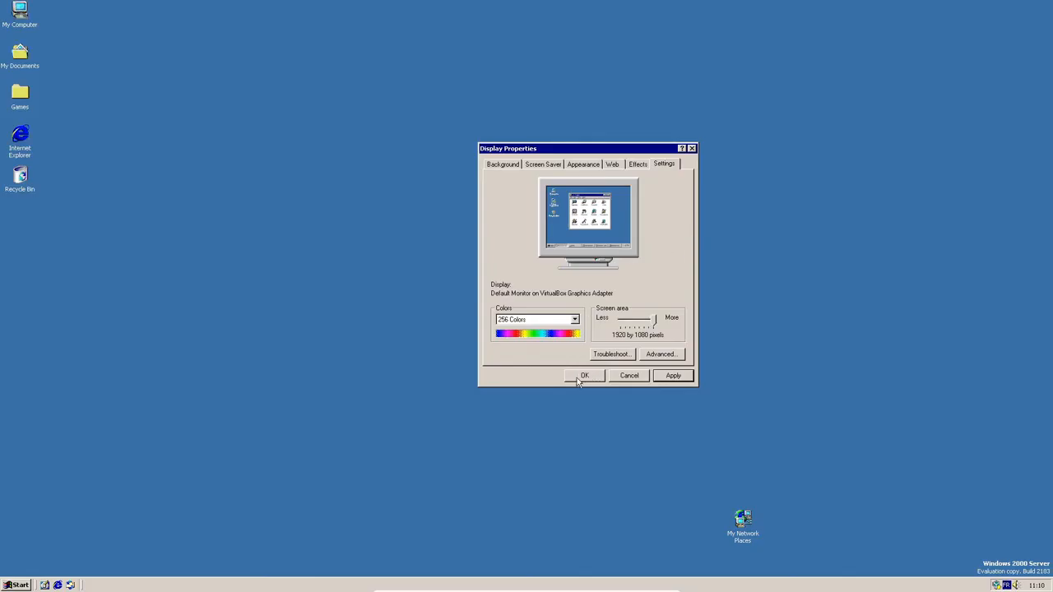
click(585, 375)
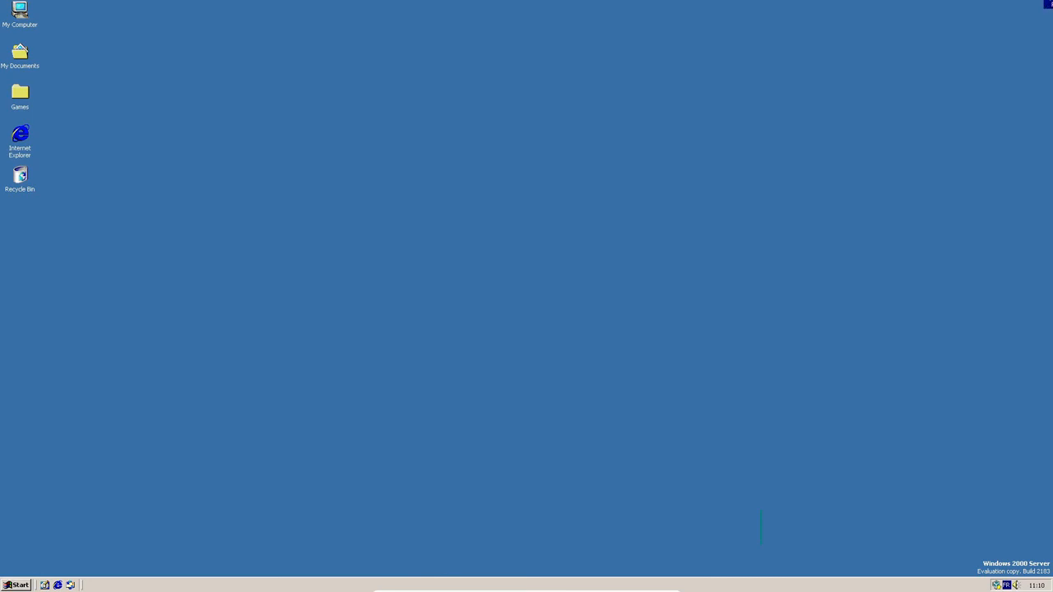
Step: Drag My Network Places to the desktop's lower right corner and clear the selection
double_click(984, 13)
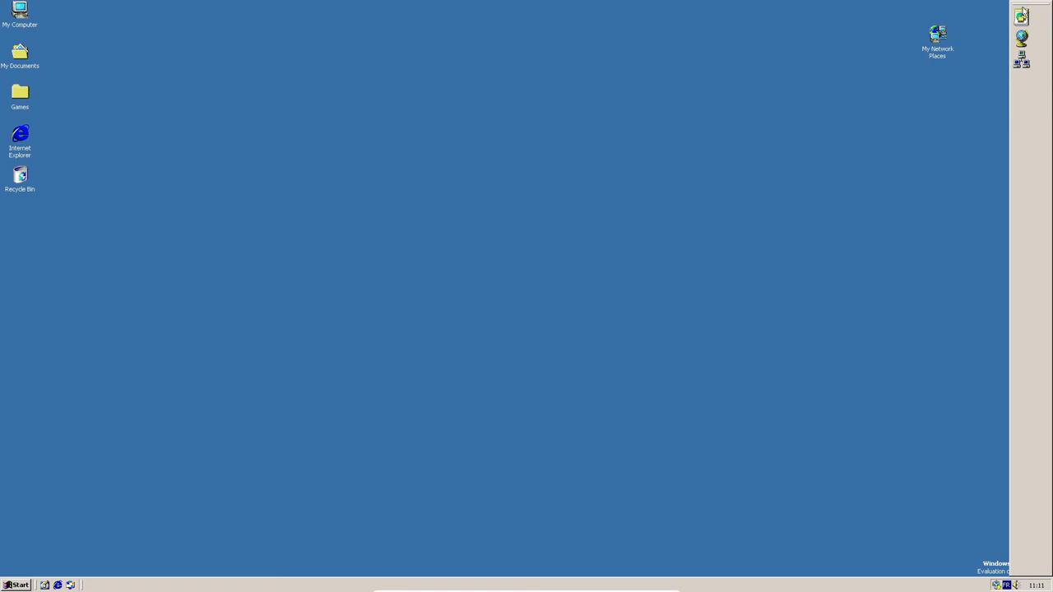
click(938, 39)
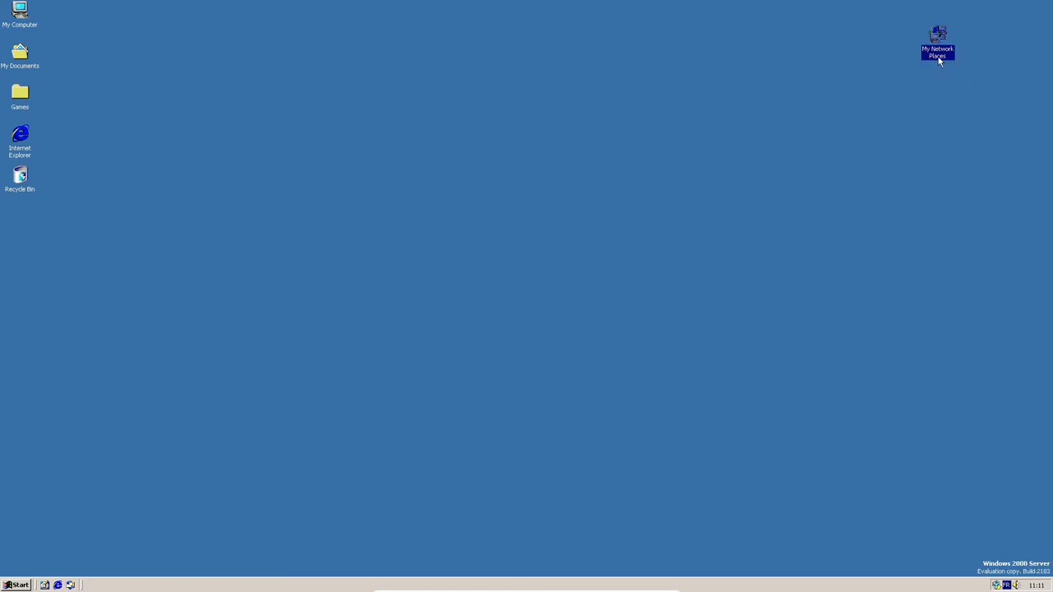
drag(938, 47, 1046, 477)
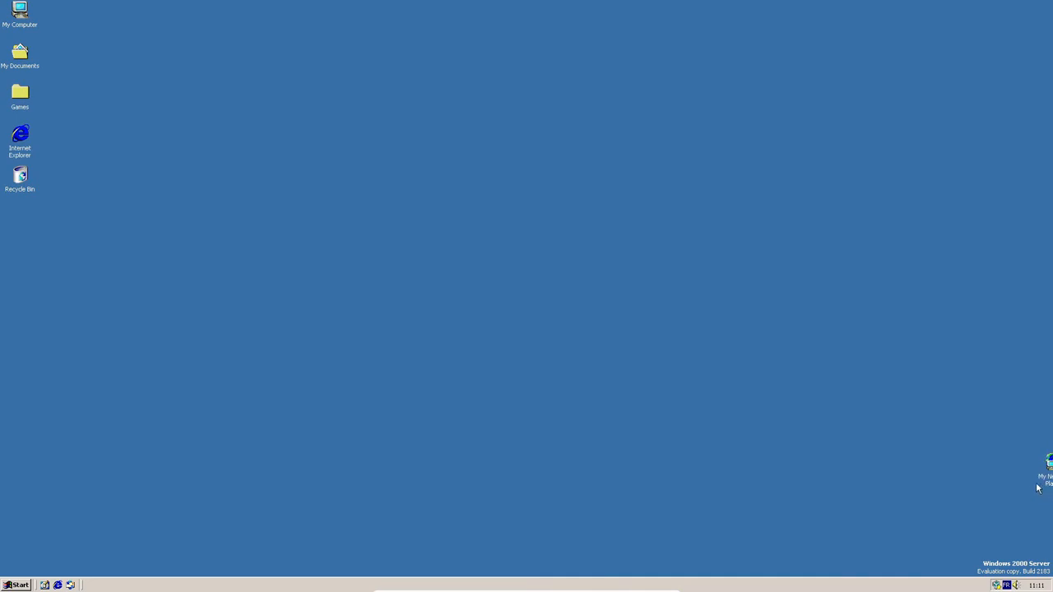
click(1048, 464)
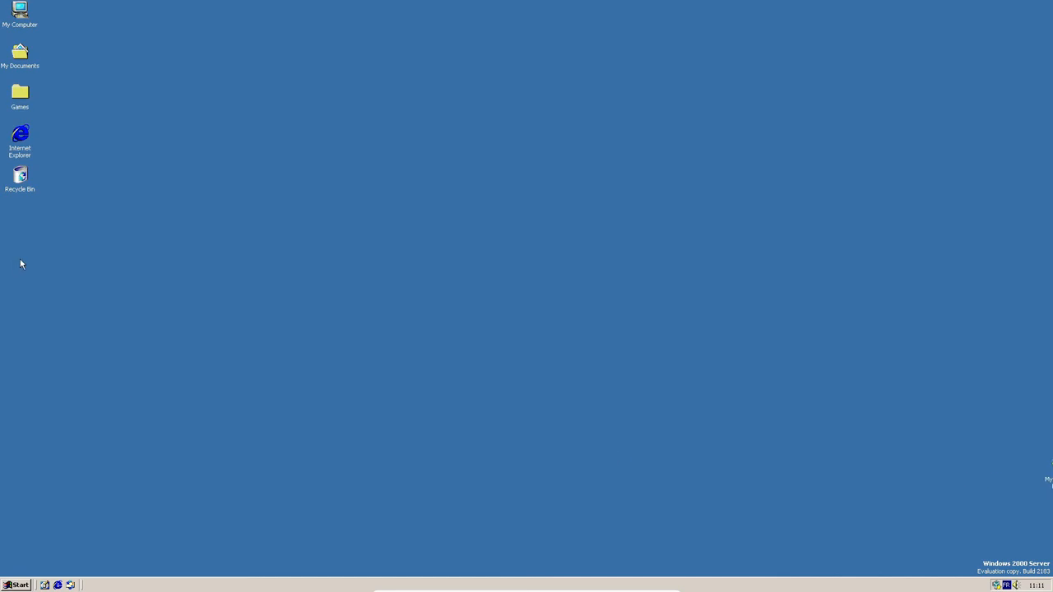
mouse_move(560, 309)
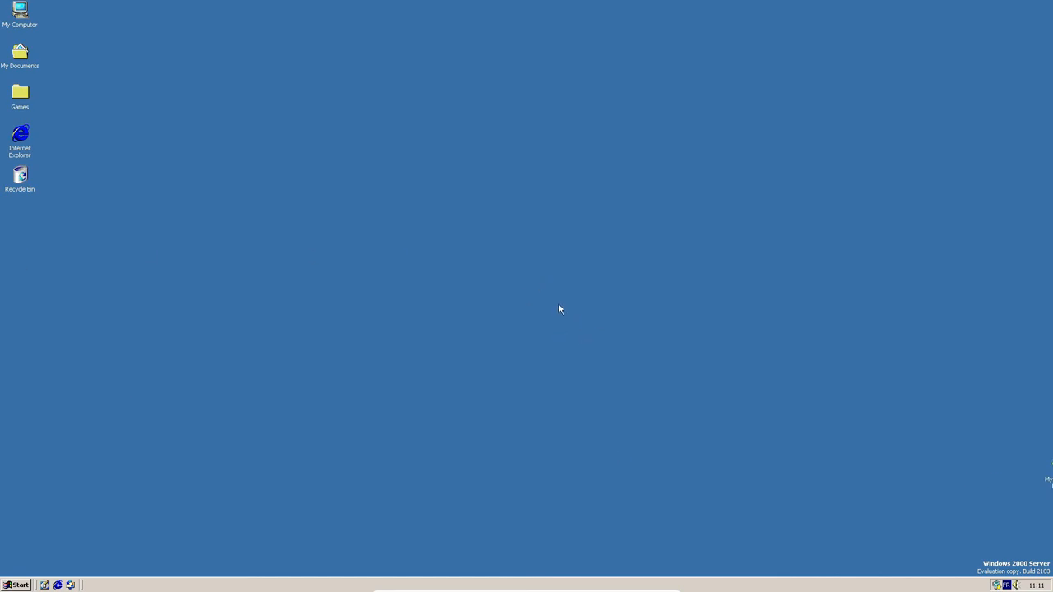
mouse_move(553, 311)
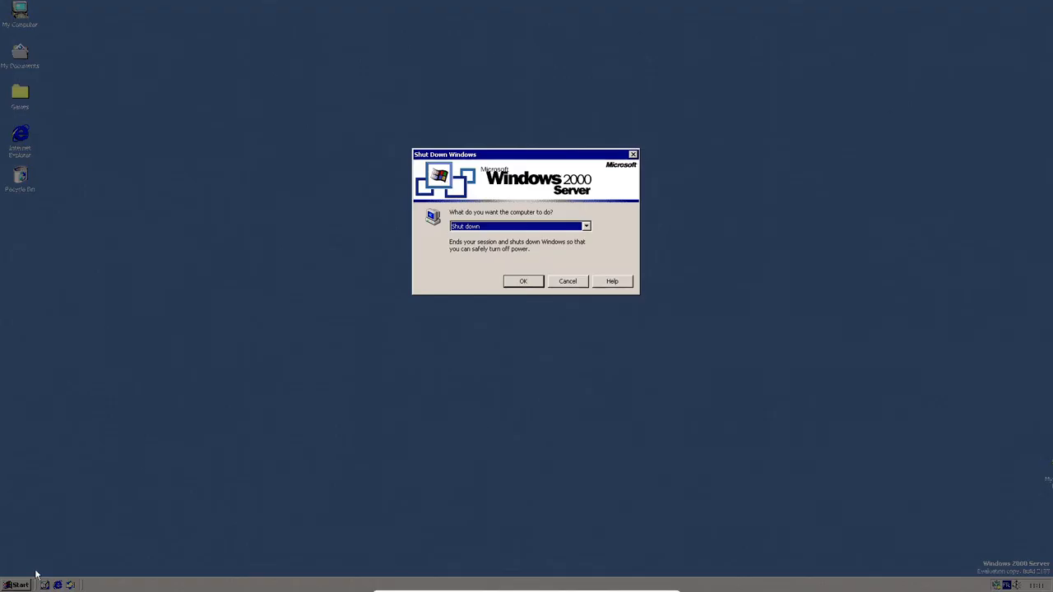
Step: Dismiss the first shut down prompt, then shut down Windows 2000 from the Start menu
click(568, 279)
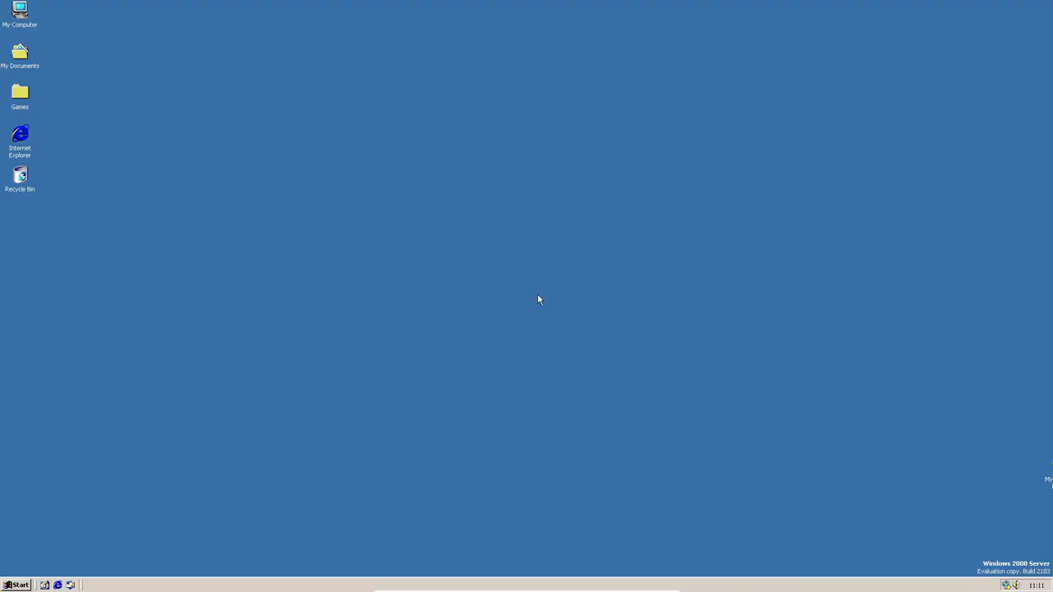
mouse_move(537, 286)
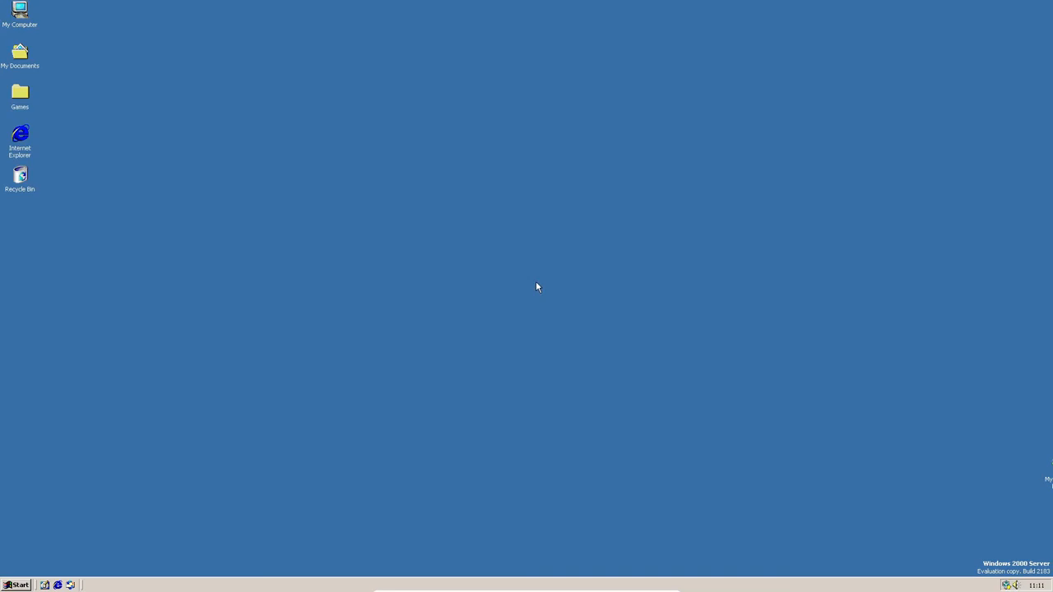
mouse_move(529, 286)
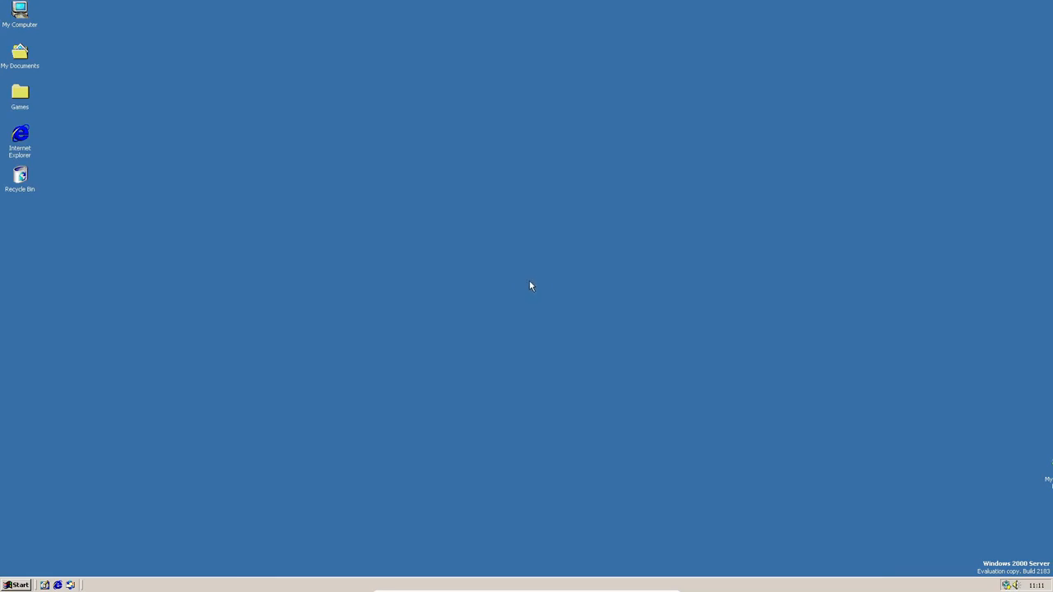
click(17, 584)
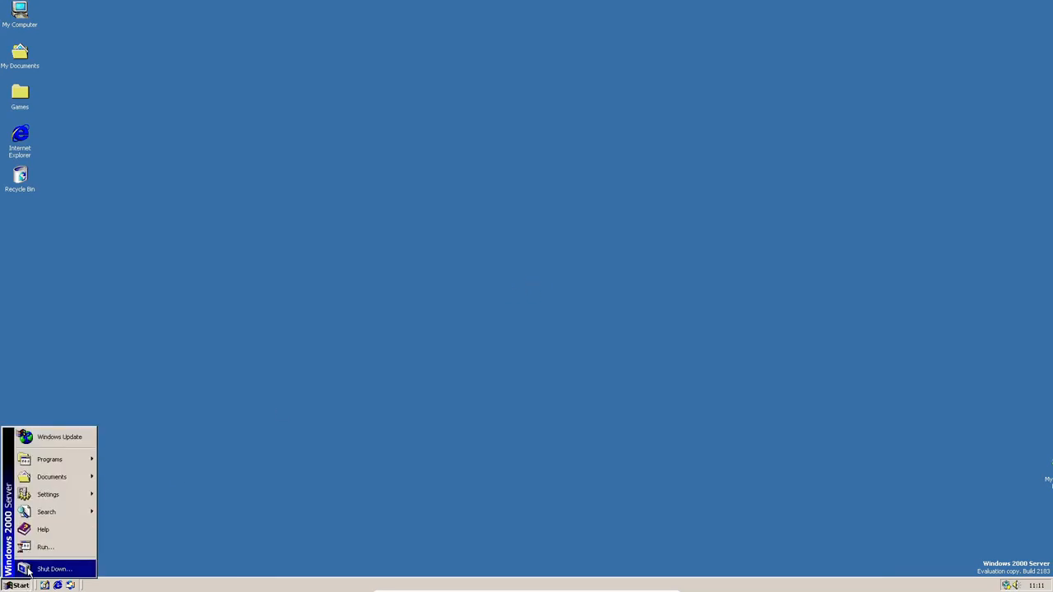
click(54, 569)
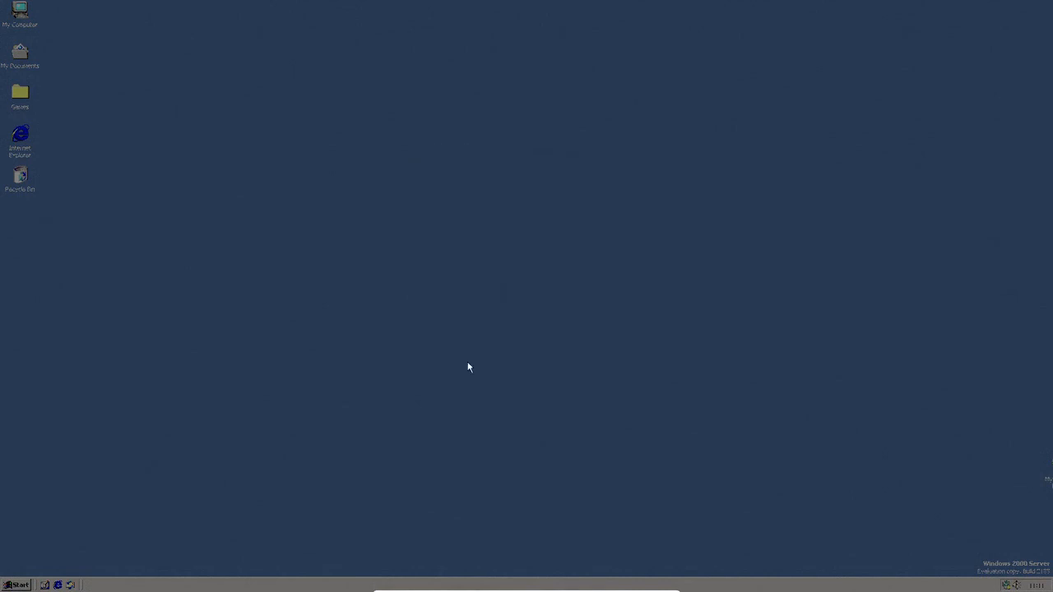
click(13, 582)
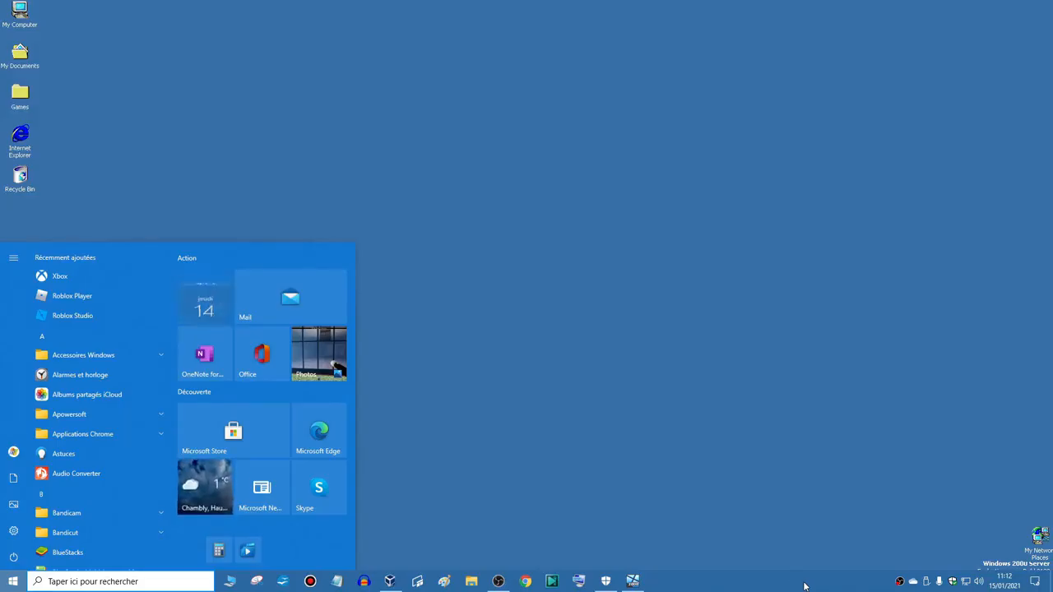